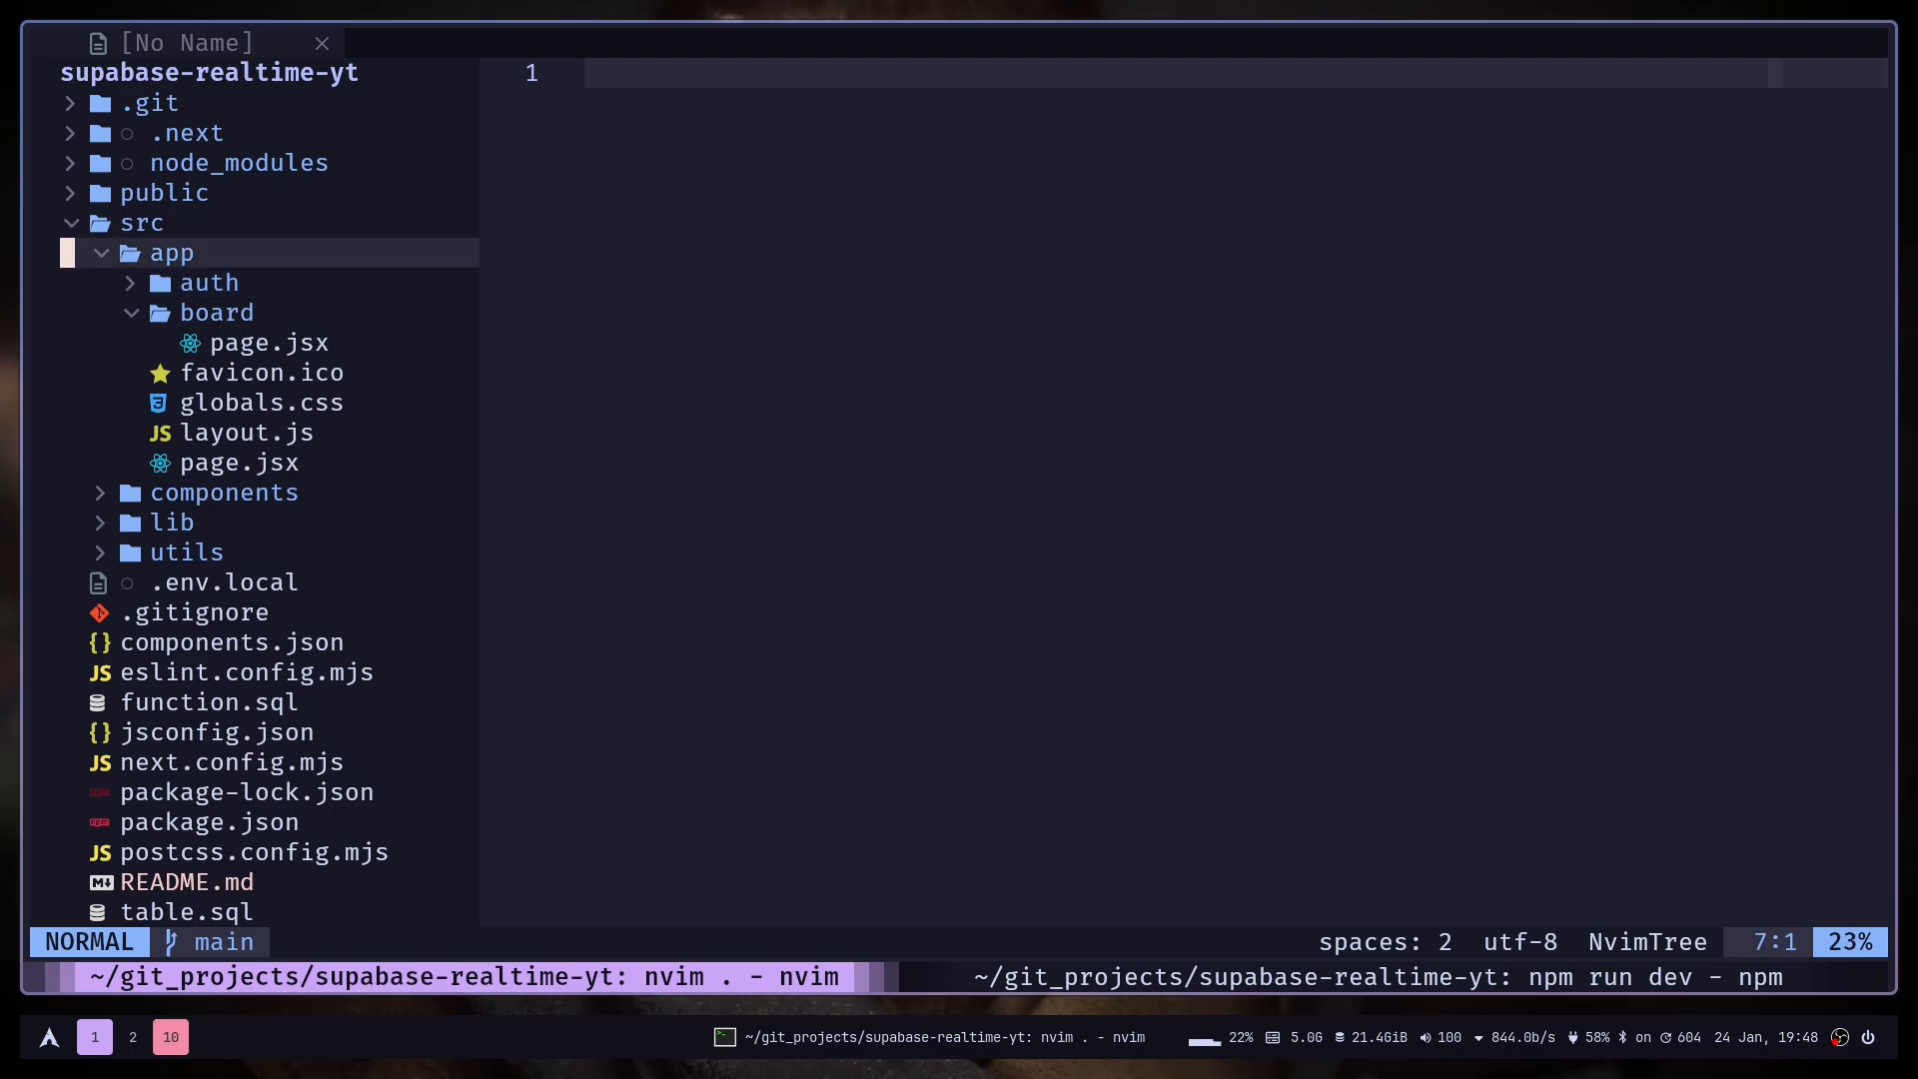
Open src/app/board/page.jsx from the NvimTree file explorer.
{"action": "key", "text": "j"}
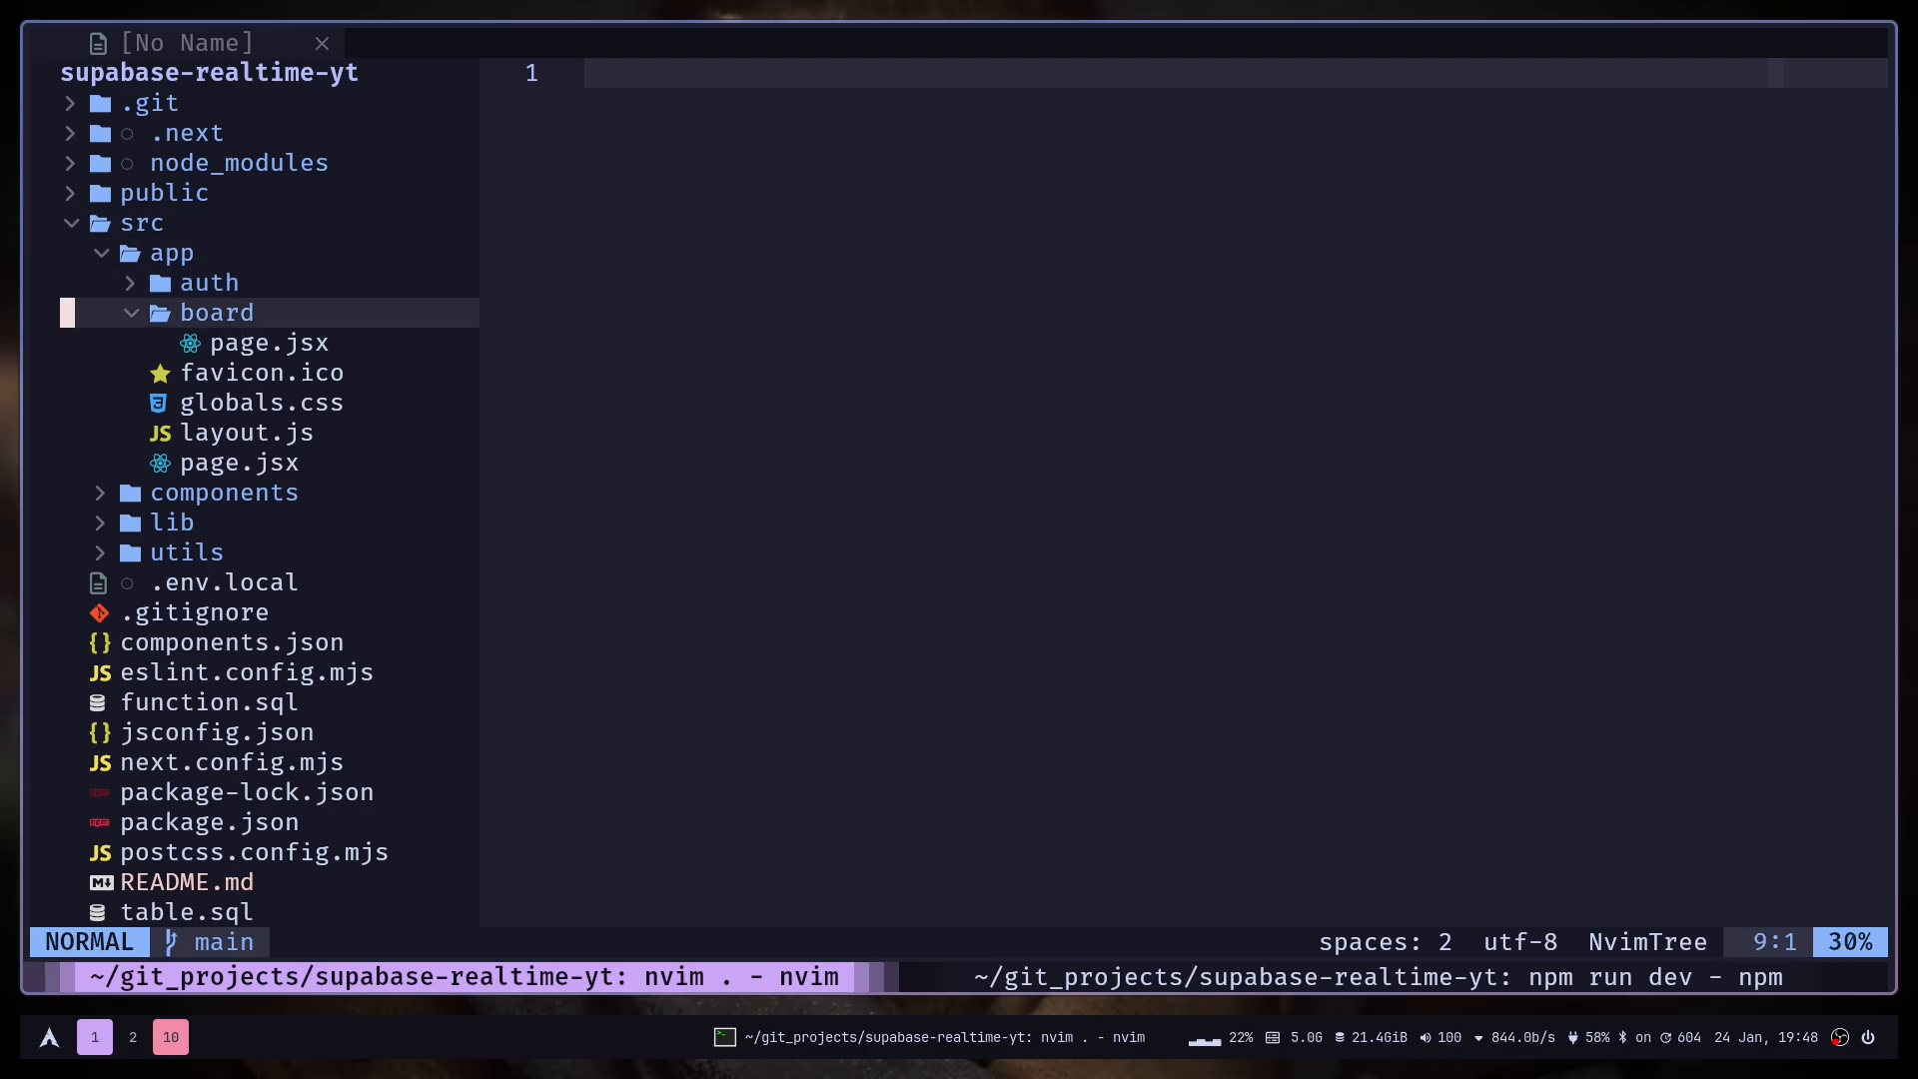
{"action": "left_click", "coordinate": [268, 342]}
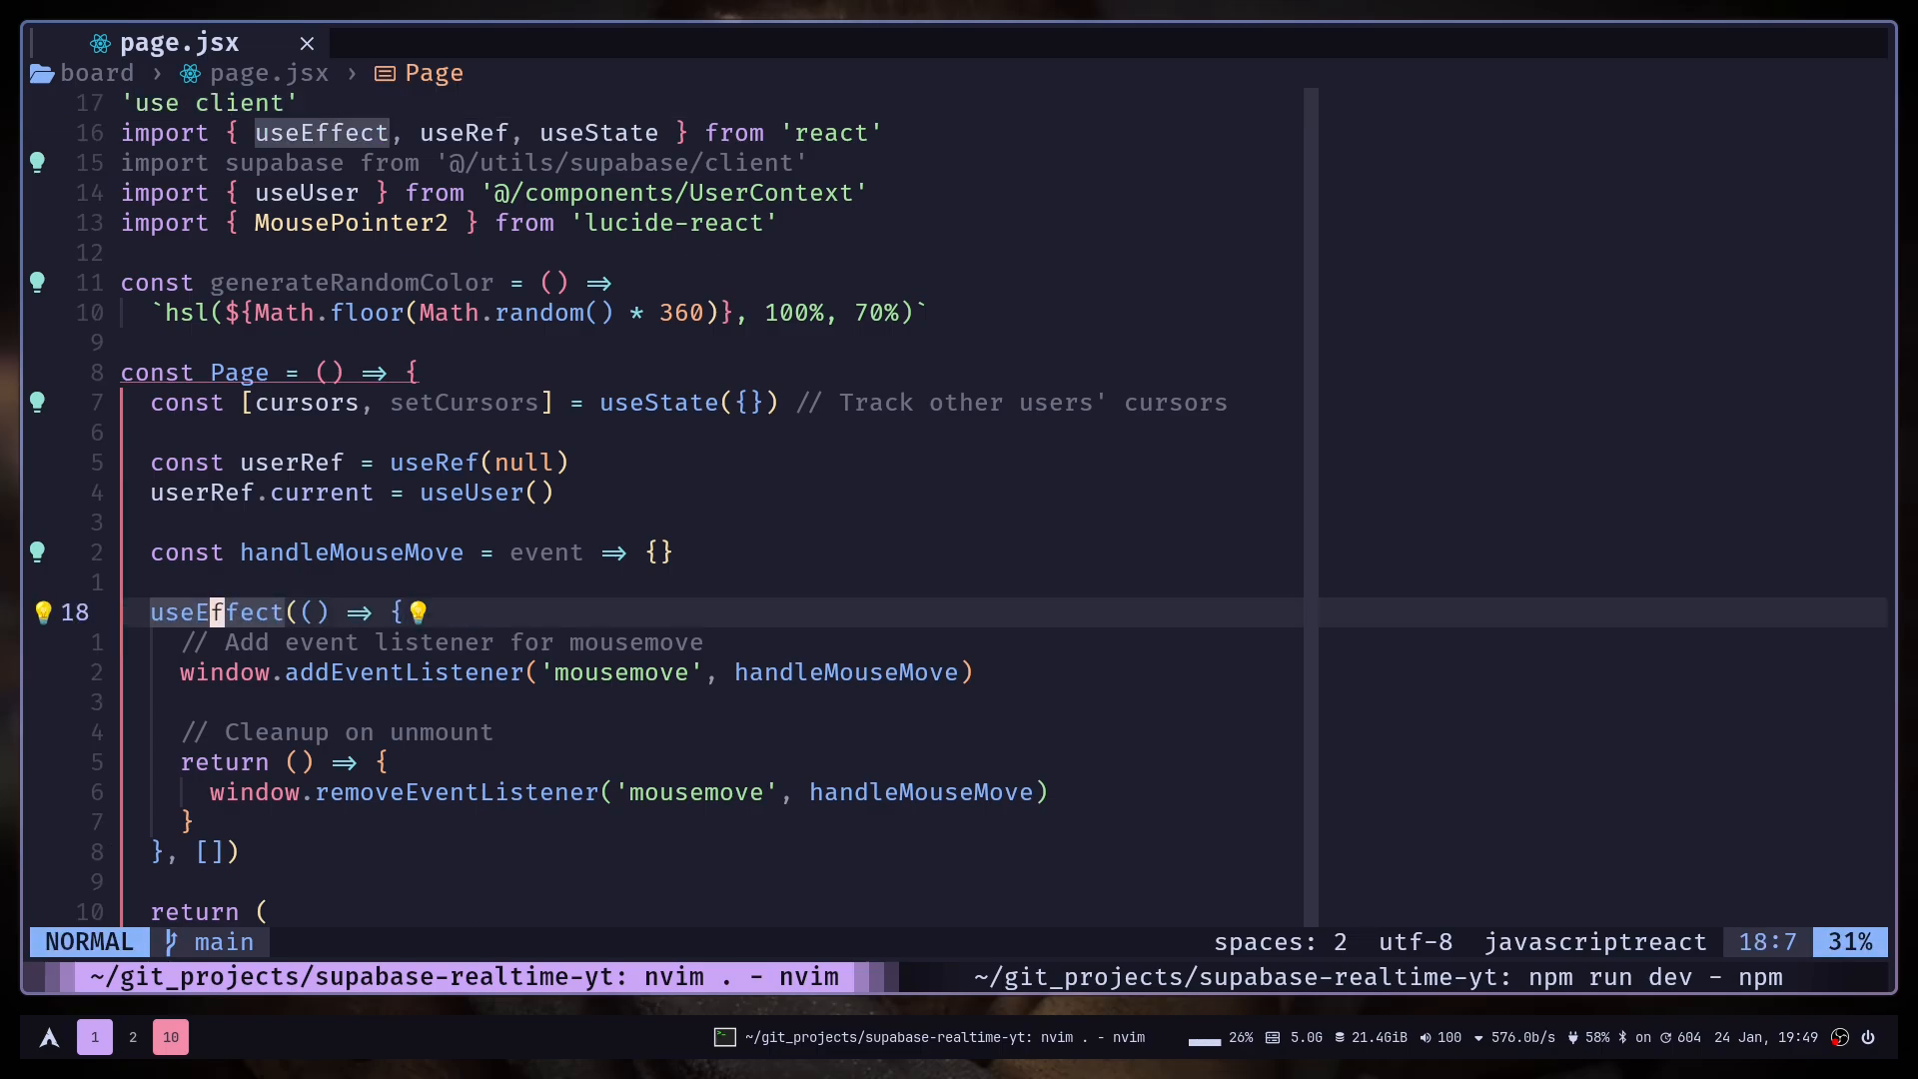
In handleMouseMove, add const { clientX, clientY } = event and begin a console.log.
{"action": "key", "text": "j"}
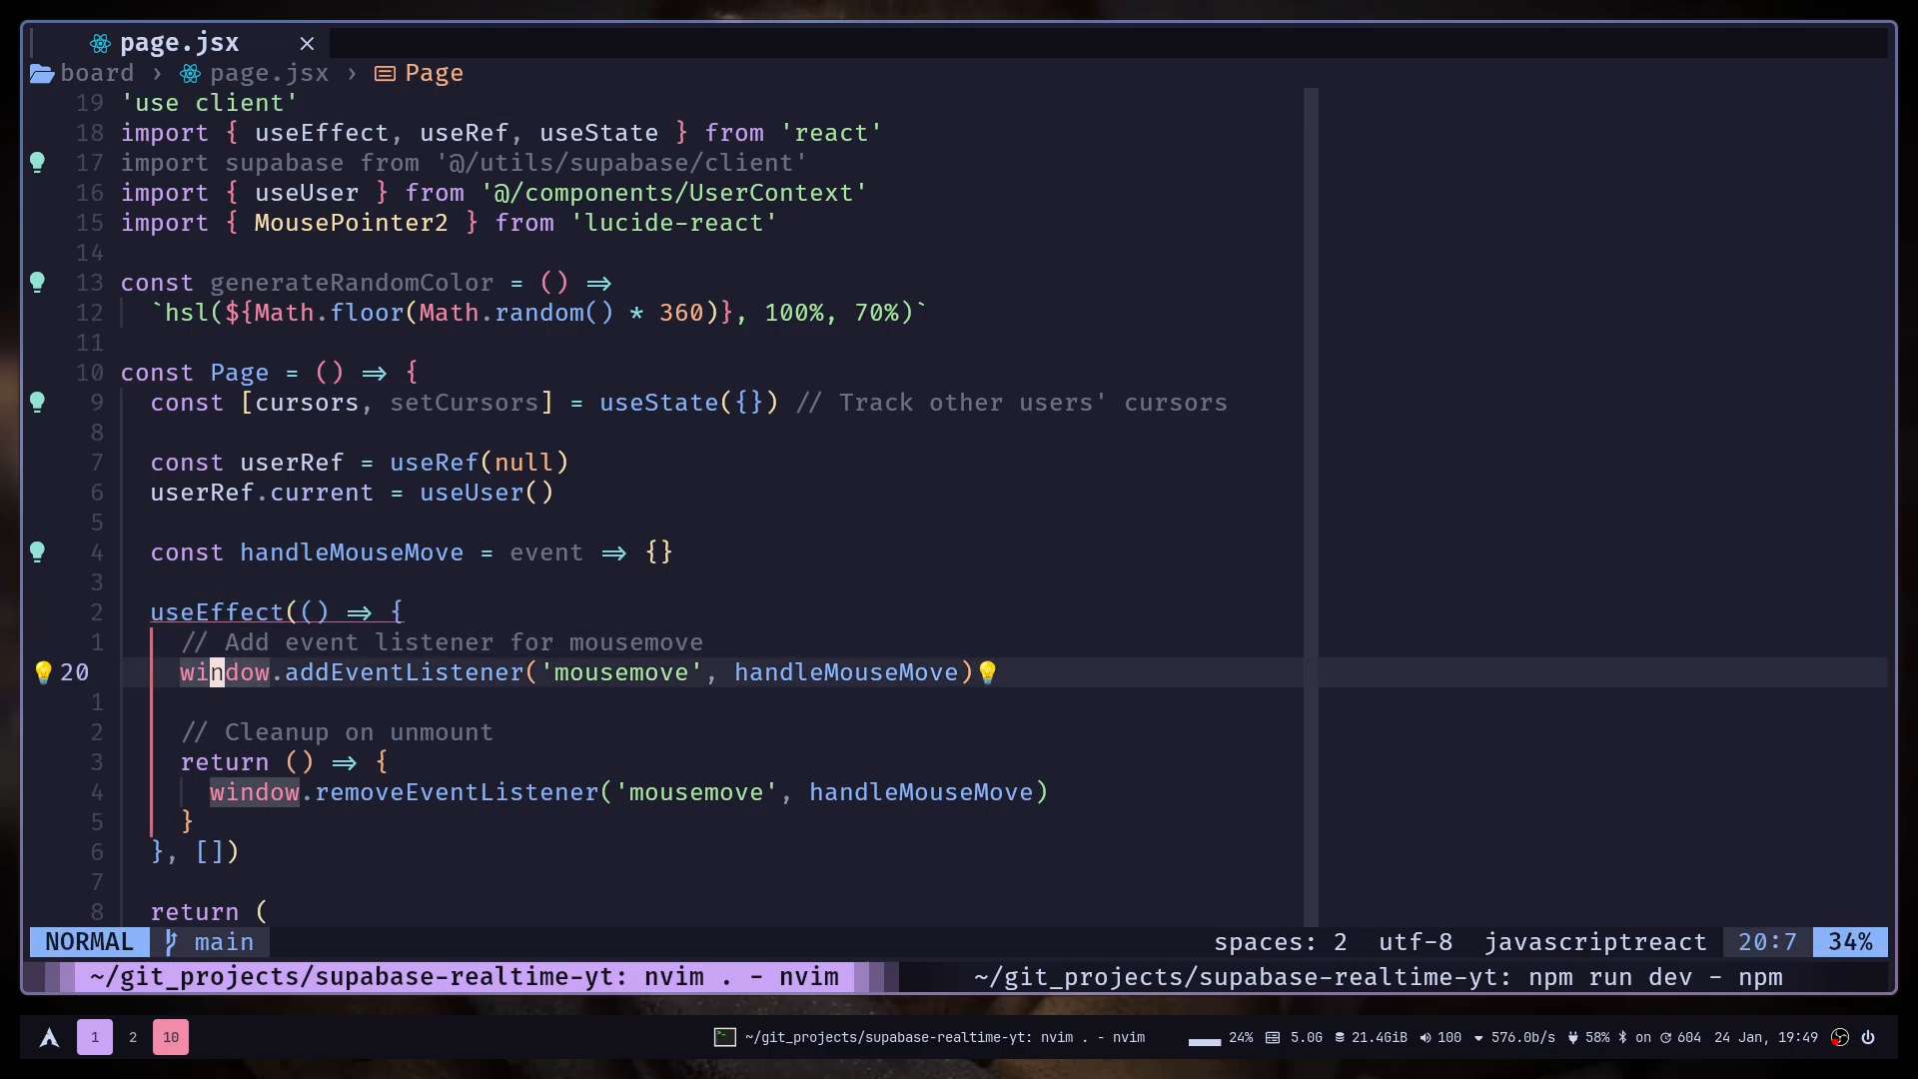
{"action": "key", "text": "k"}
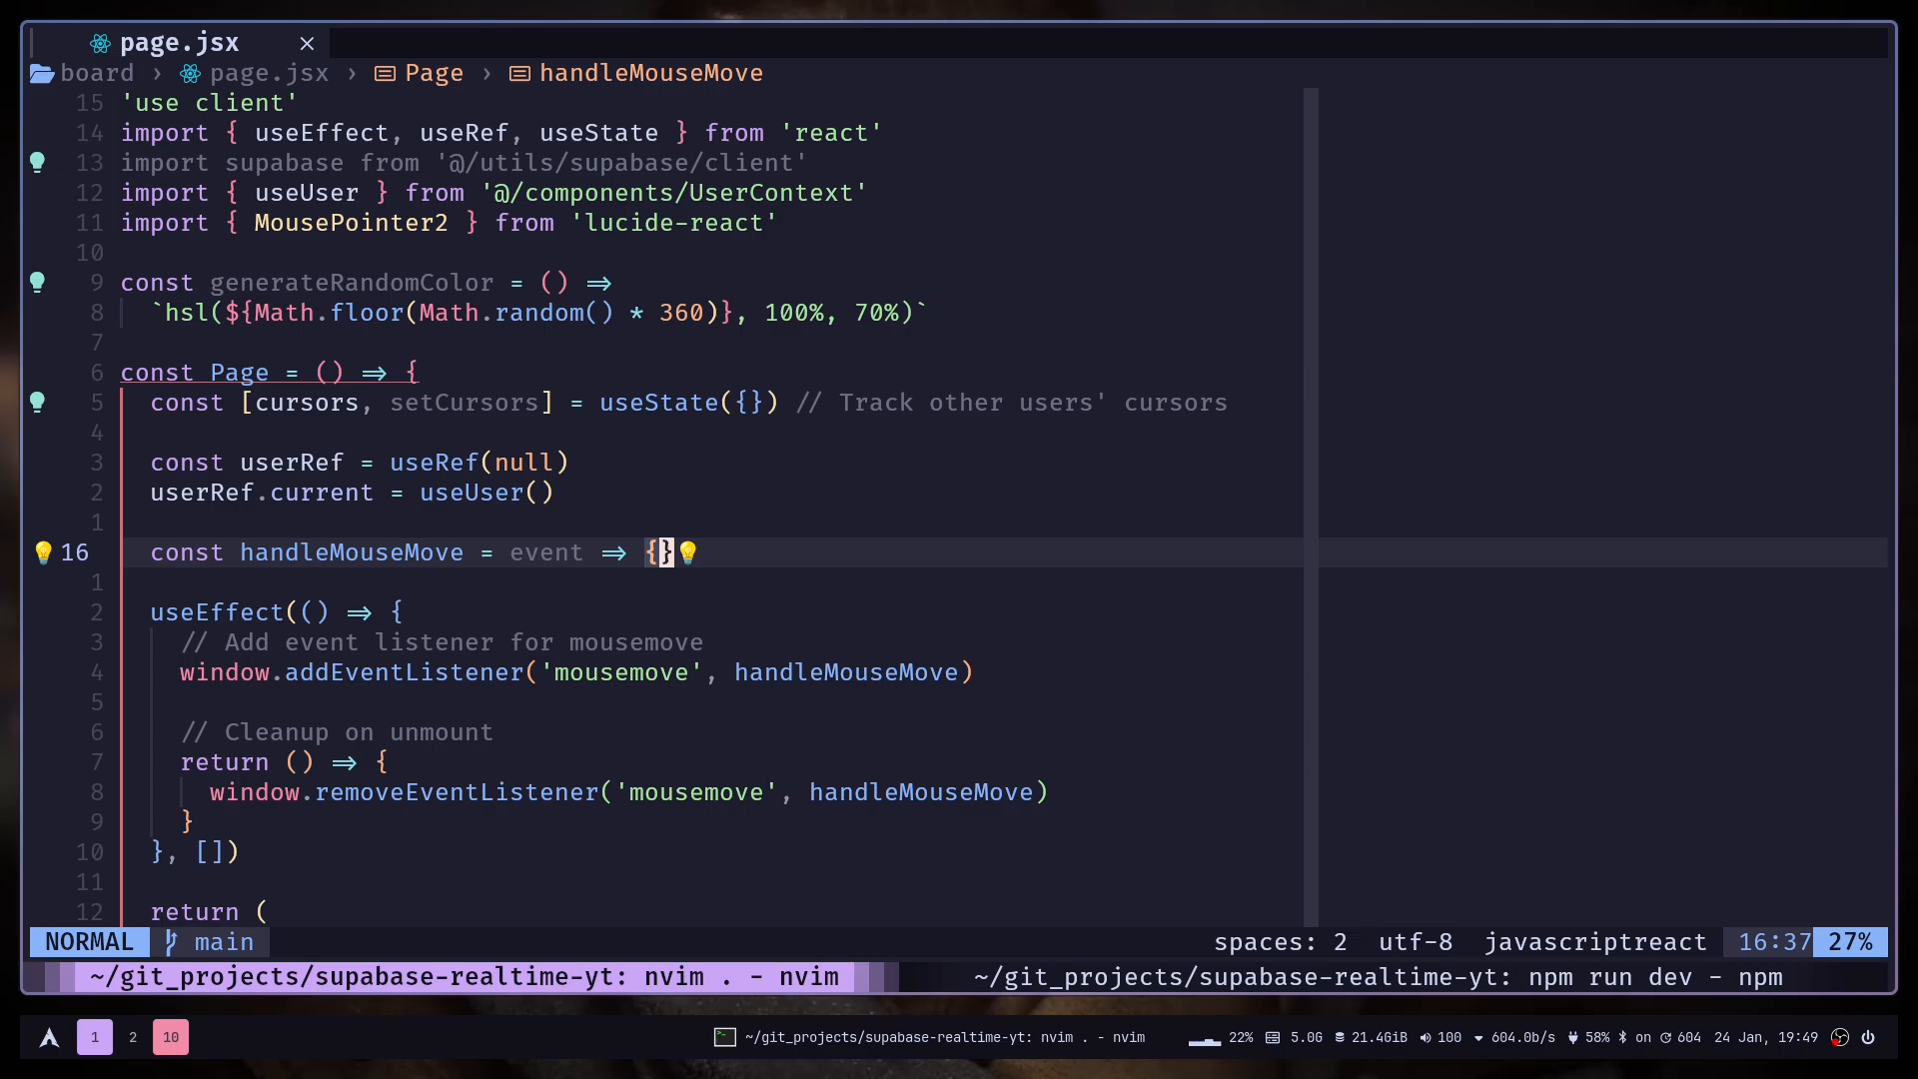
{"action": "key", "text": "i"}
{"action": "type", "text": "const"}
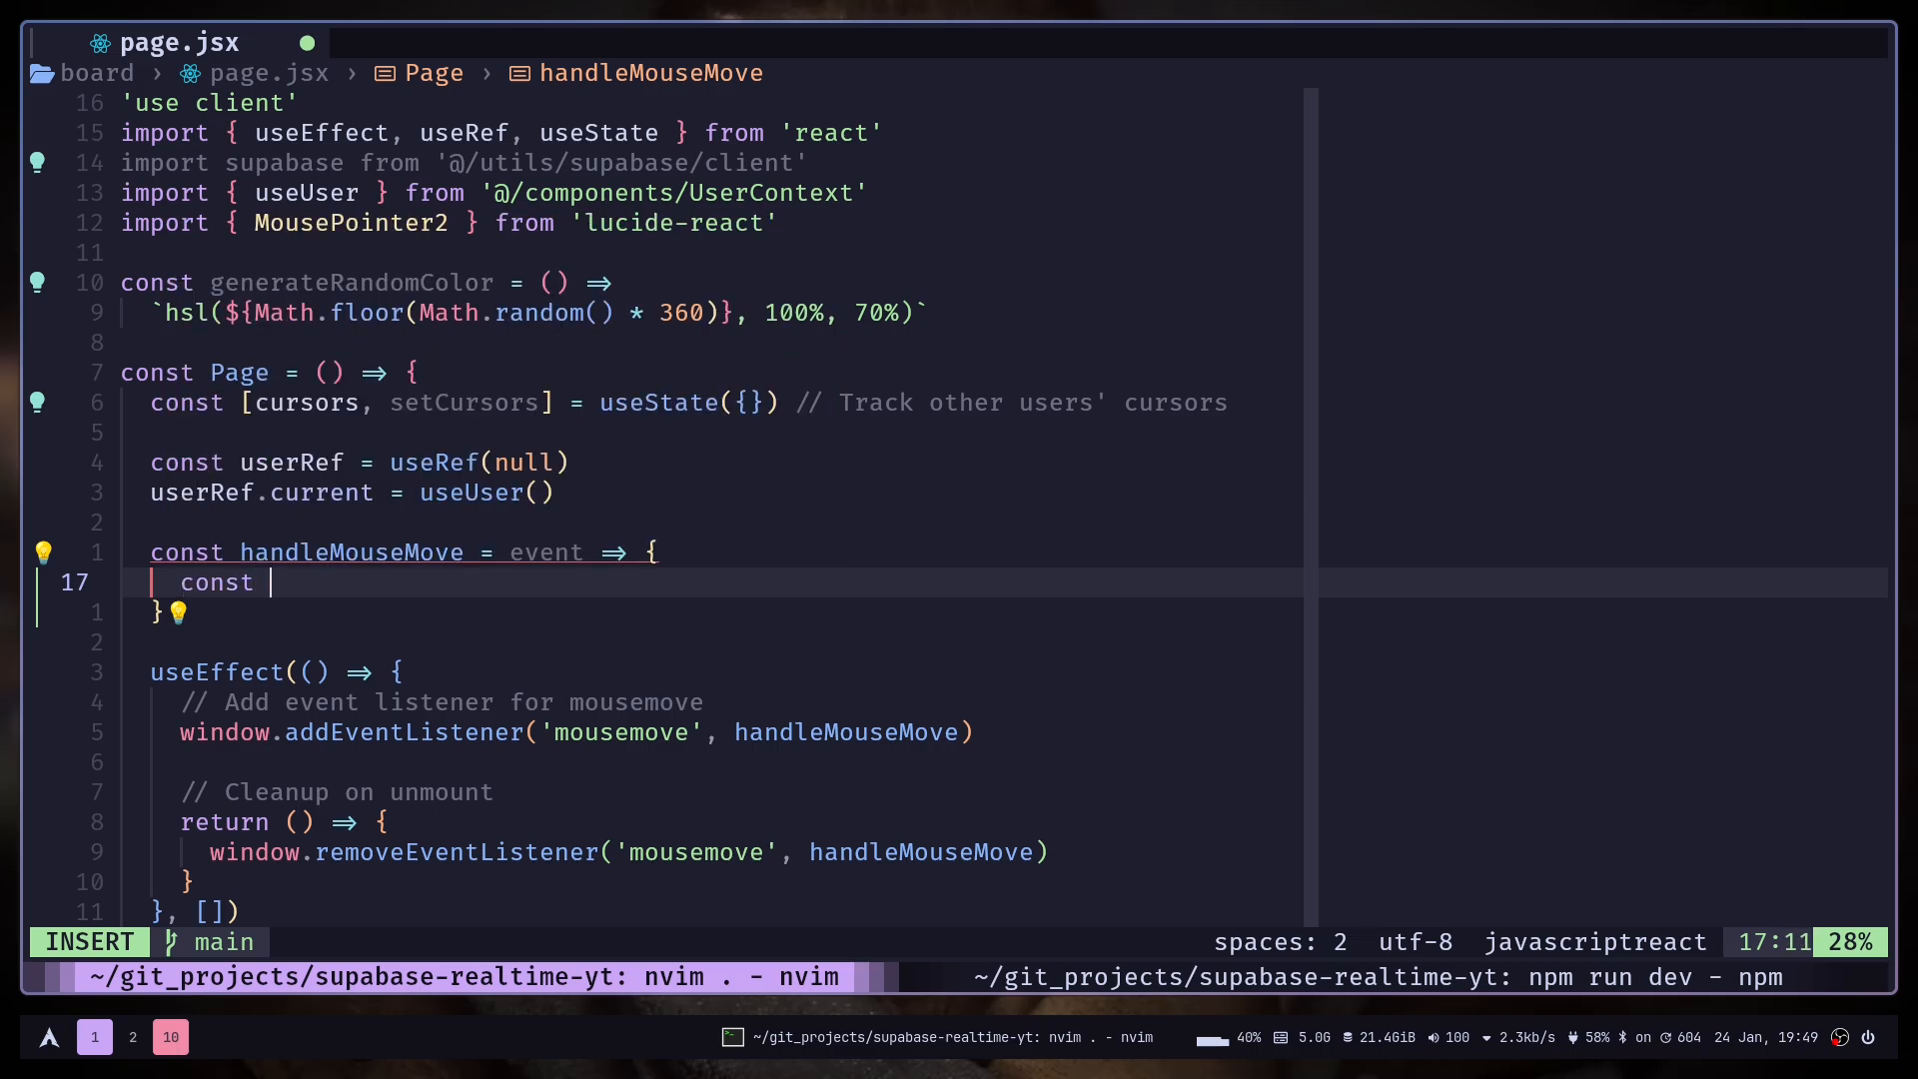
{"action": "type", "text": "{ clientX, clientY } = event"}
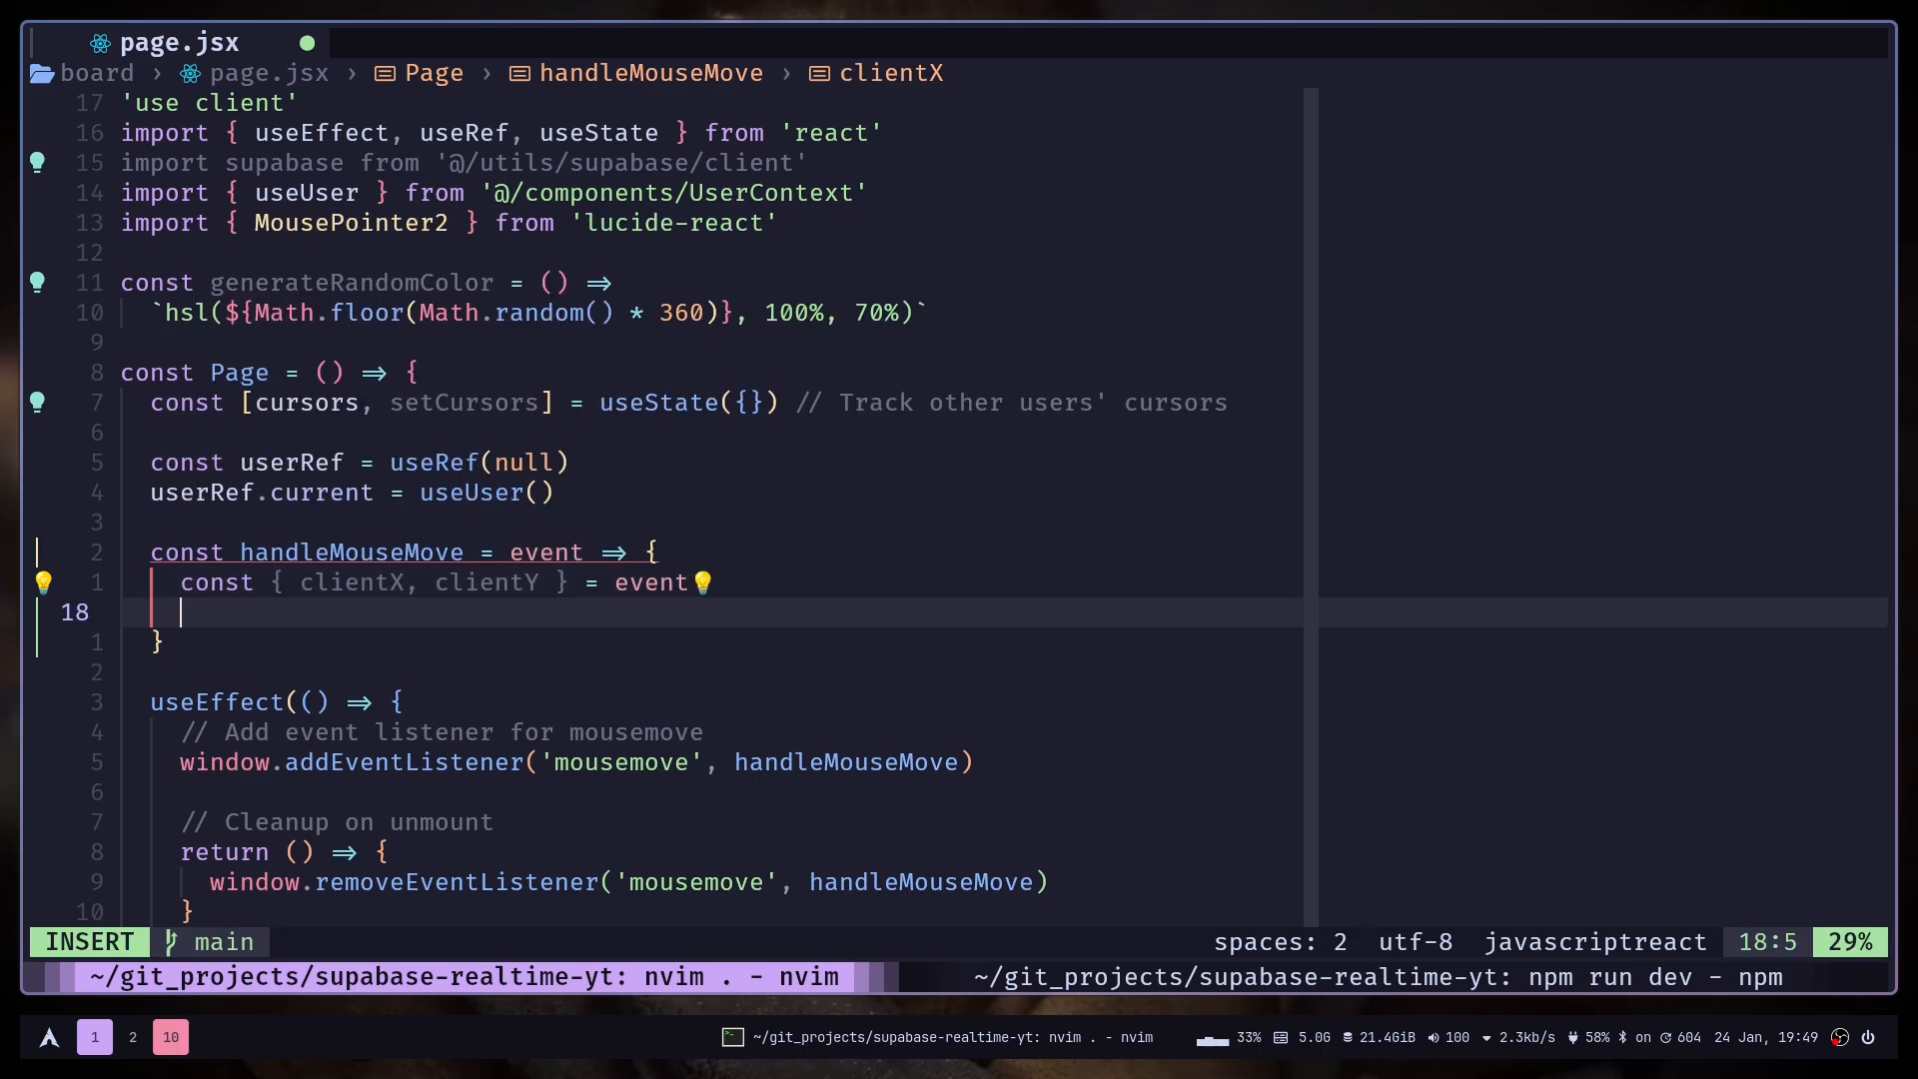
{"action": "type", "text": "cons"}
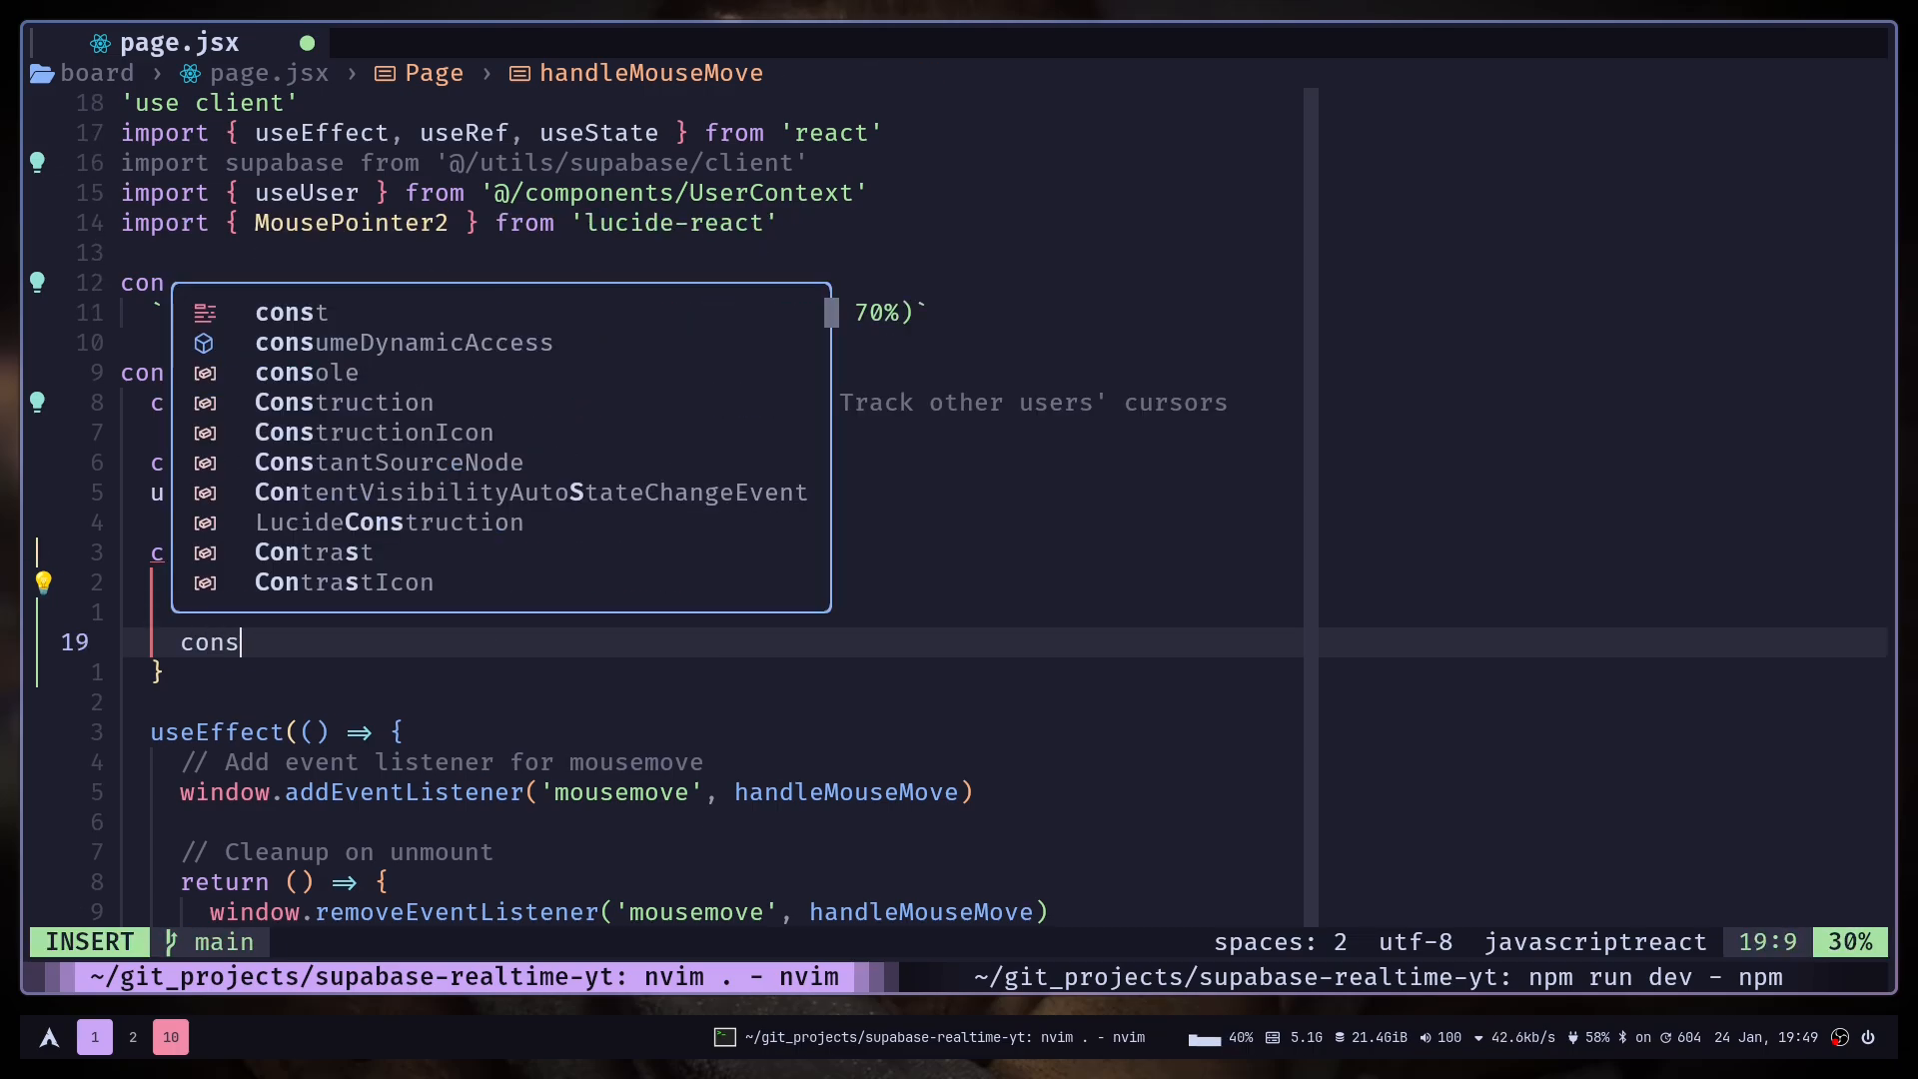
{"action": "key", "text": "Escape"}
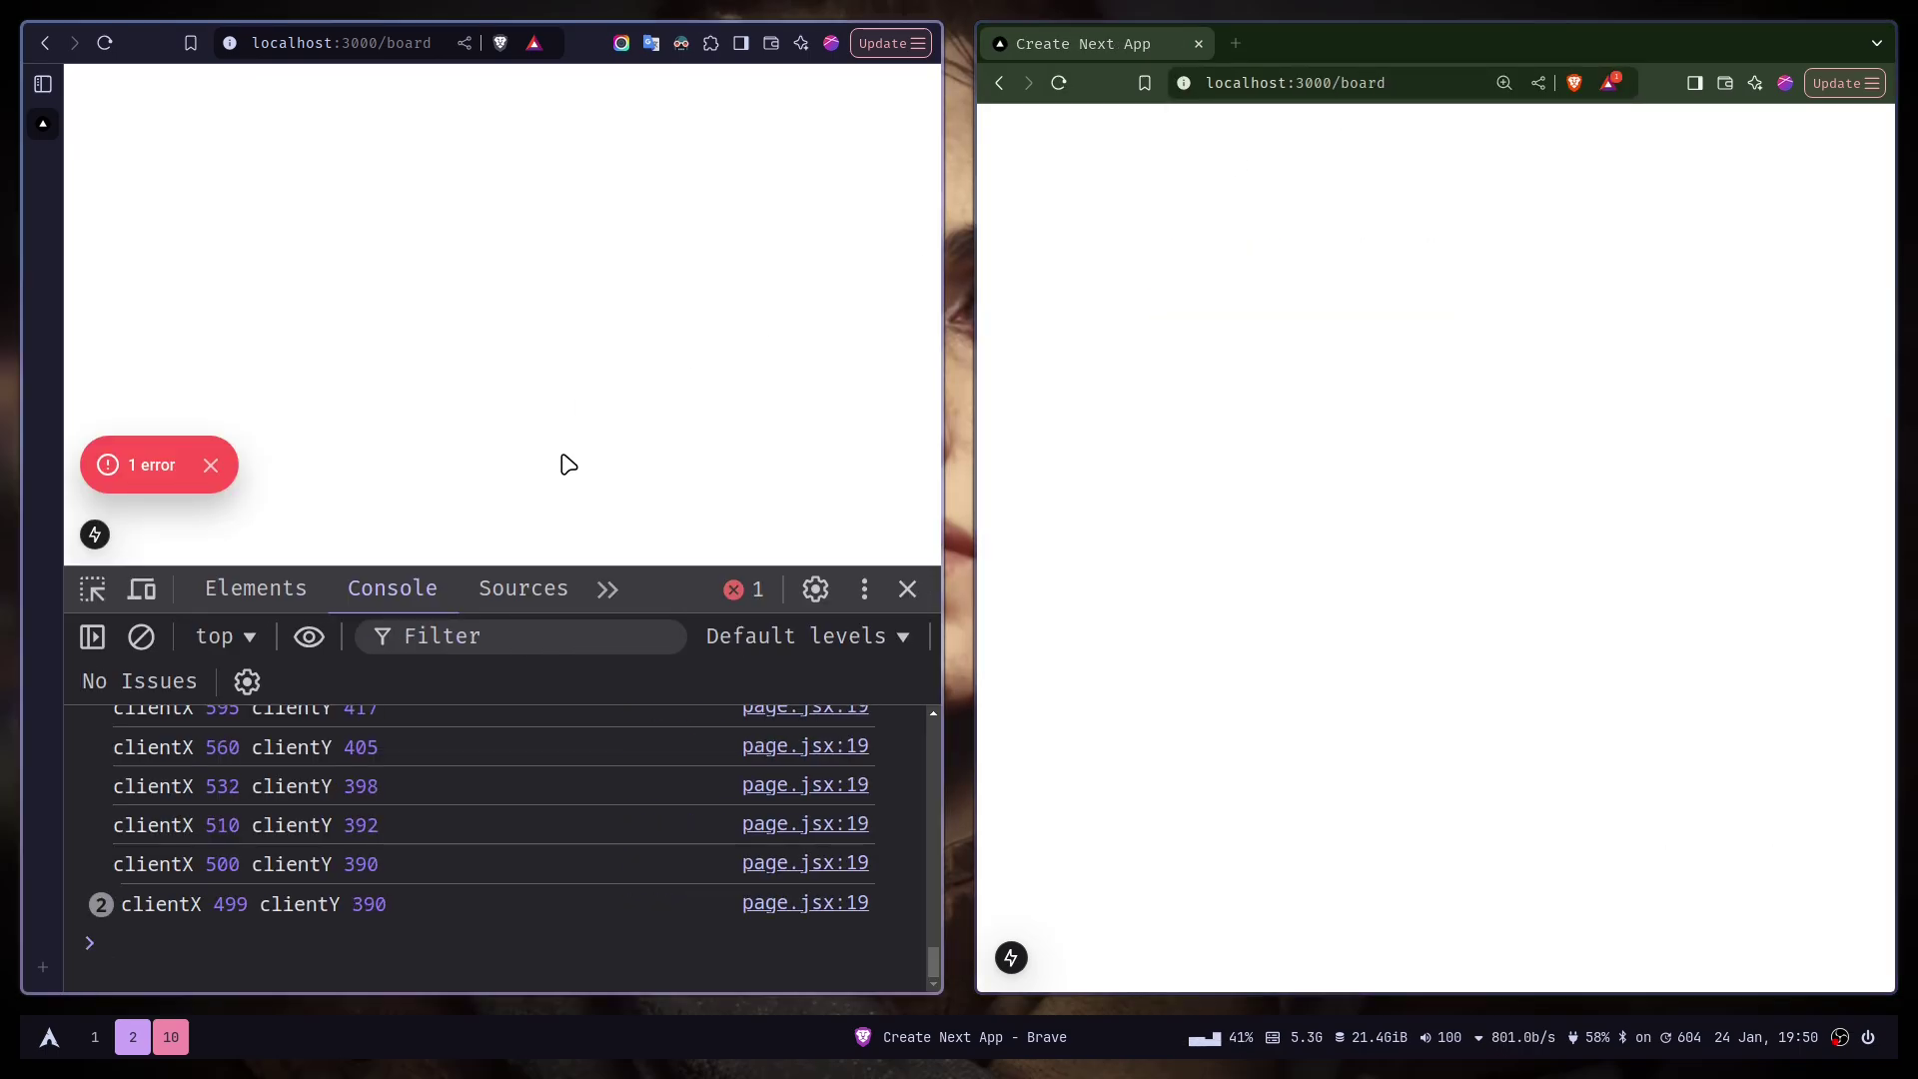
{"action": "mouse_move", "coordinate": [485, 377]}
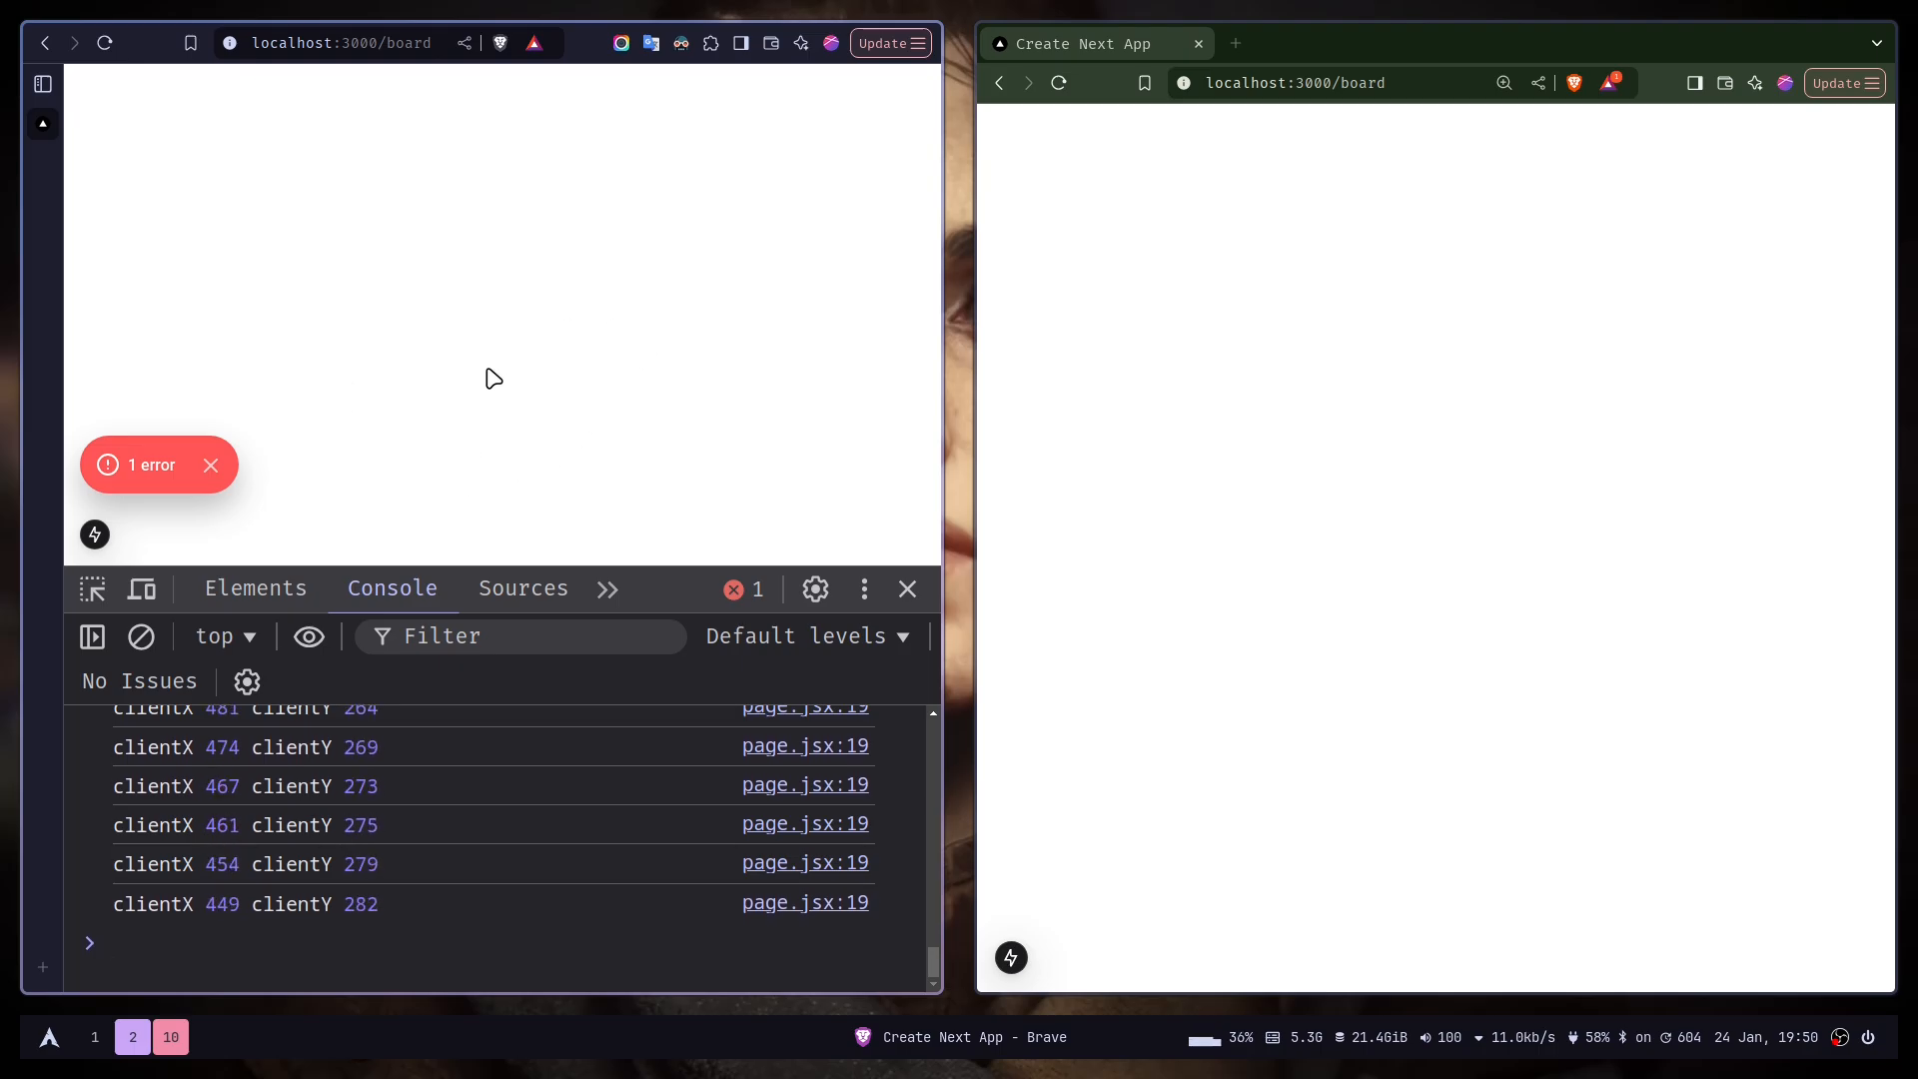
{"action": "mouse_move", "coordinate": [608, 252]}
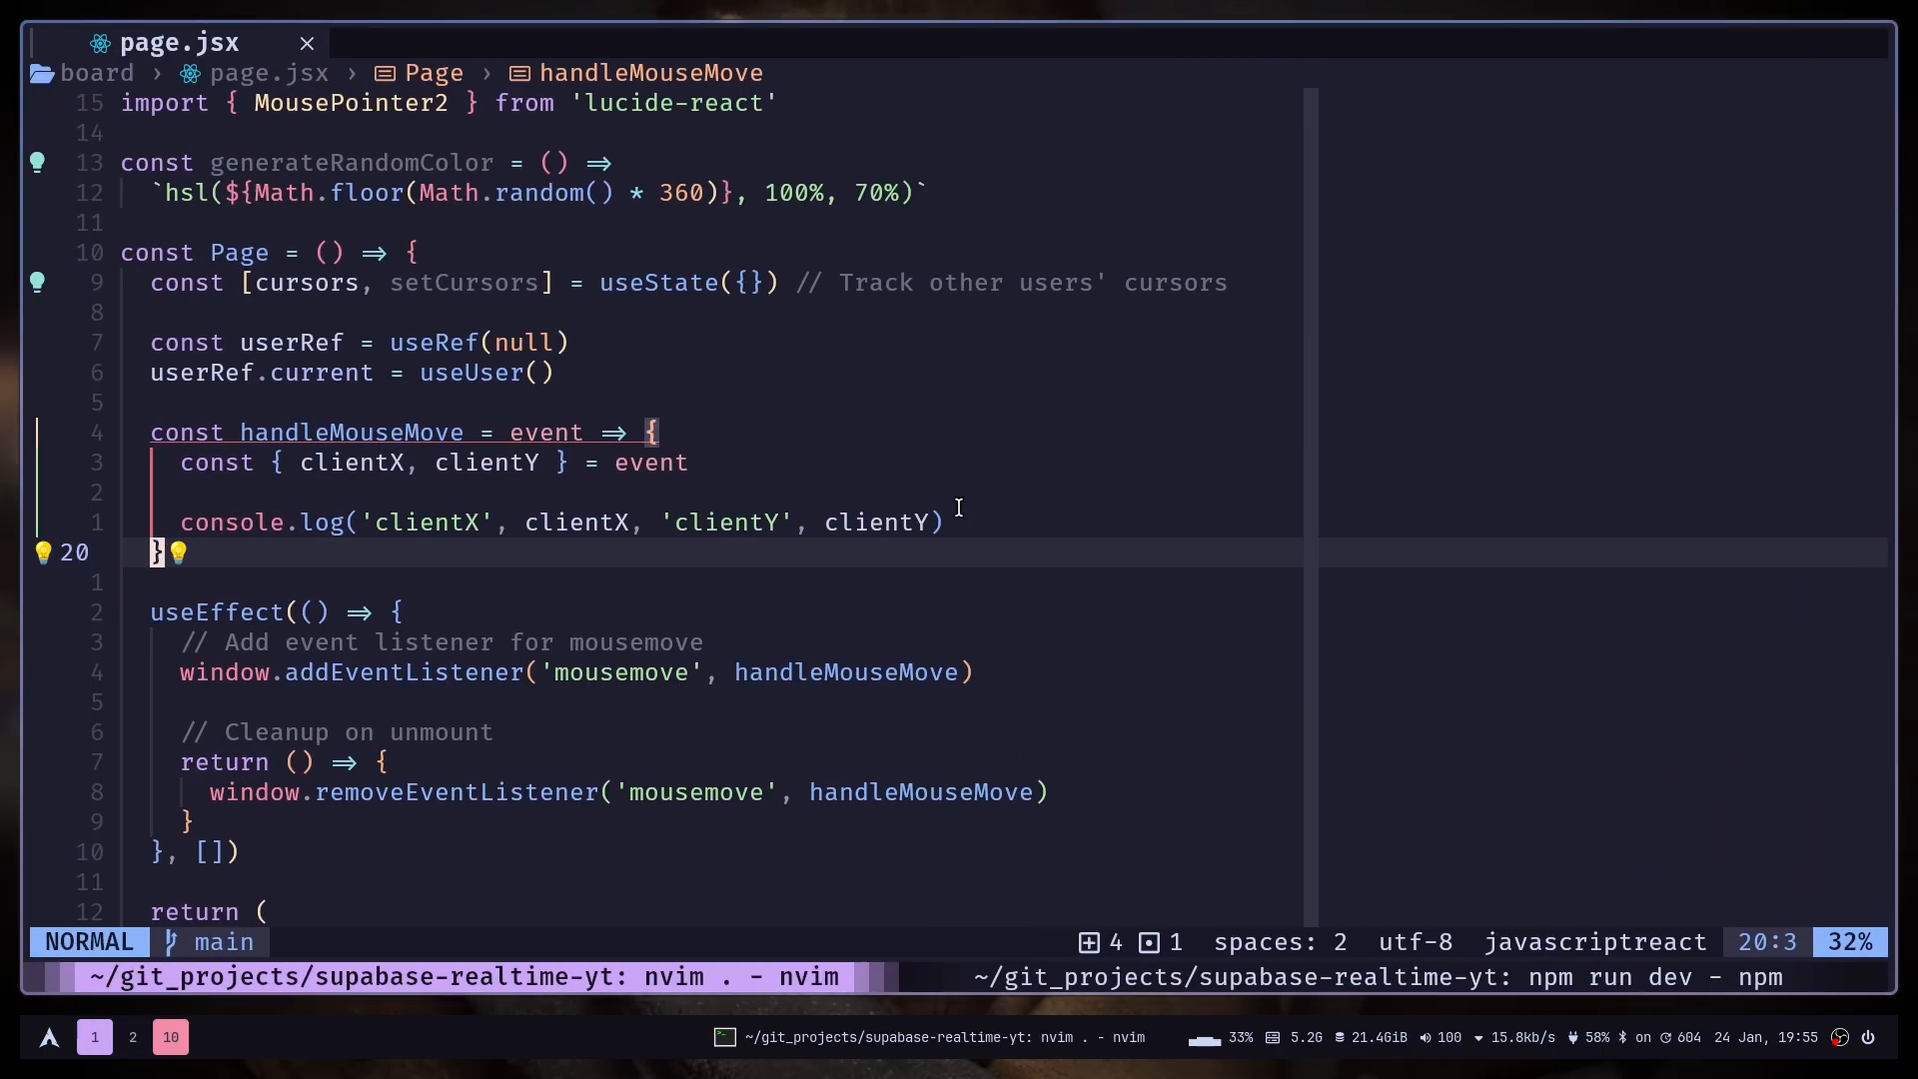
Add a useEffect creating const channel = supabase.channel('realtime:board').
{"action": "type", "text": "useEffect(() => {"}
{"action": "type", "text": "}, [])"}
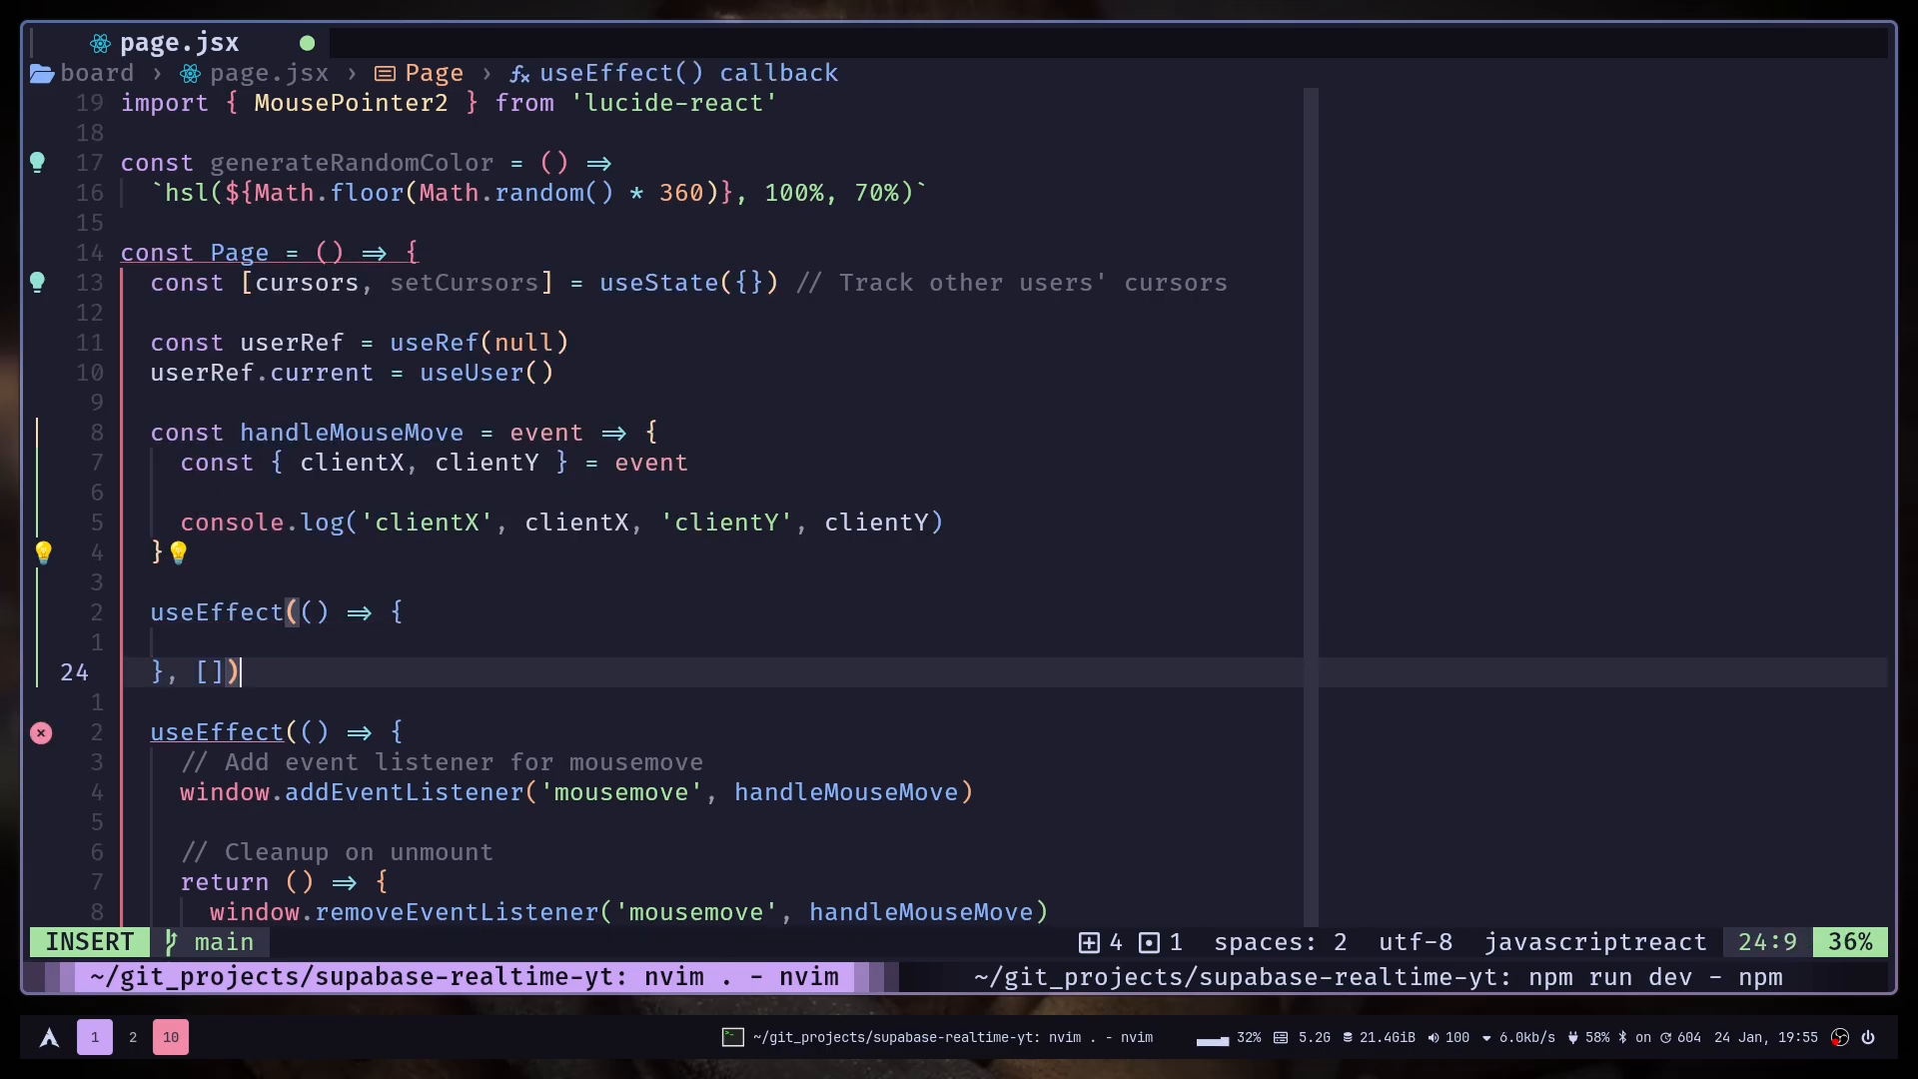
{"action": "type", "text": "const cha"}
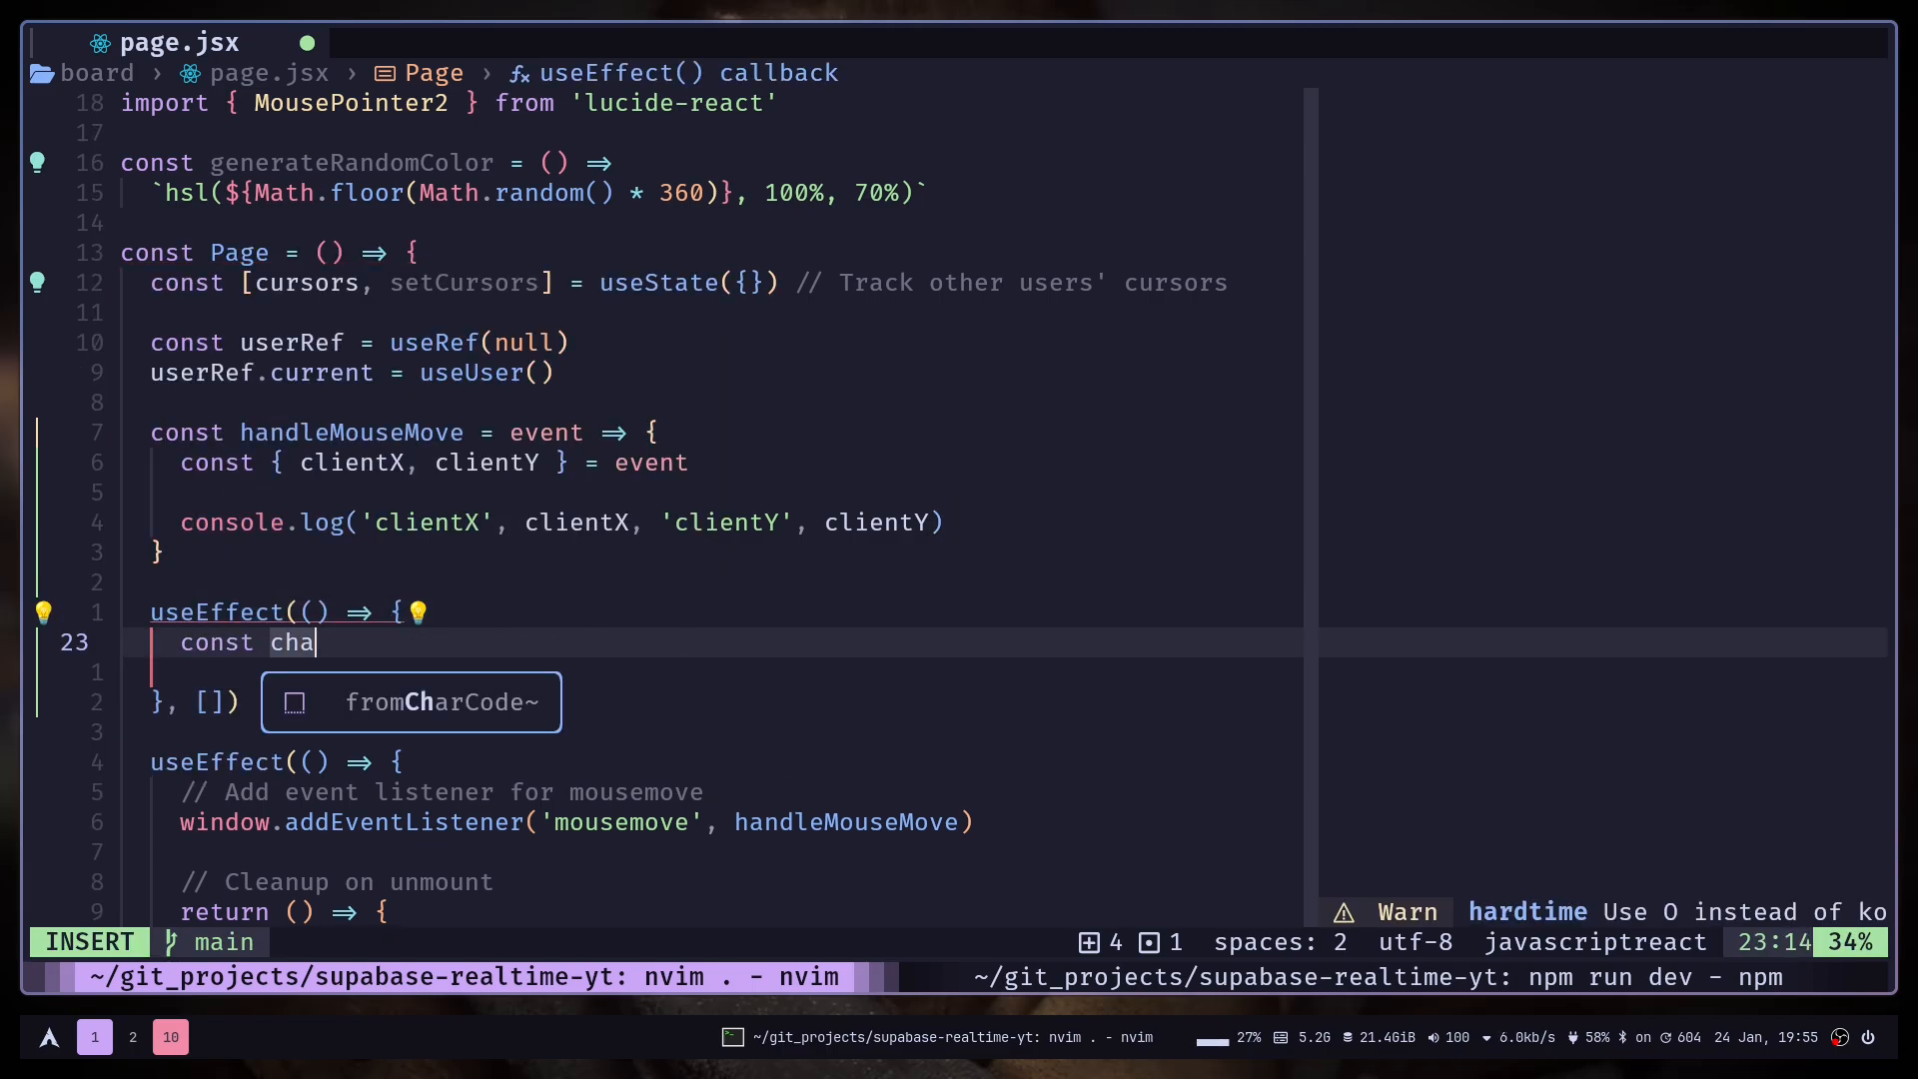
{"action": "type", "text": "nnel = supabase.channel('realtime:board')j"}
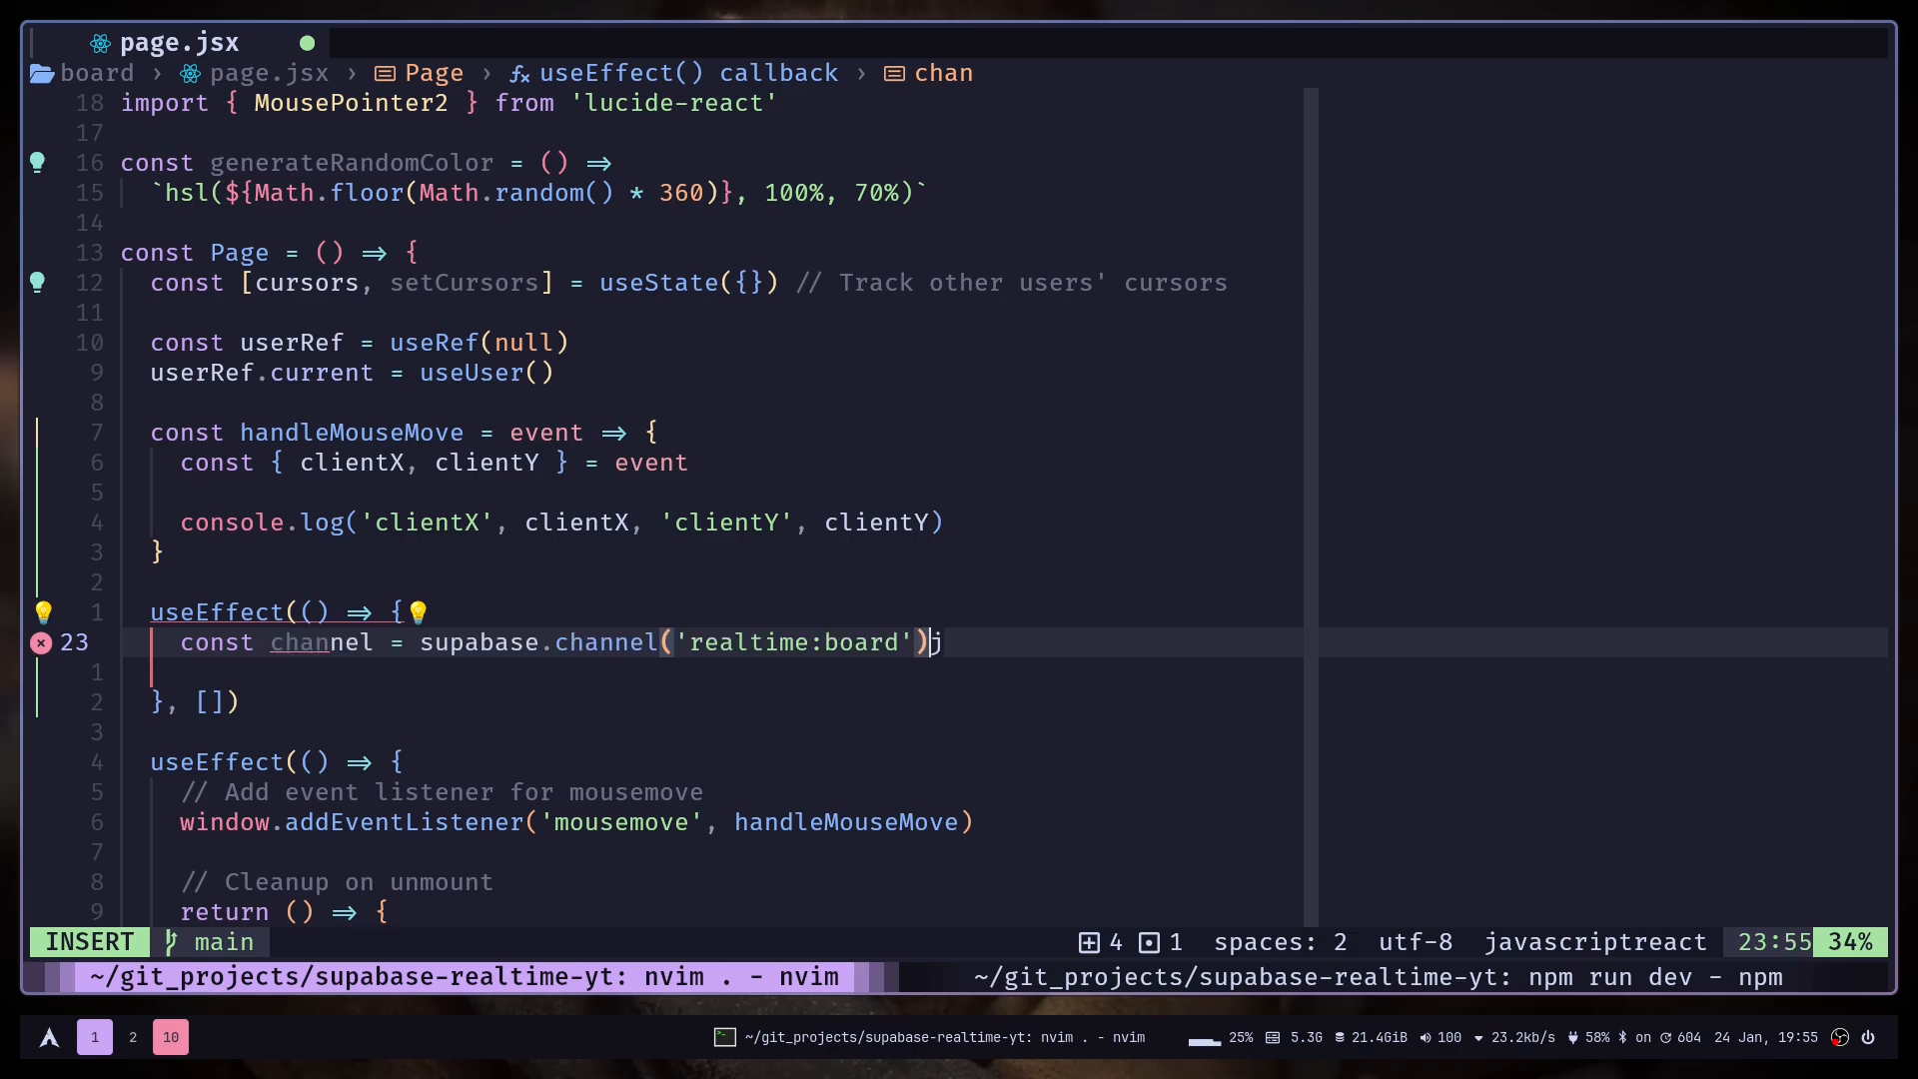
{"action": "key", "text": "Escape"}
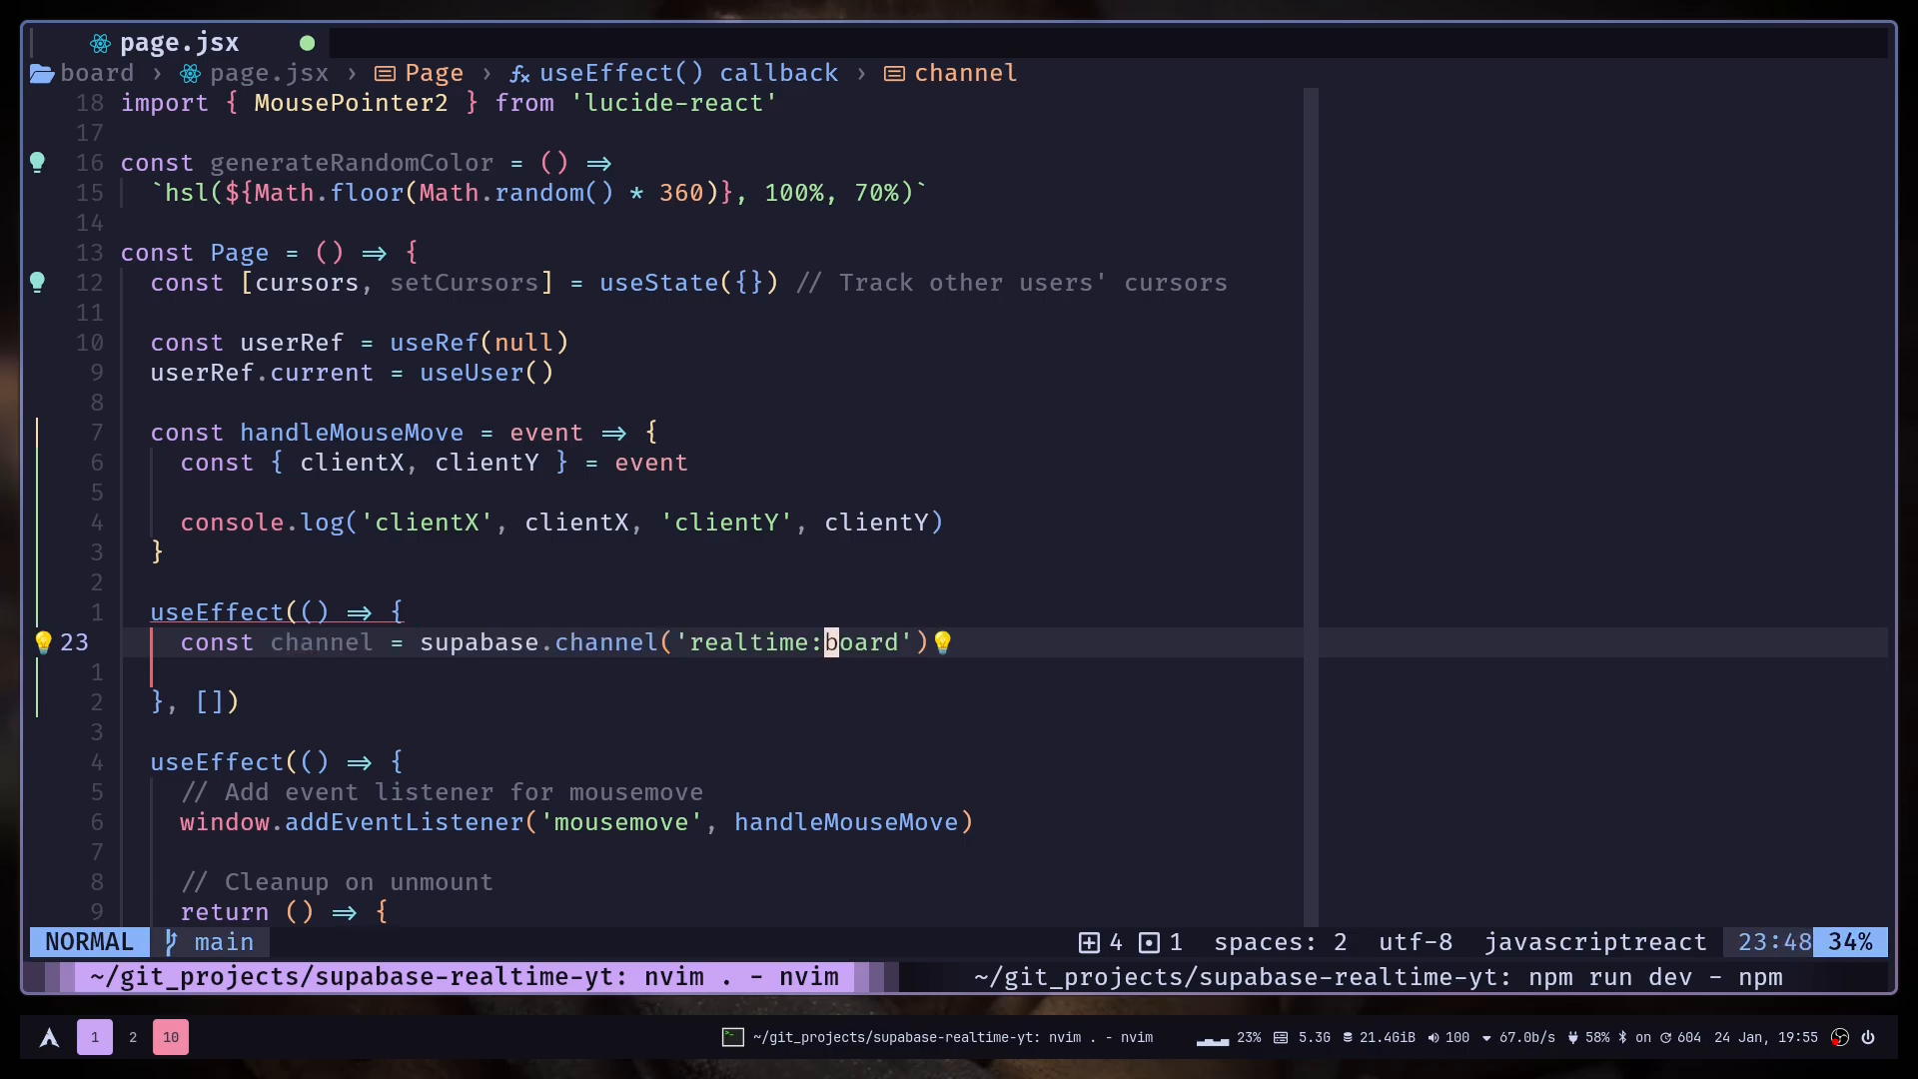
{"action": "key", "text": "V"}
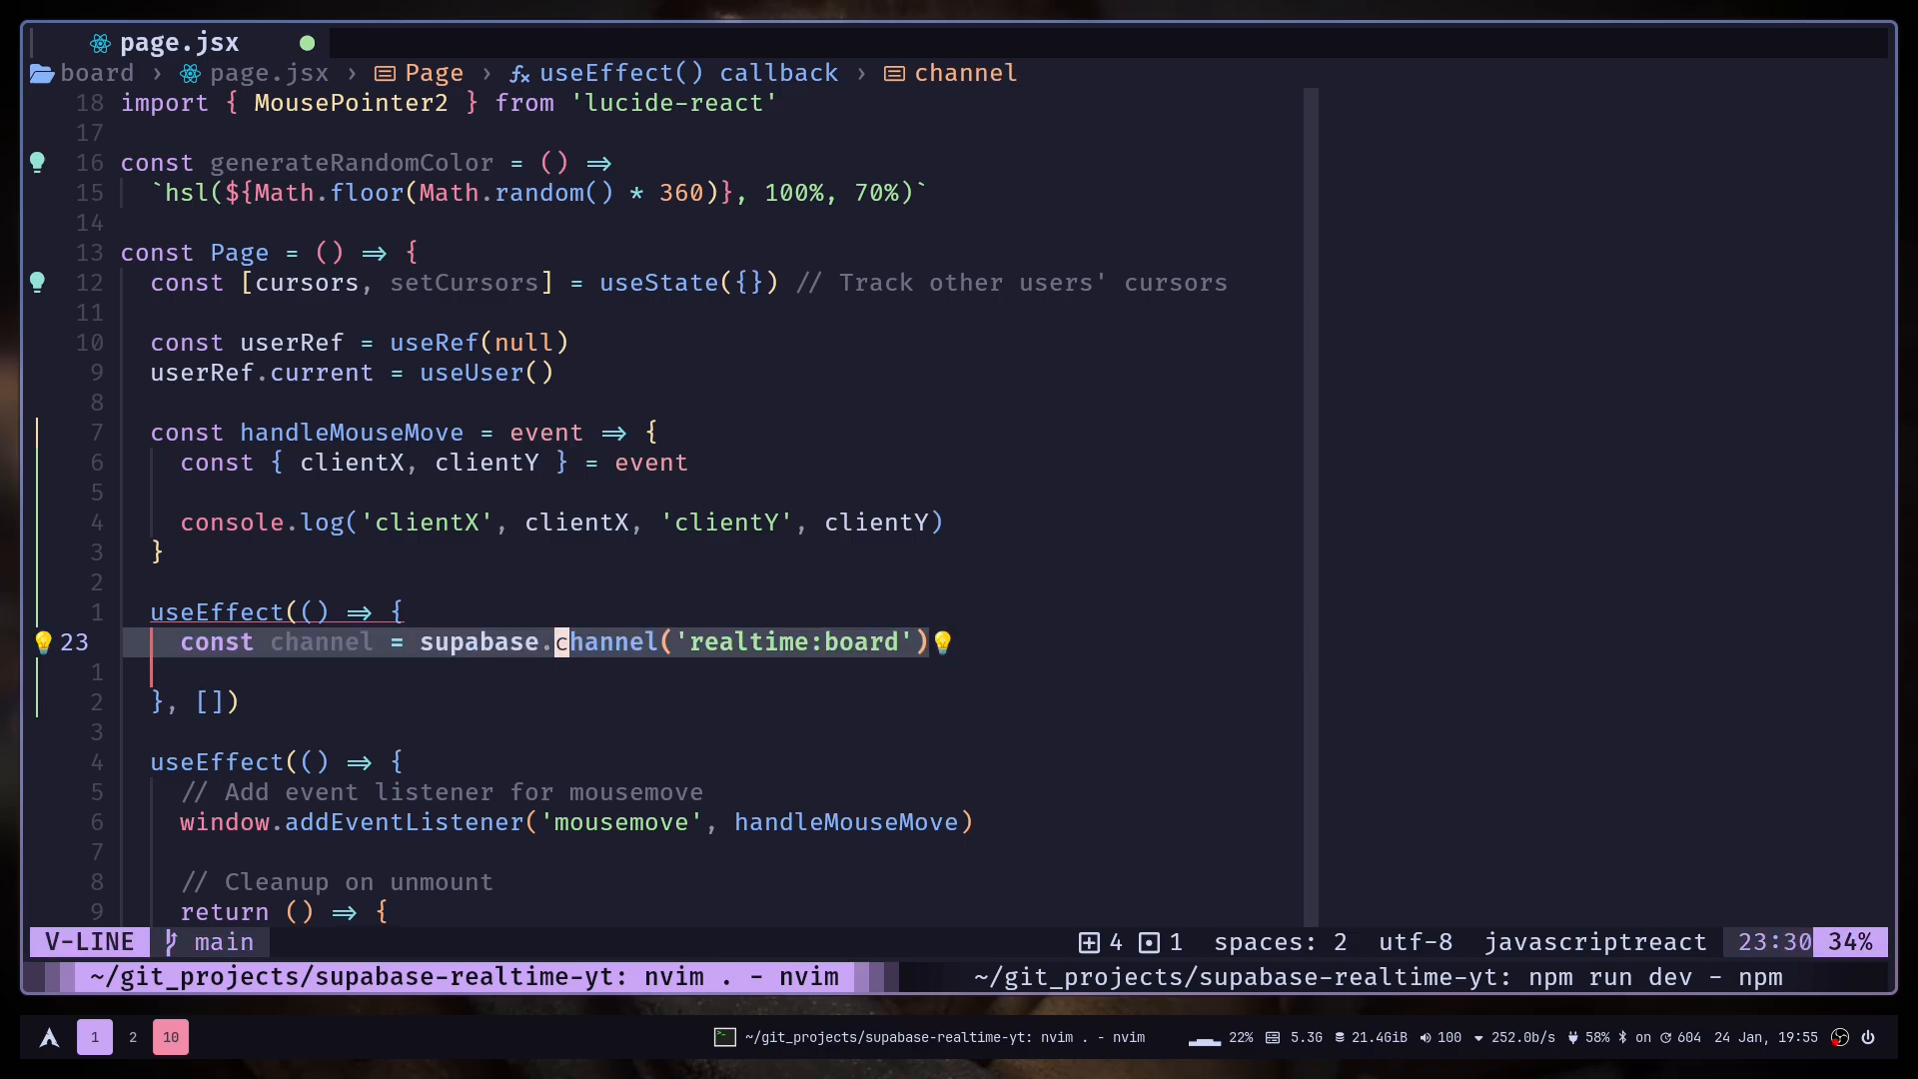
{"action": "key", "text": "Escape"}
{"action": "type", "text": "const"}
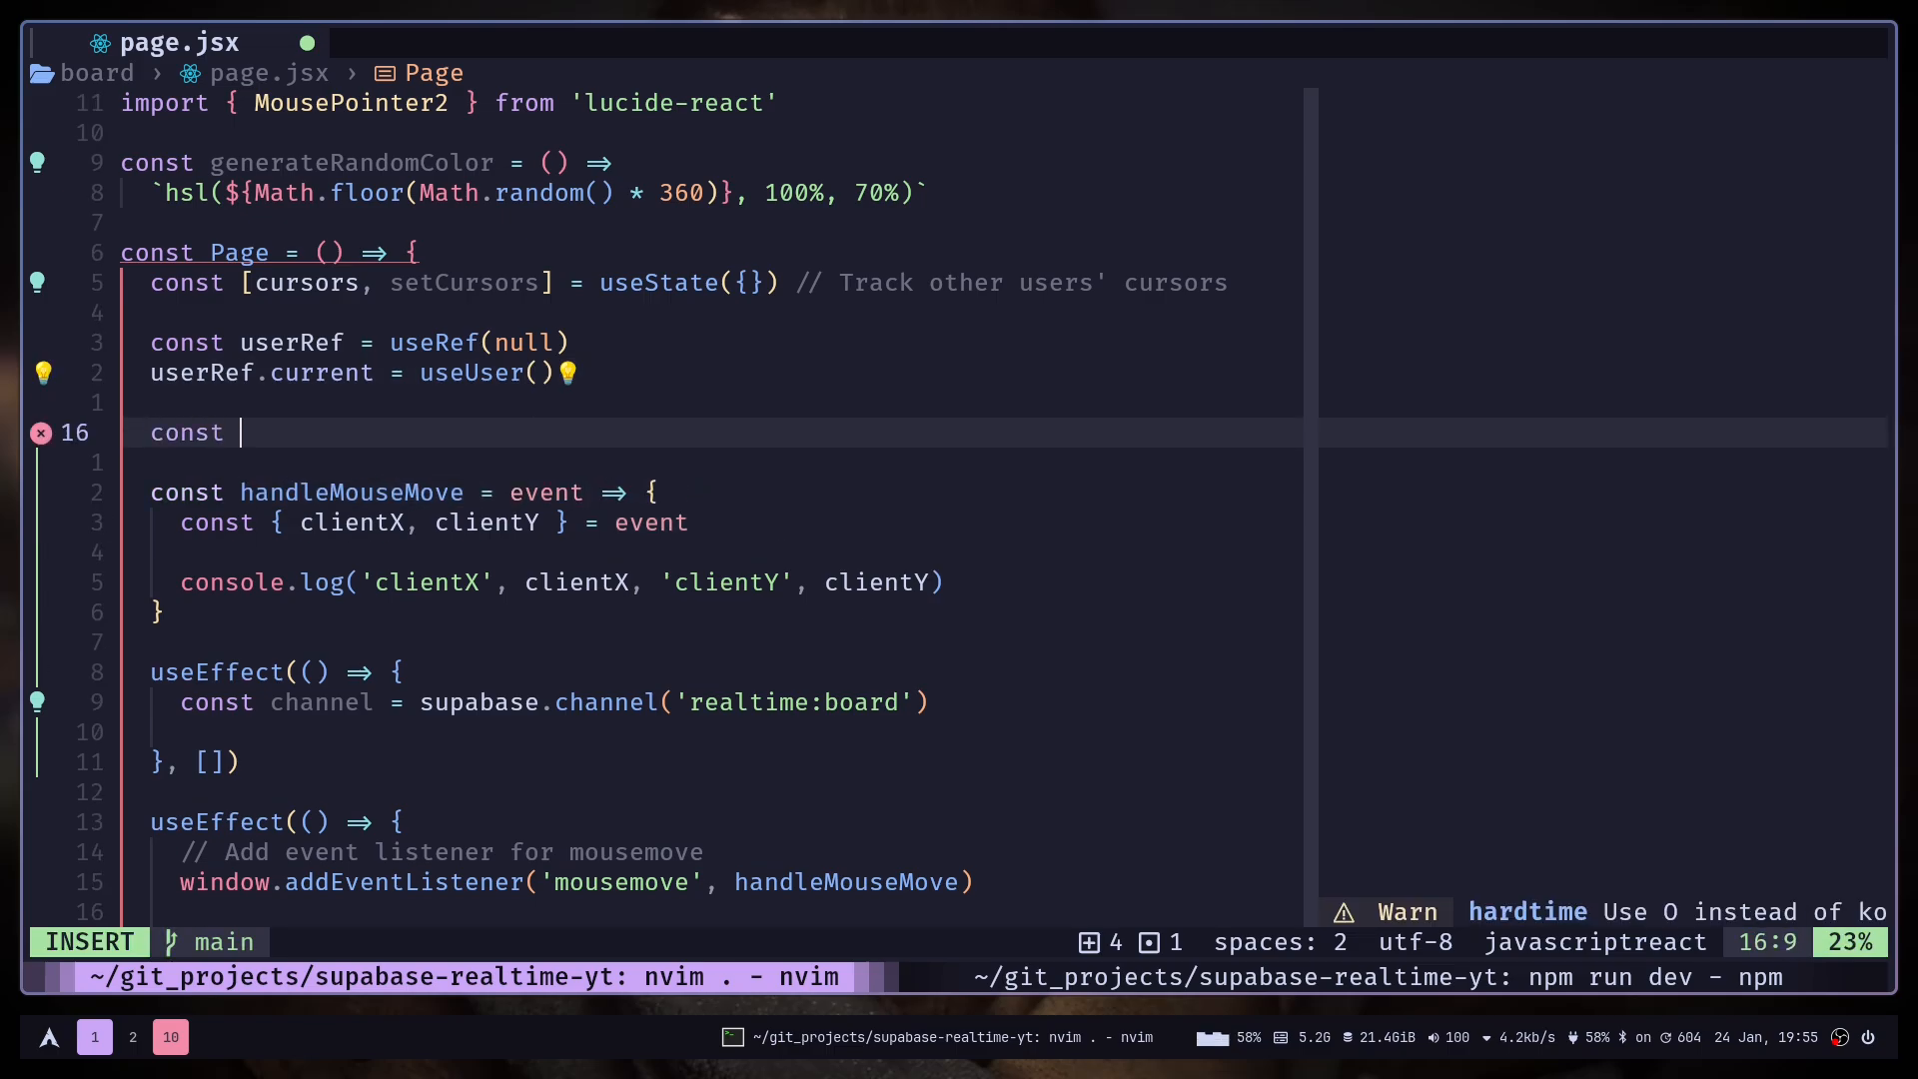
Declare channelRef = useRef(null) and store the channel in channelRef.current.
{"action": "type", "text": "channelRef = useRef(null)j"}
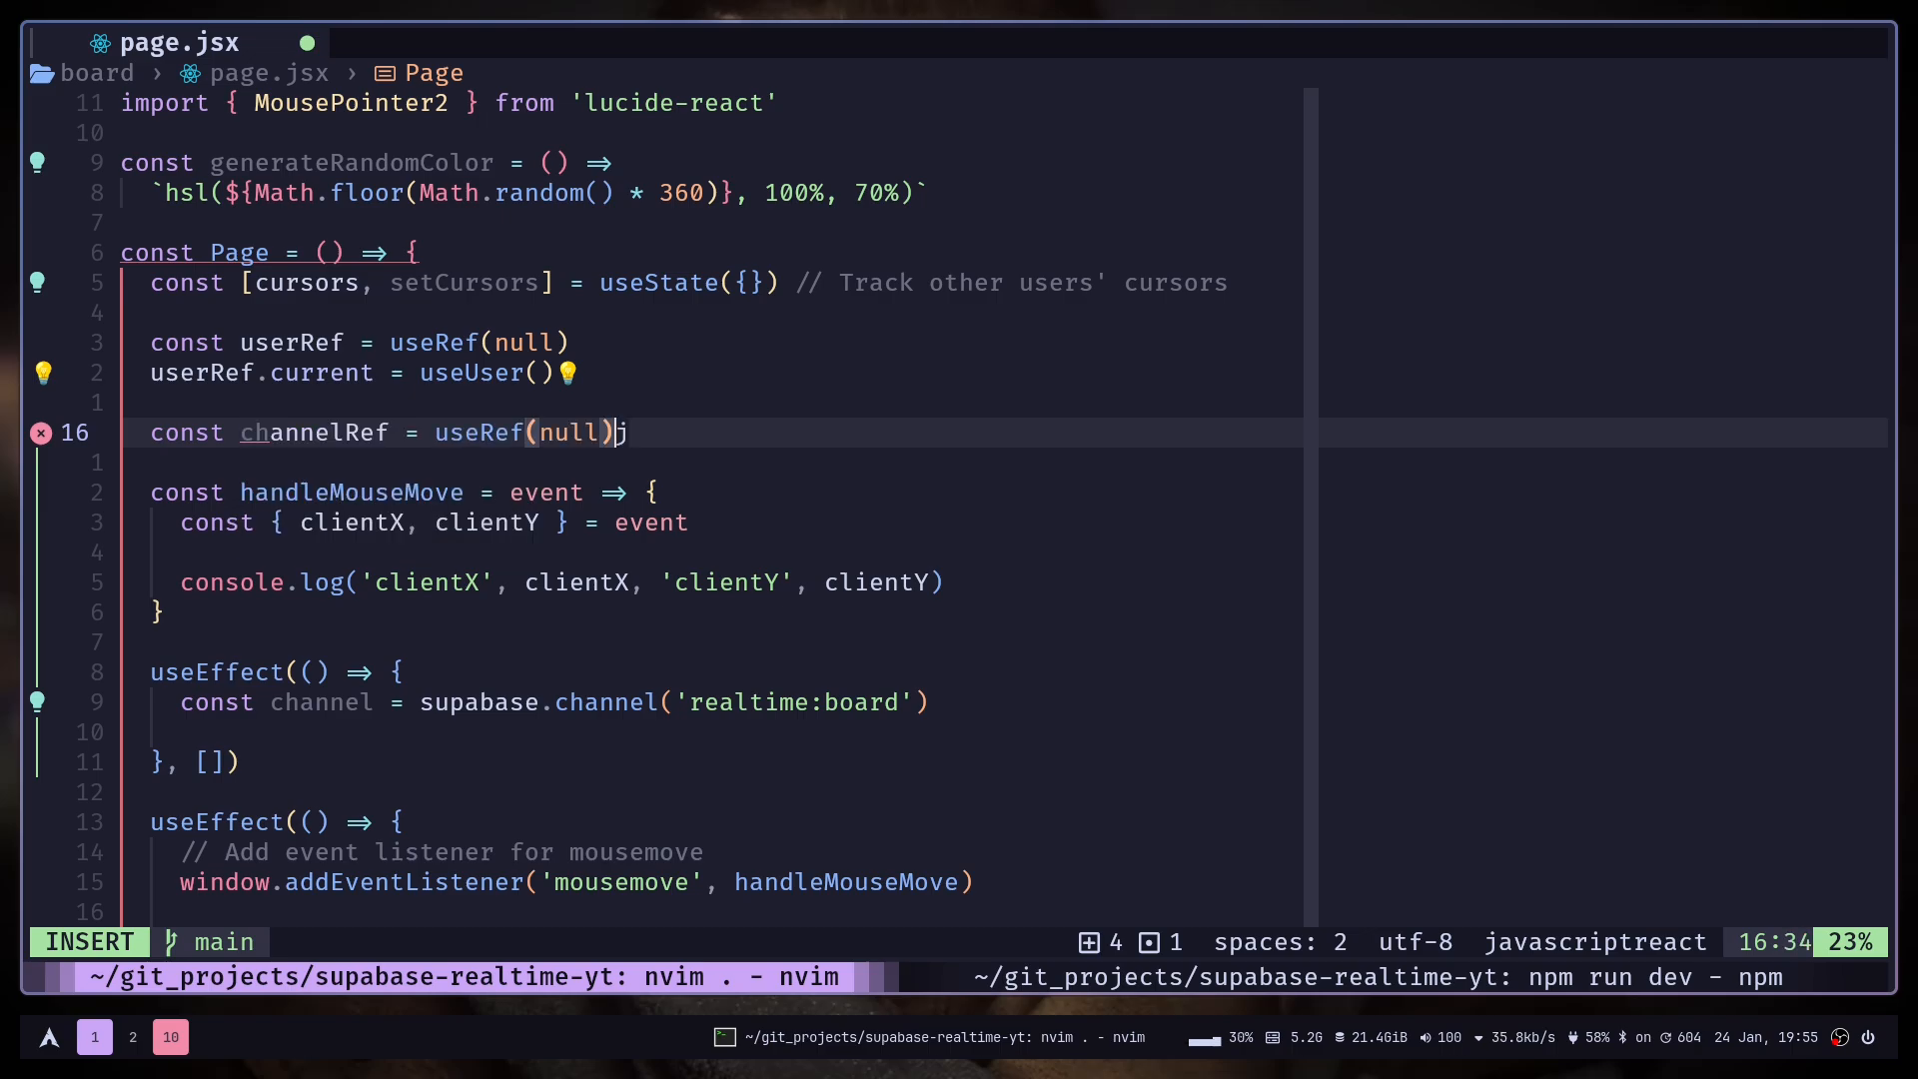
{"action": "key", "text": "Escape"}
{"action": "type", "text": "ch"}
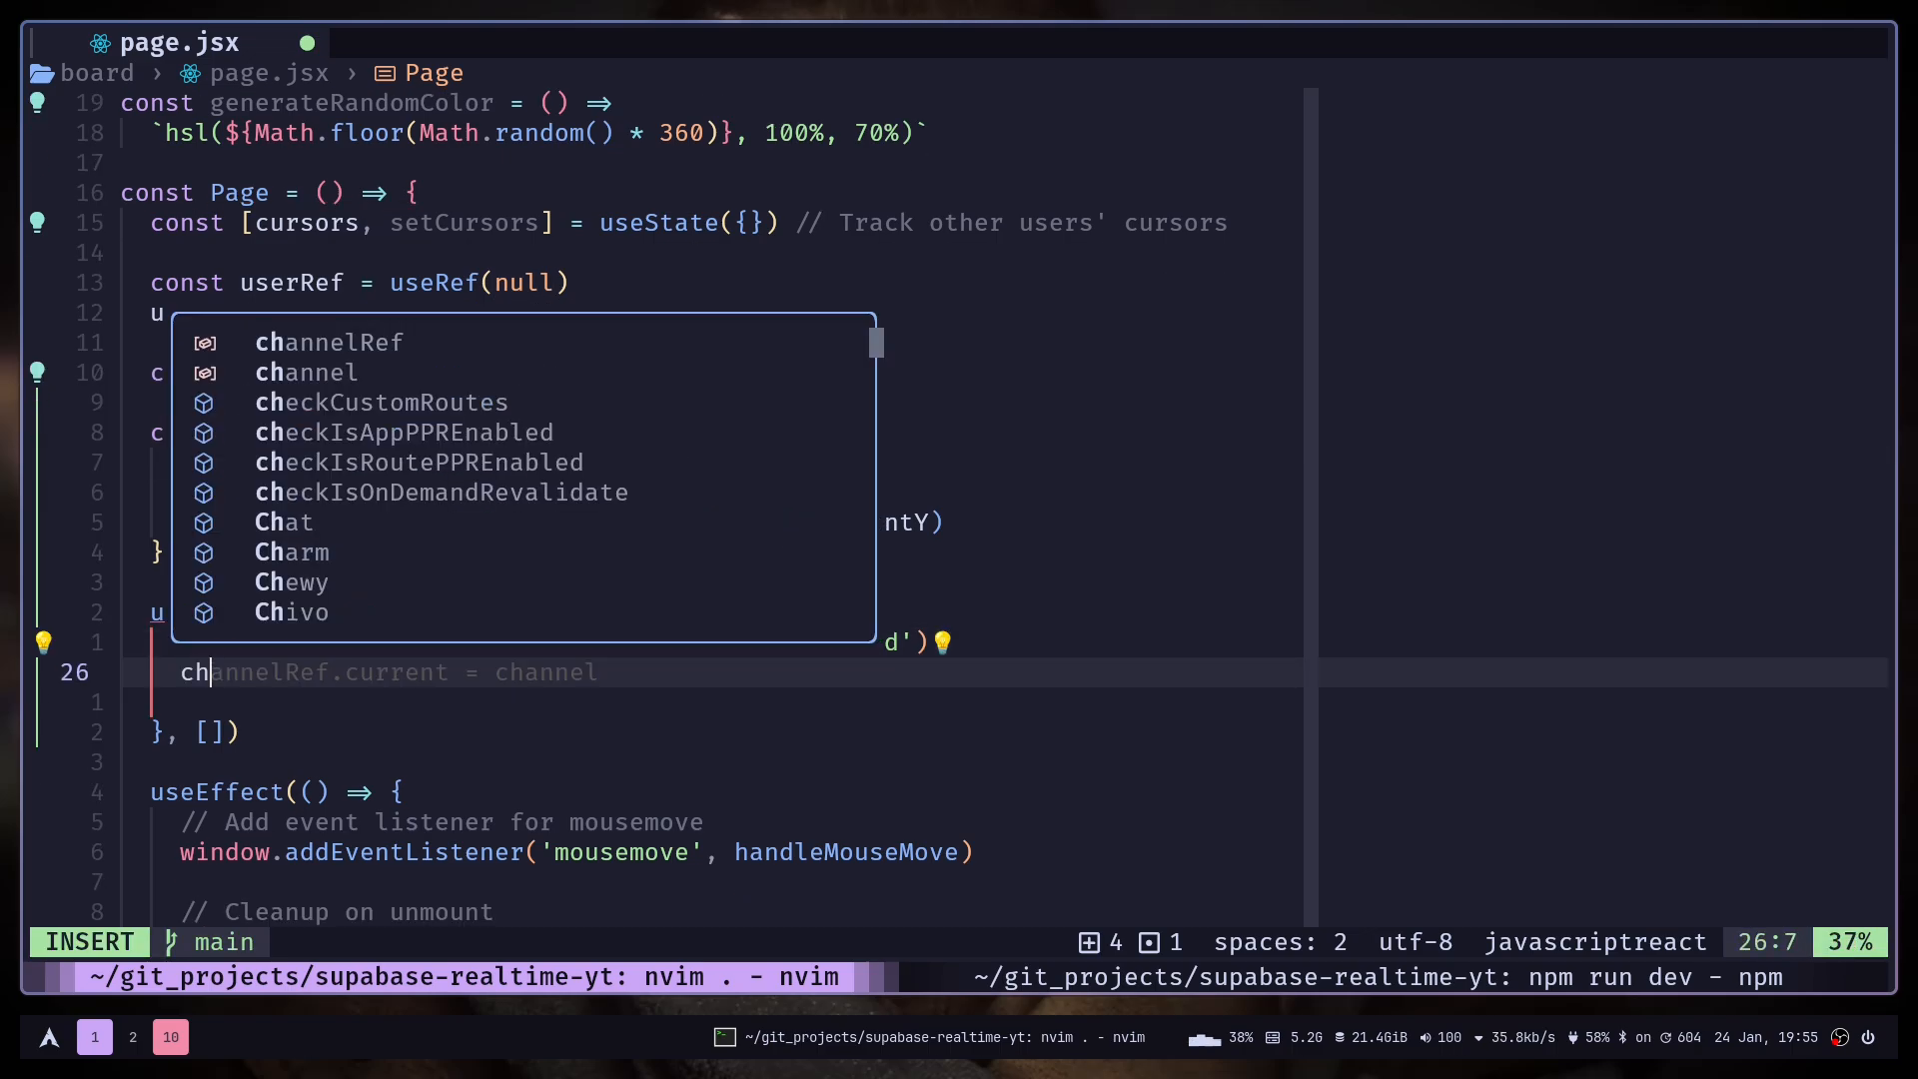
{"action": "key", "text": "Escape"}
{"action": "type", "text": "type: '"}
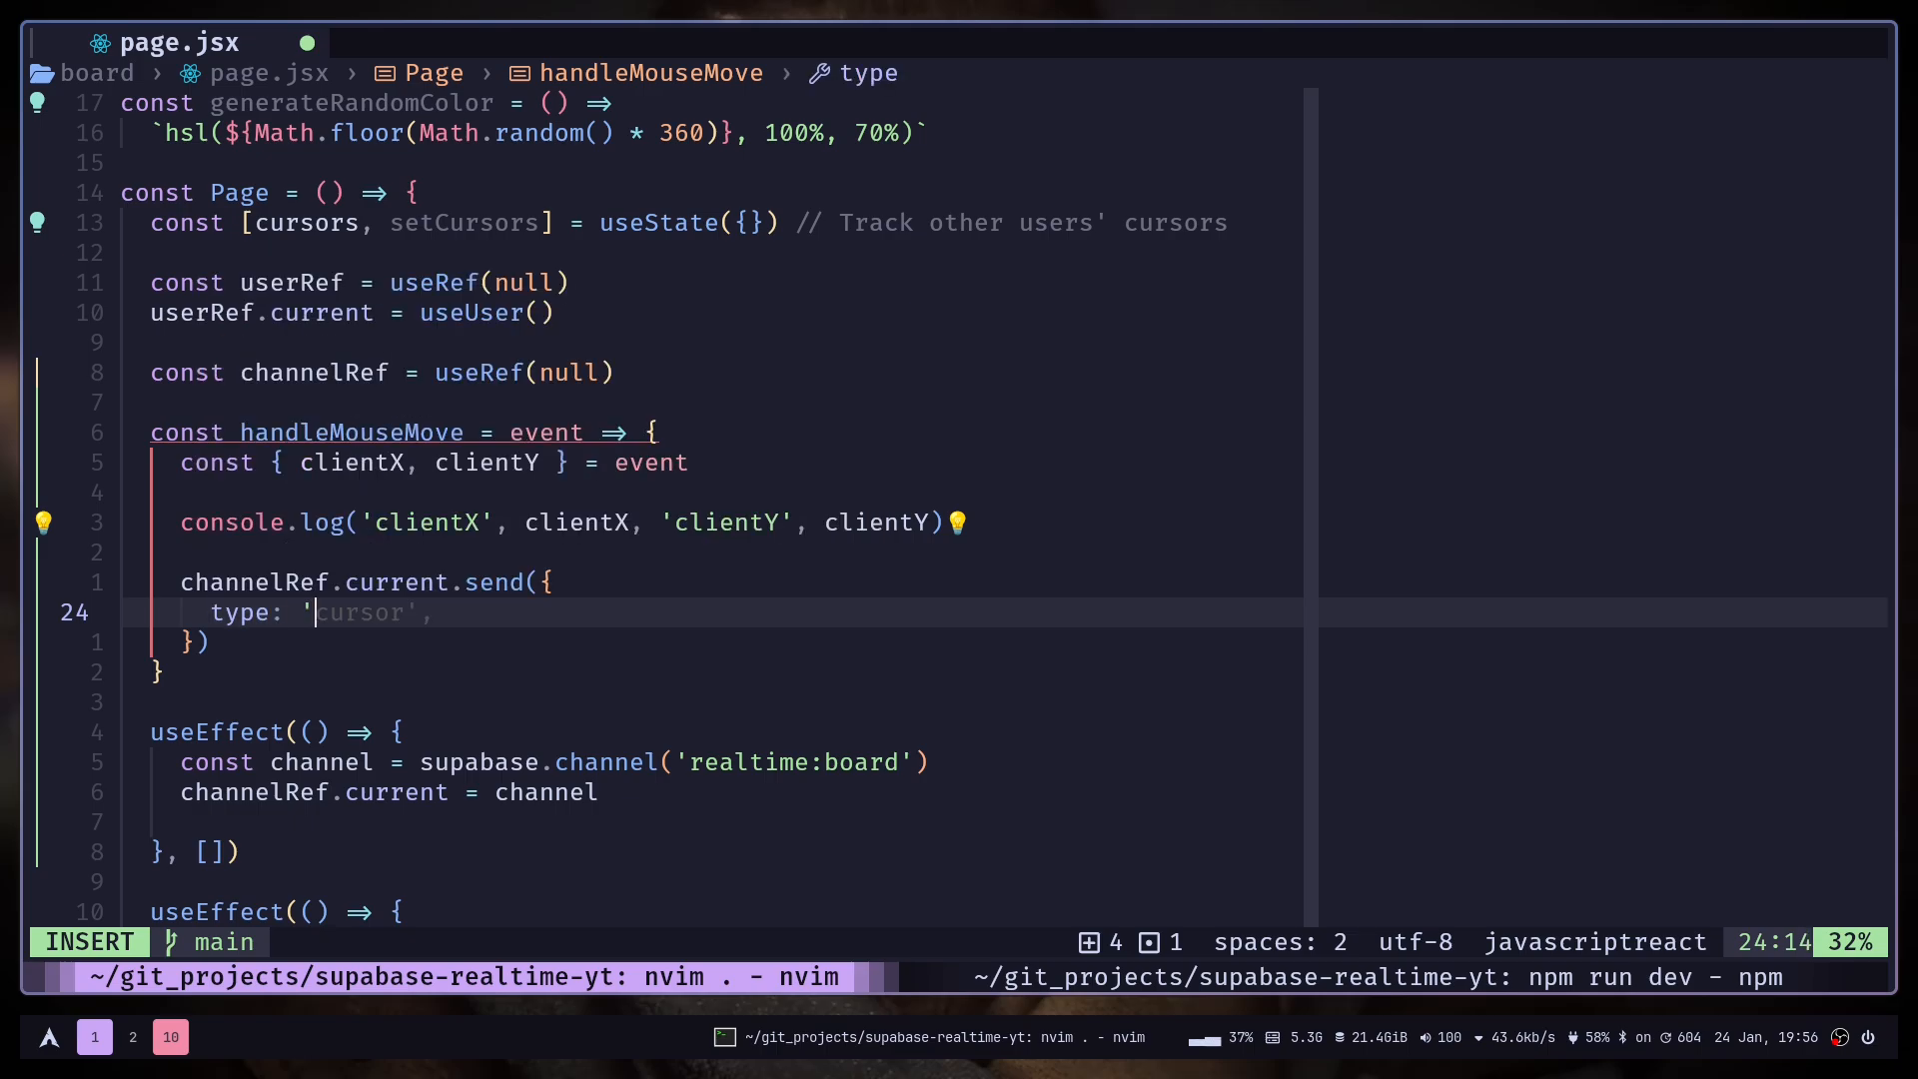
Send a broadcast EVENT_NAME 'cursor-move' with position x/y from clientX/clientY and userRef.current.
{"action": "type", "text": "broadcase'"}
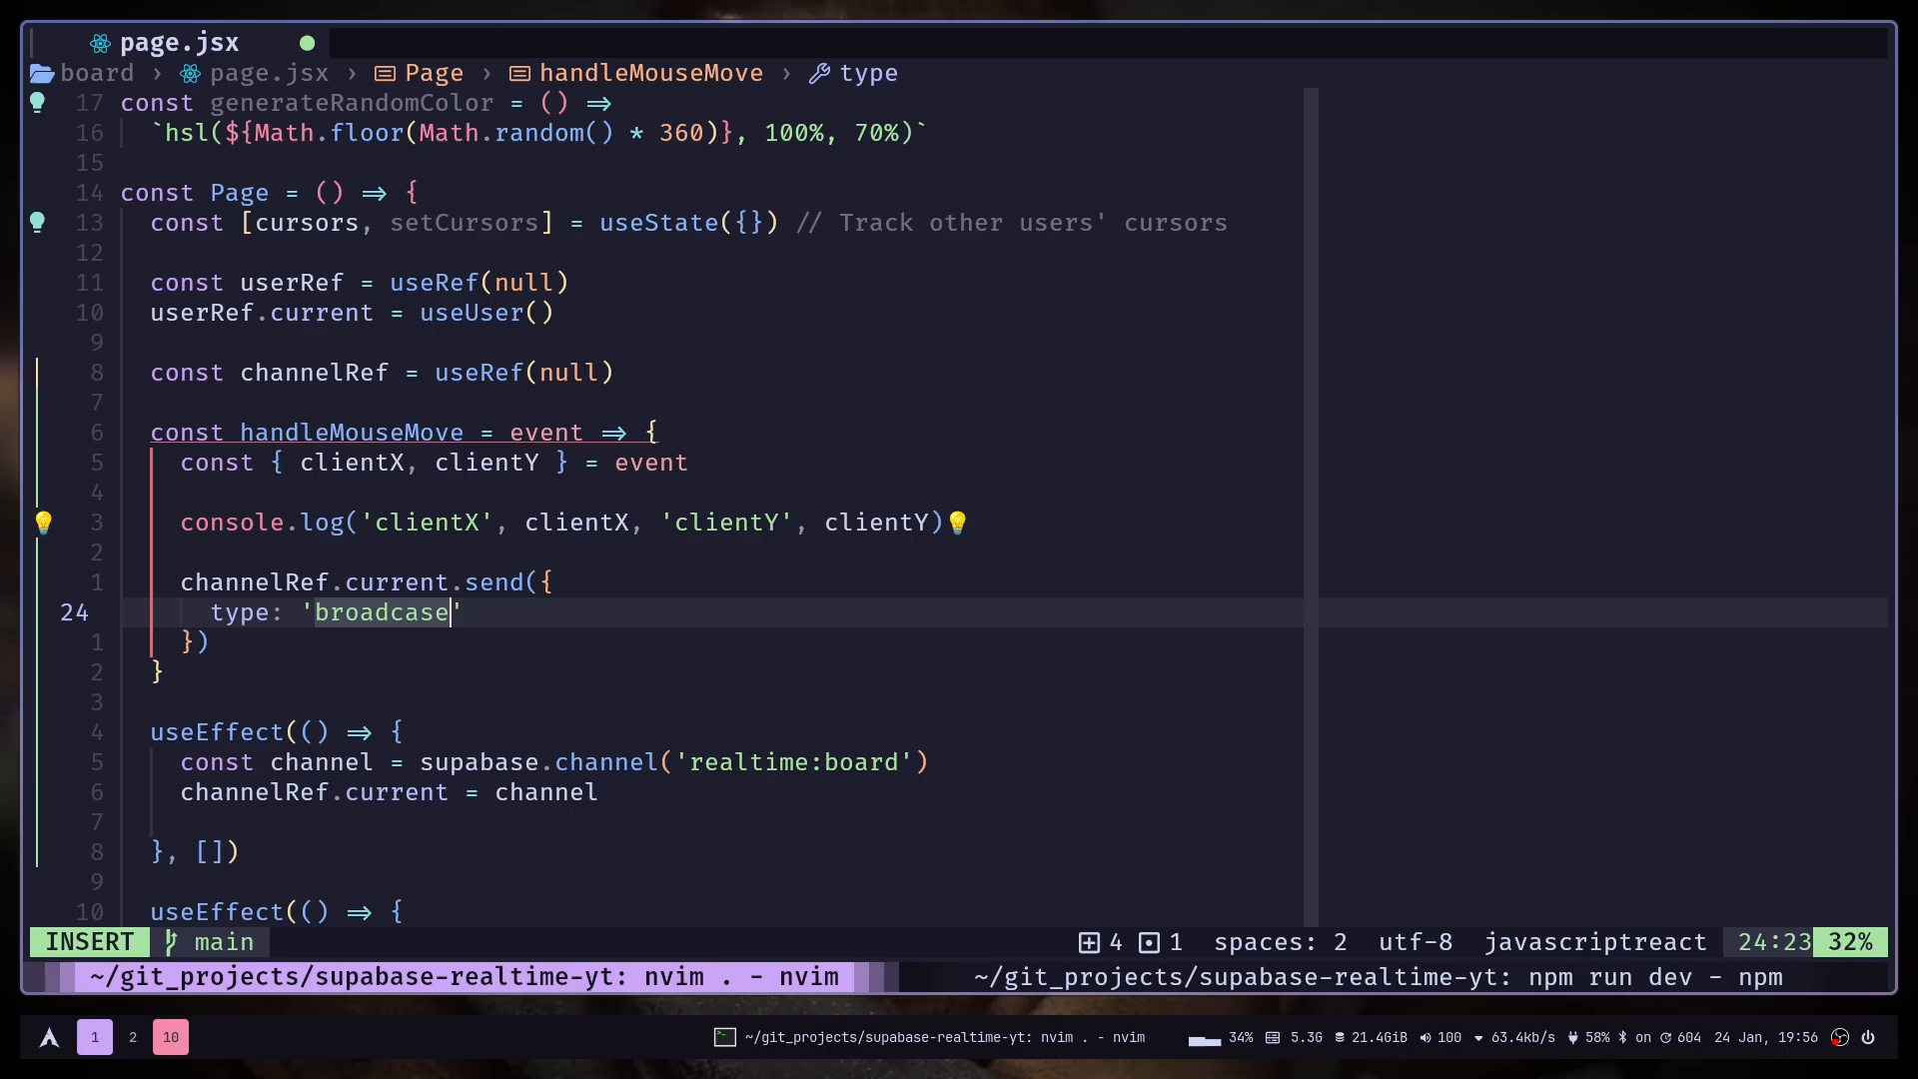
{"action": "type", "text": ","}
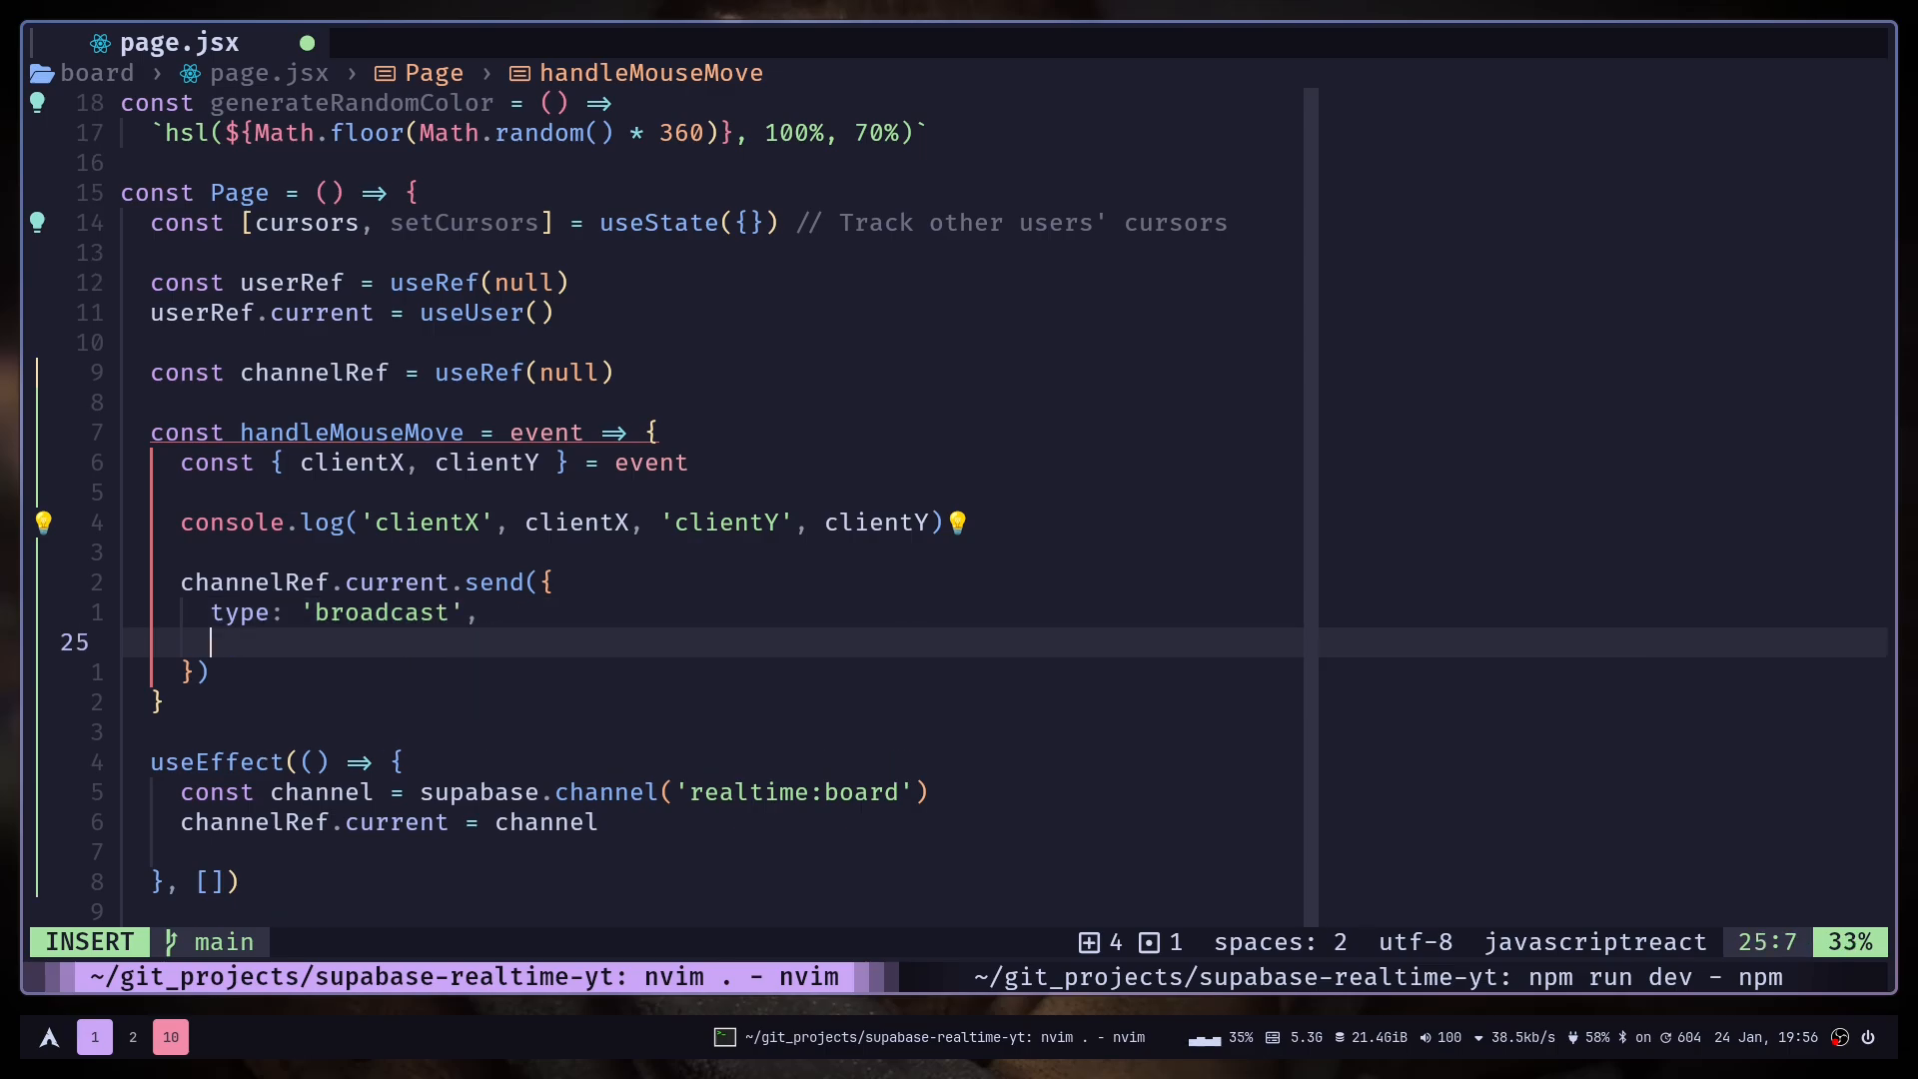
{"action": "type", "text": "event:"}
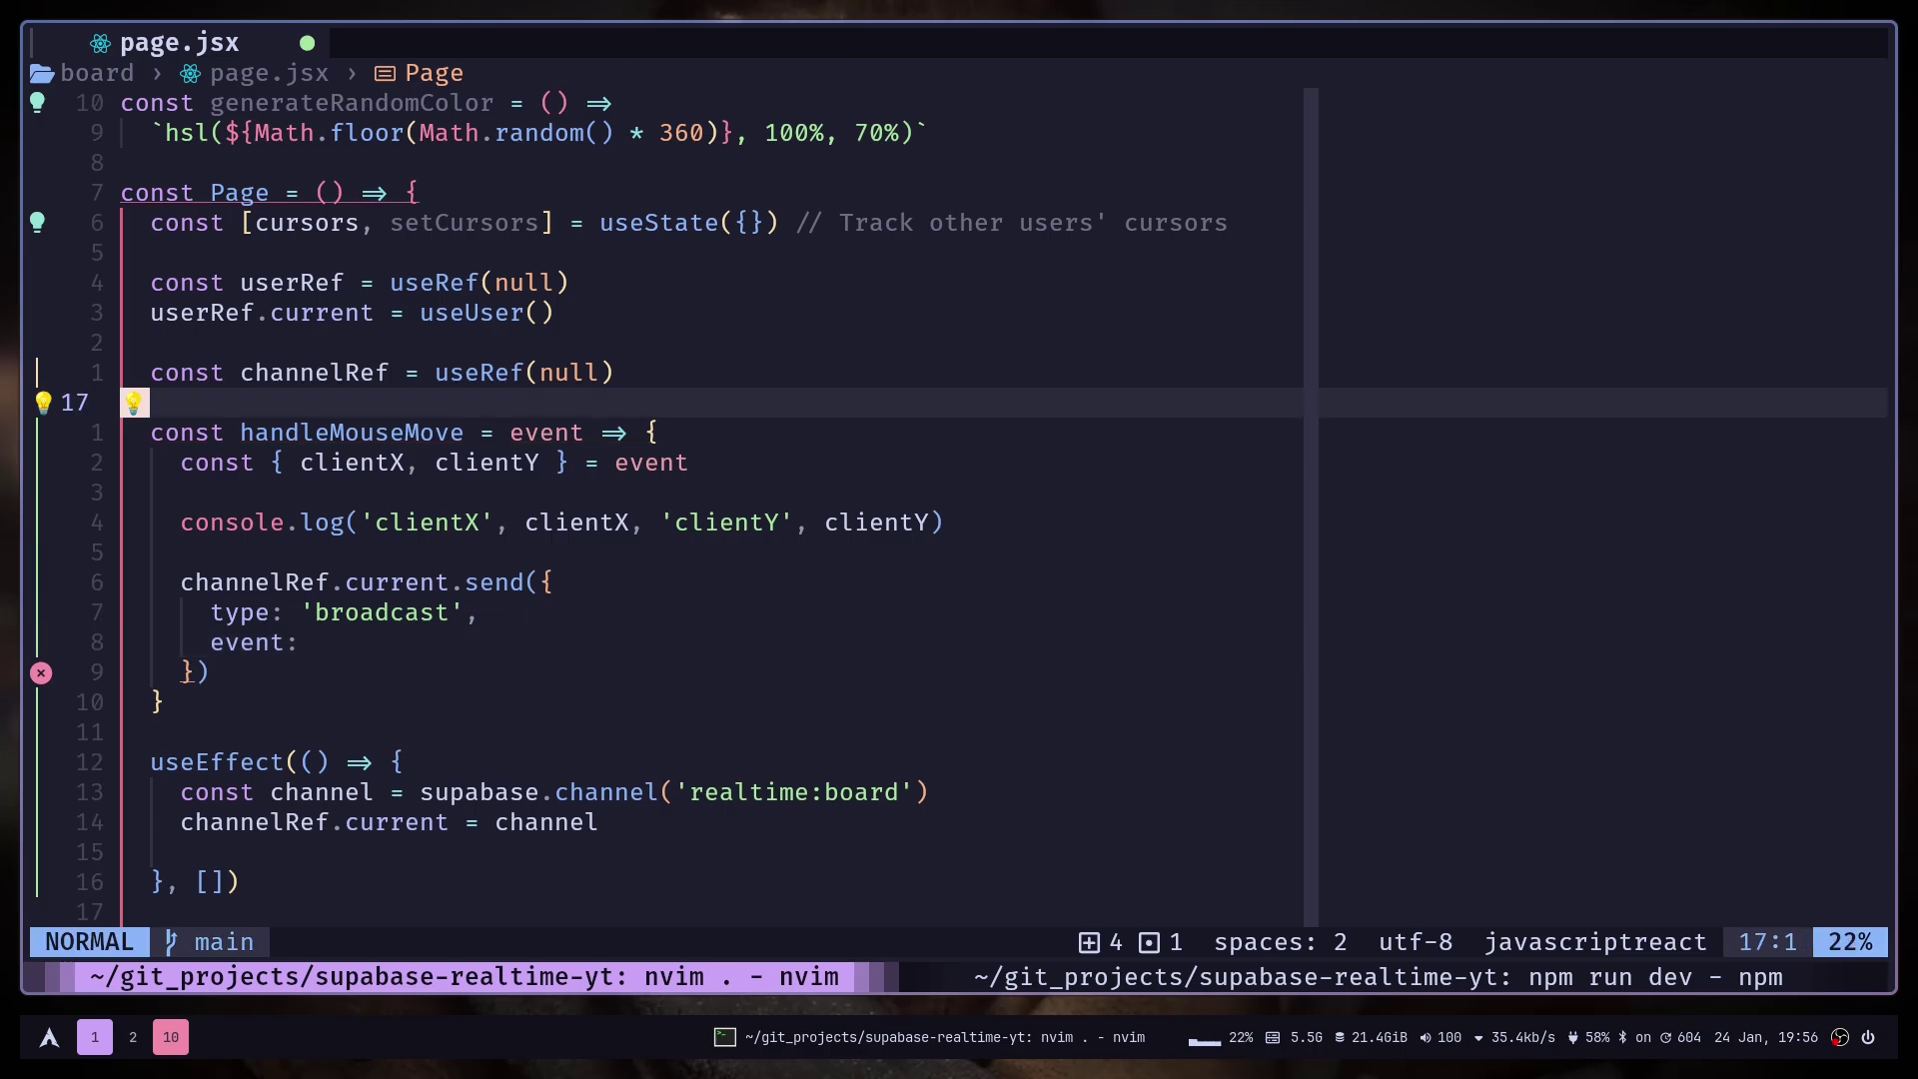
{"action": "type", "text": "const EVENT_NAME = 'cursor-move'"}
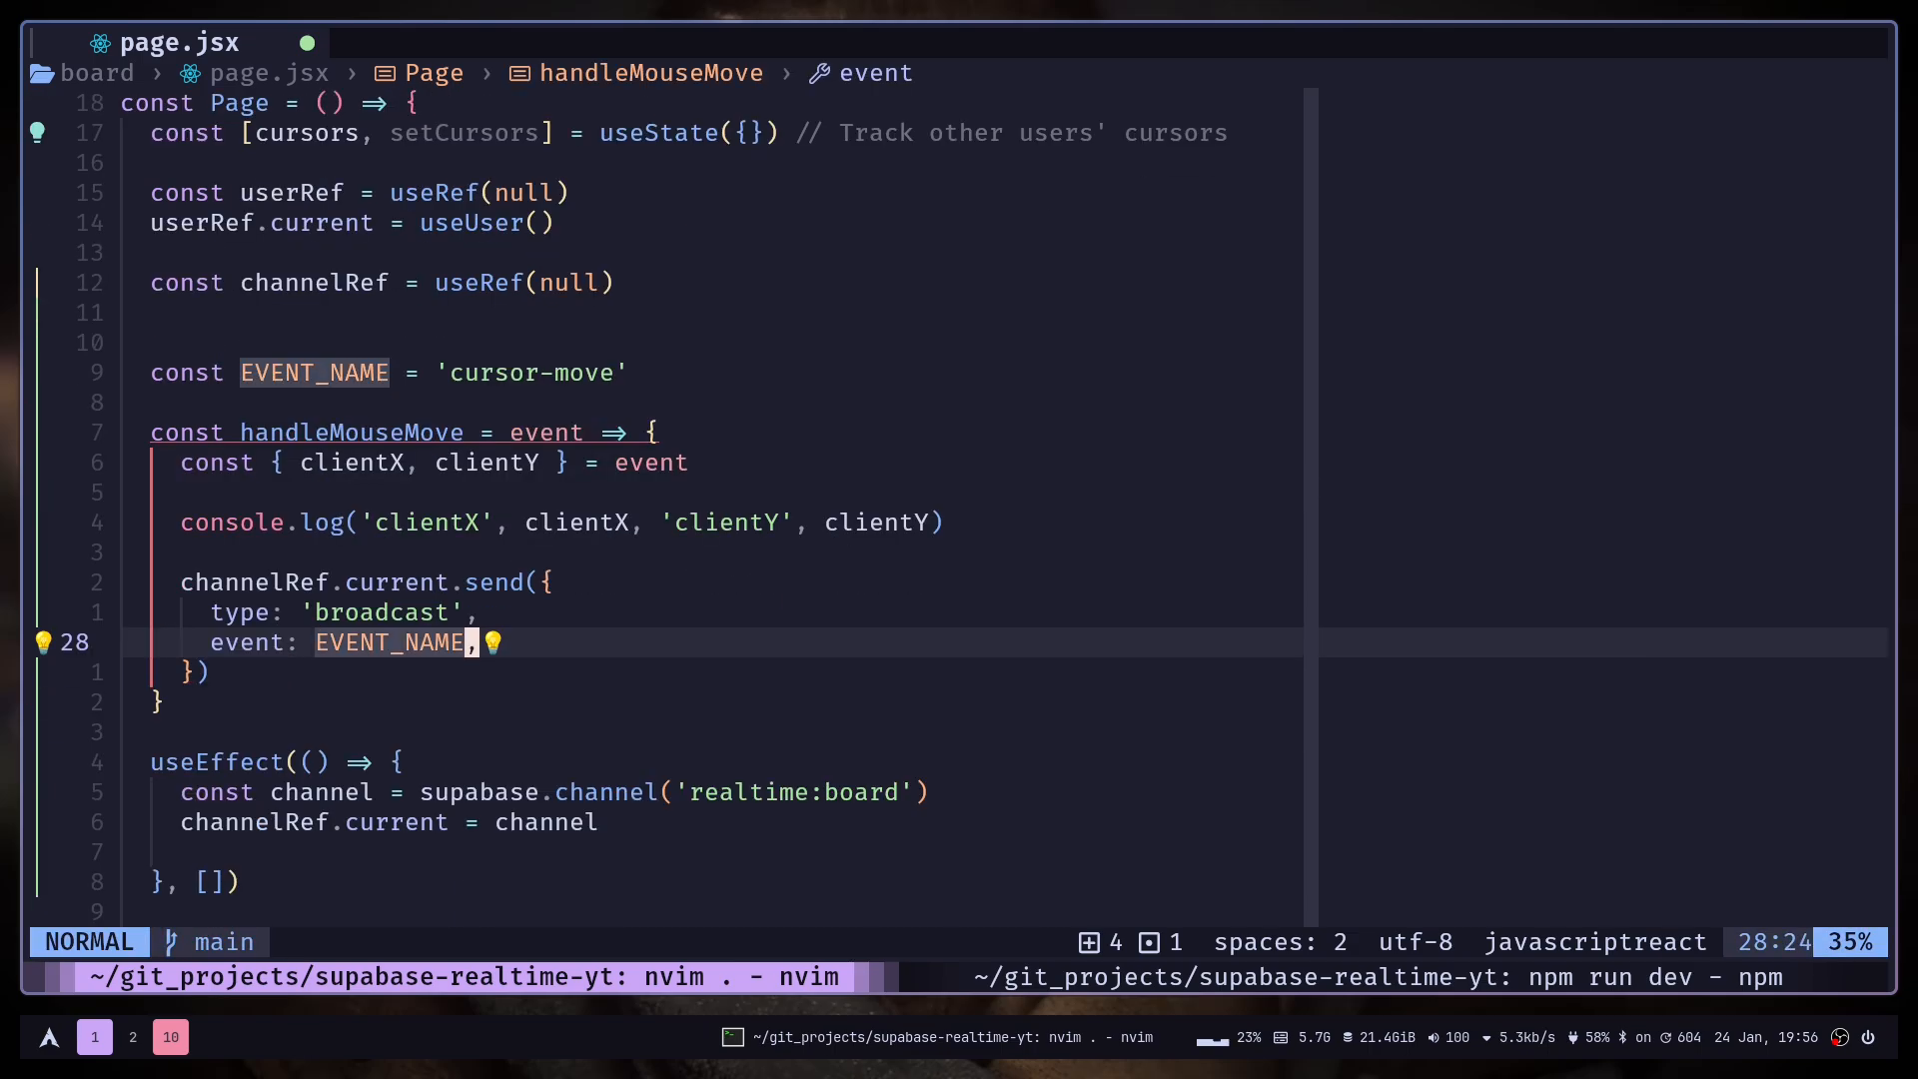
{"action": "scroll", "scroll_direction": "down", "scroll_amount": 3}
{"action": "type", "text": "payload: {"}
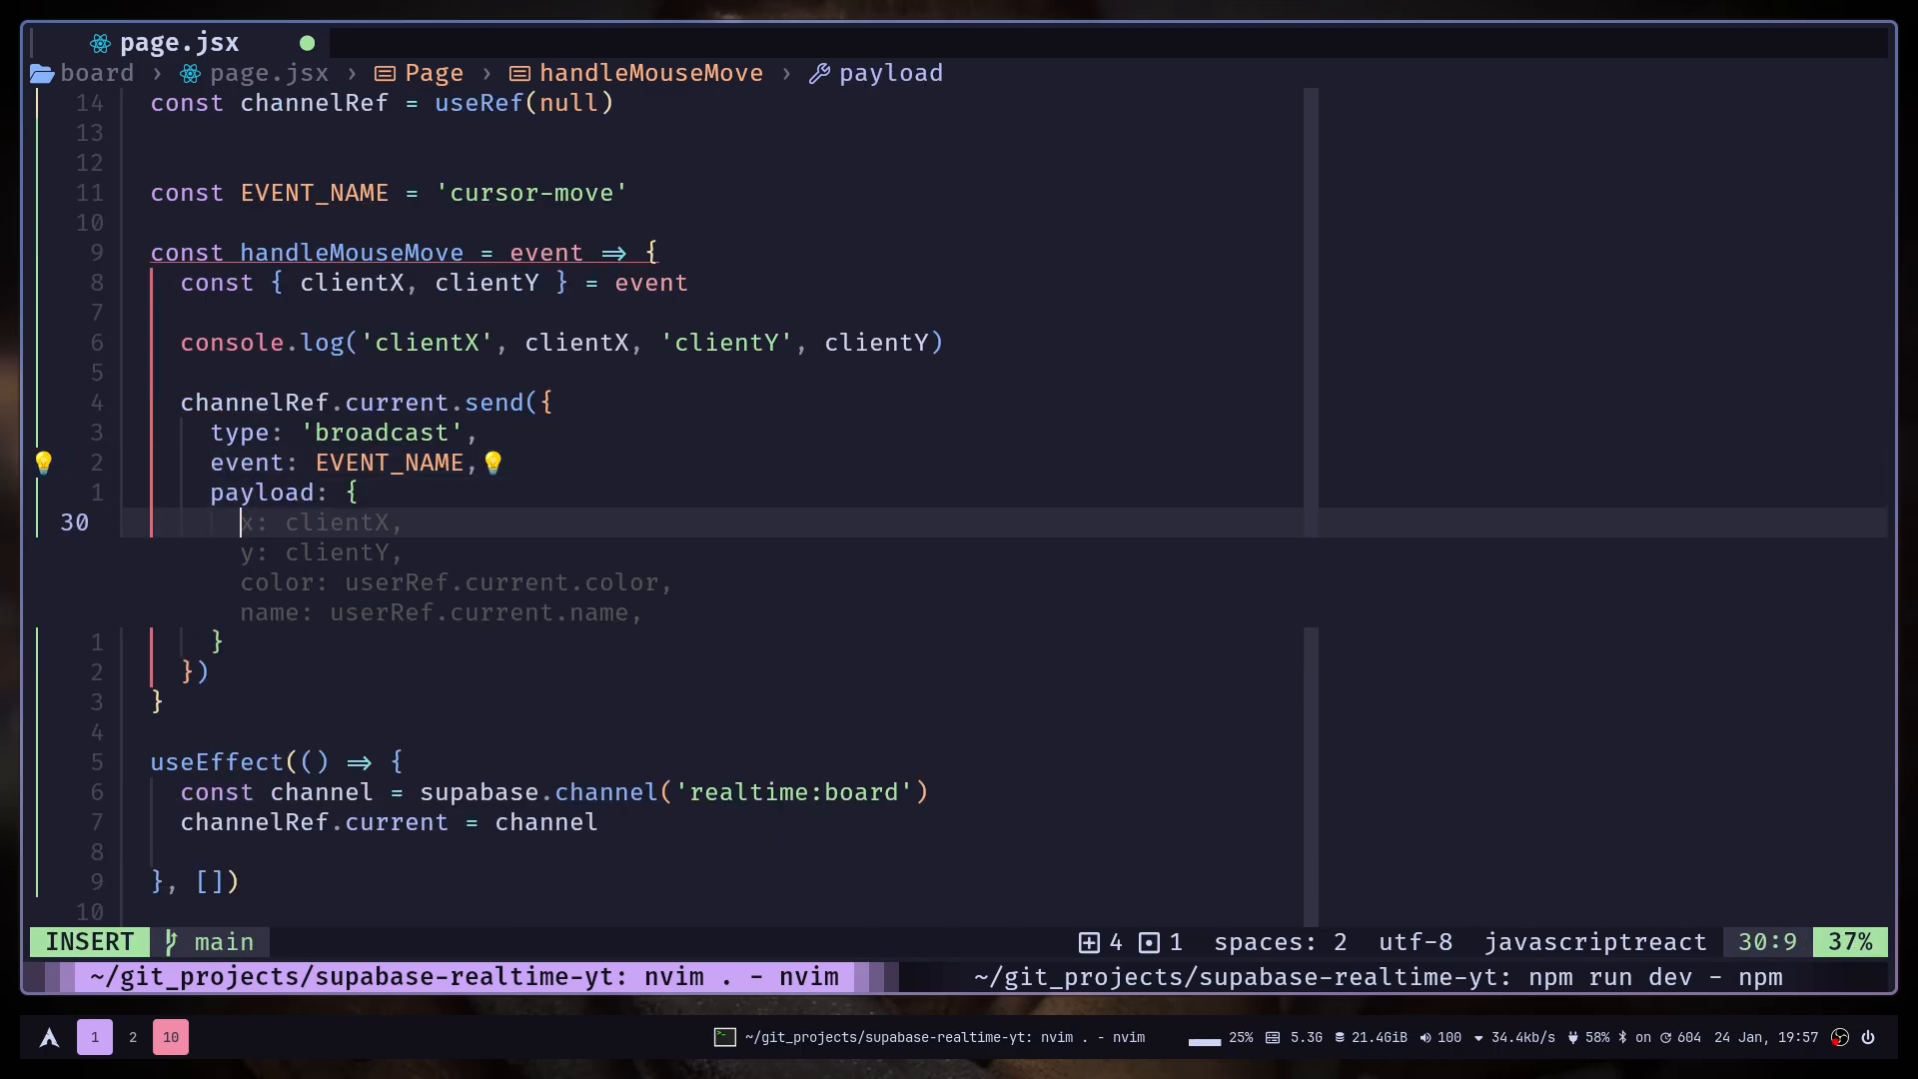
{"action": "type", "text": "position: {"}
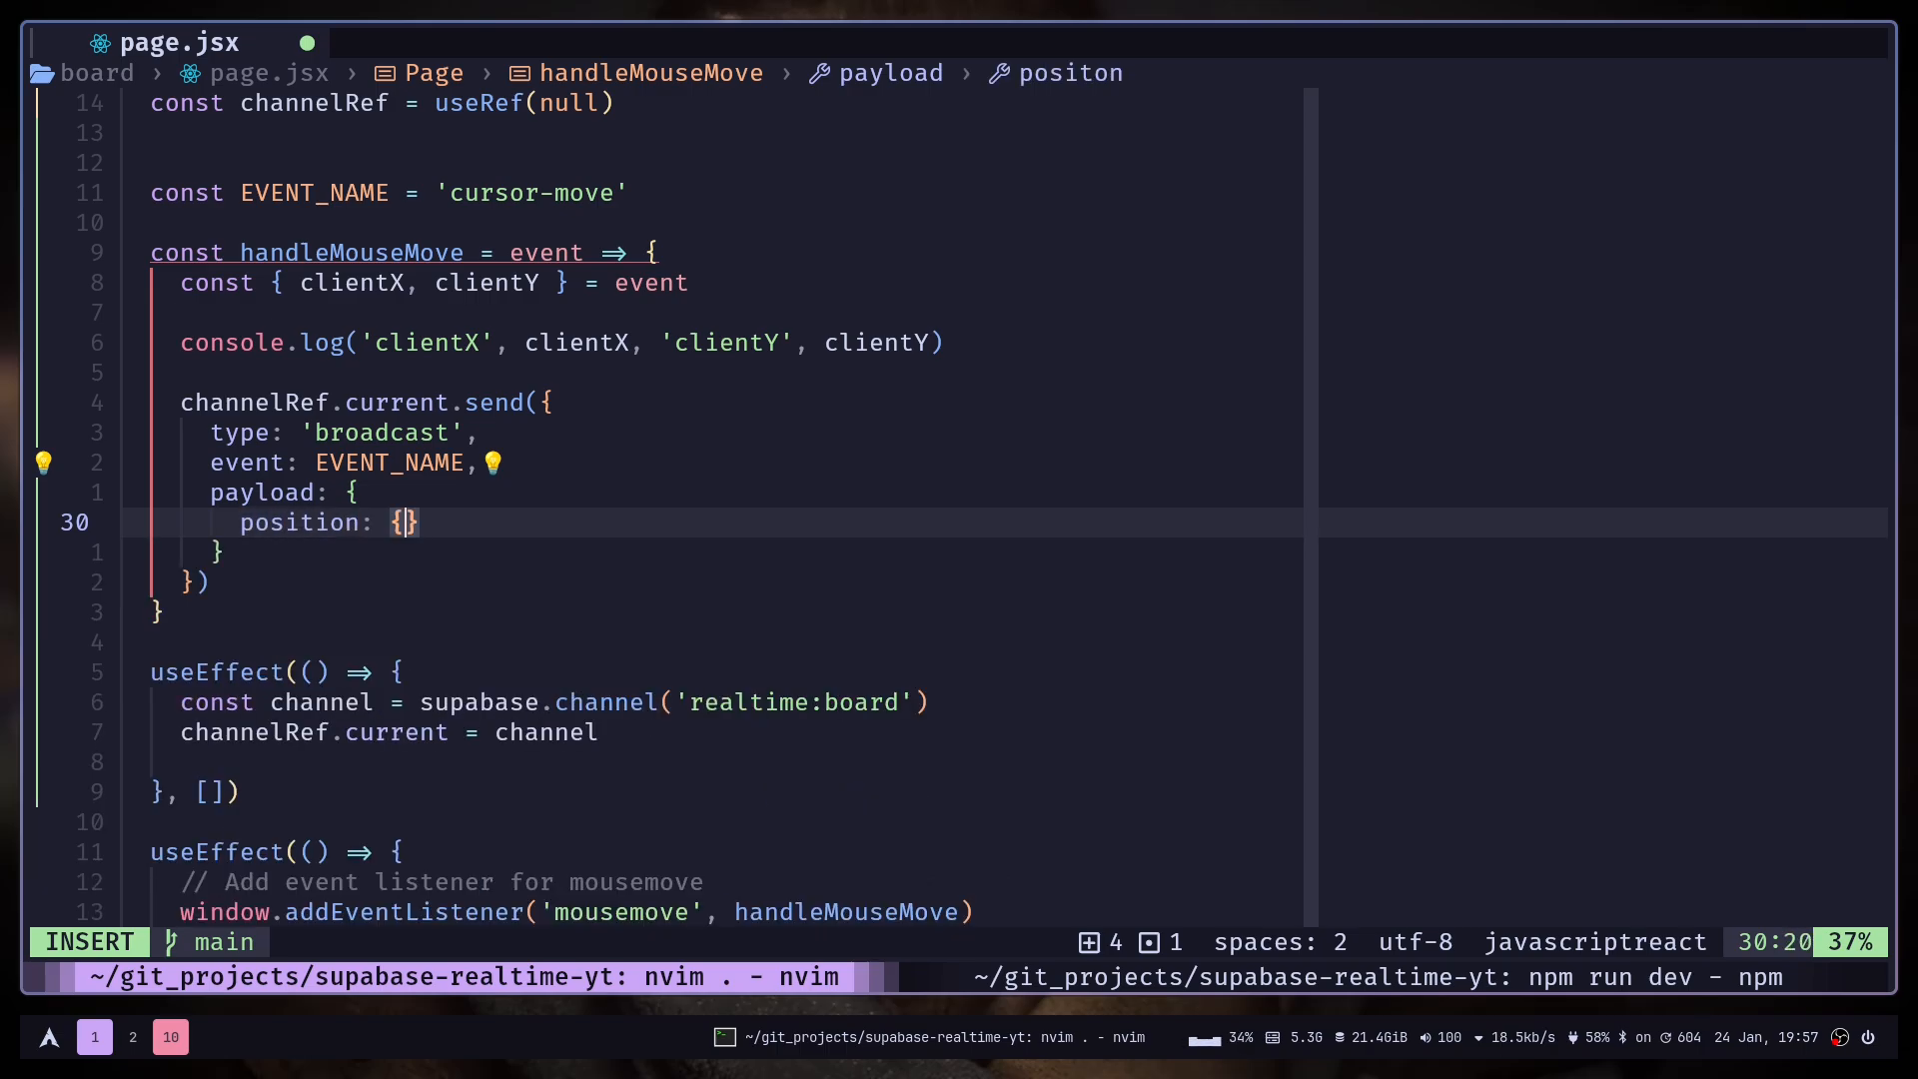
{"action": "type", "text": "x: clientX,"}
{"action": "type", "text": "y: clientY,"}
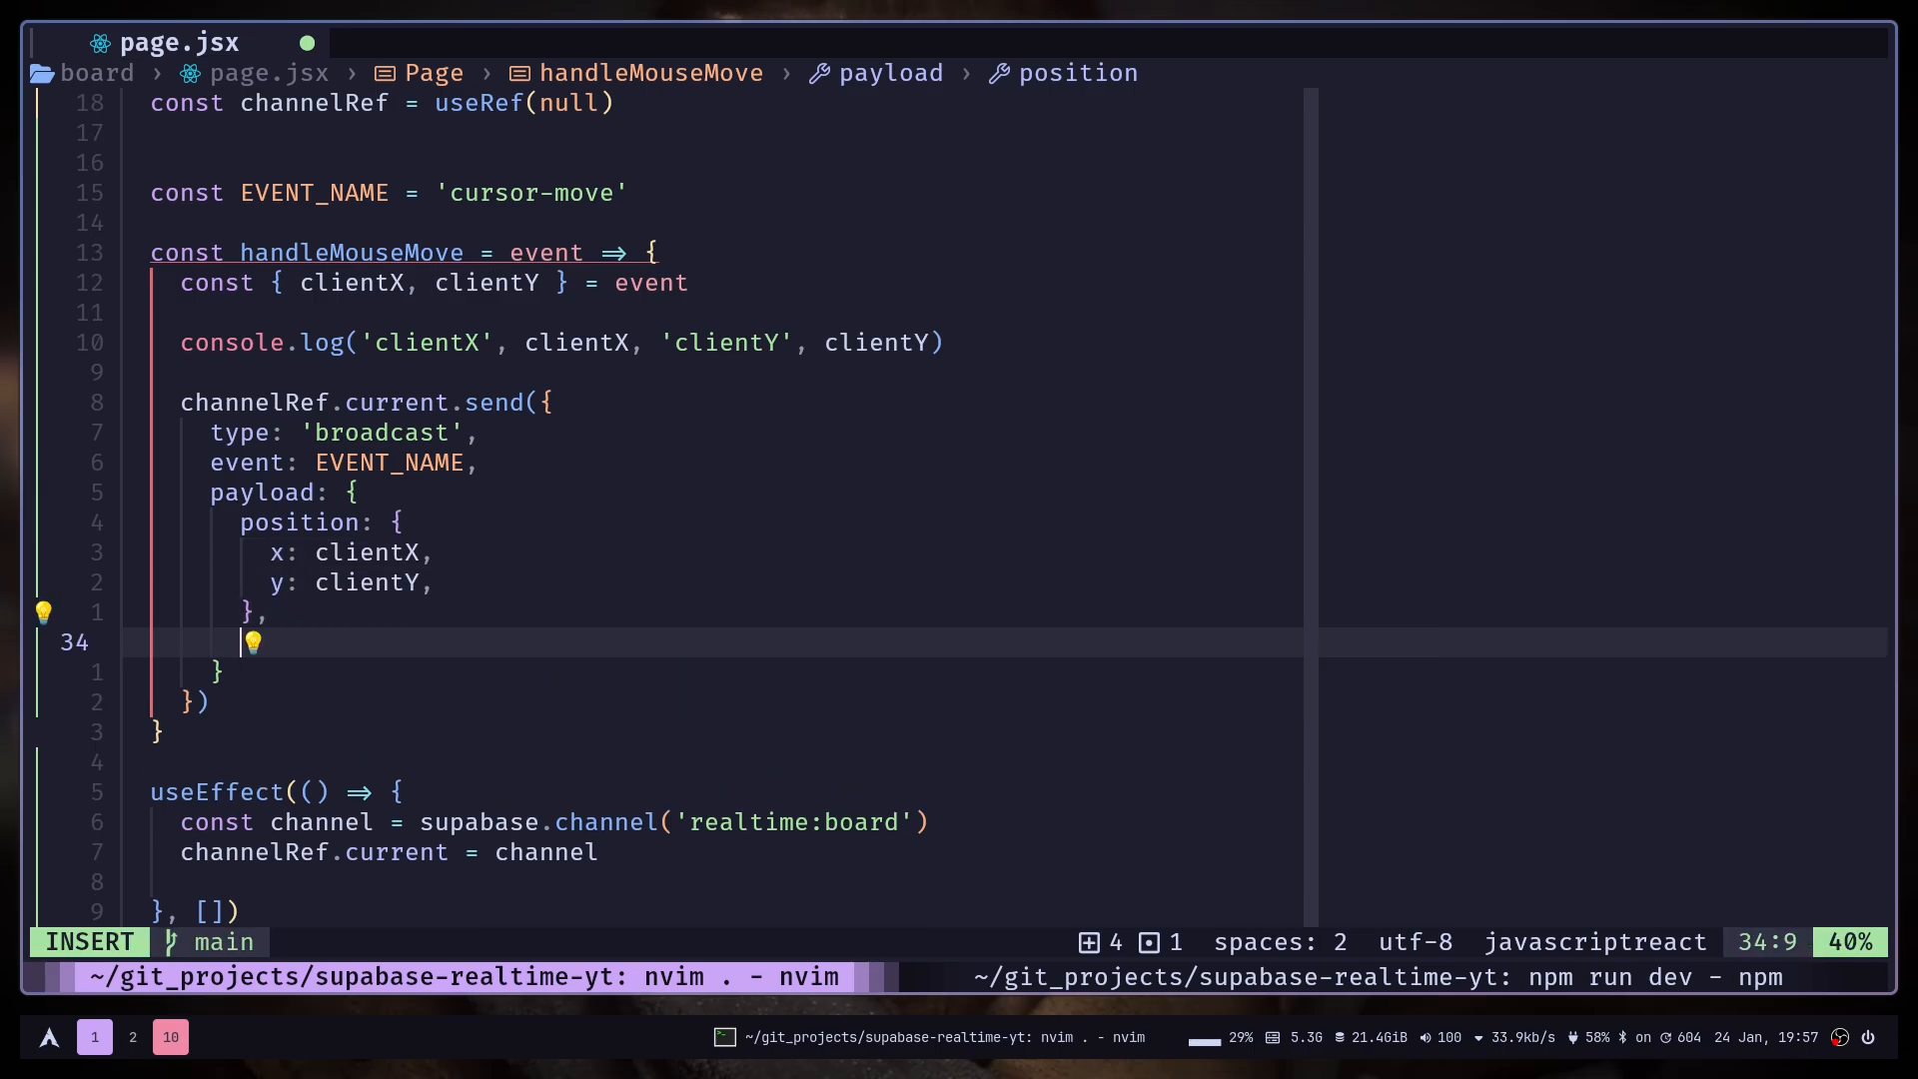
{"action": "type", "text": "user: userRef.current,"}
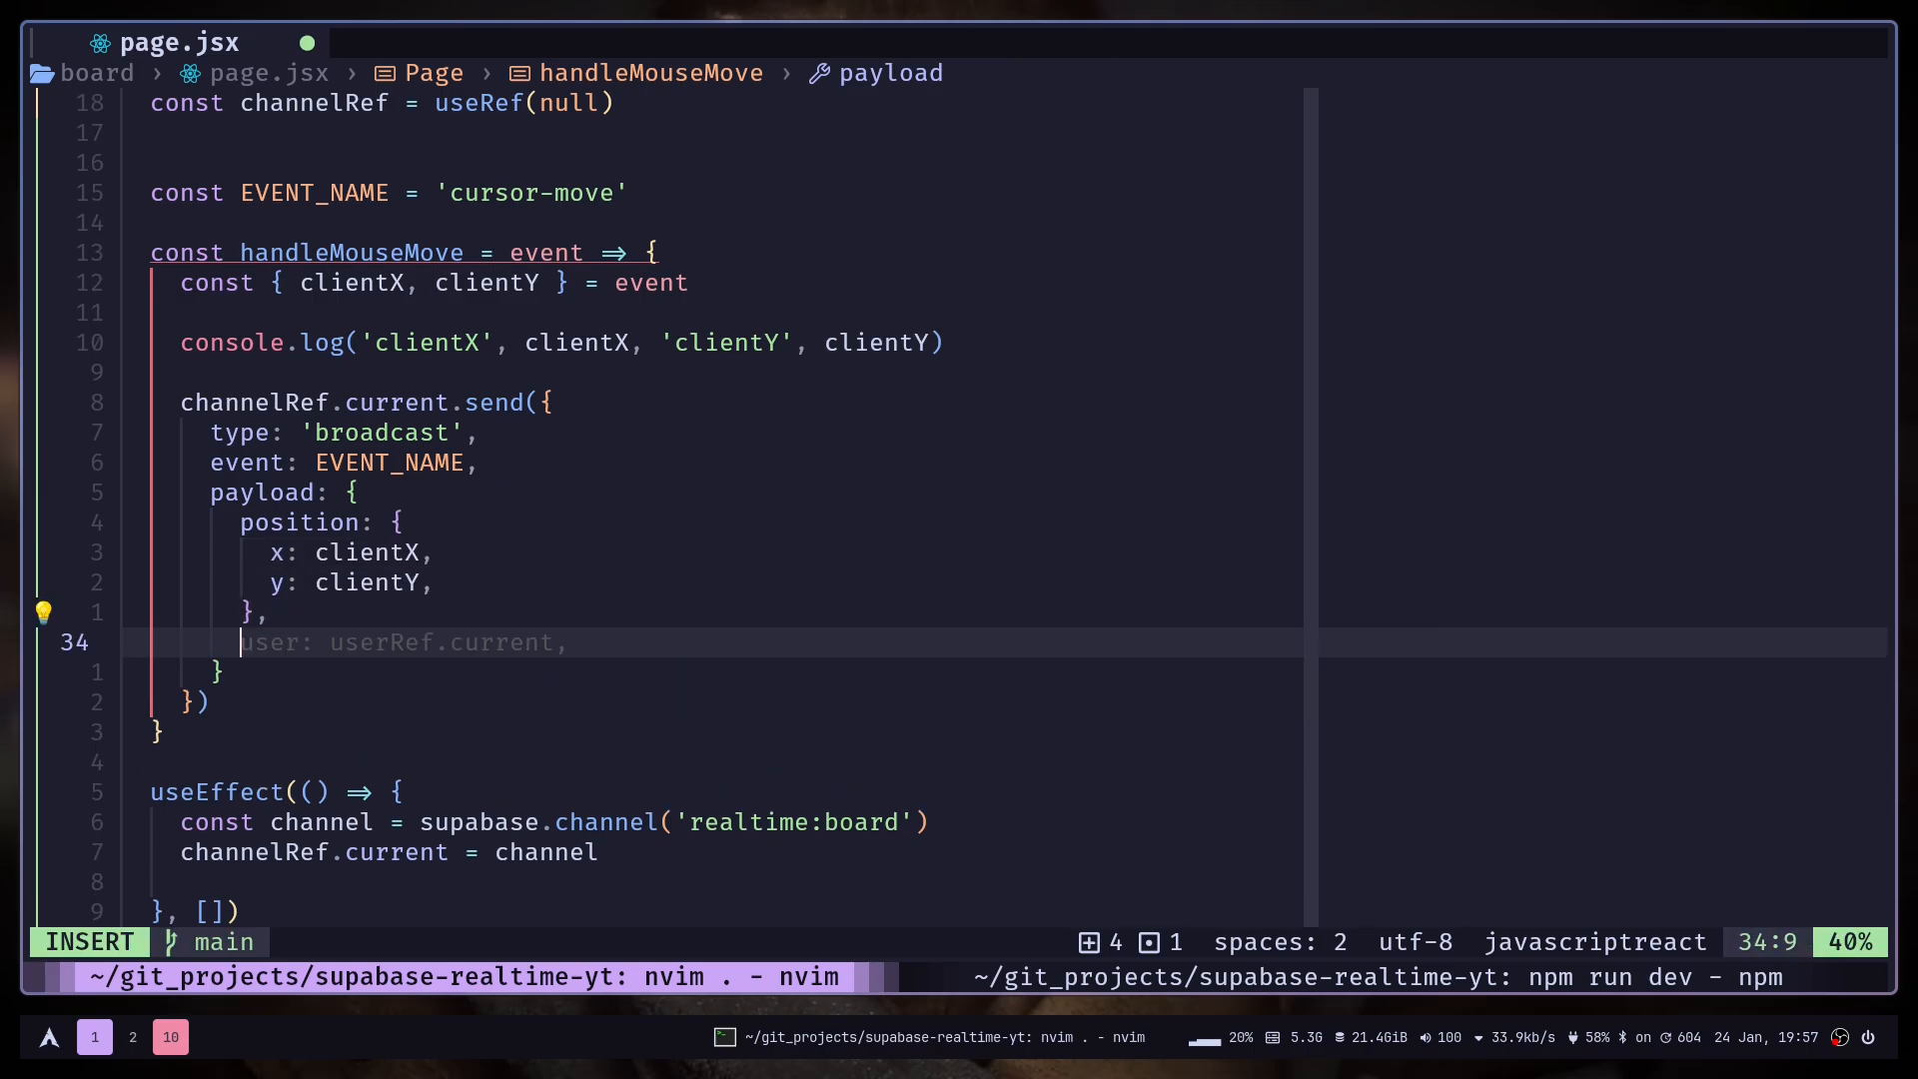
{"action": "type", "text": "use"}
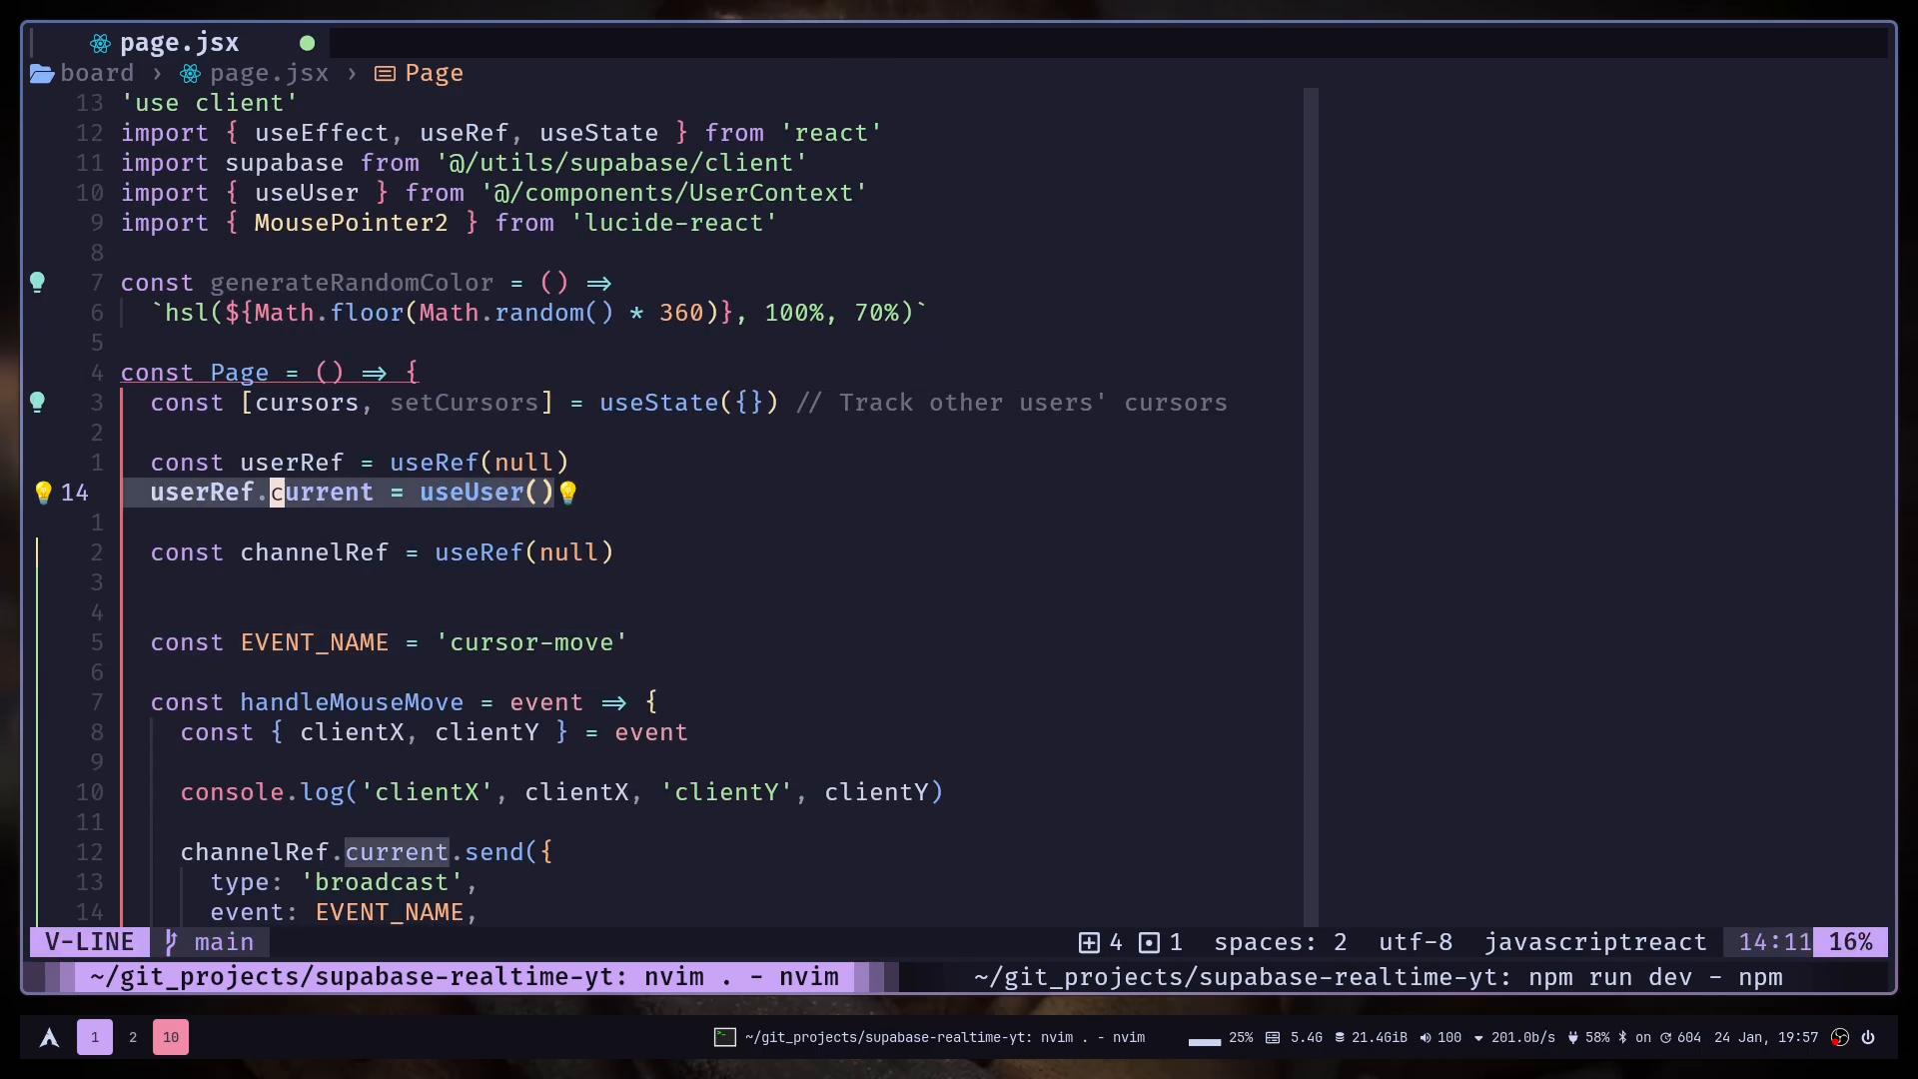
Add name user?.user_metadata.name, id user?.id, and color generateRandomColor() to the payload.
{"action": "key", "text": "Escape"}
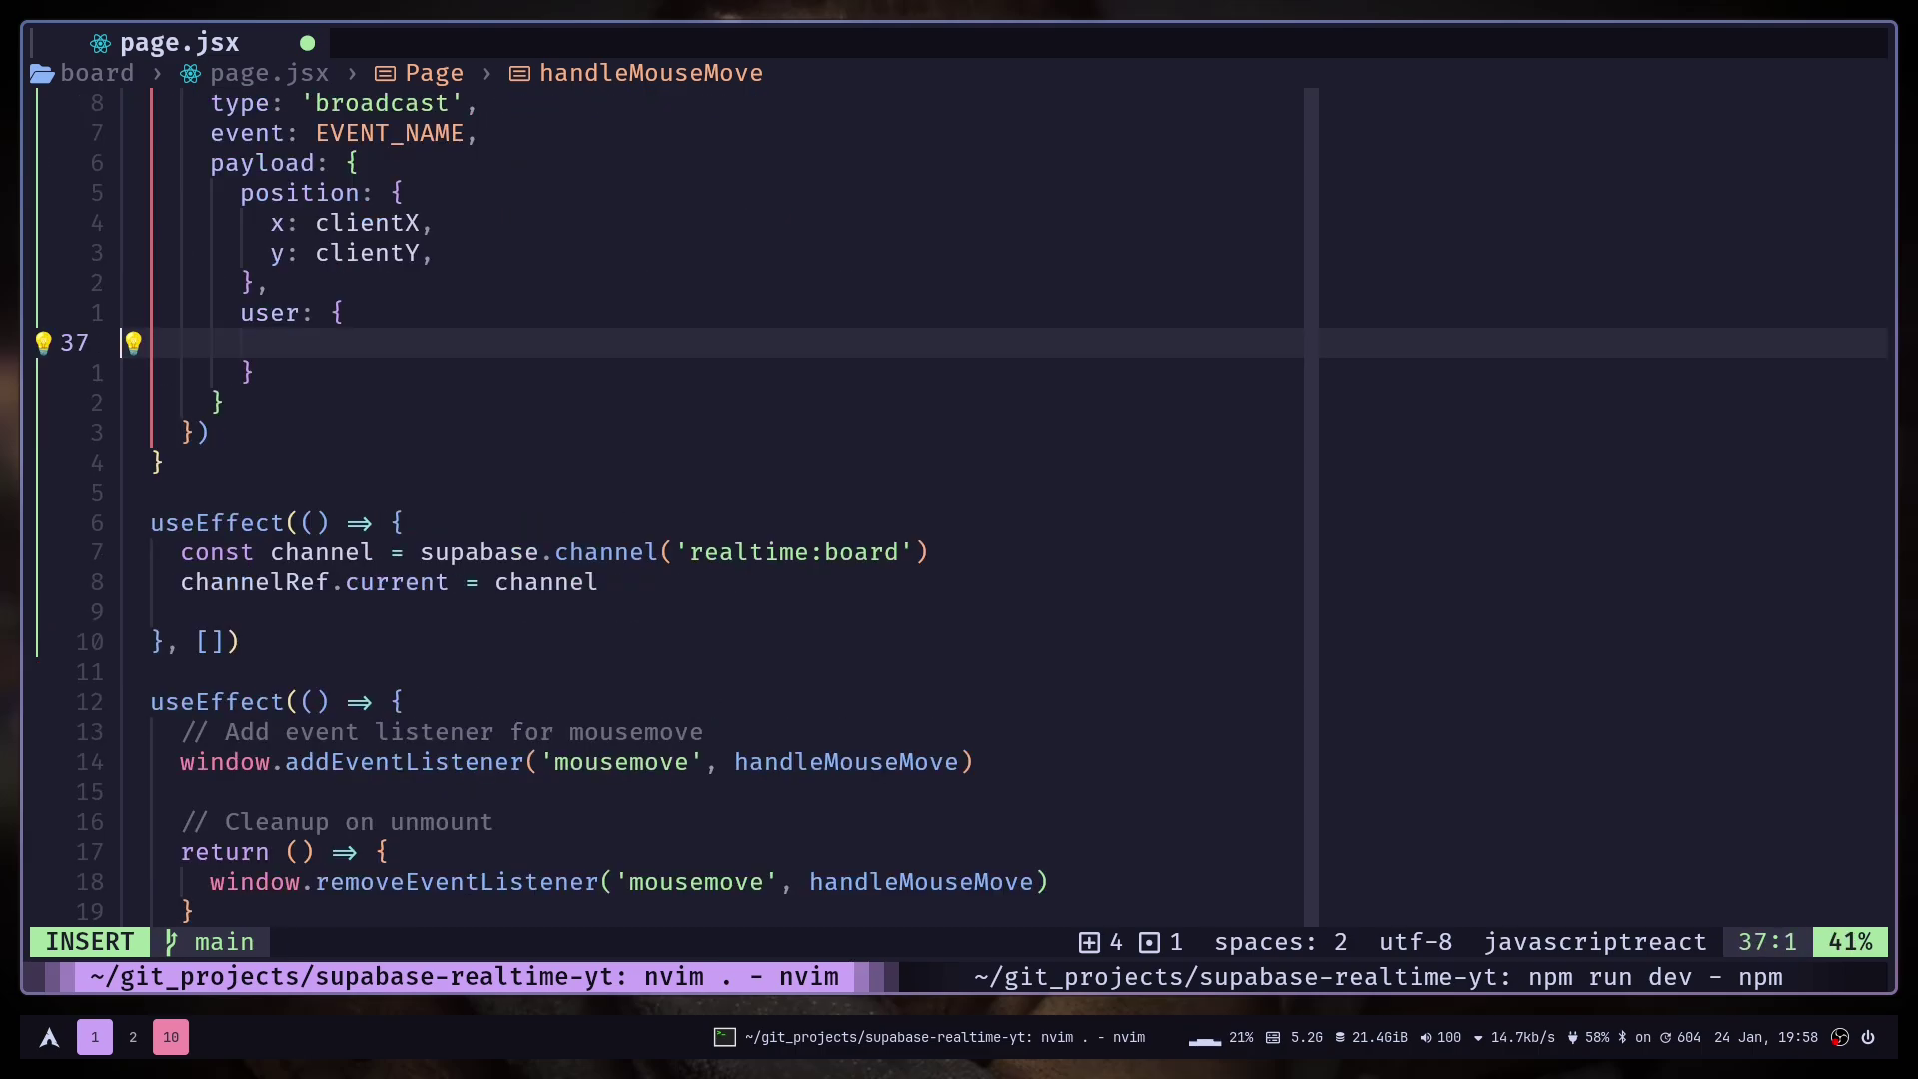
{"action": "type", "text": "name:"}
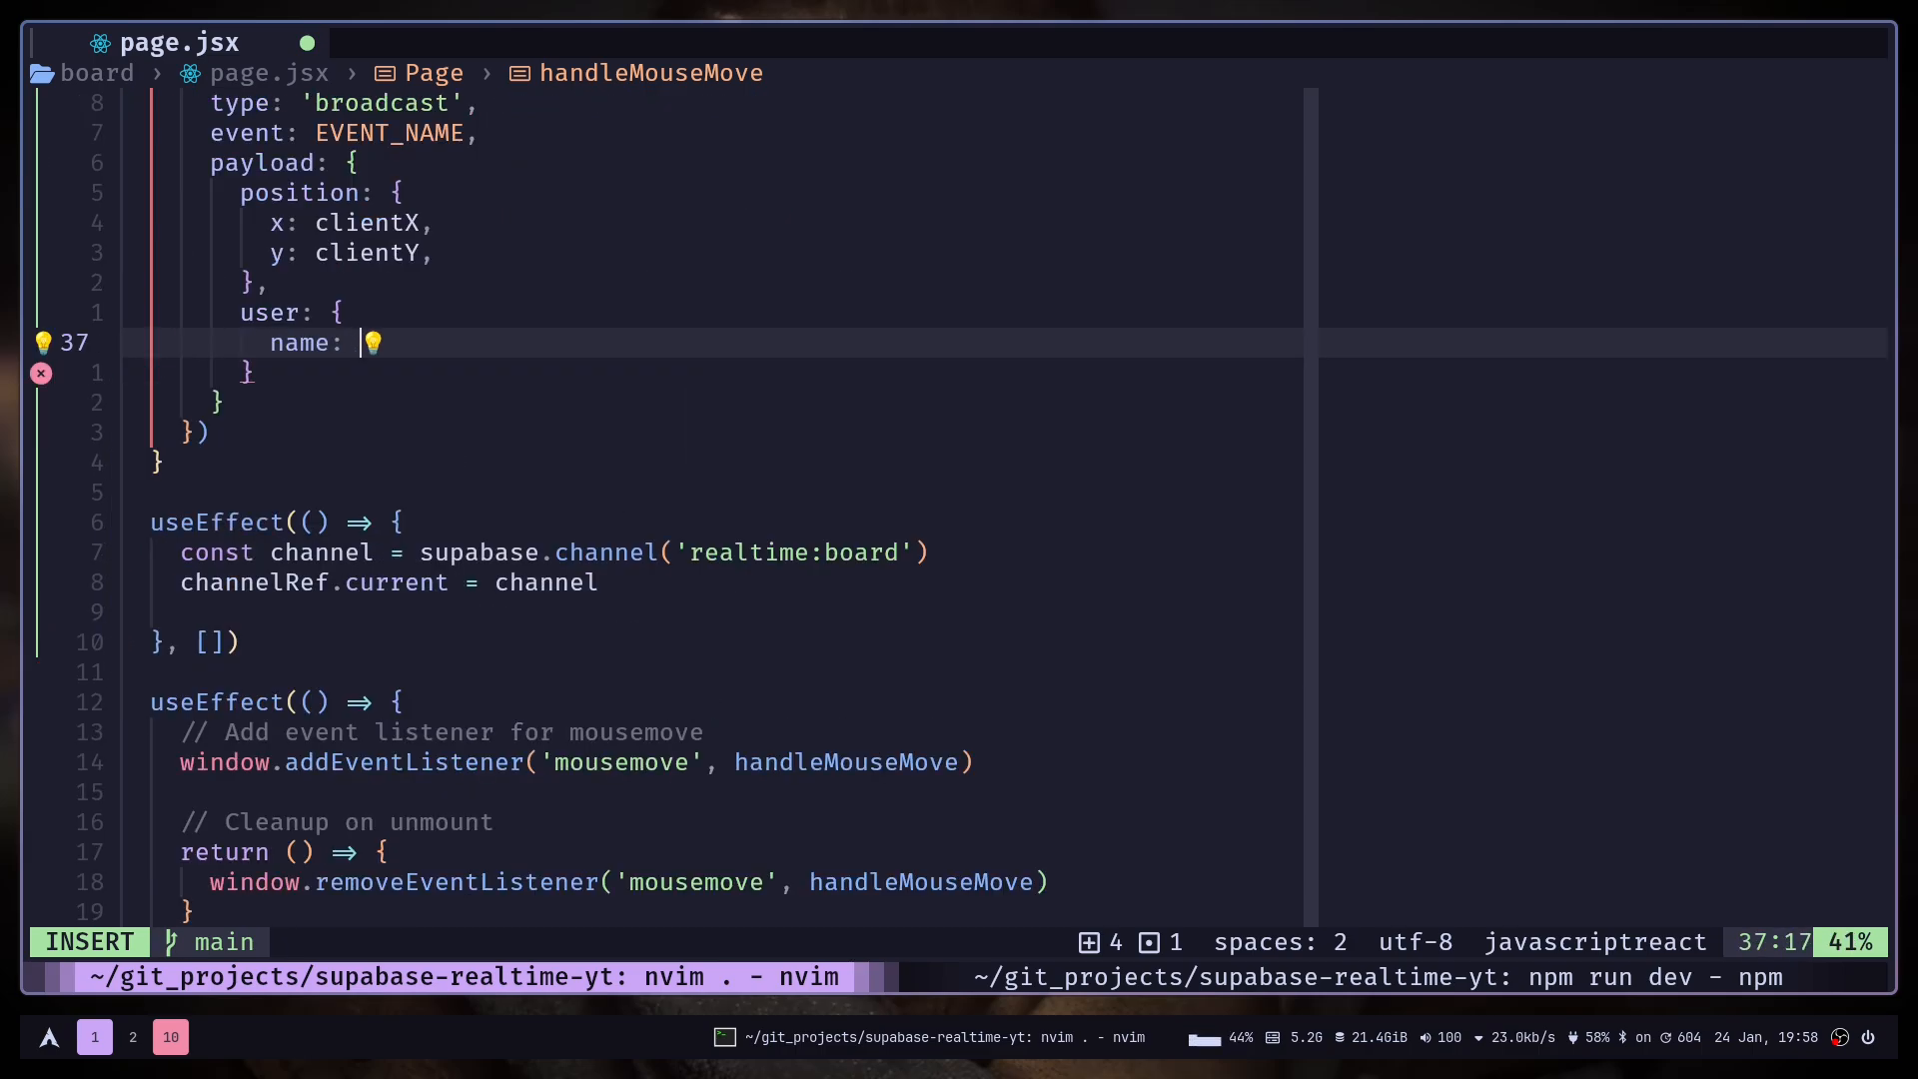
{"action": "type", "text": "user?.user_metadata.name,"}
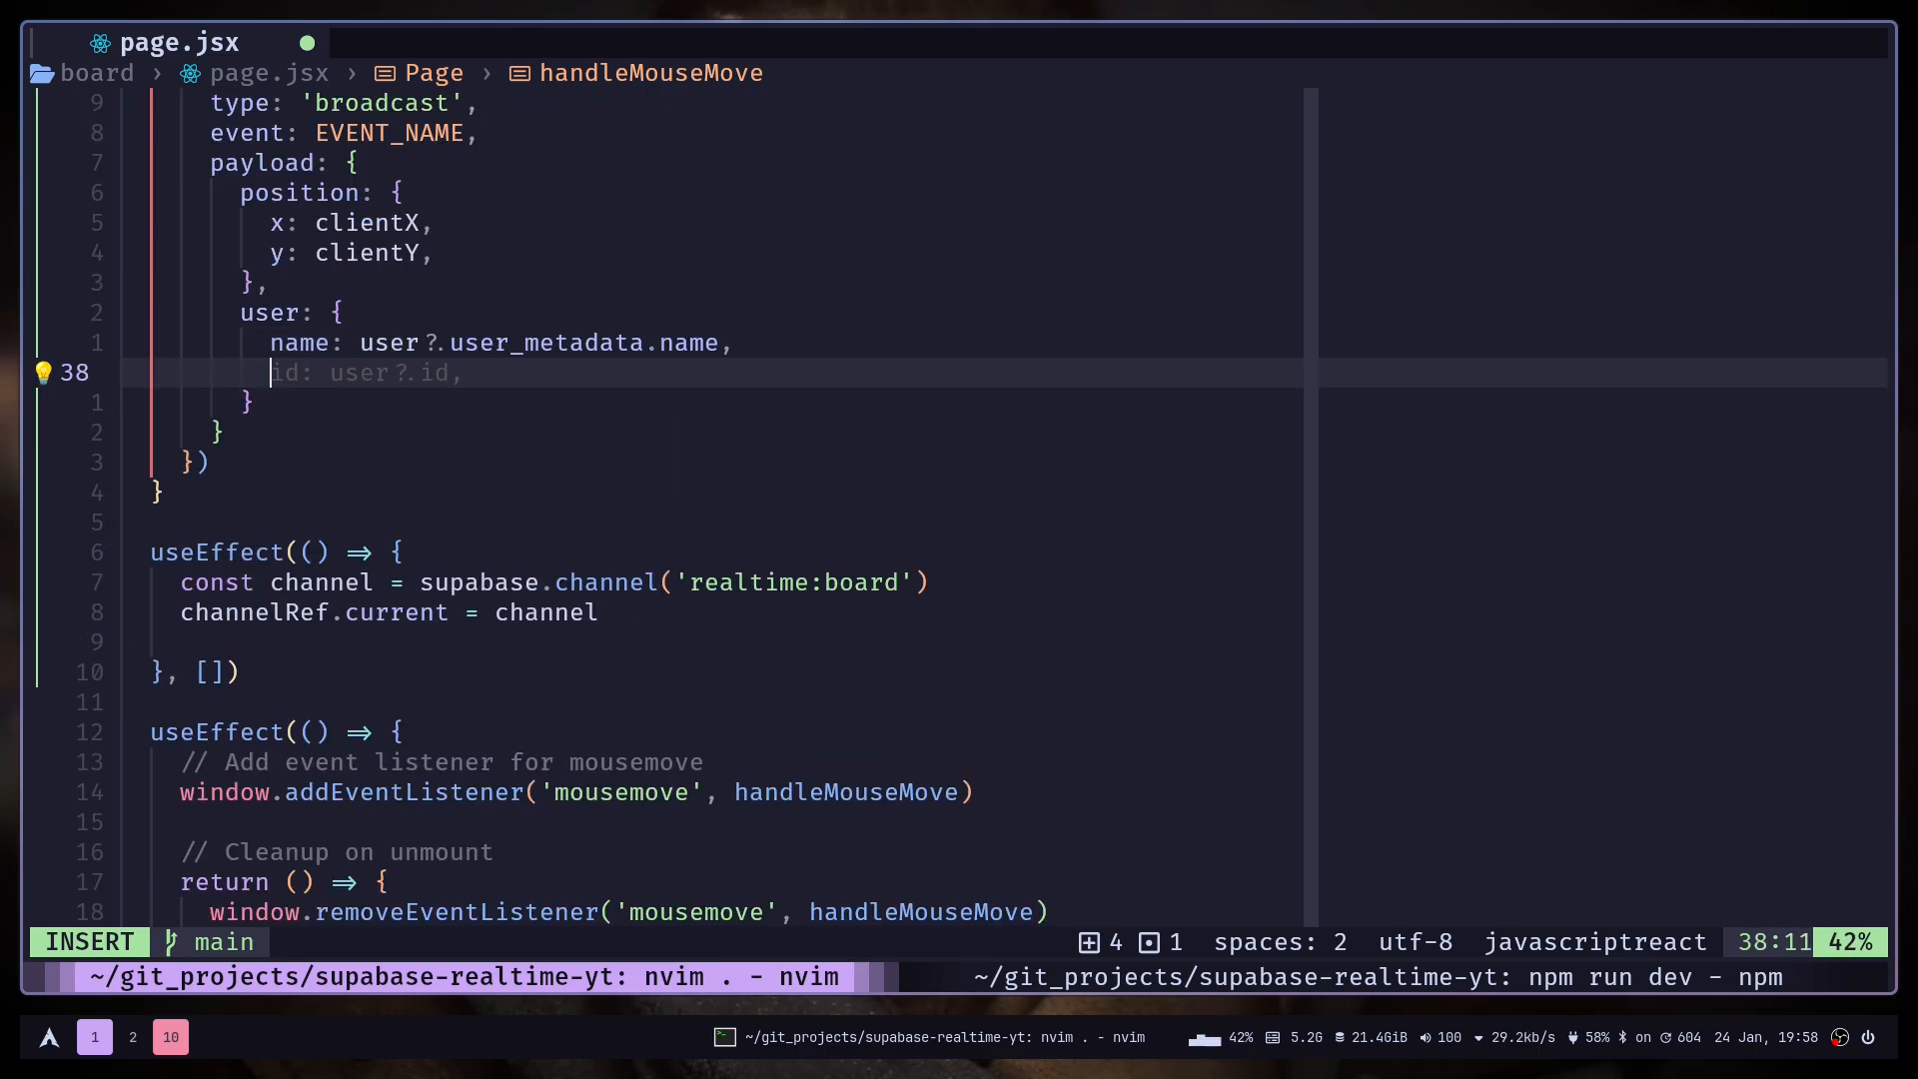
{"action": "key", "text": "Enter"}
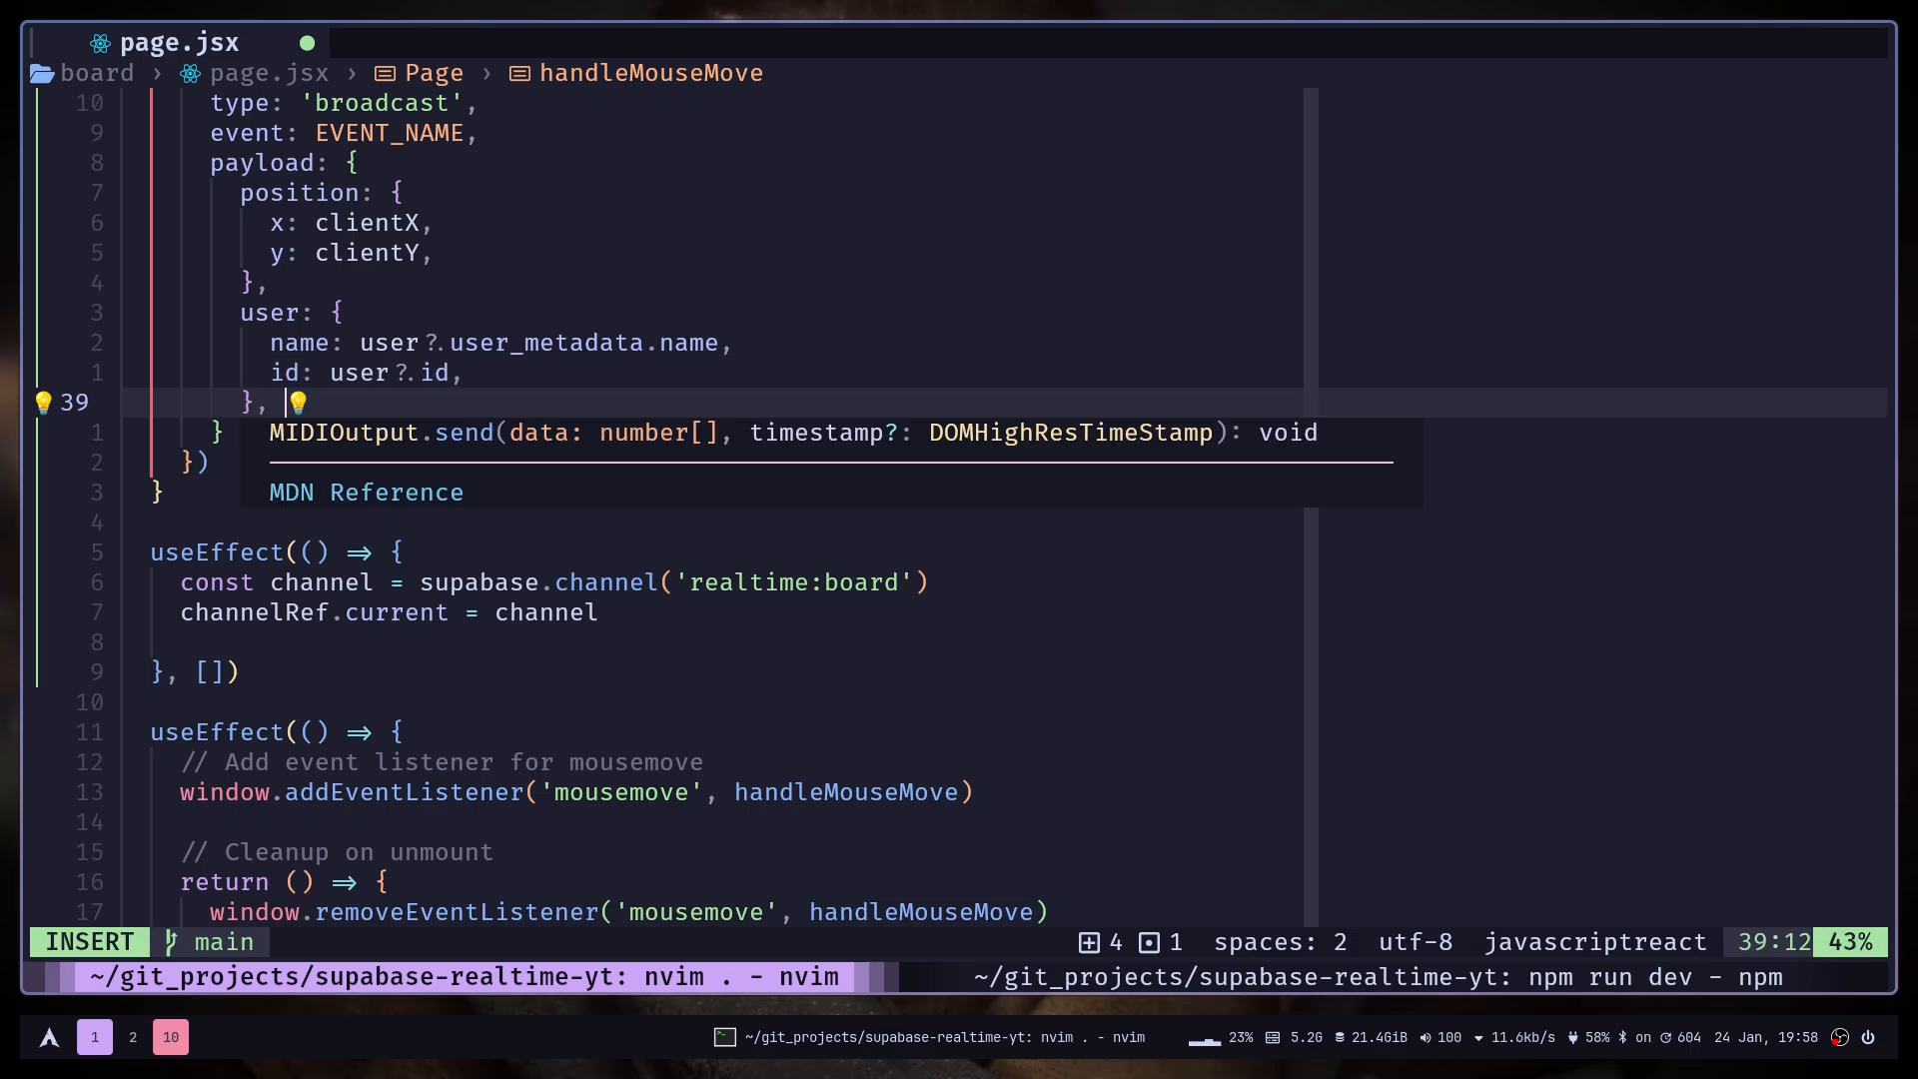
{"action": "type", "text": "color"}
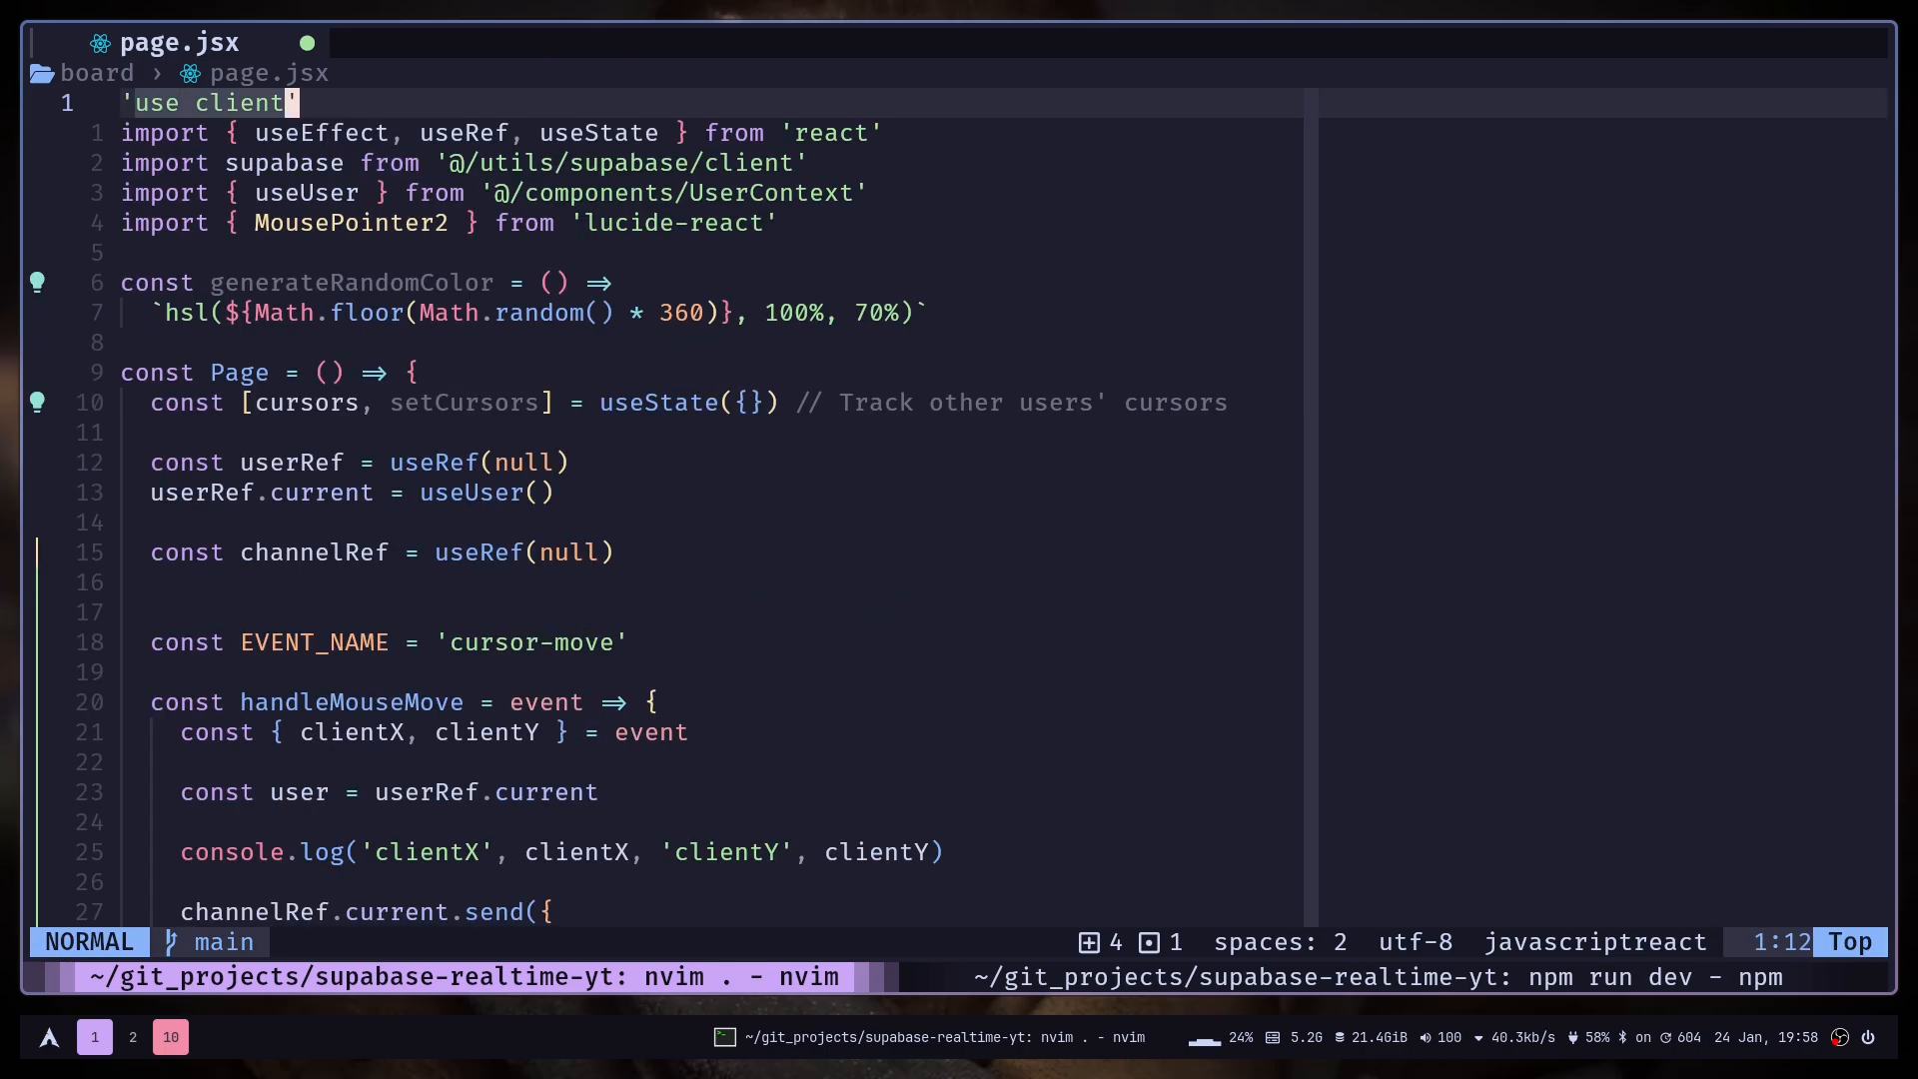
{"action": "key", "text": "V"}
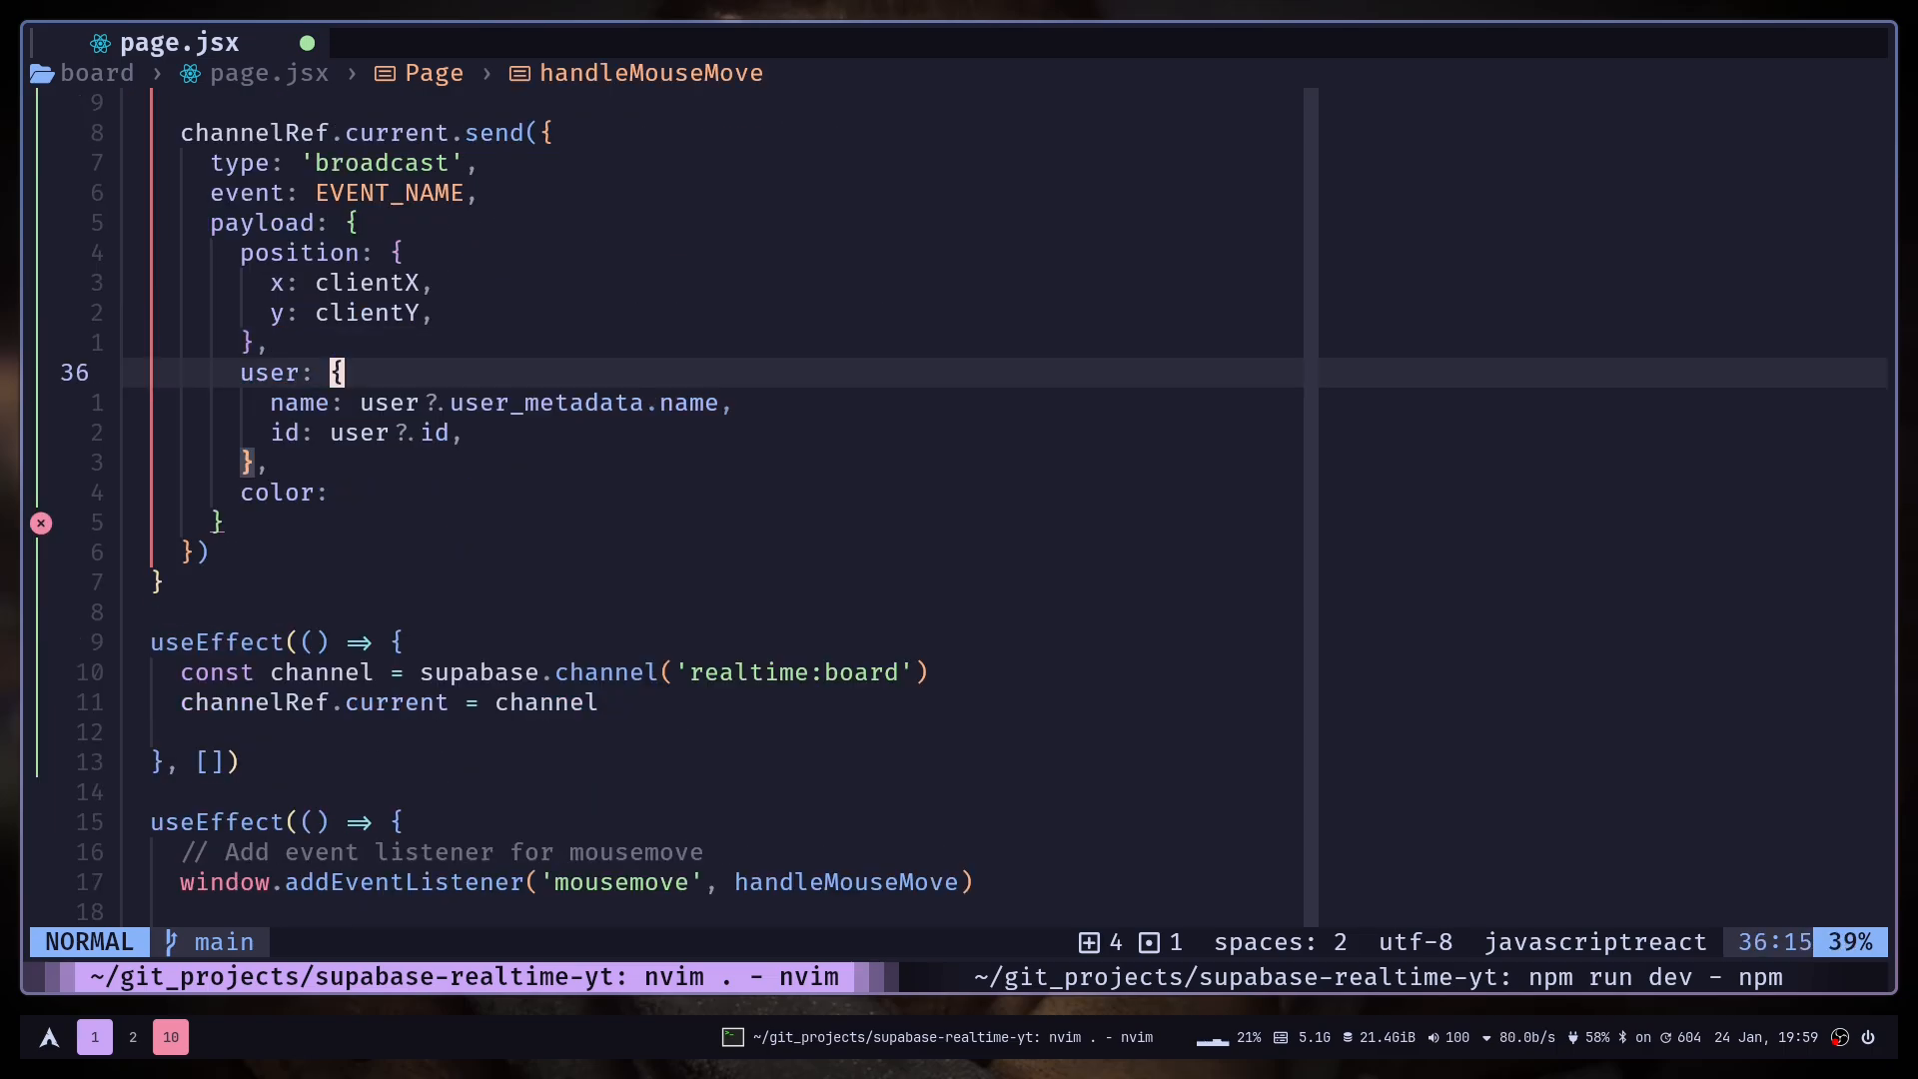
{"action": "type", "text": "get"}
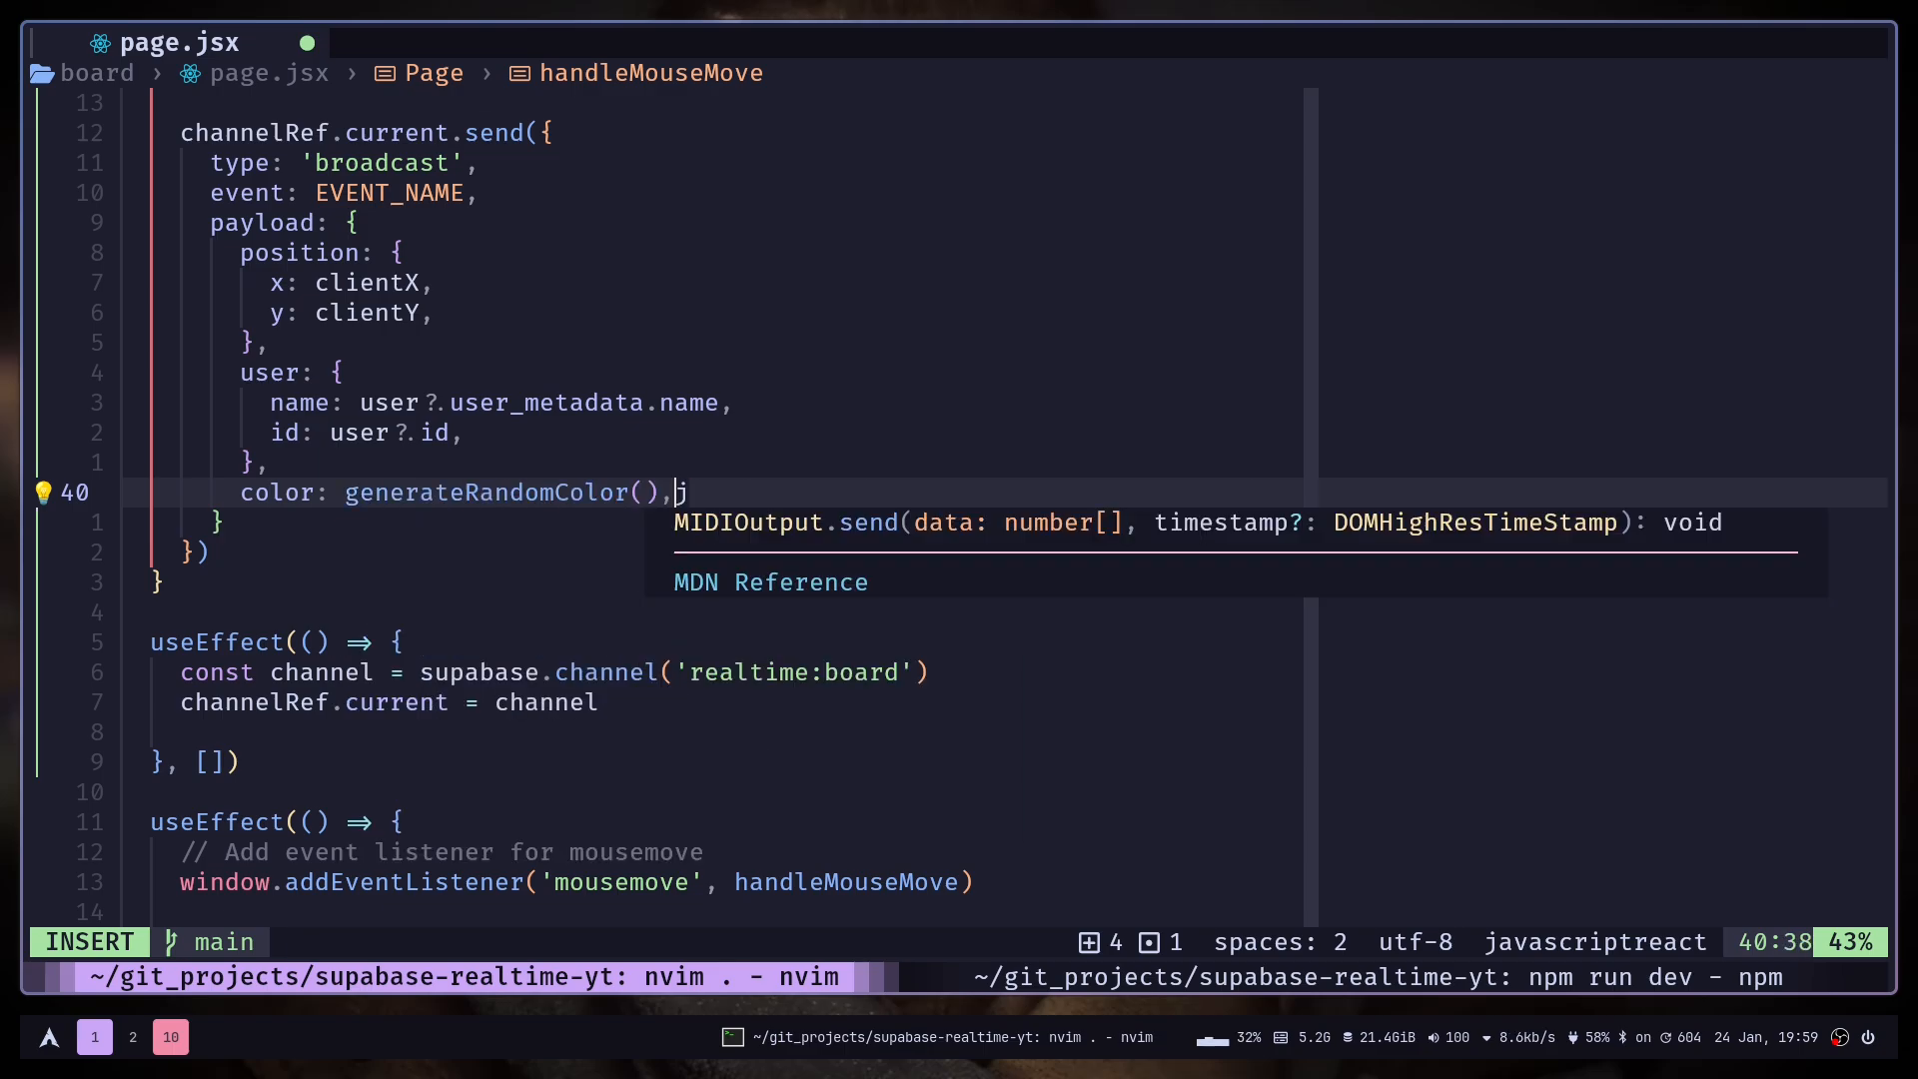
{"action": "key", "text": "Escape"}
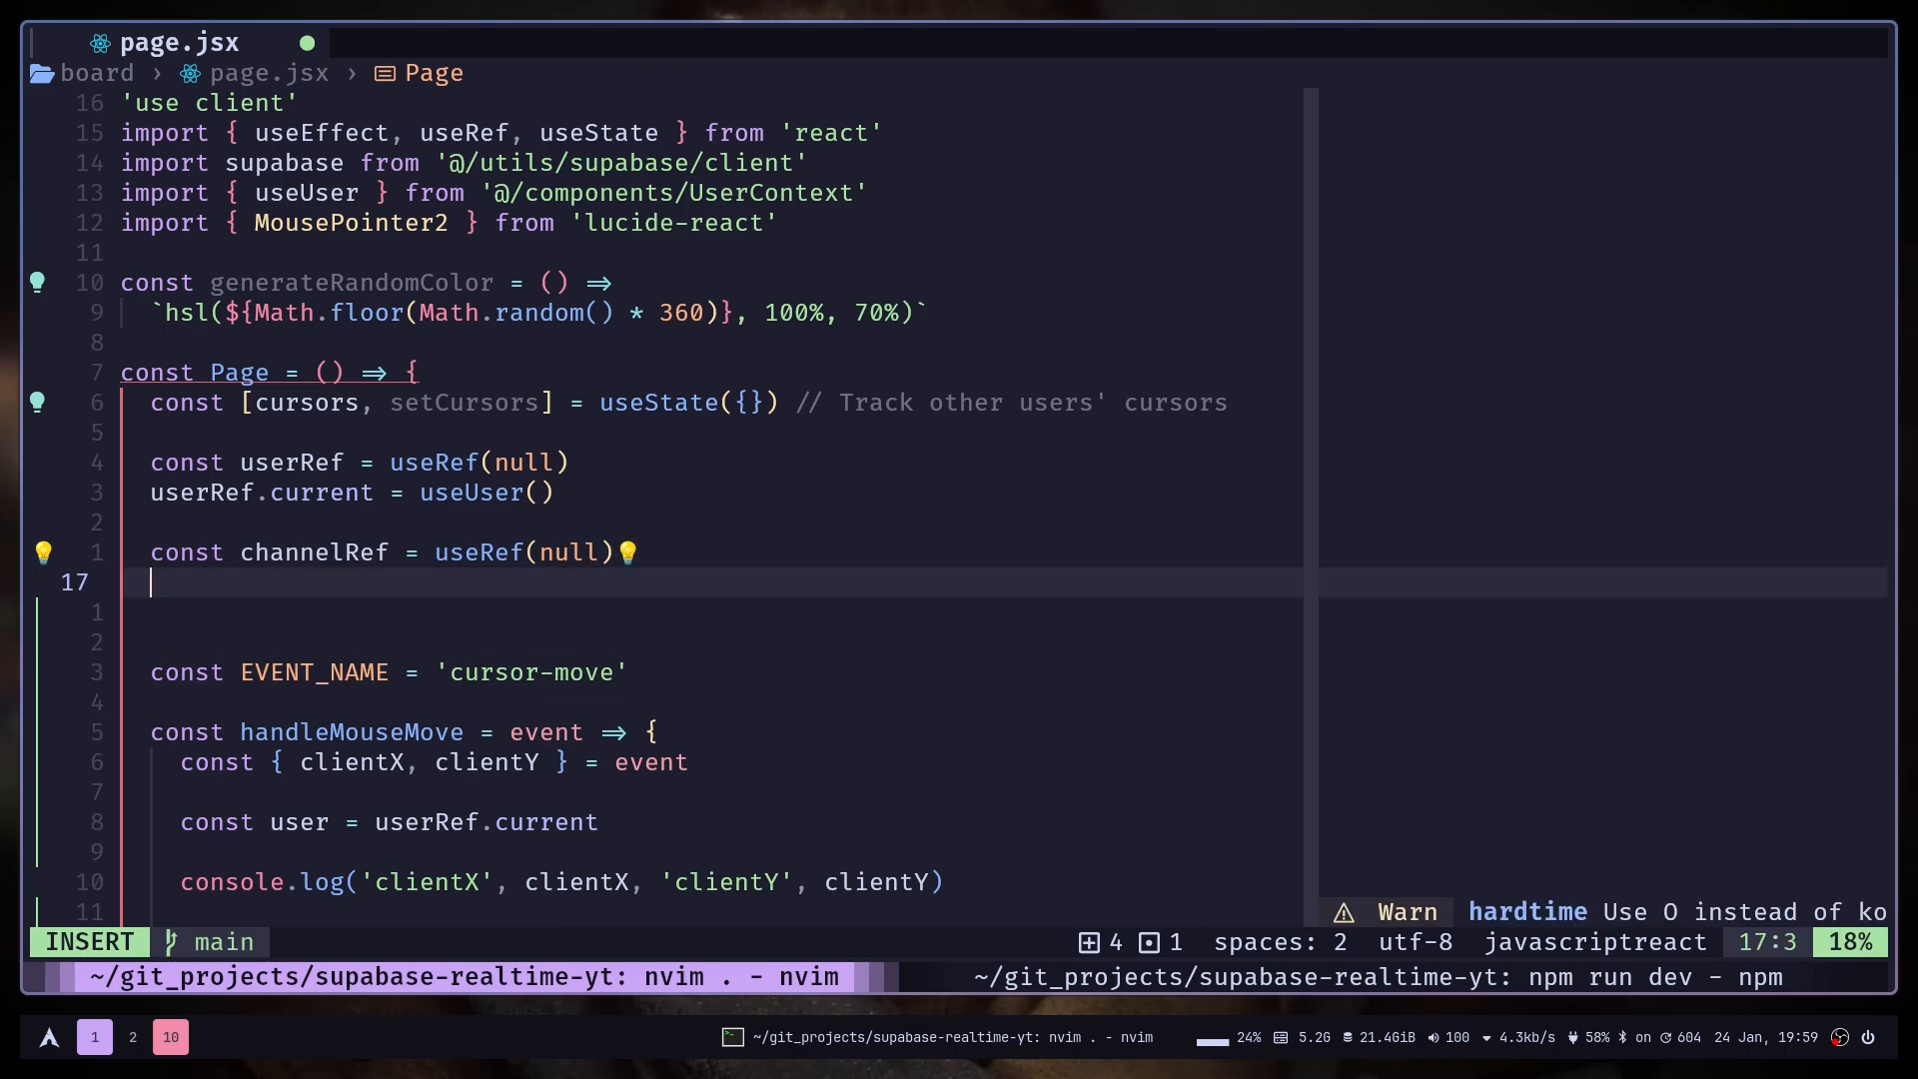
Declare userColorRef = useRef(generateRandomColor()) and send userColorRef.current as the payload color.
{"action": "type", "text": "useEffect(() => {"}
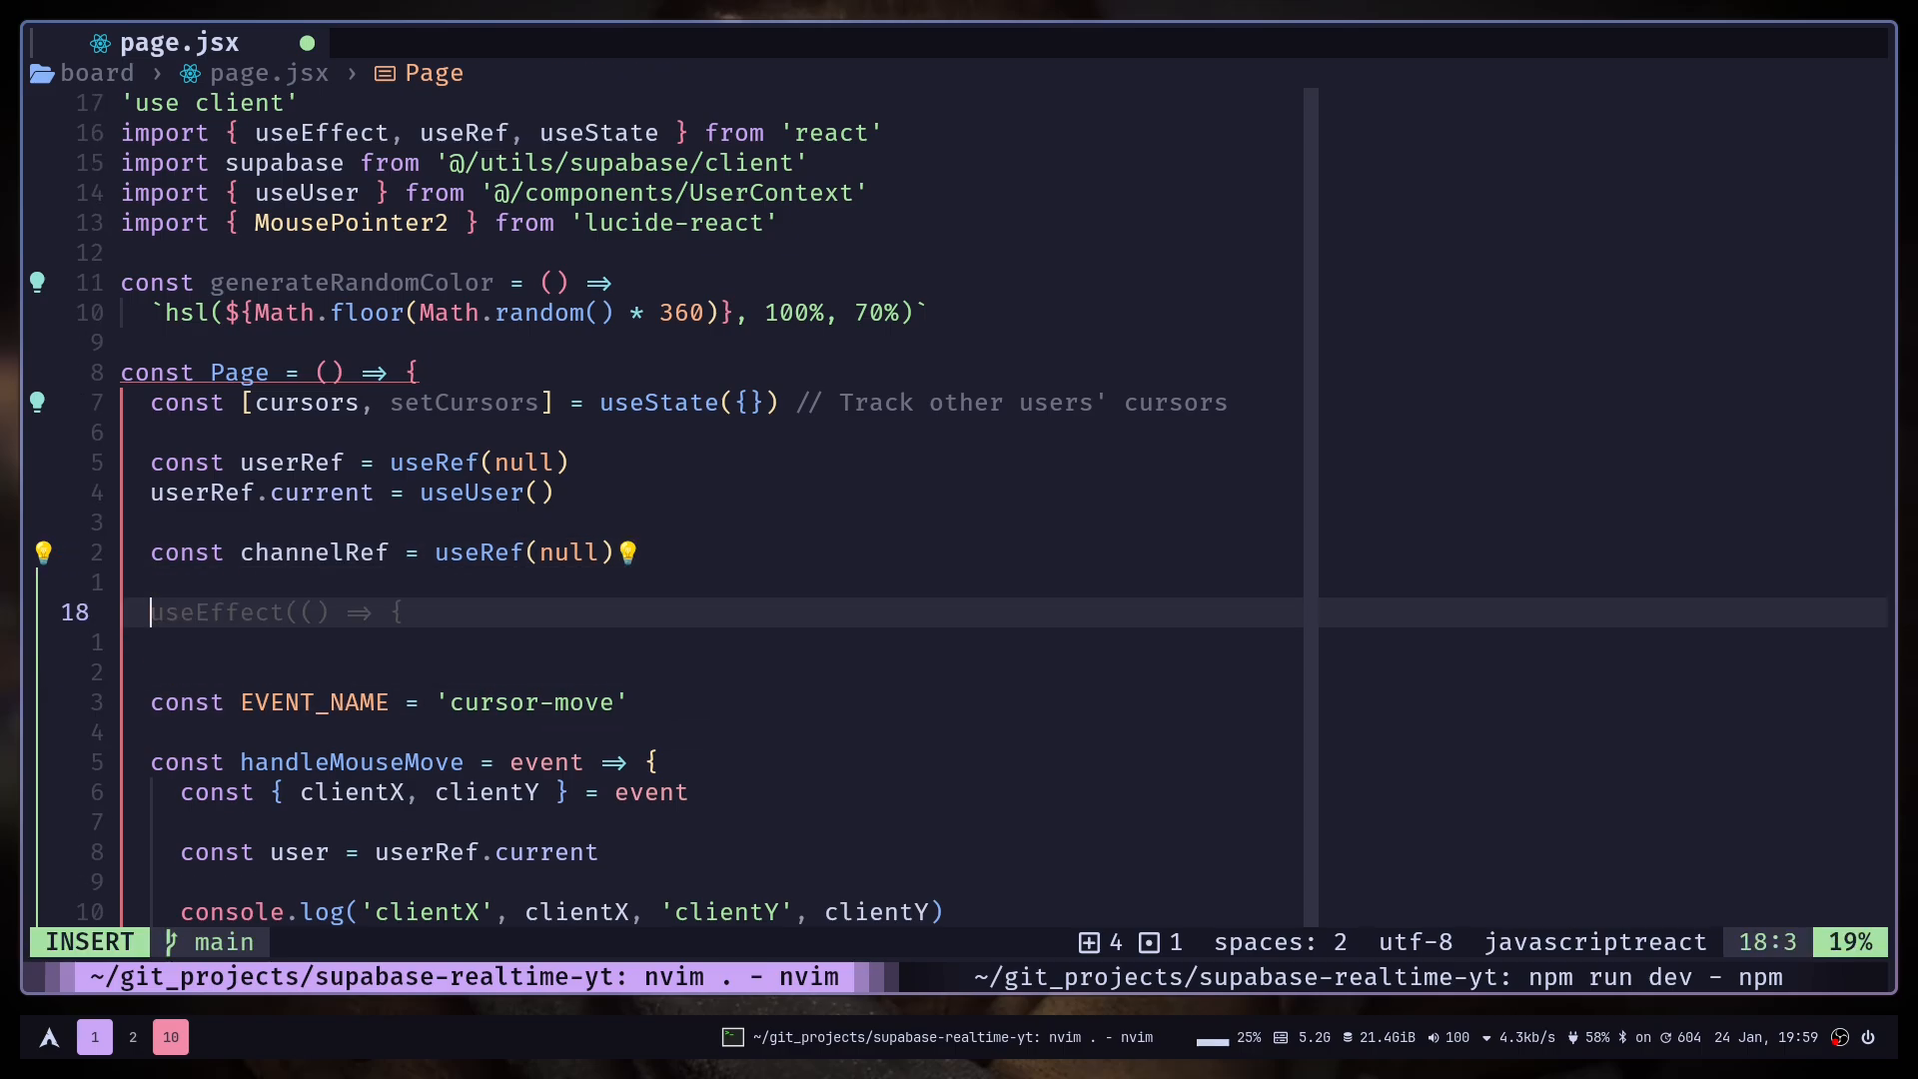
{"action": "type", "text": "const user"}
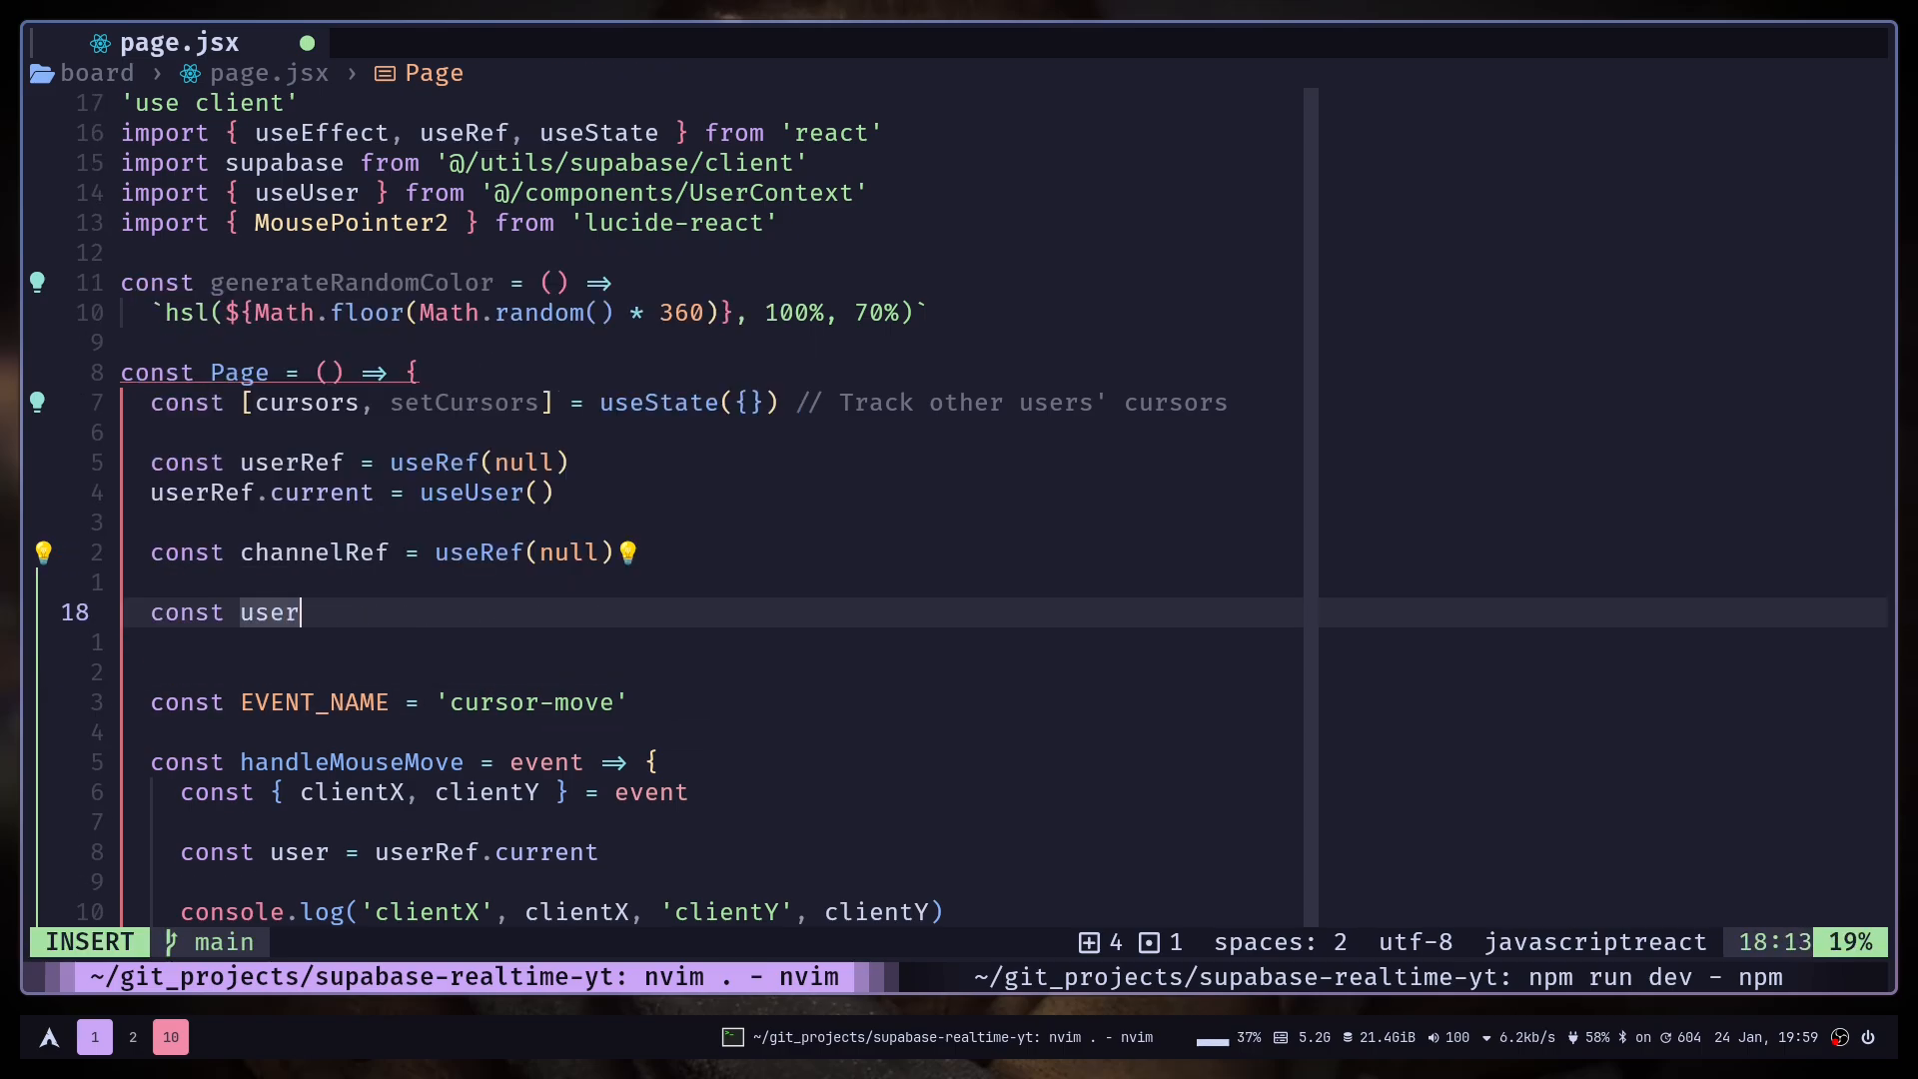
{"action": "type", "text": "ColorR"}
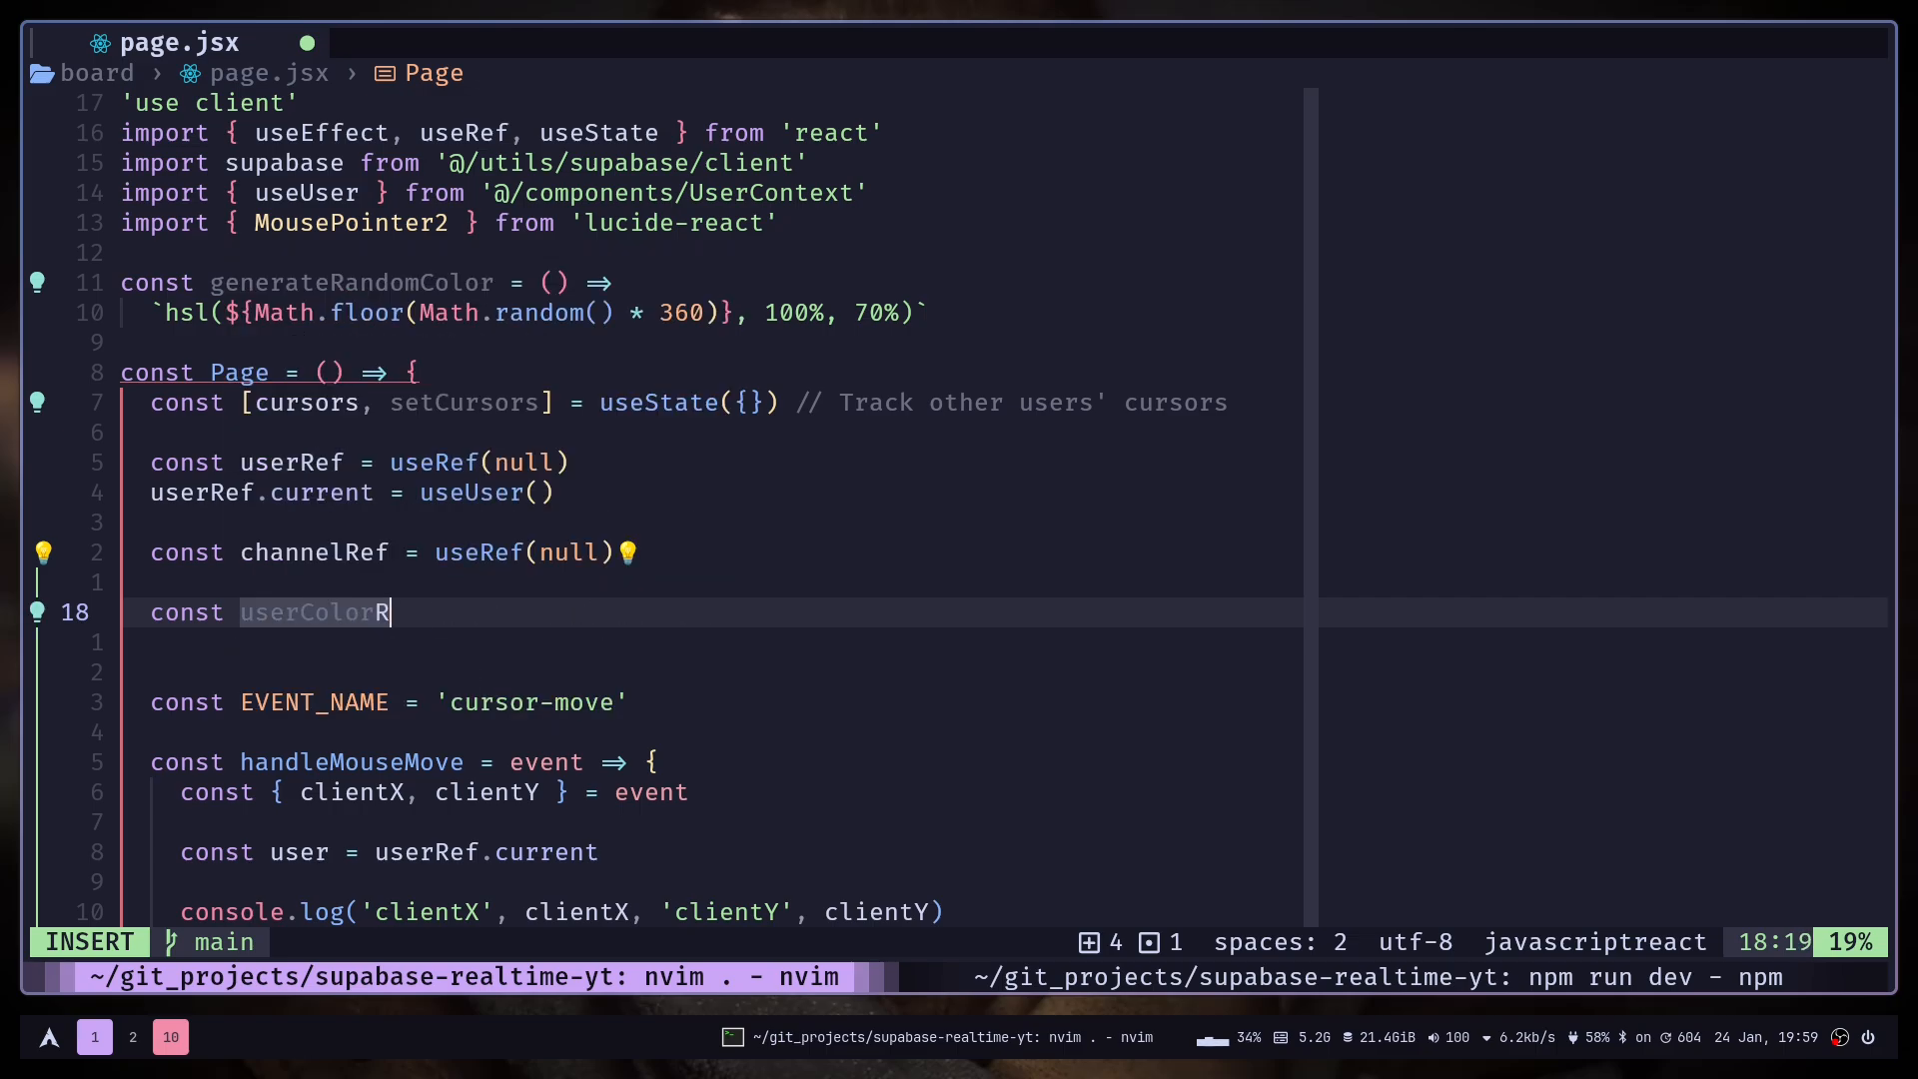
{"action": "key", "text": "Escape"}
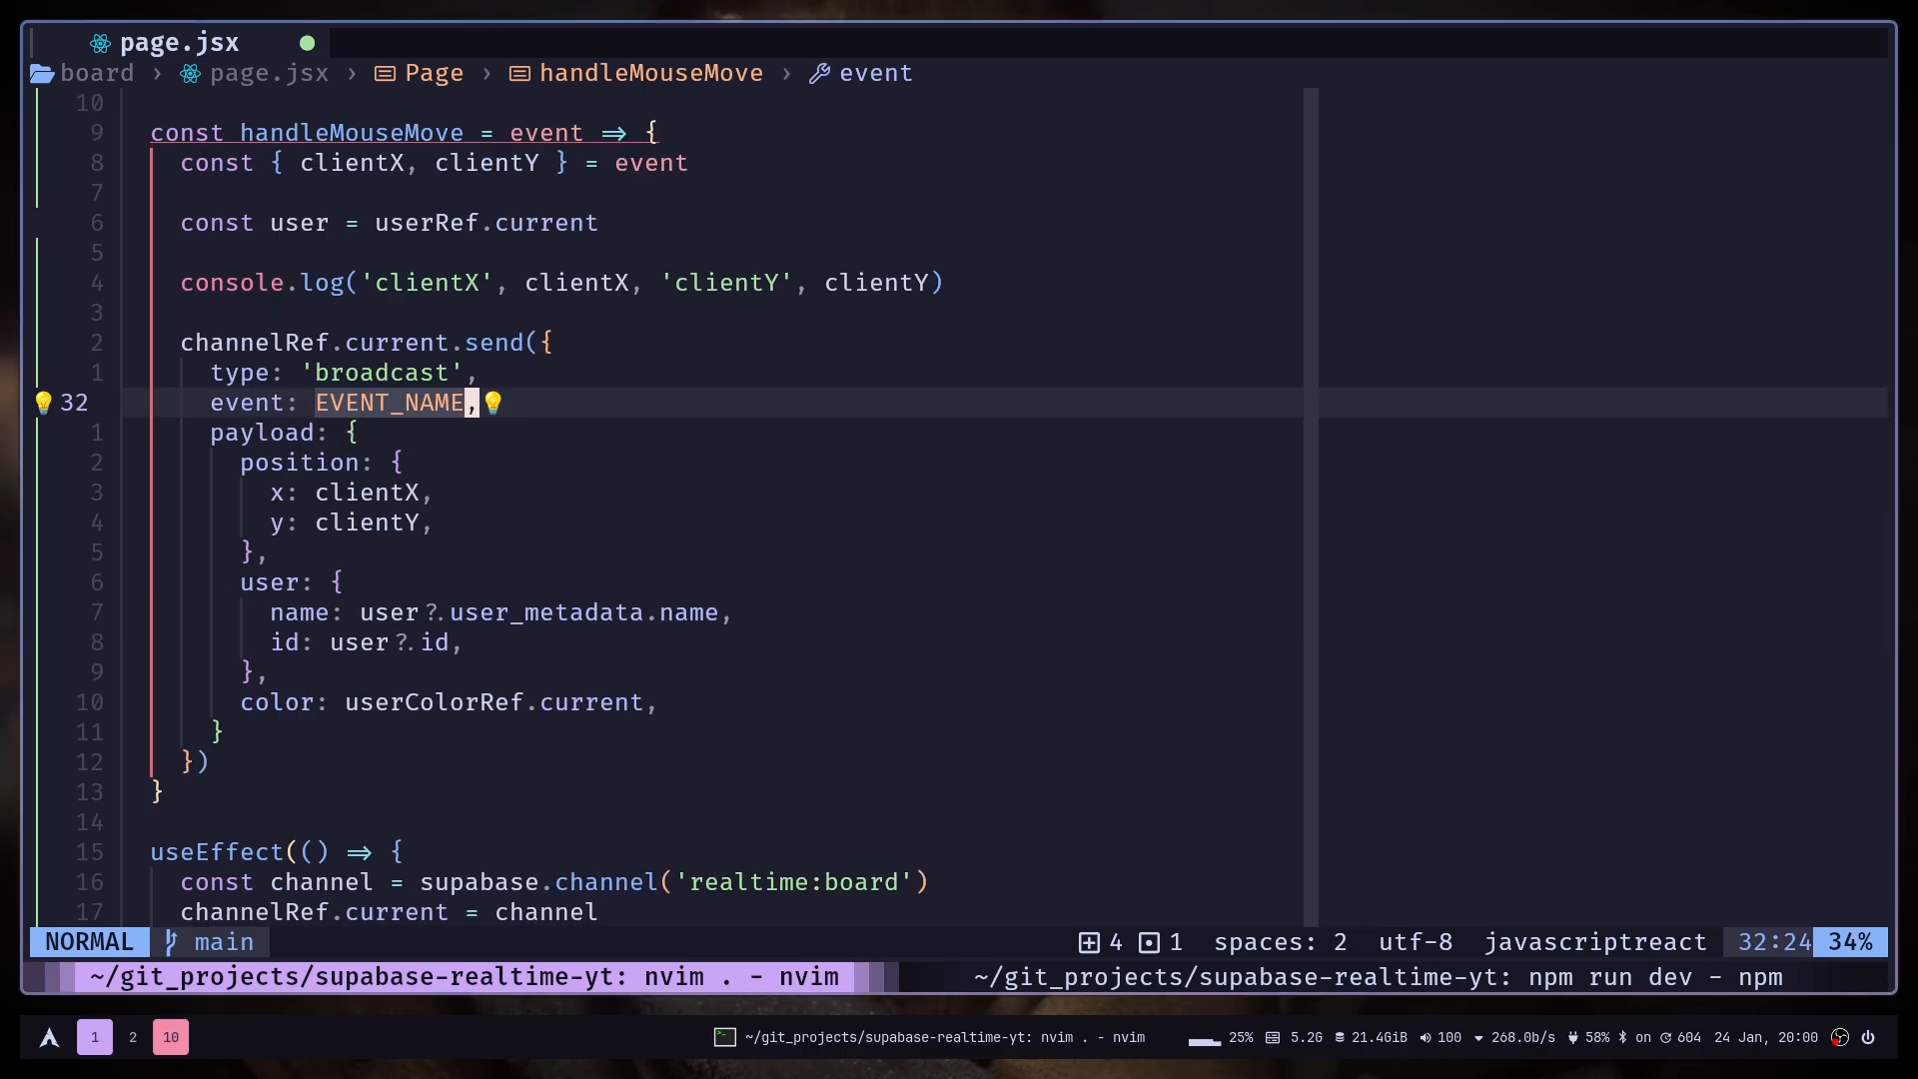
{"action": "type", "text": "channel.on('broadcast"}
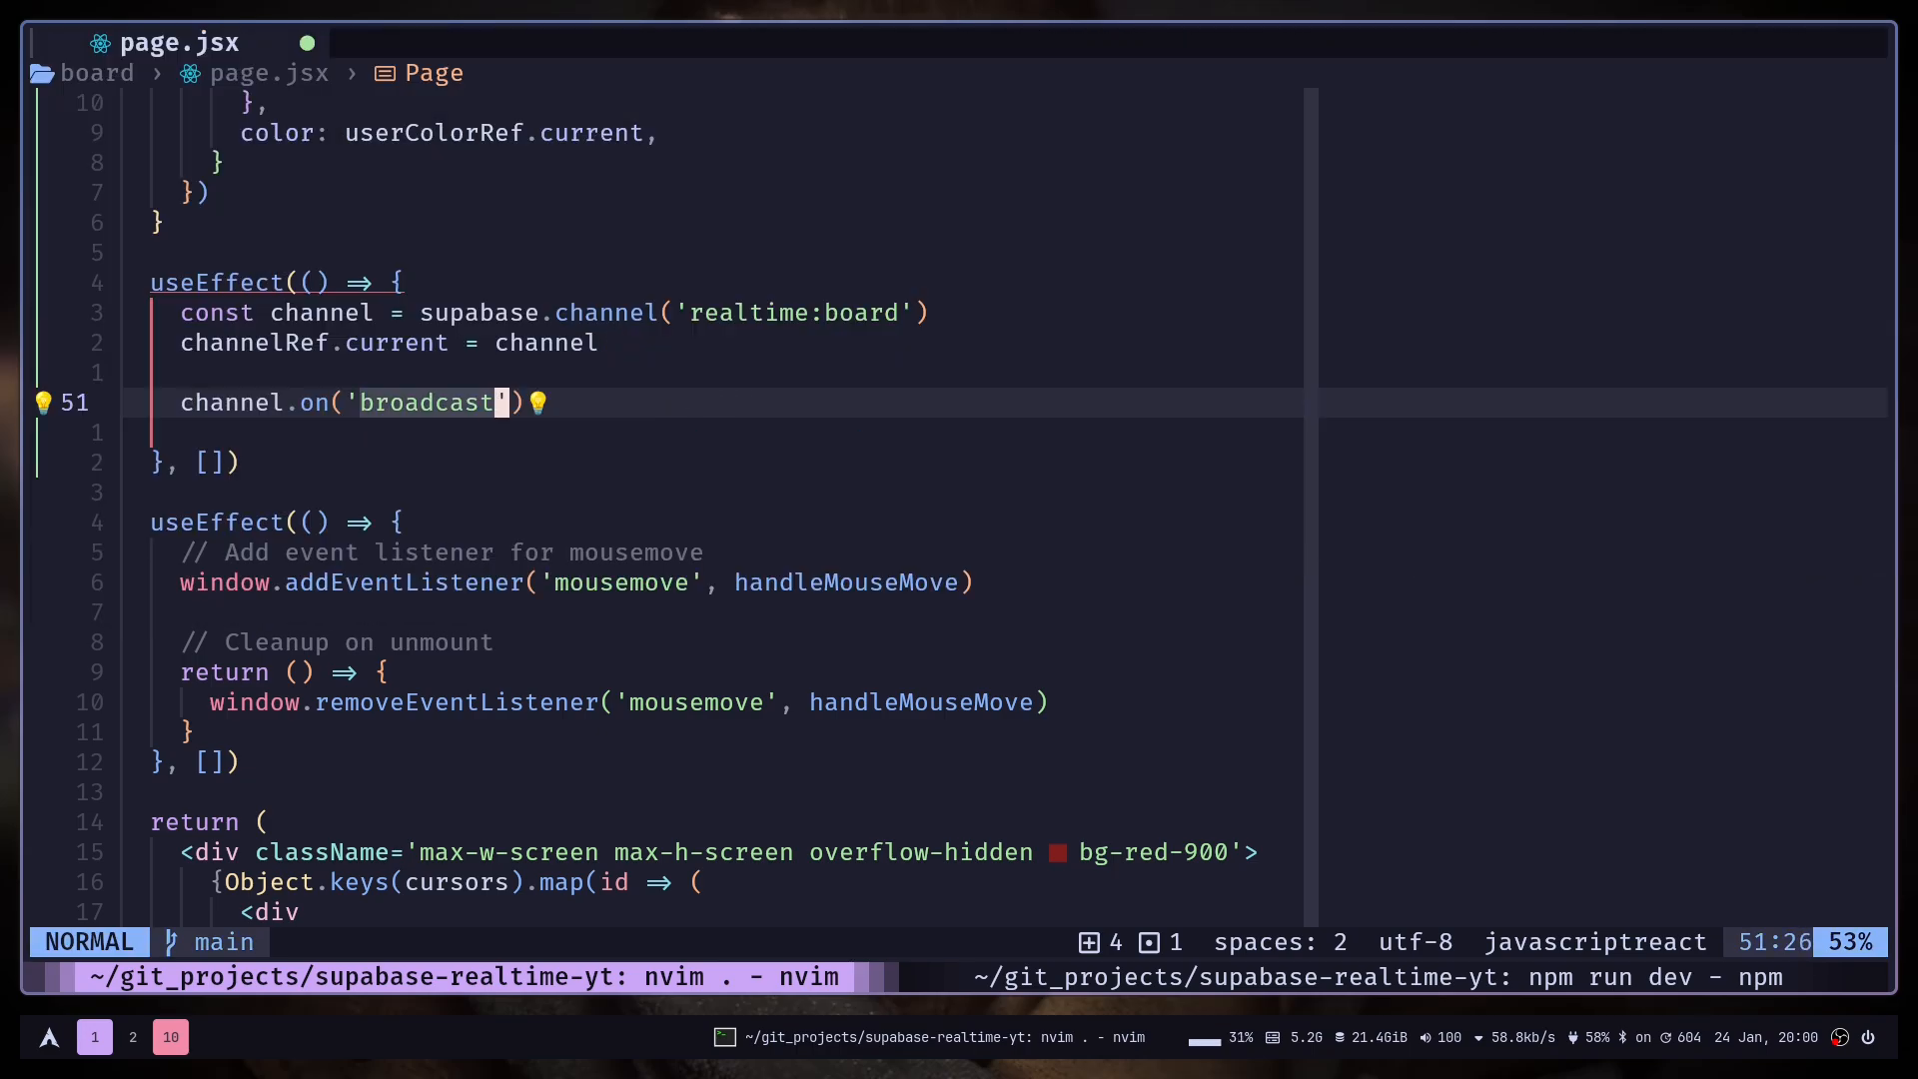
Add channel.on('broadcast', { event: EVENT_NAME }, data => { }) with an empty callback body.
{"action": "type", "text": ", {}"}
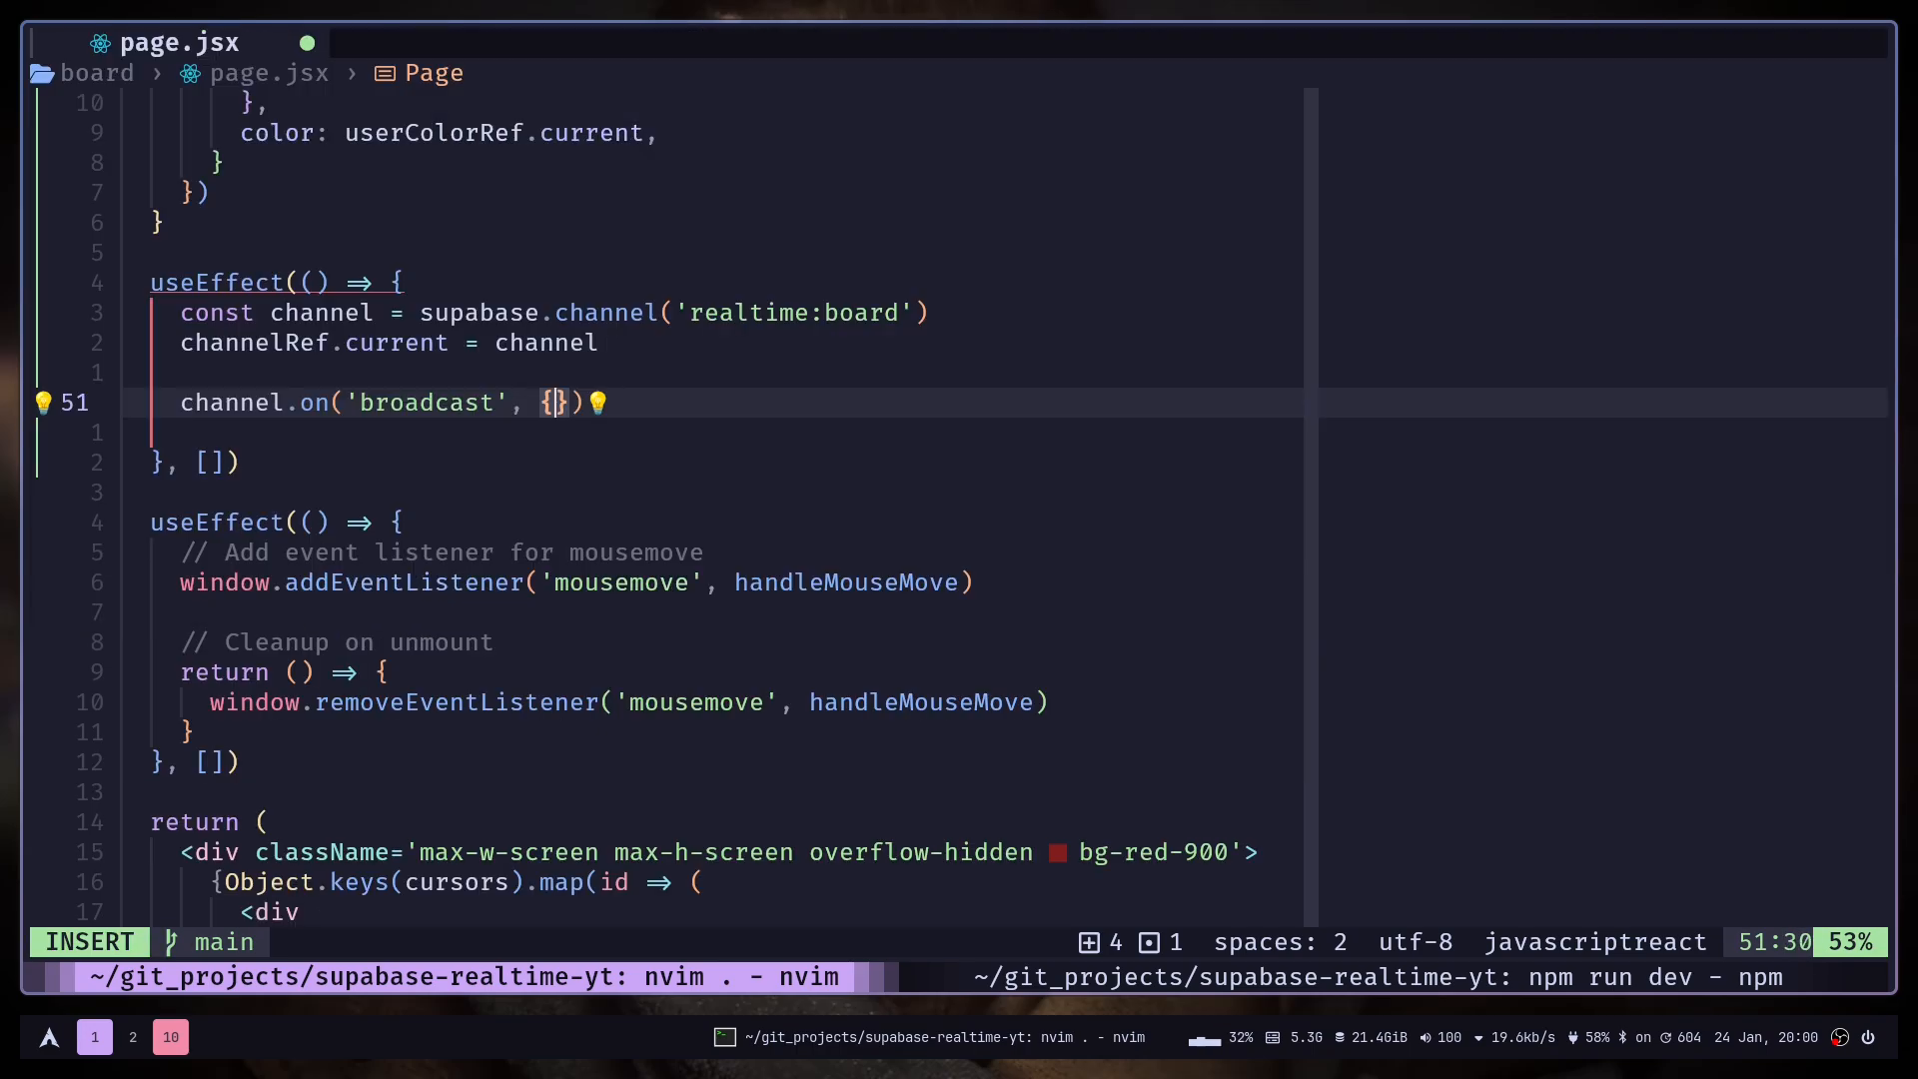
{"action": "type", "text": "event:"}
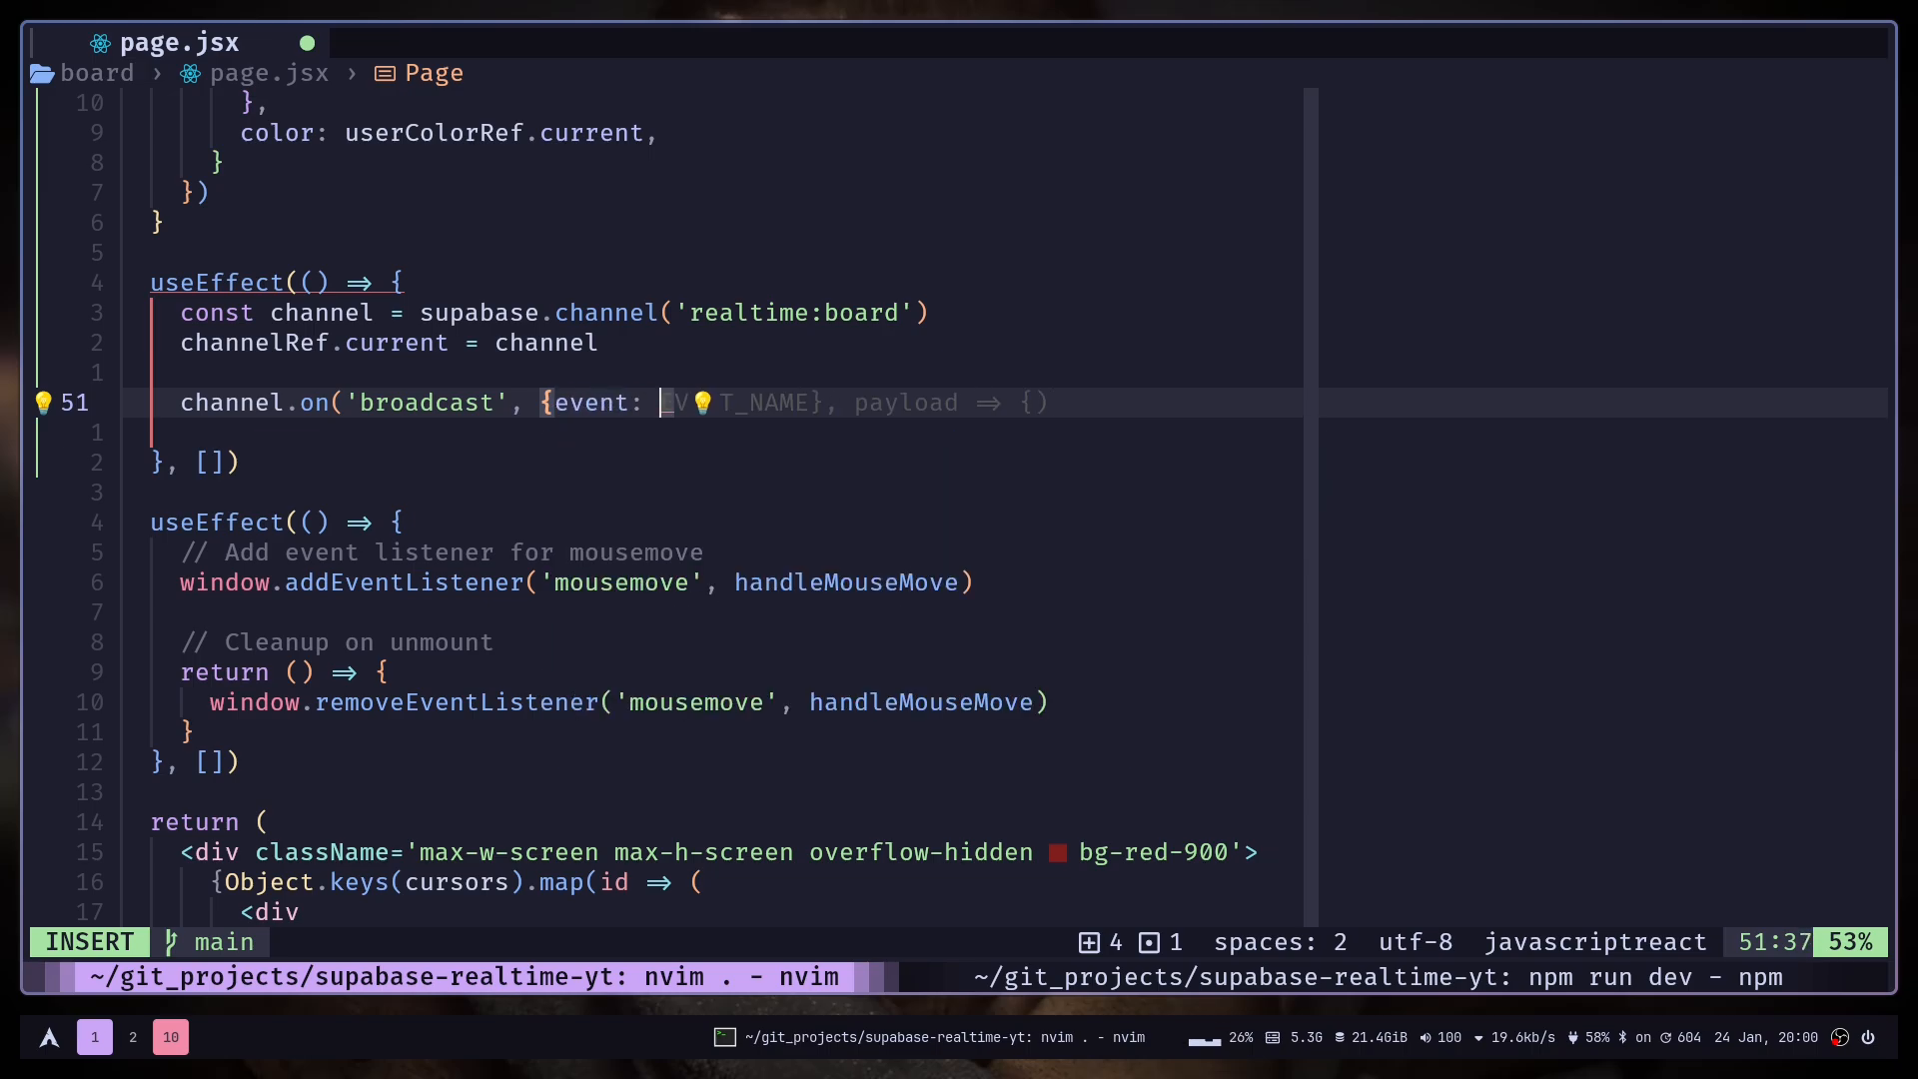
{"action": "type", "text": "EVENT_NAME"}
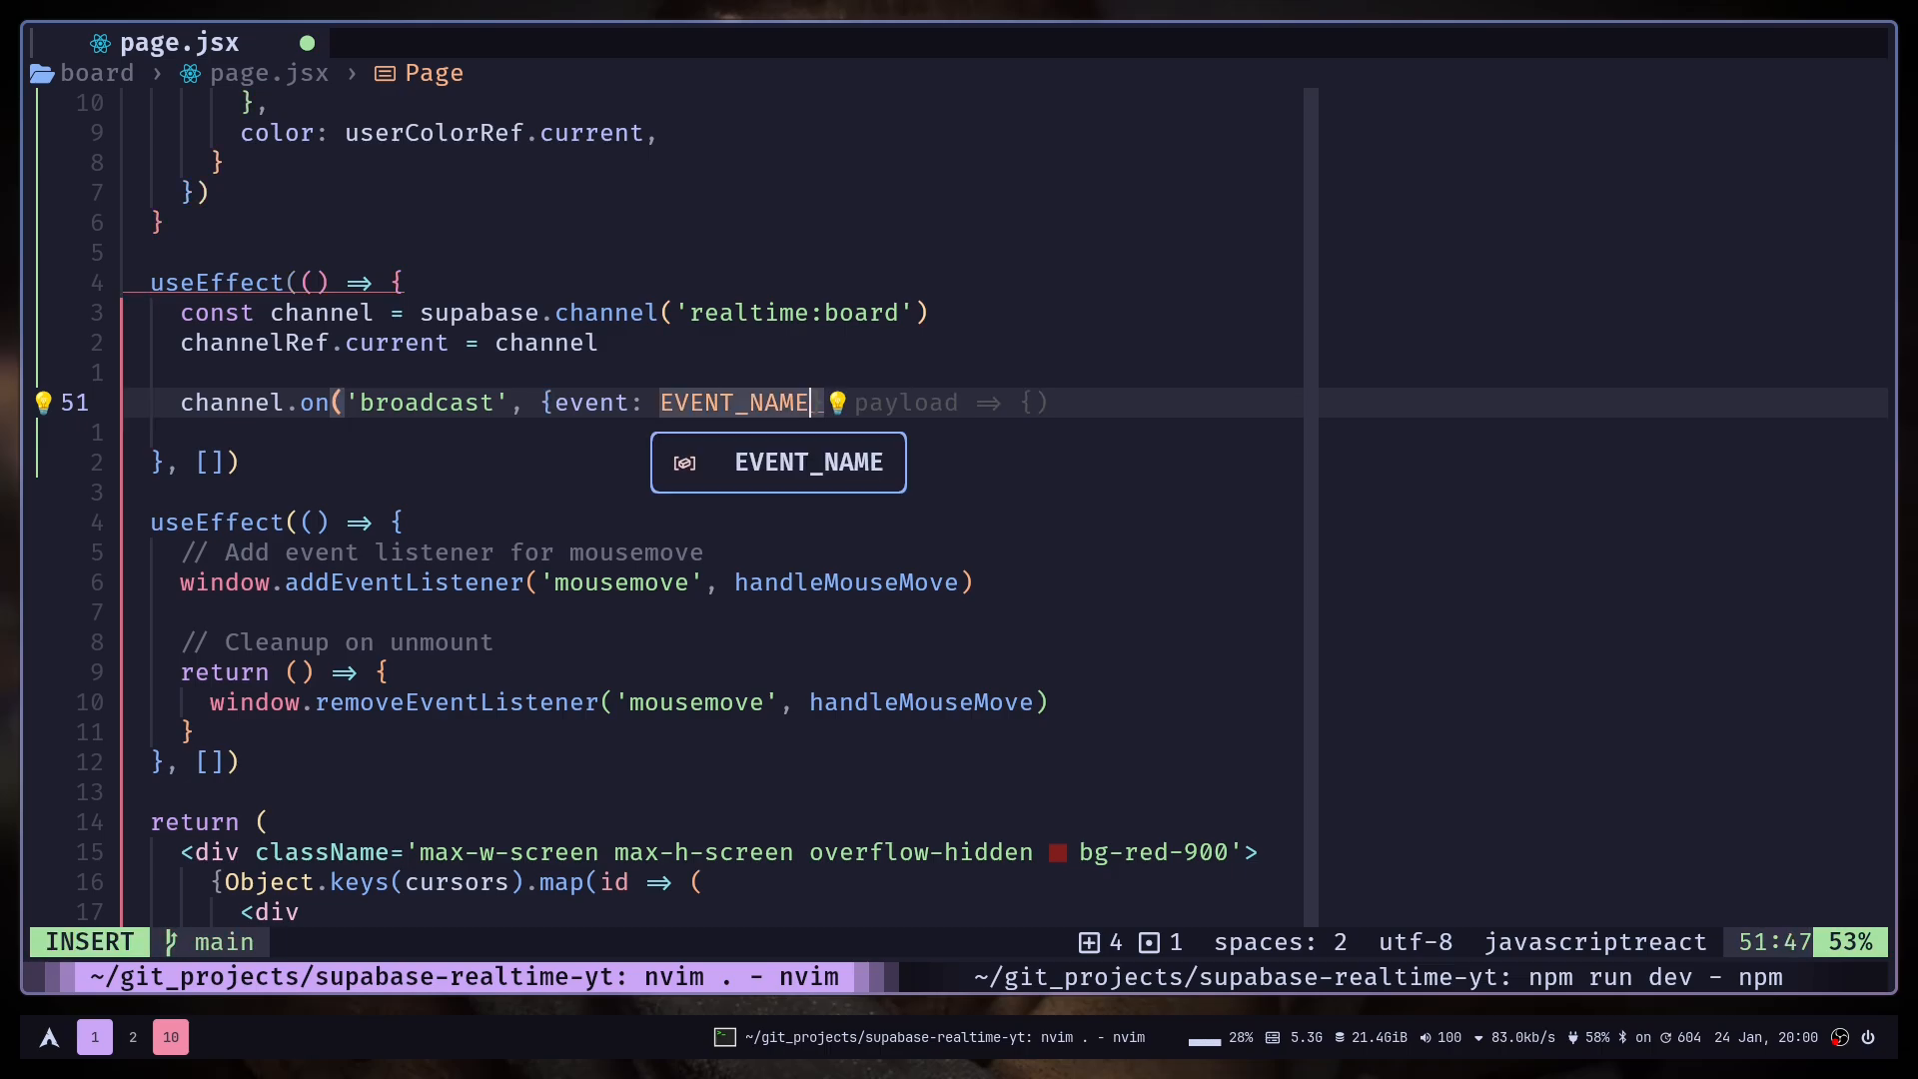
{"action": "key", "text": "Escape"}
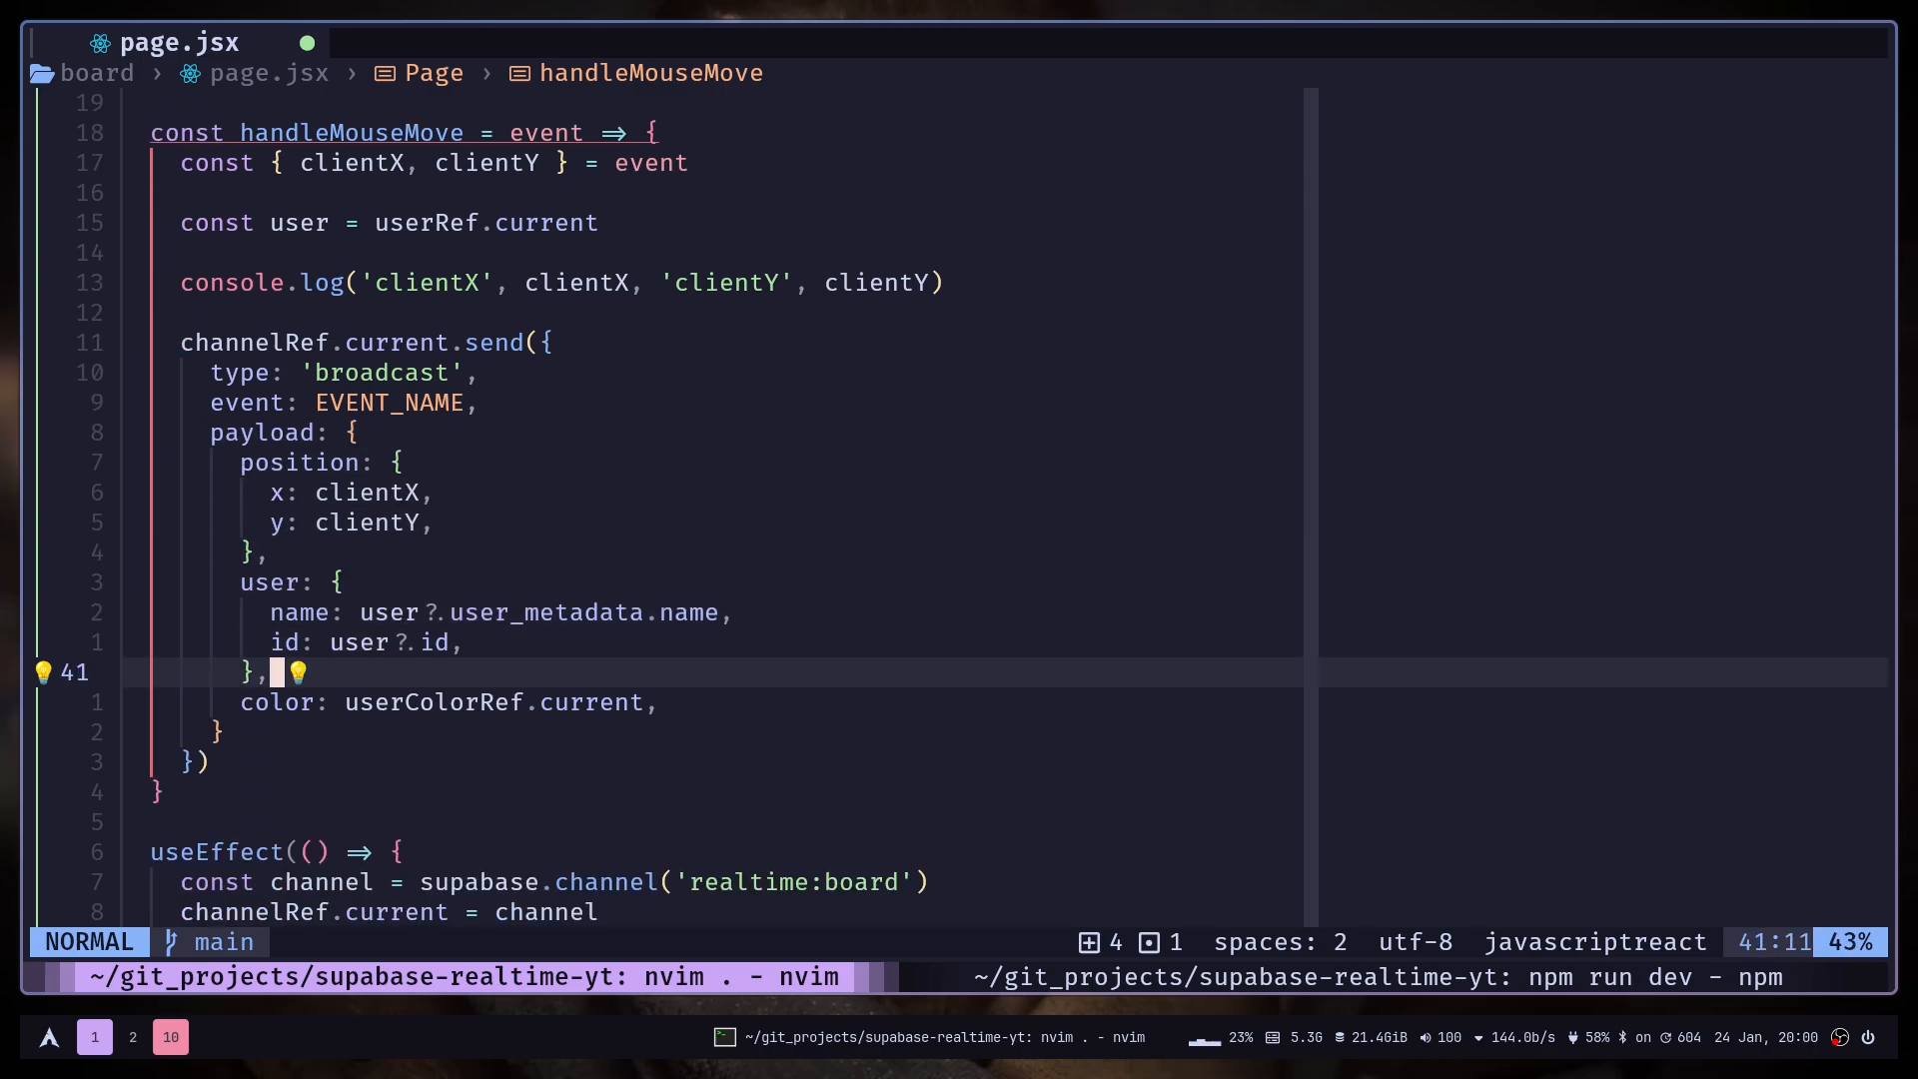
{"action": "key", "text": "k"}
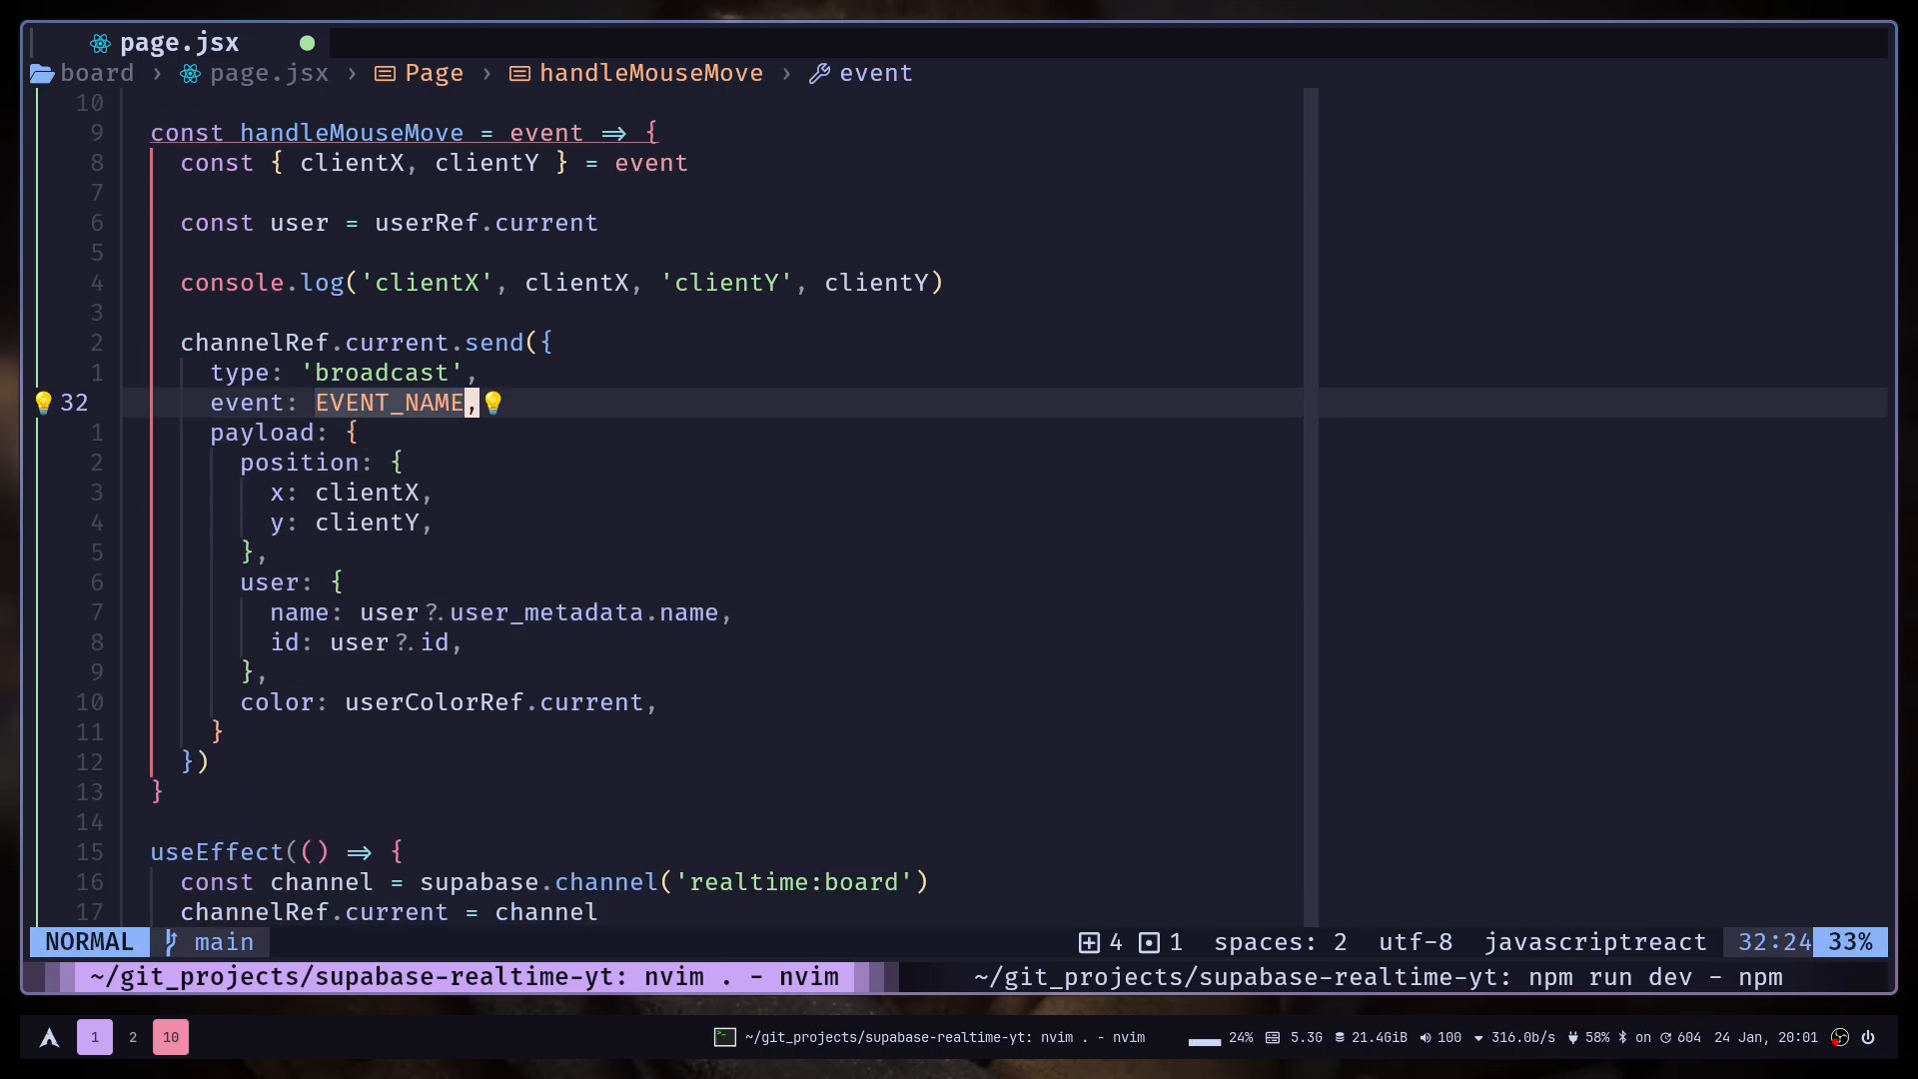
{"action": "scroll", "scroll_direction": "down", "scroll_amount": 3}
{"action": "type", "text": "channel.on('broadcast', {event: EVENT_NAME"}
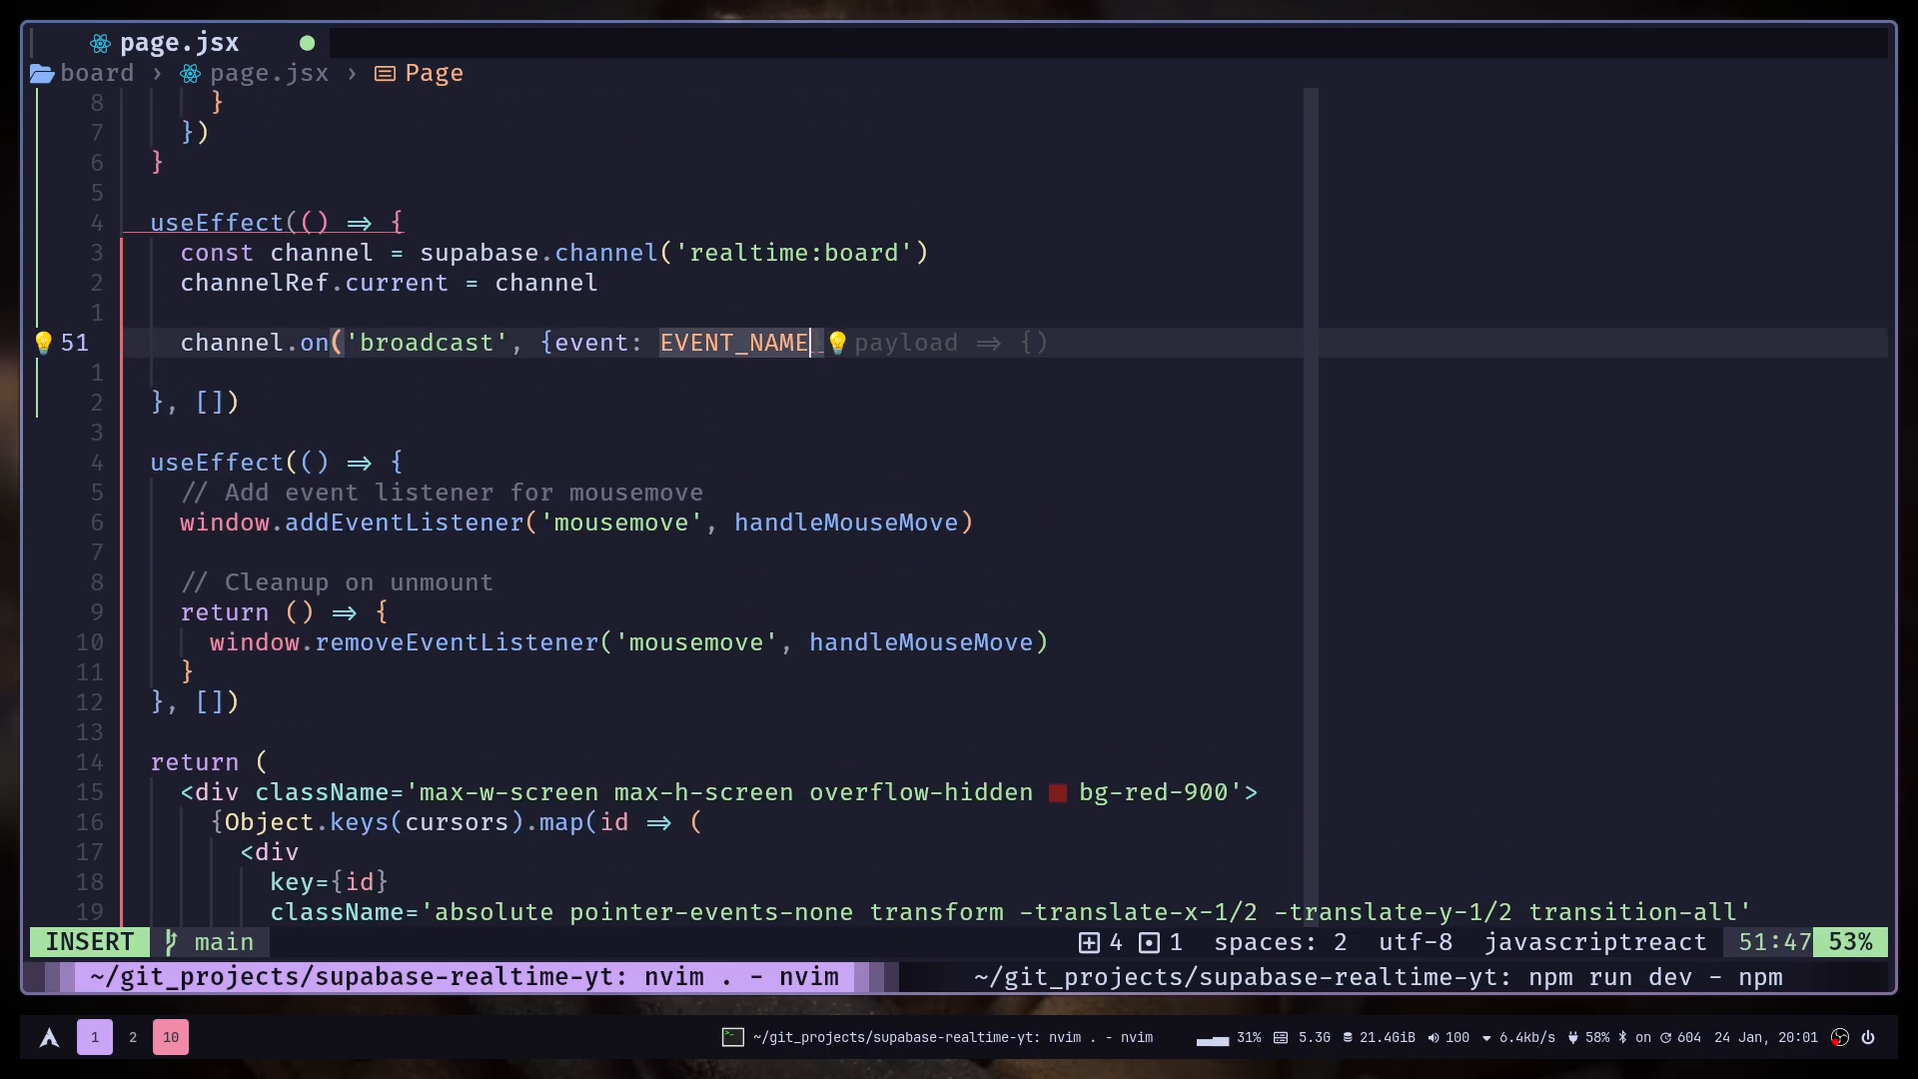
{"action": "type", "text": "}, dat"}
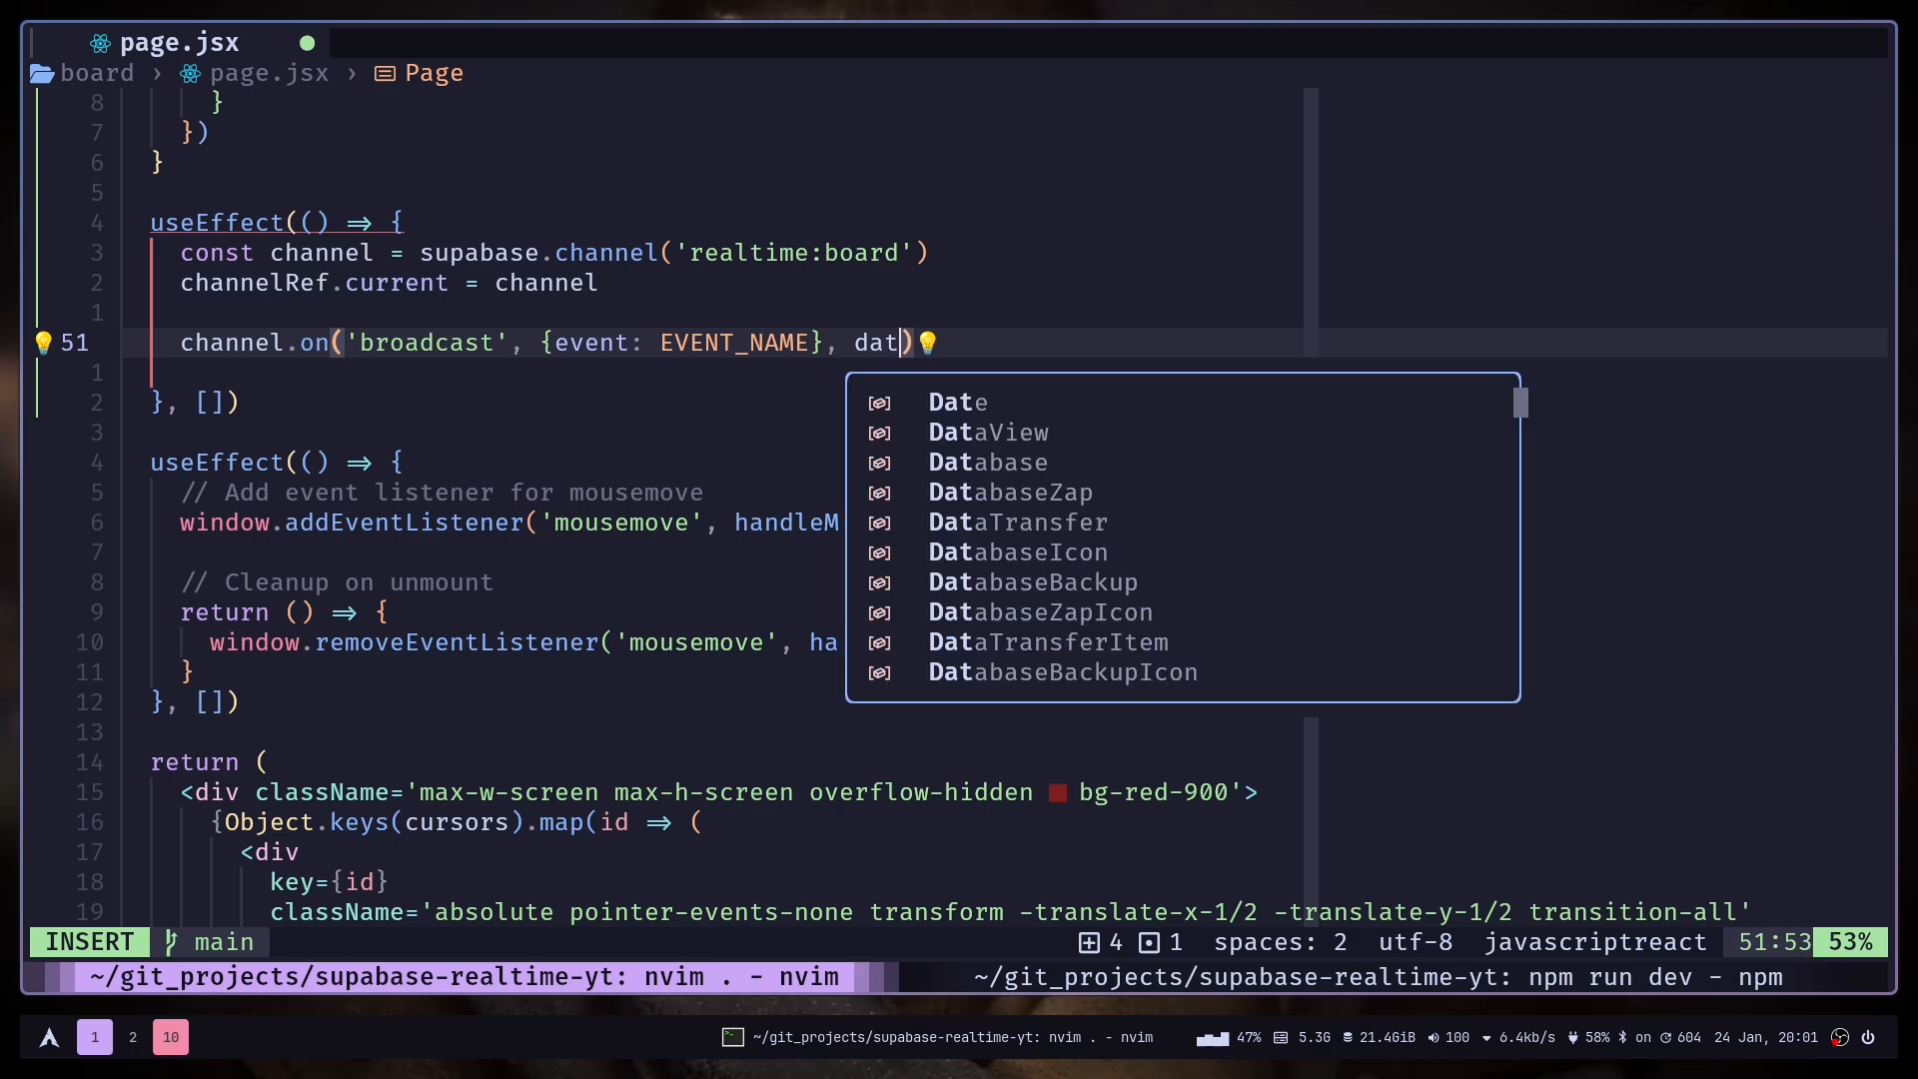
{"action": "type", "text": "a =>"}
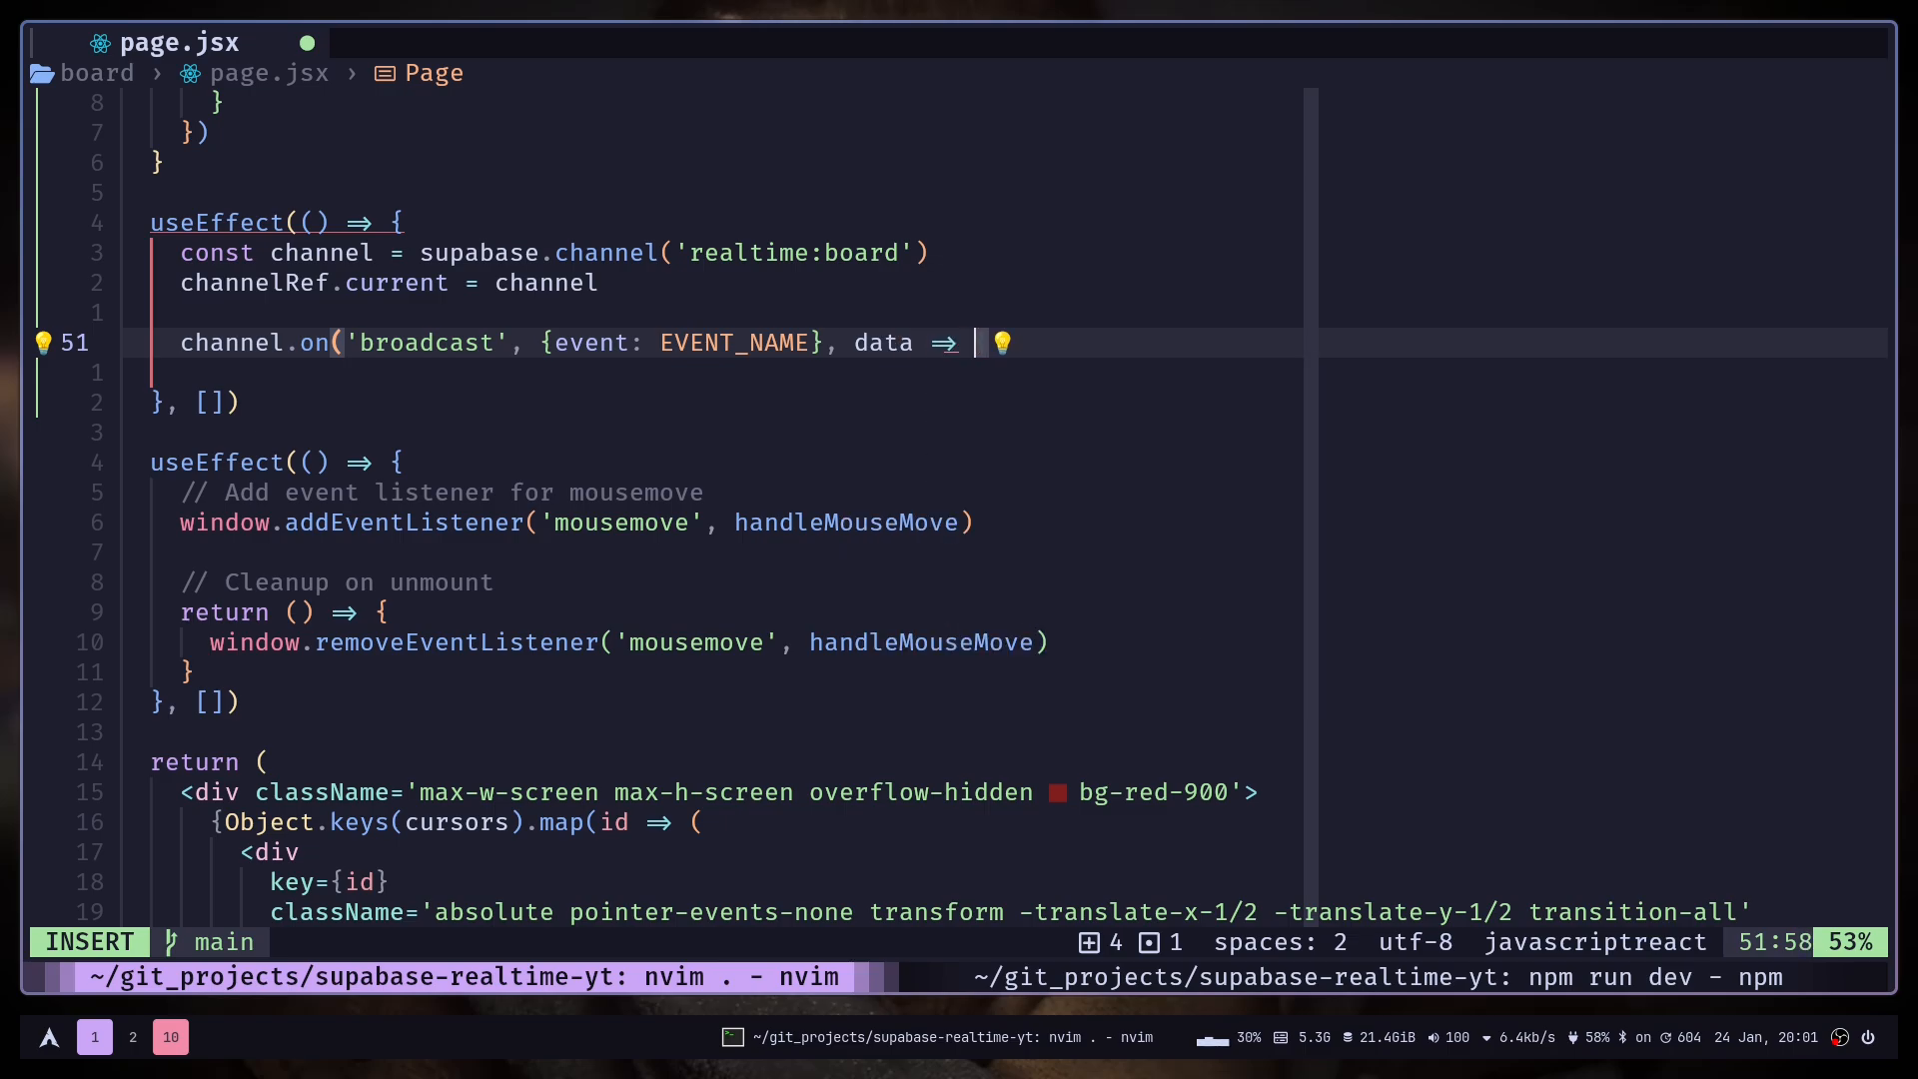
{"action": "key", "text": "Enter"}
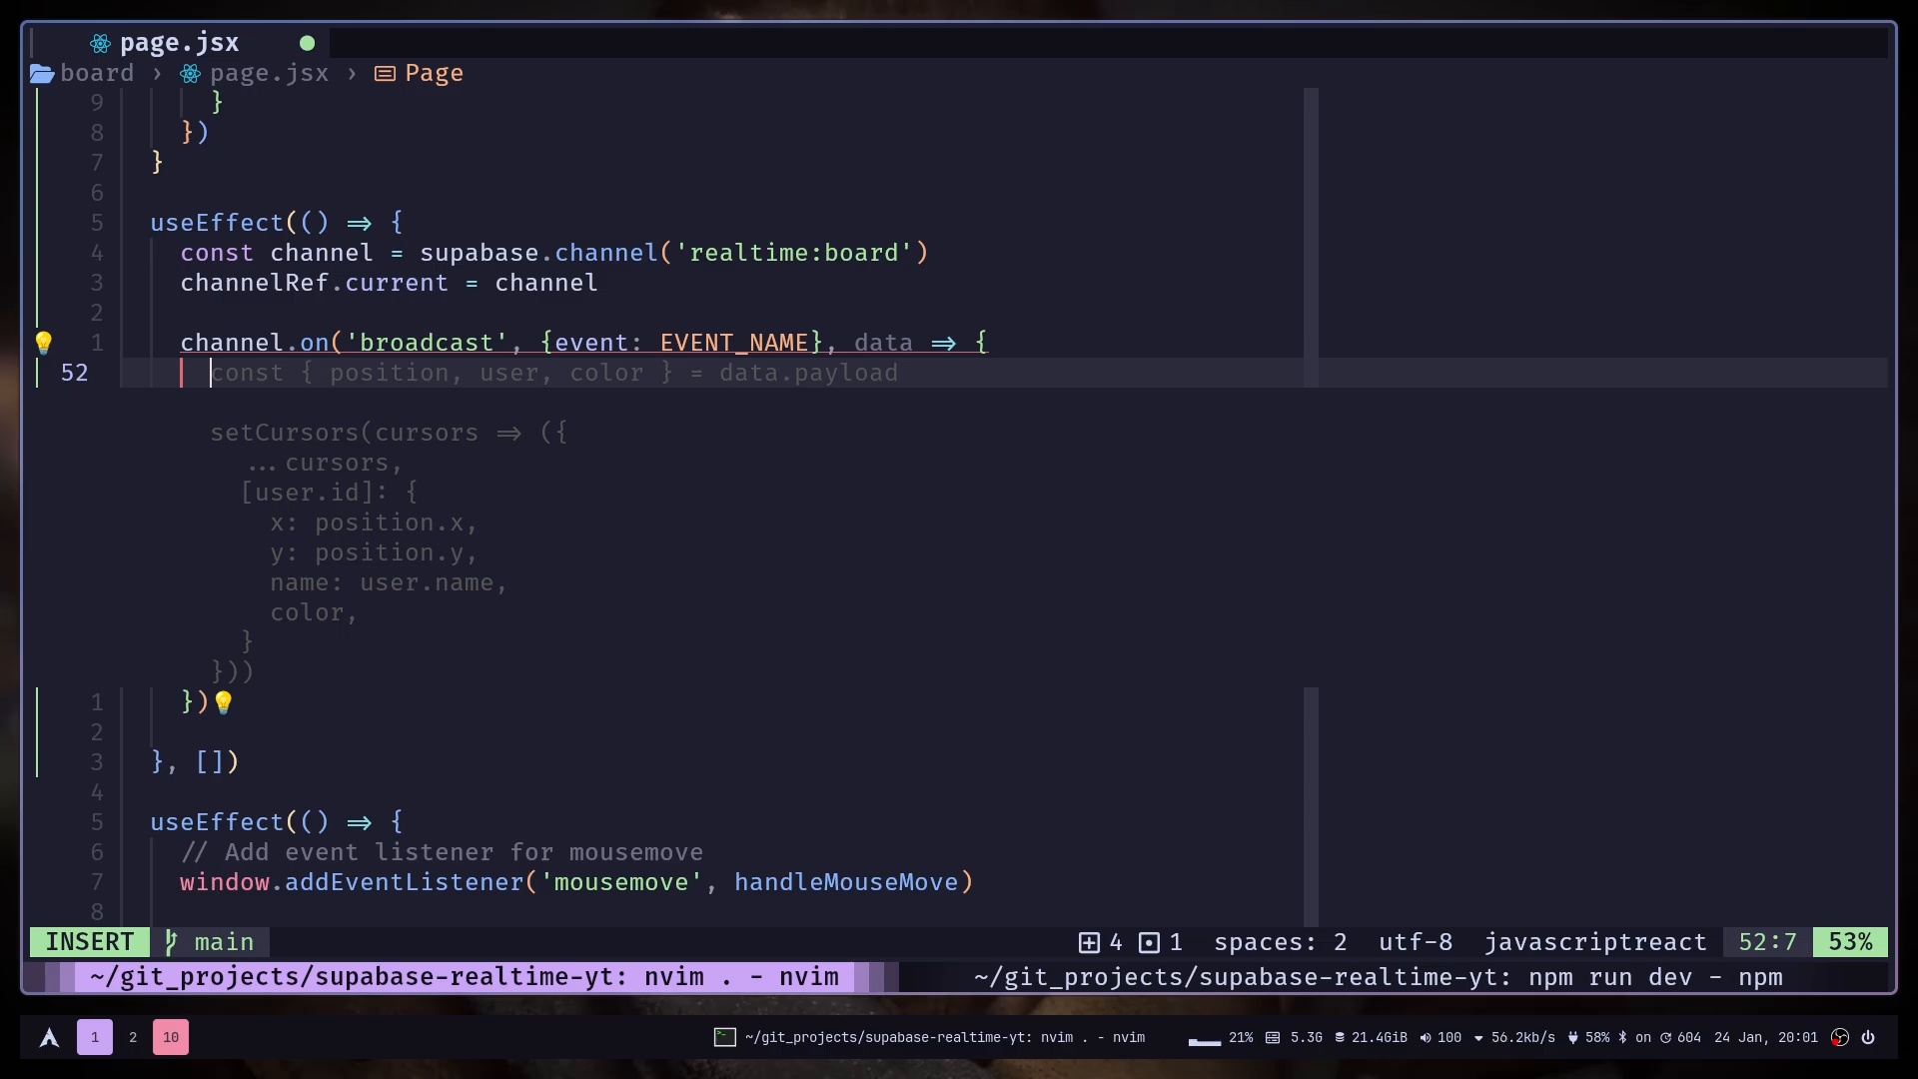
{"action": "type", "text": "console.log('broadcast', data)"}
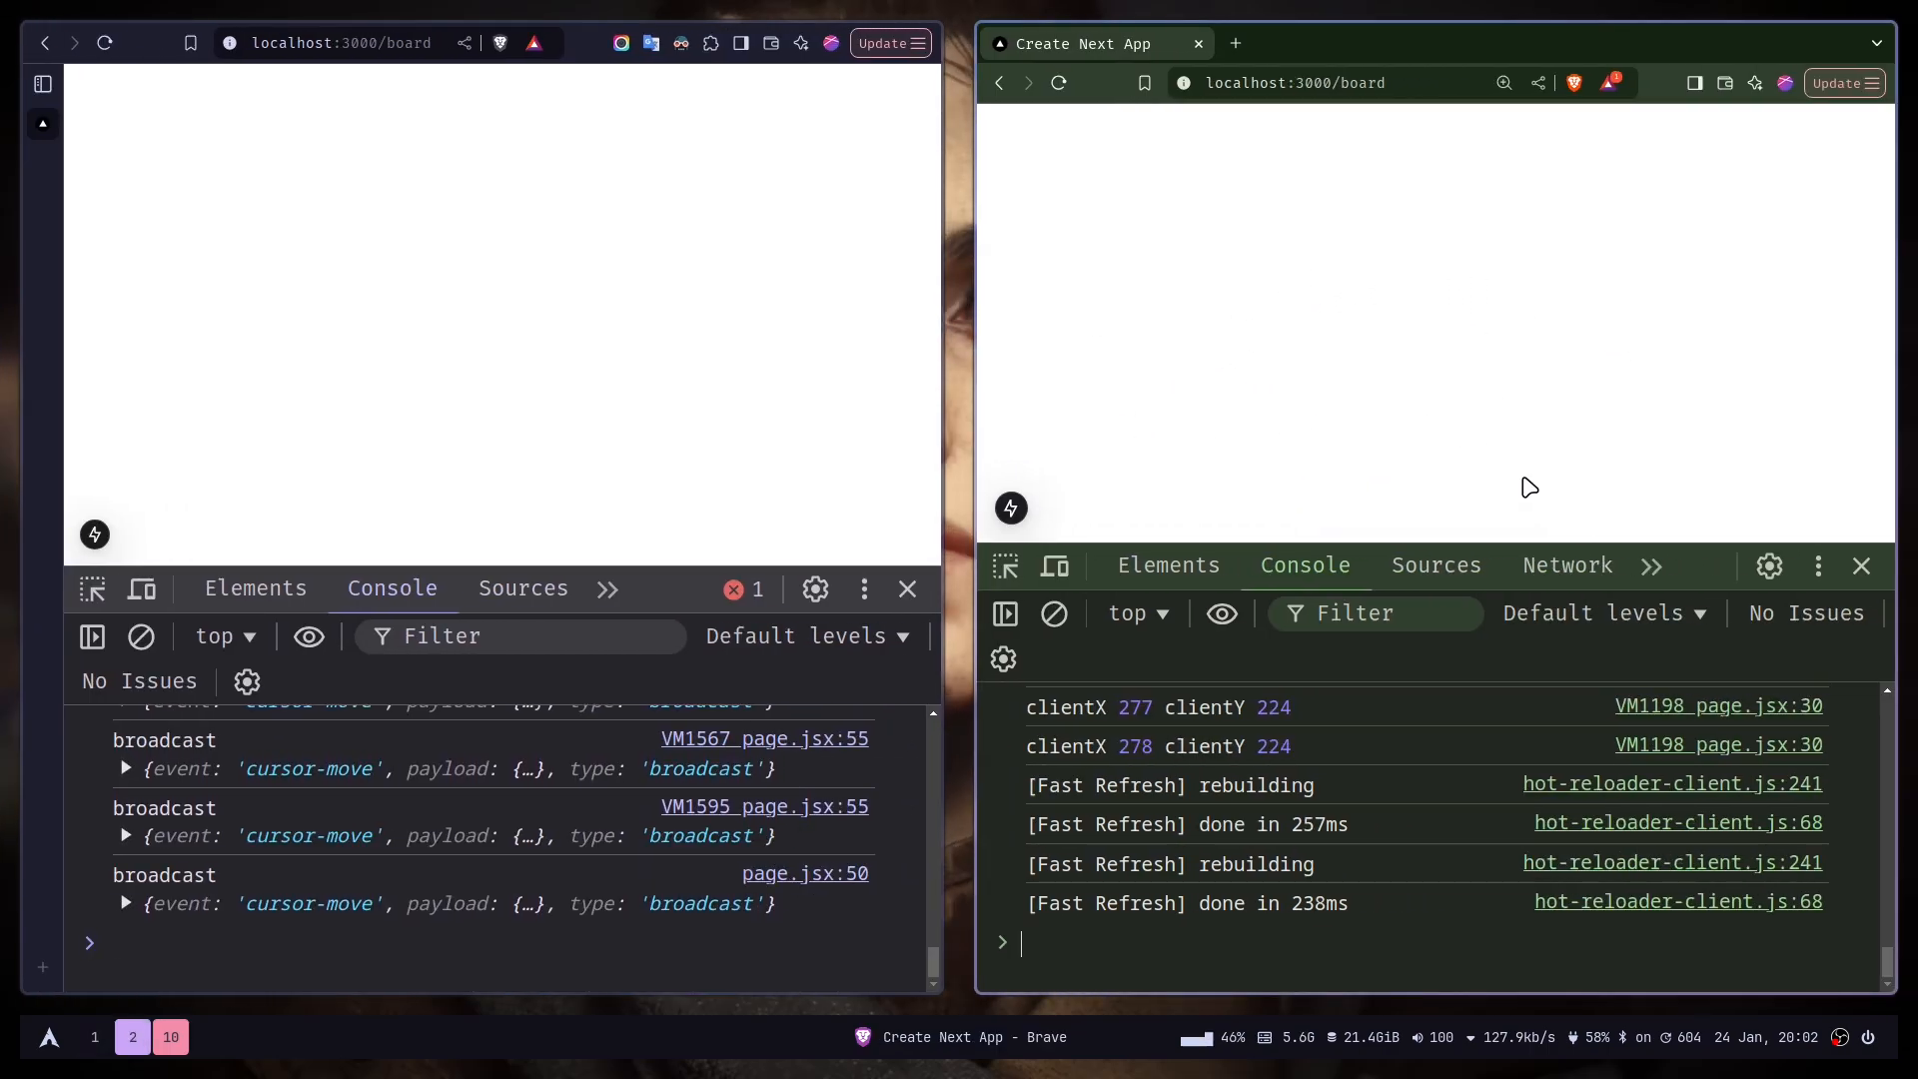
{"action": "mouse_move", "coordinate": [1034, 309]}
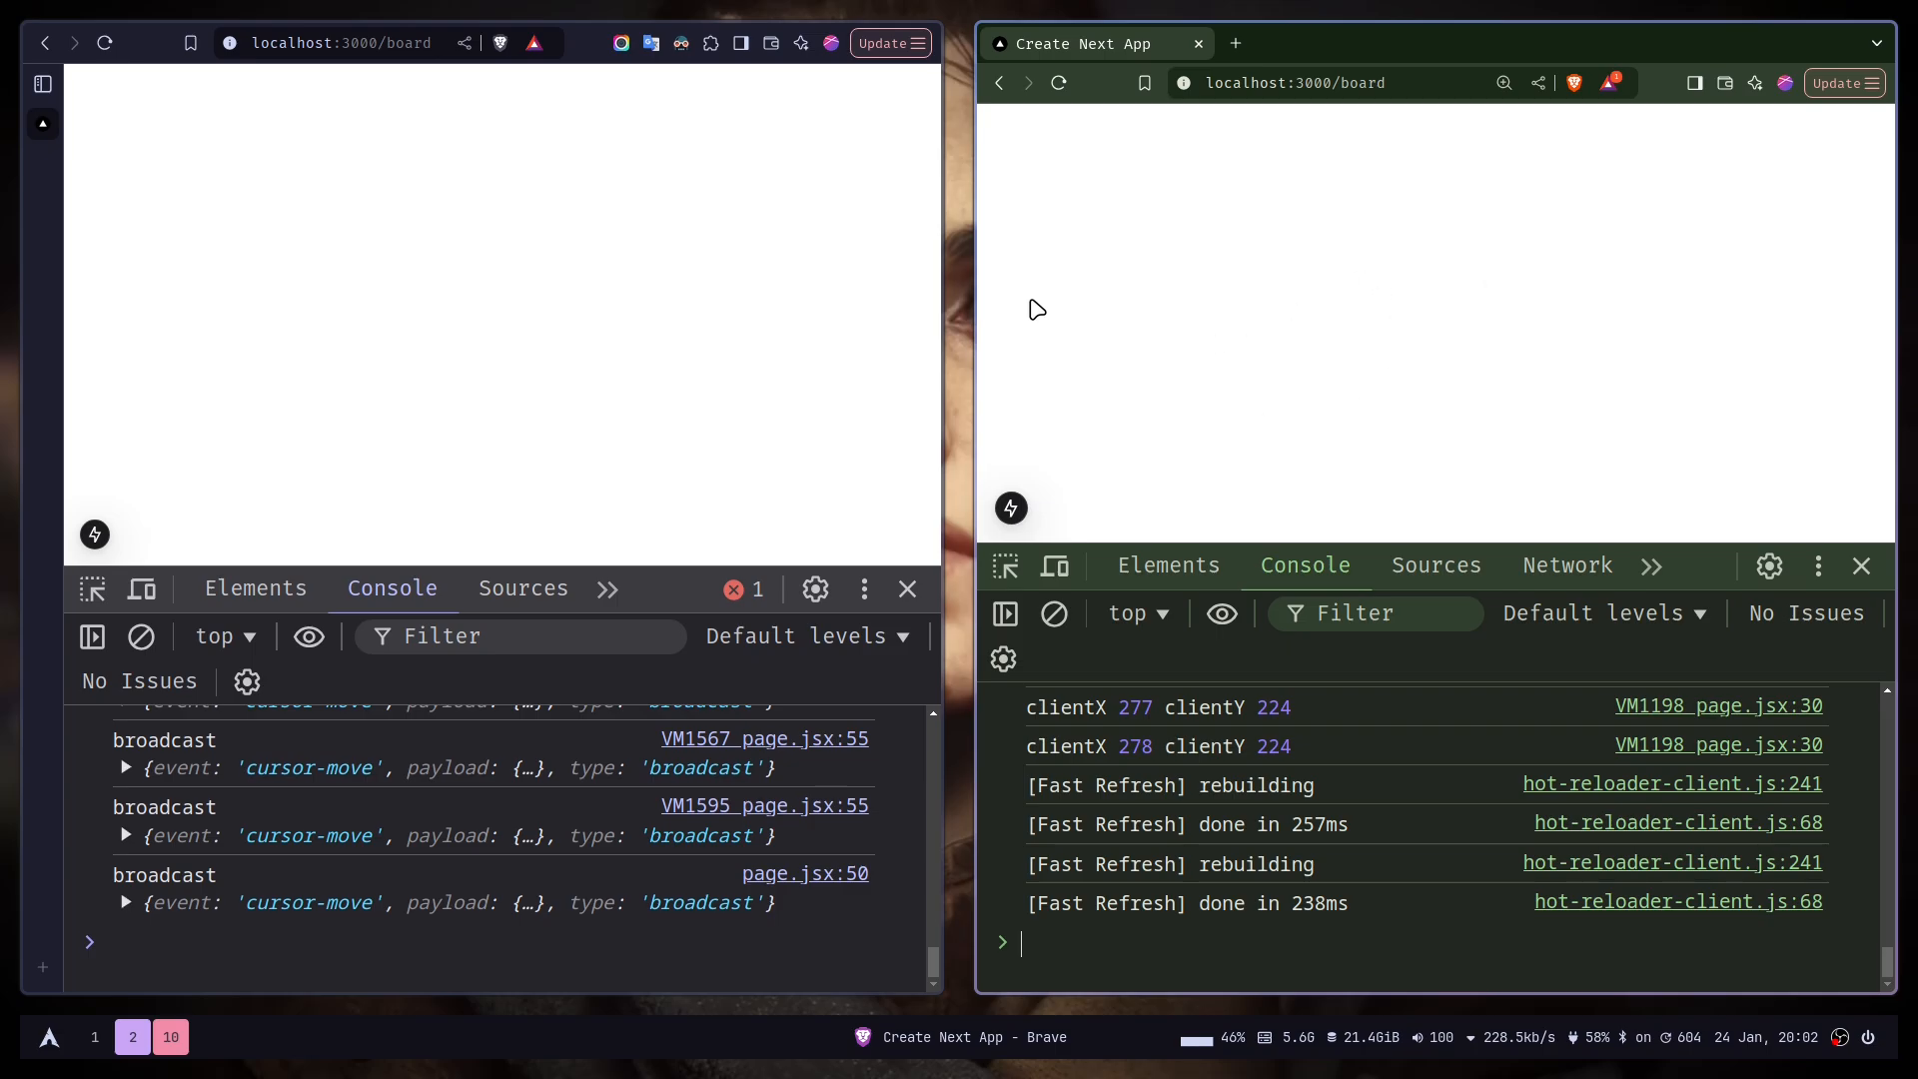
{"action": "mouse_move", "coordinate": [1430, 342]}
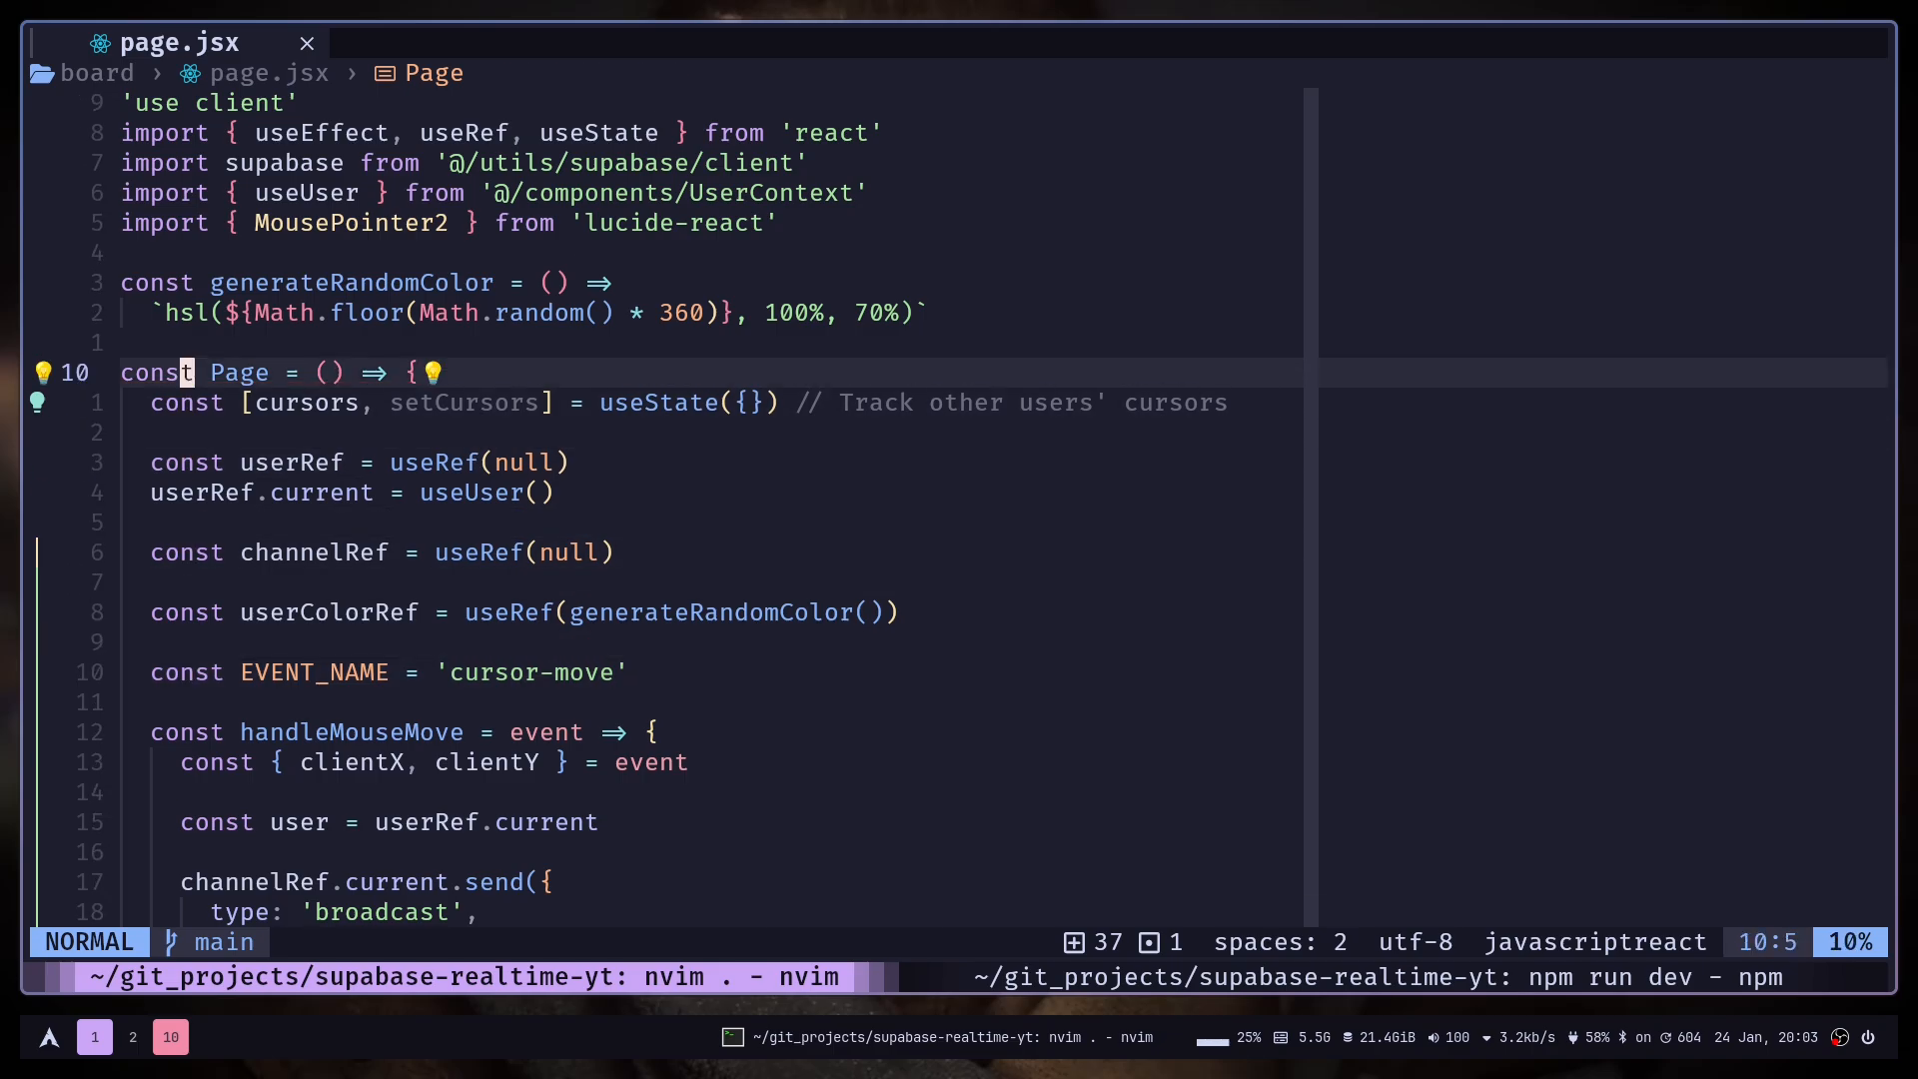
Destructure user, position and color from data.payload in the broadcast handler.
{"action": "key", "text": "j"}
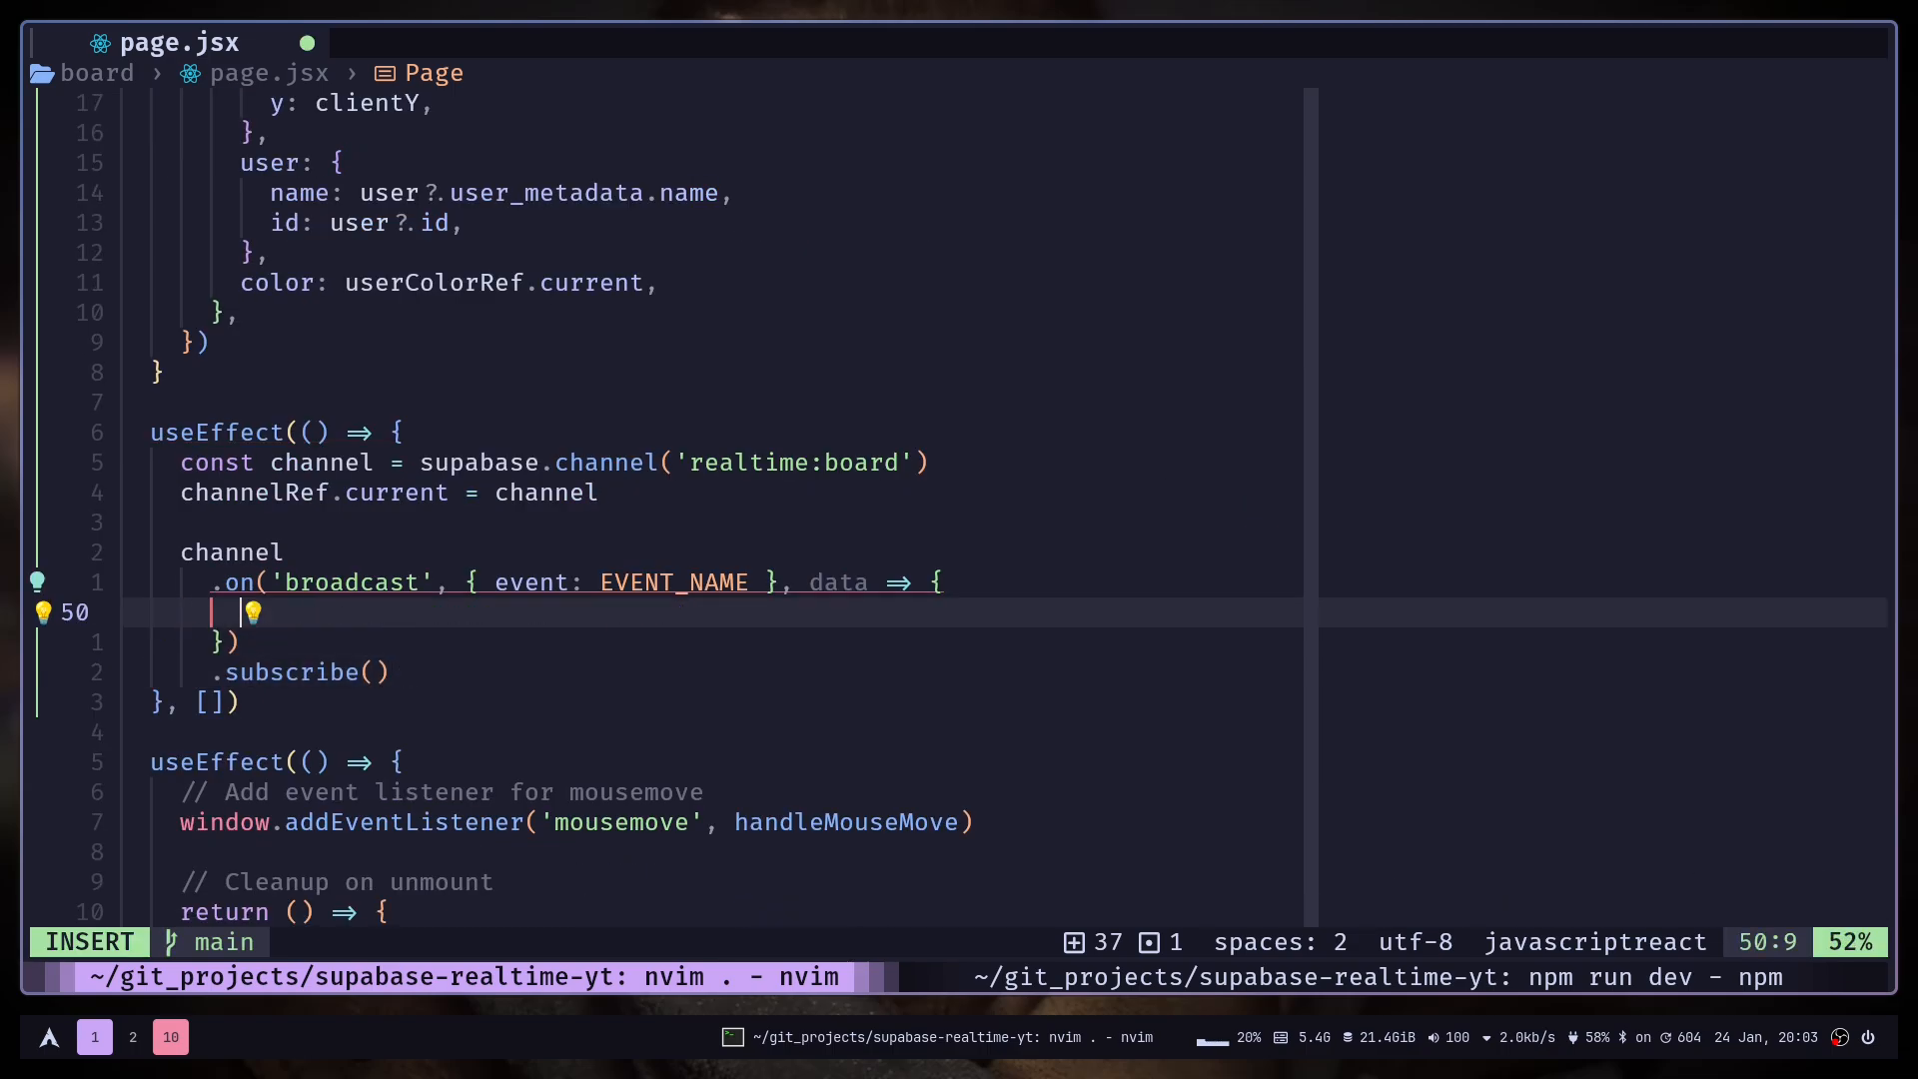
{"action": "type", "text": "const"}
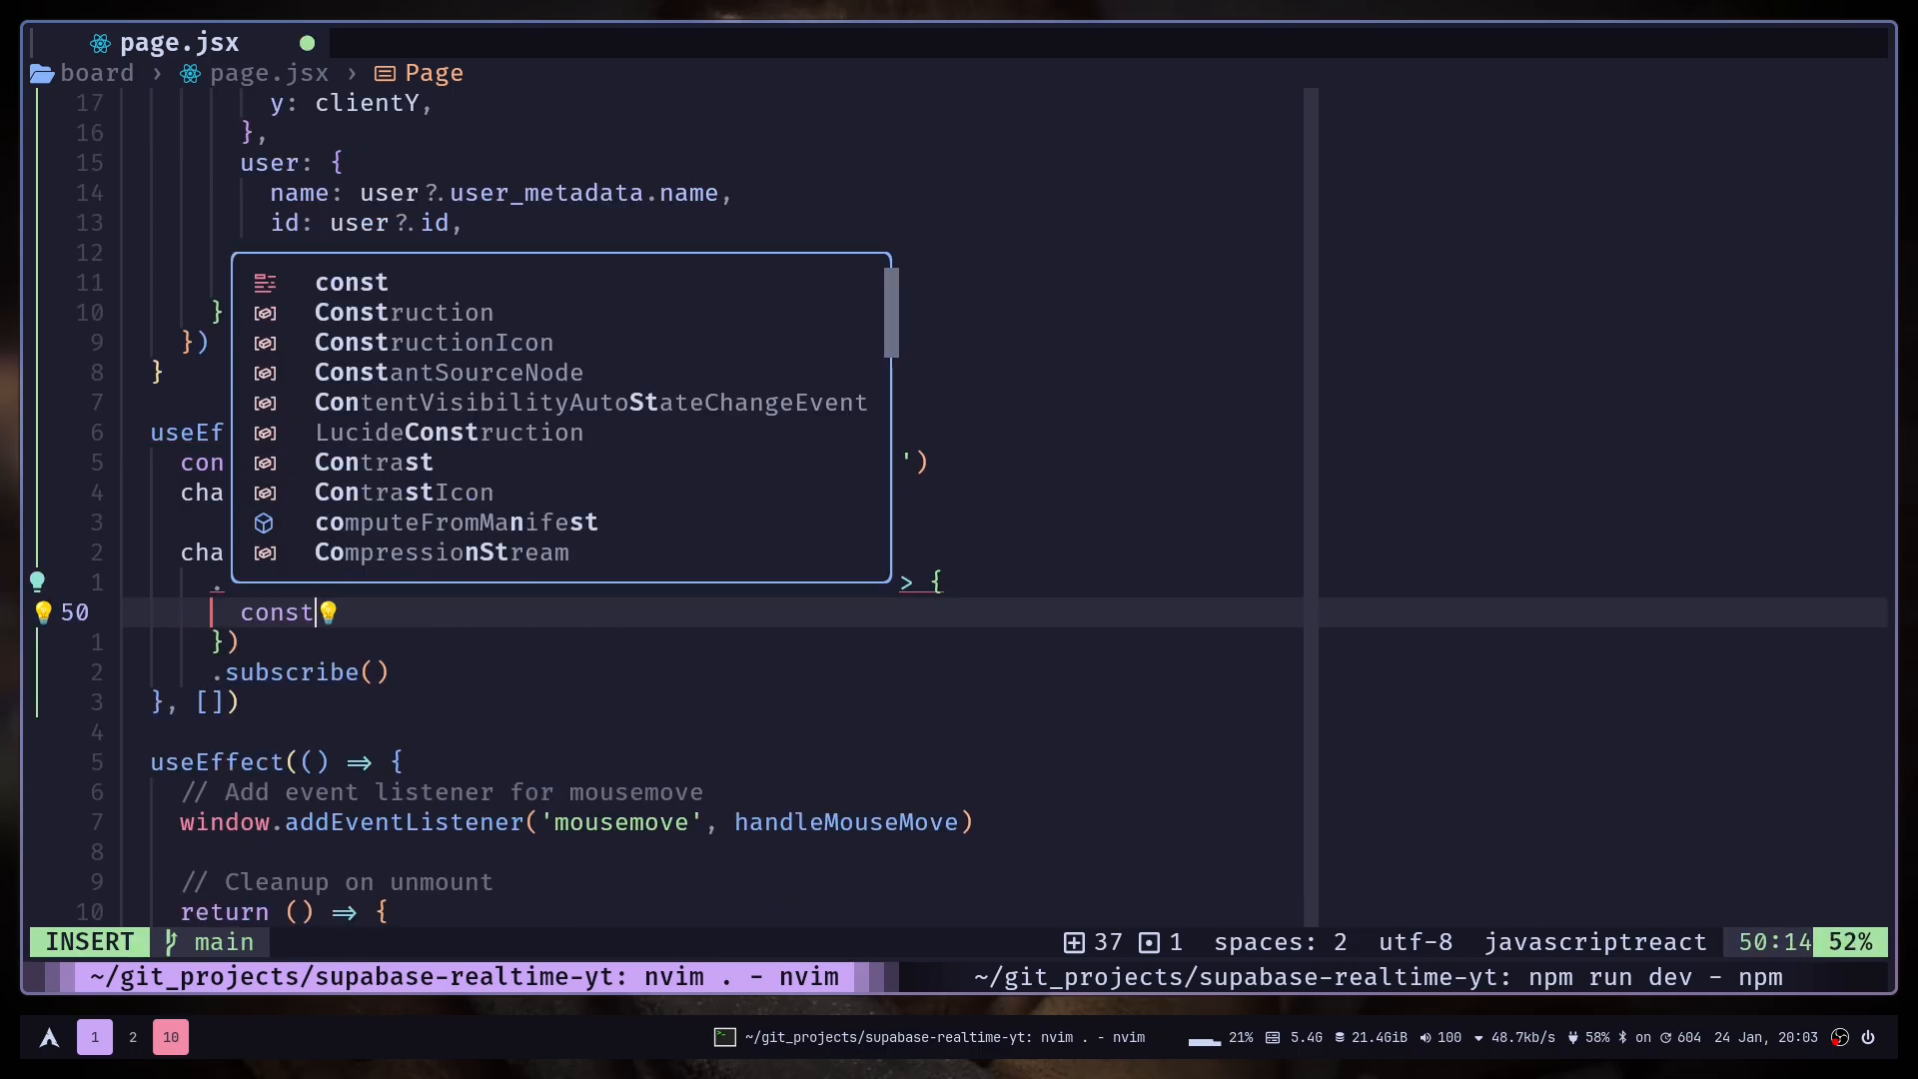
{"action": "key", "text": "Escape"}
{"action": "type", "text": "user,"}
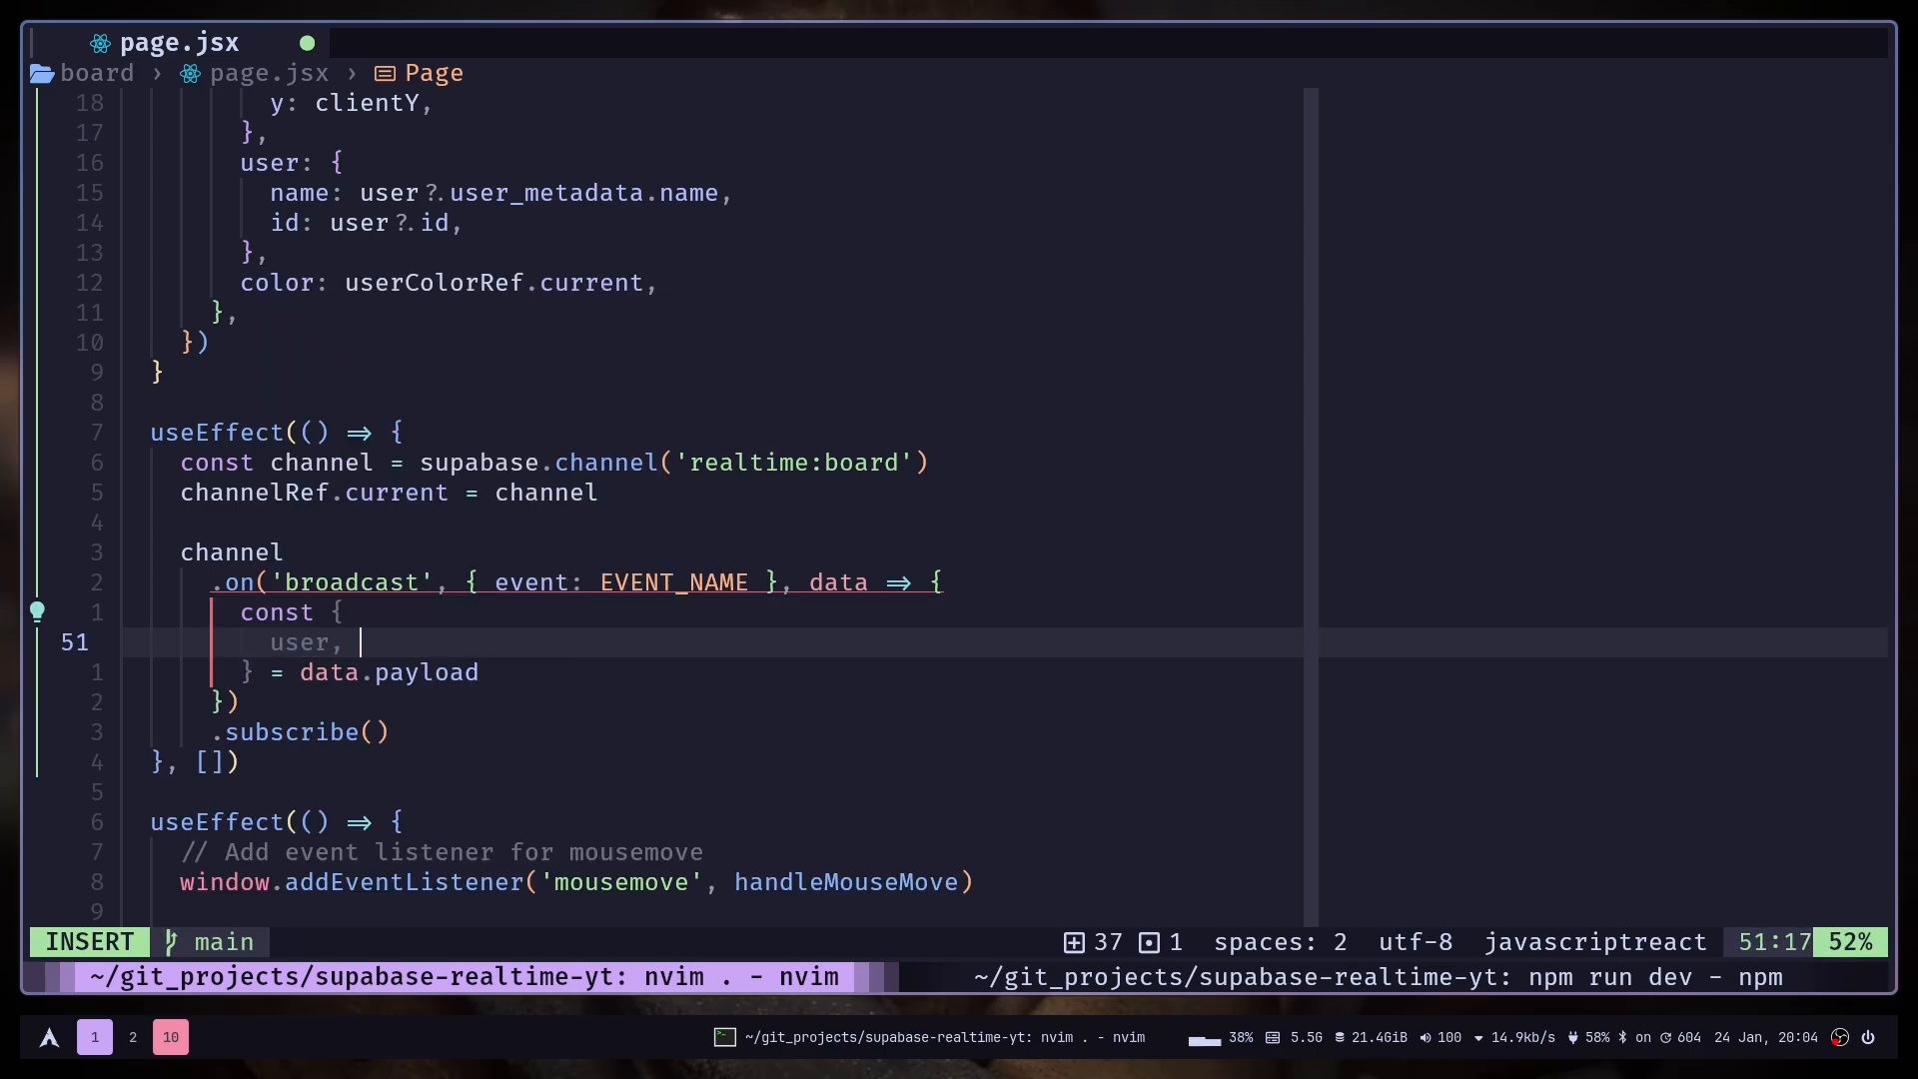
{"action": "type", "text": "position, color,"}
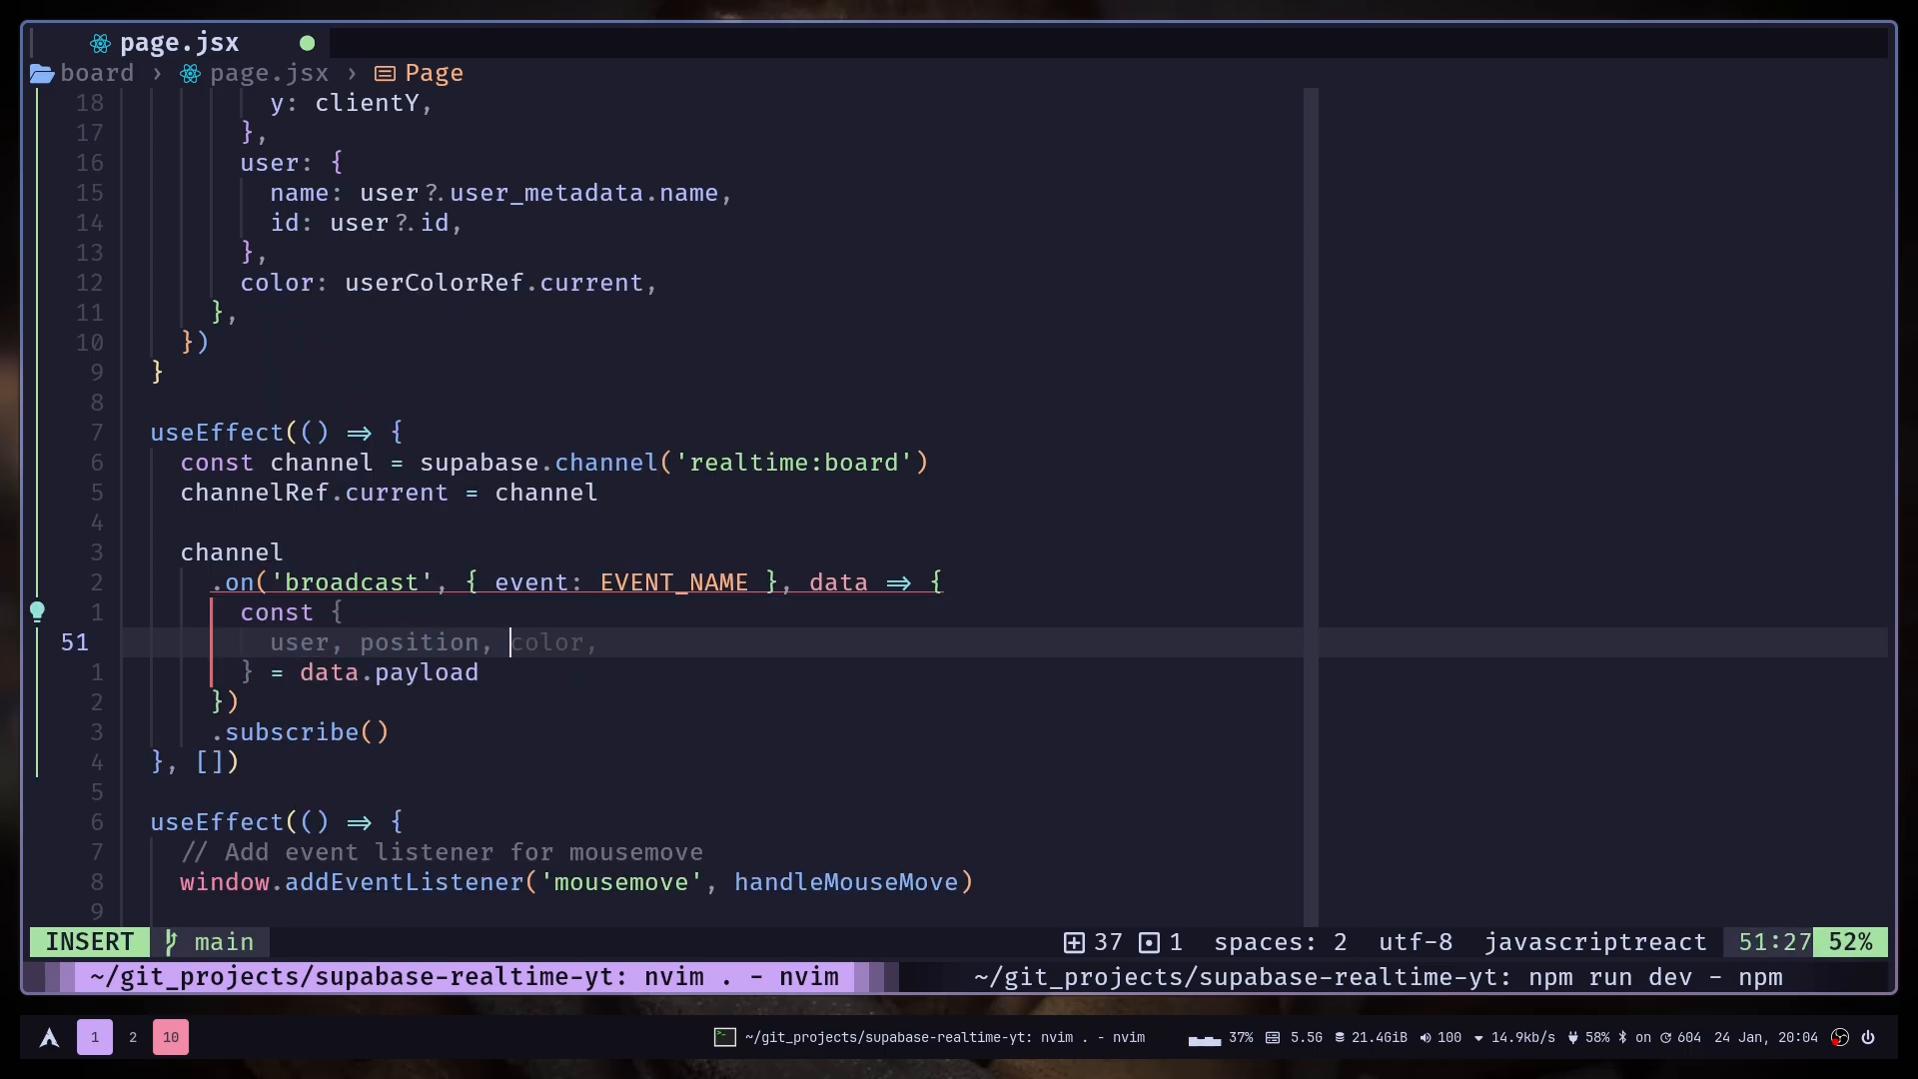
{"action": "key", "text": "Escape"}
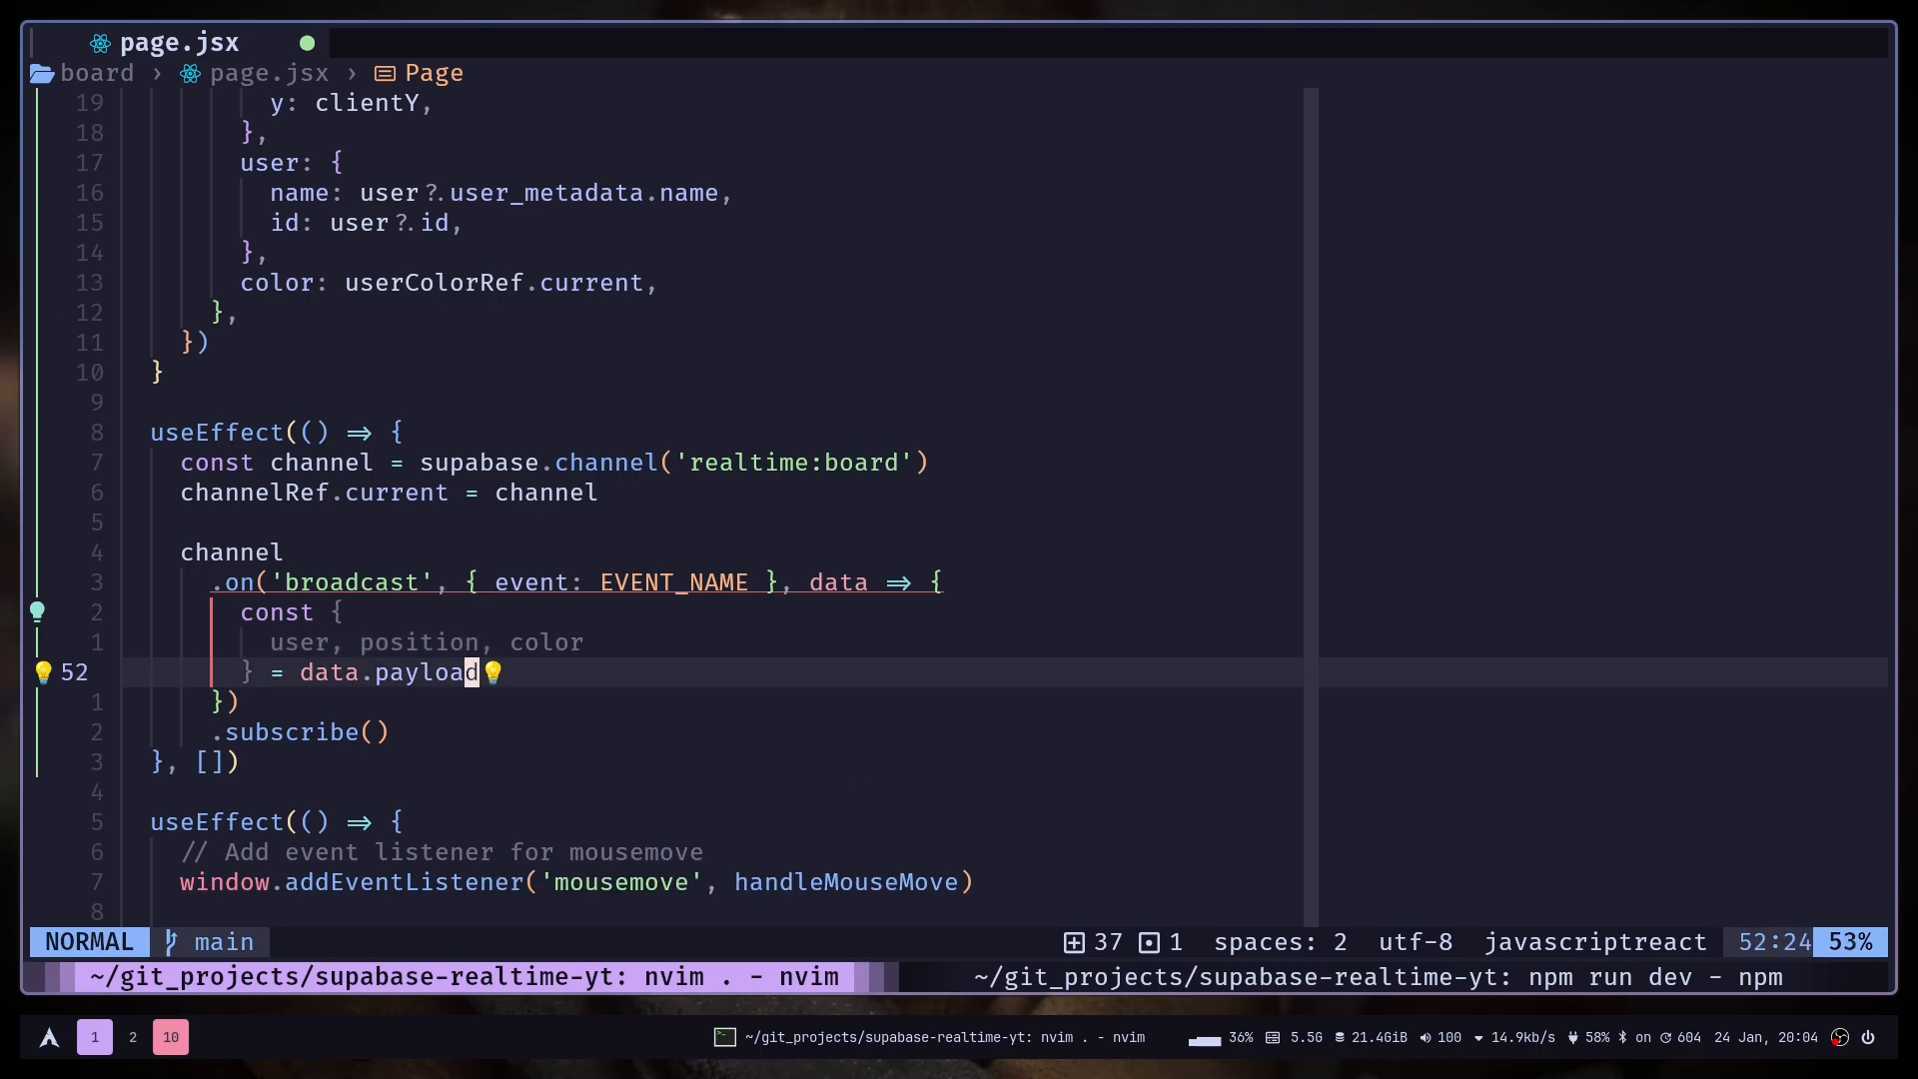
{"action": "scroll", "scroll_direction": "down", "scroll_amount": 3}
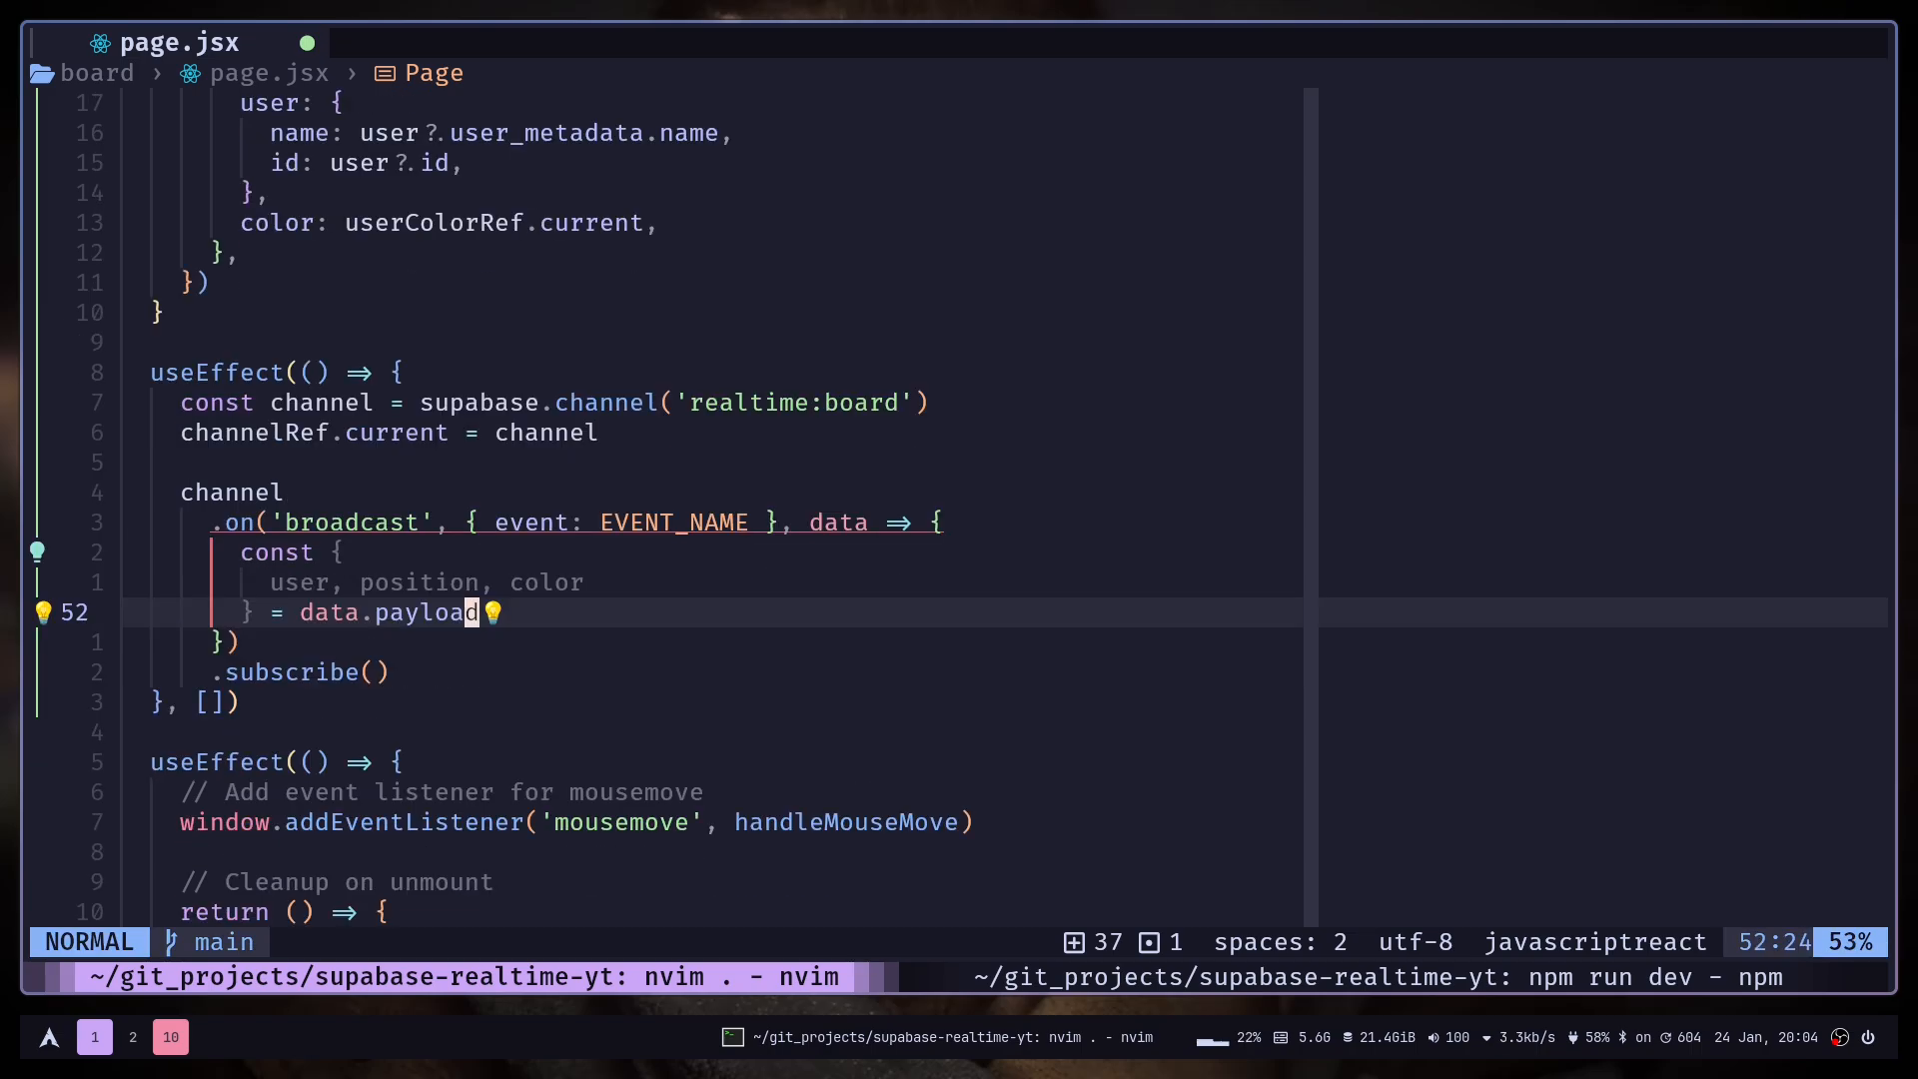
Call setCursors merging prev with [user.id]: { ...position, name: user.name, color }.
{"action": "key", "text": "o"}
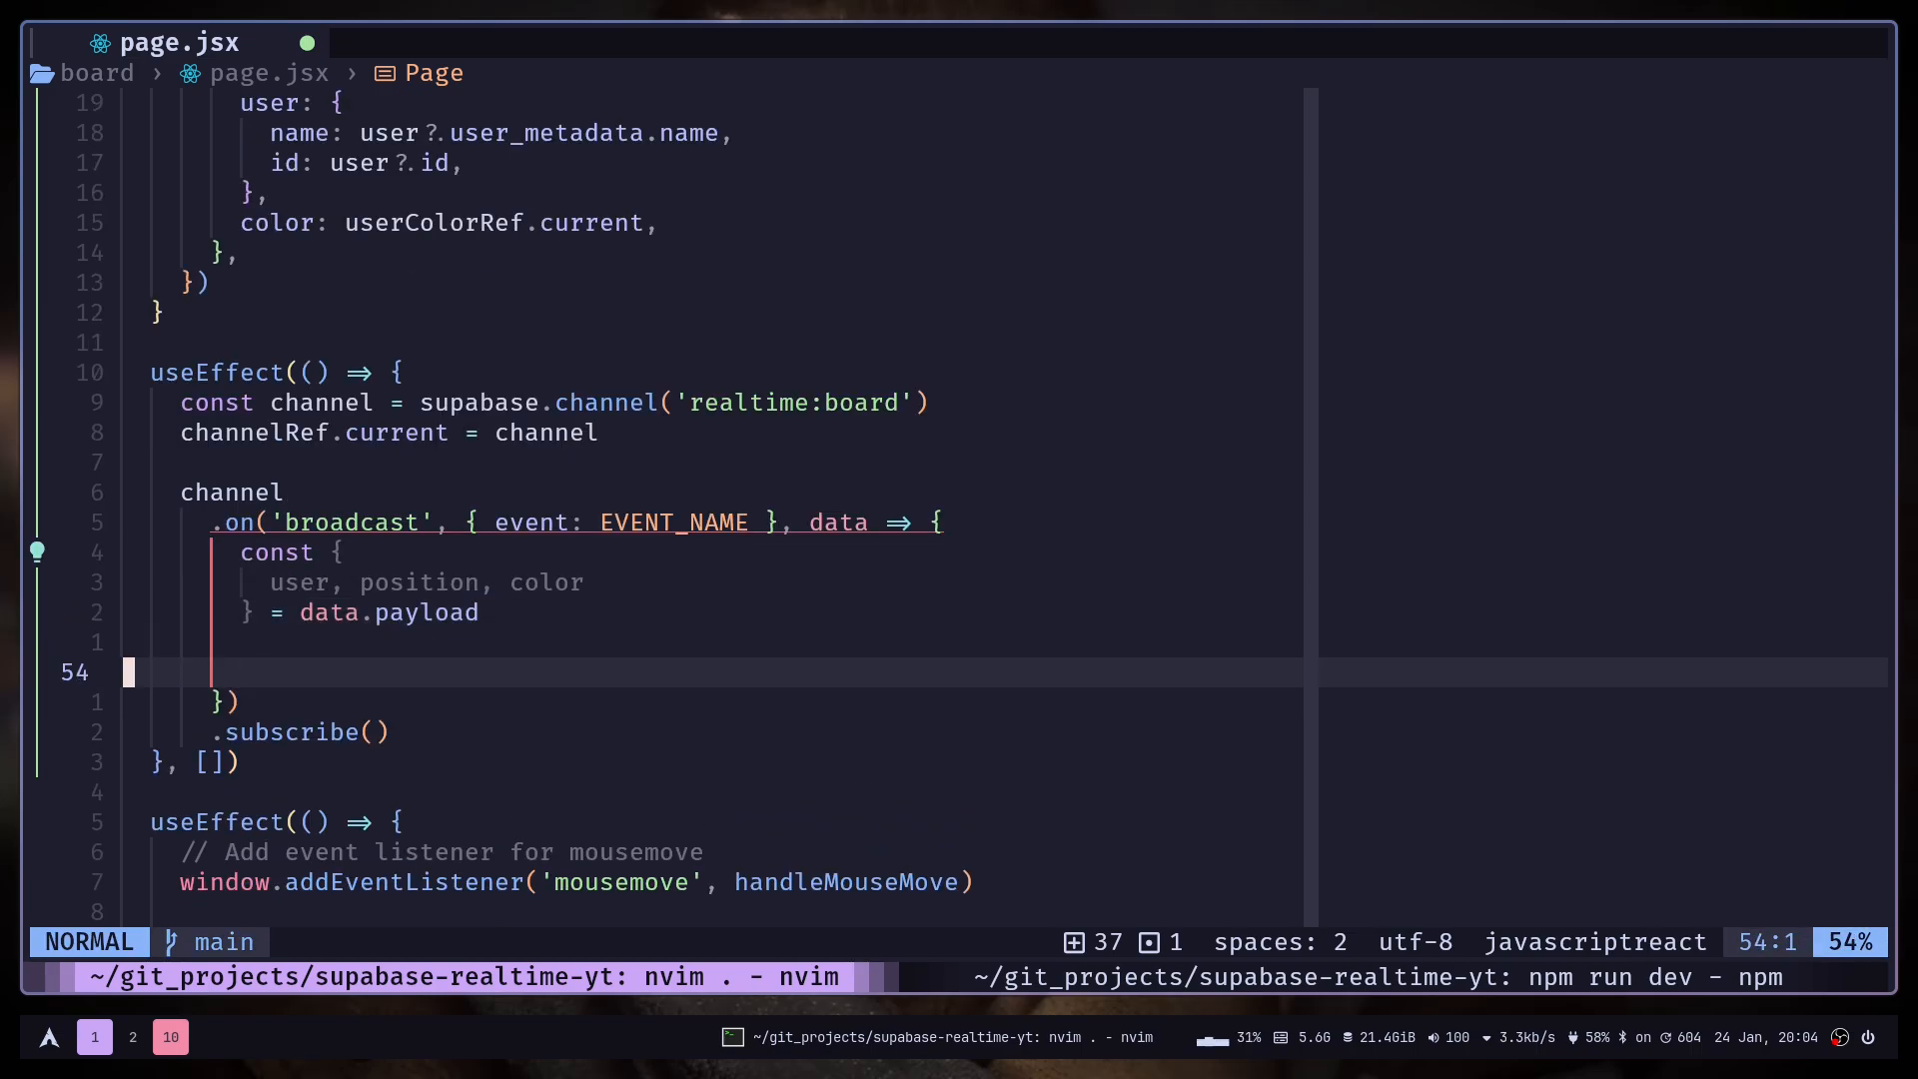
{"action": "key", "text": "gg"}
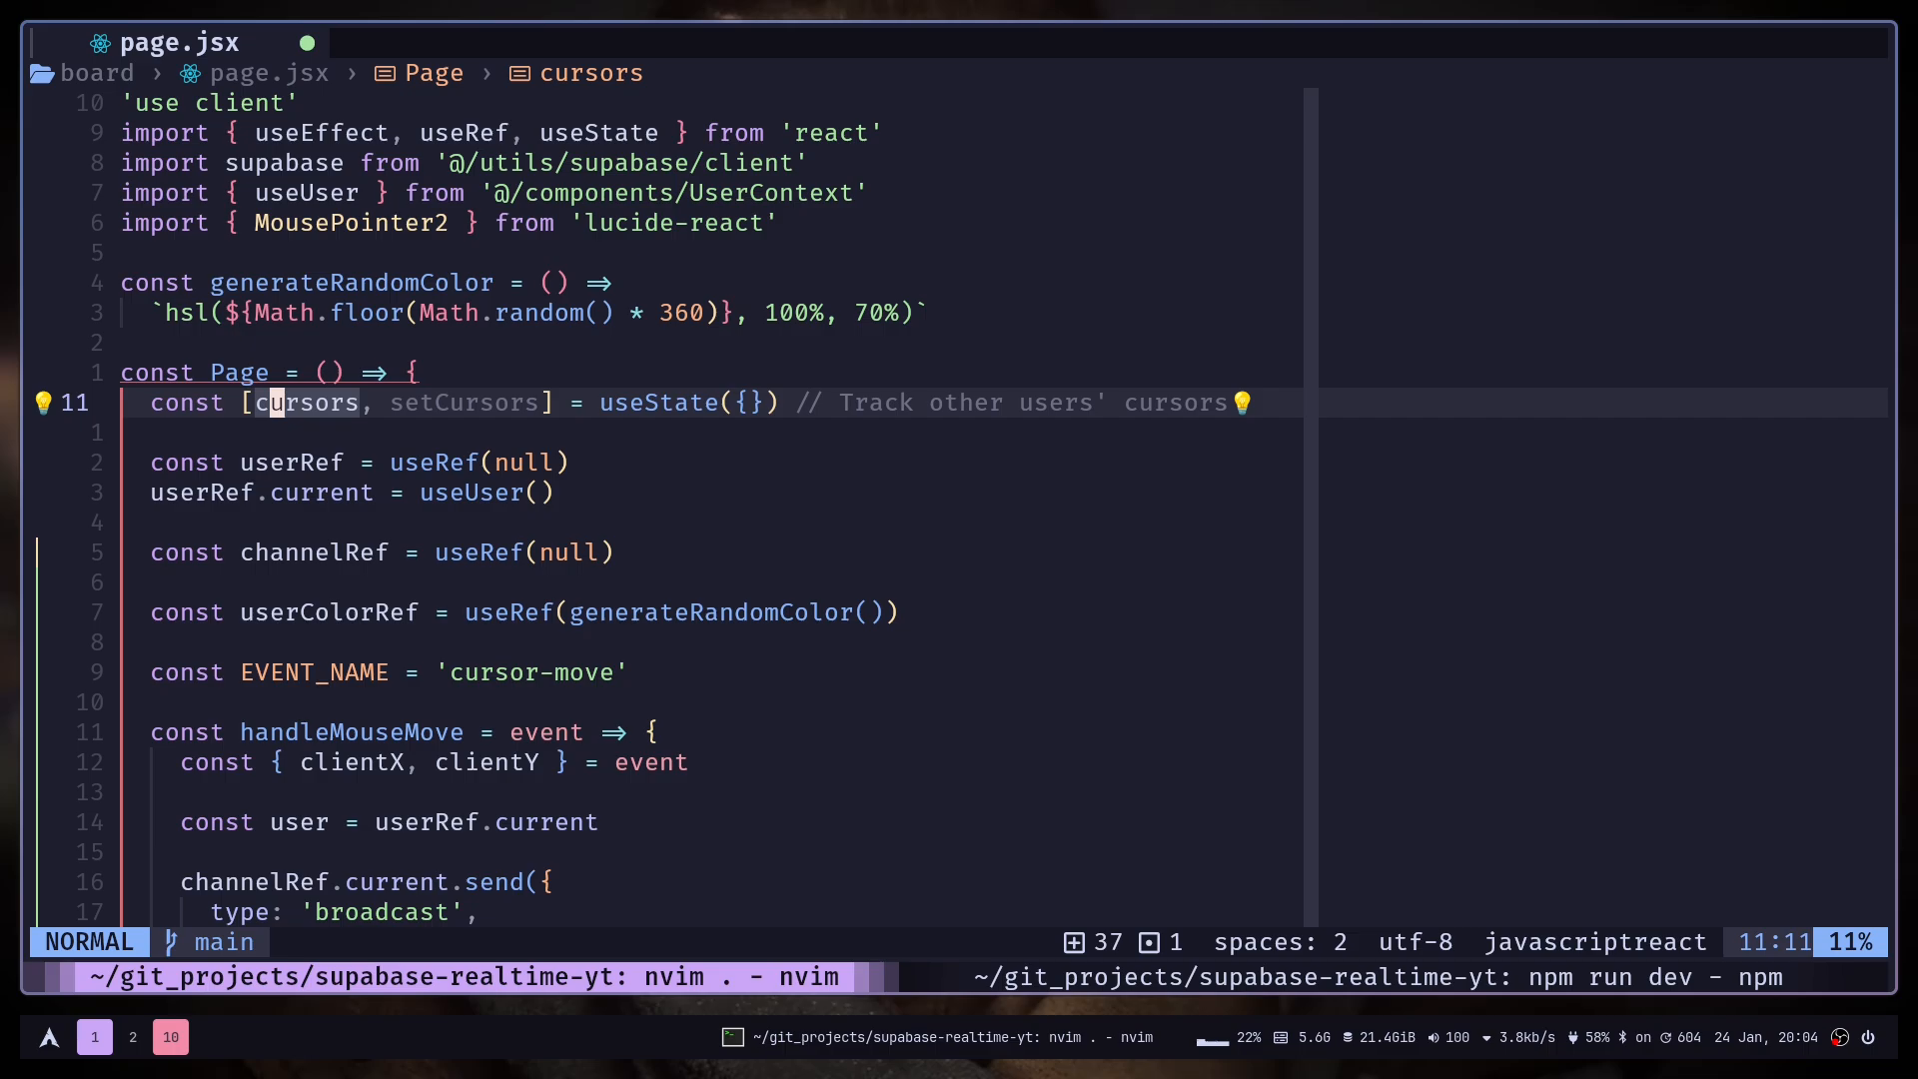
{"action": "key", "text": "G"}
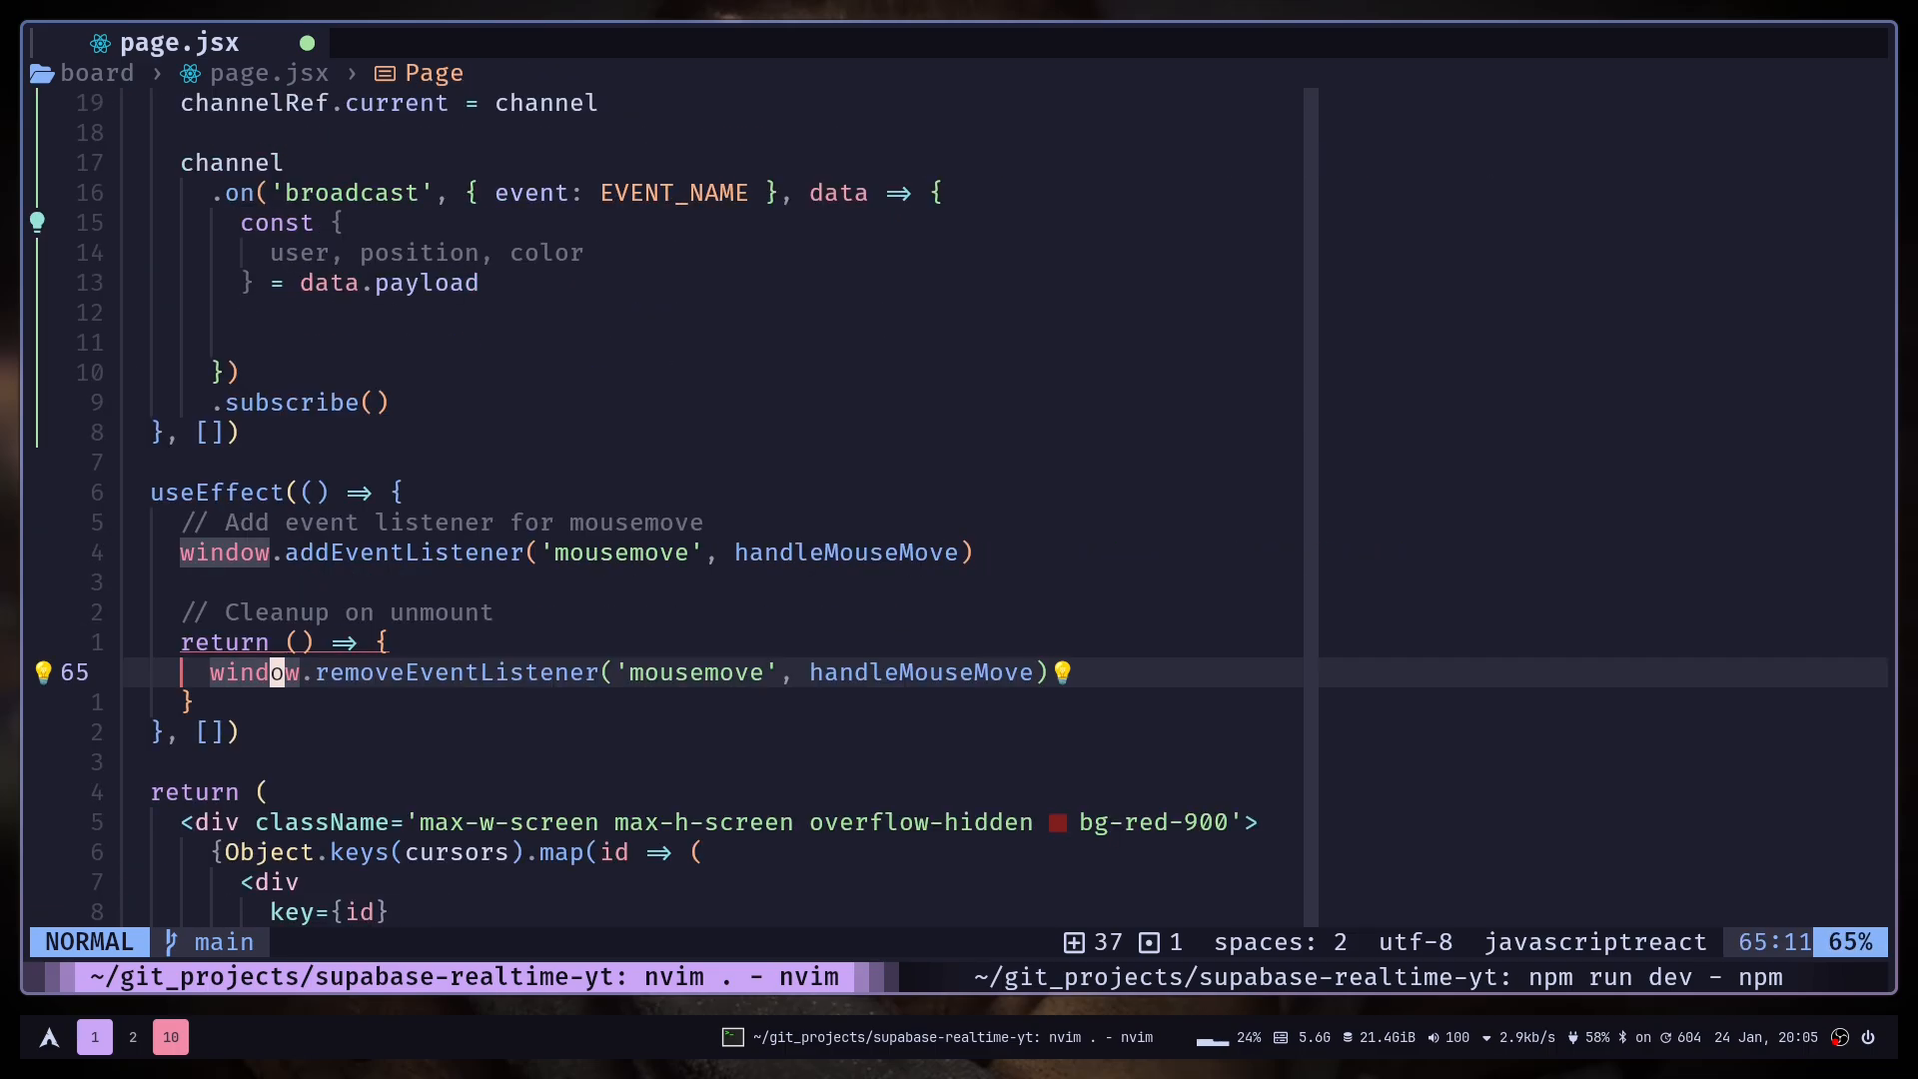
{"action": "type", "text": "setCursors(prev => ({"}
{"action": "type", "text": "..."}
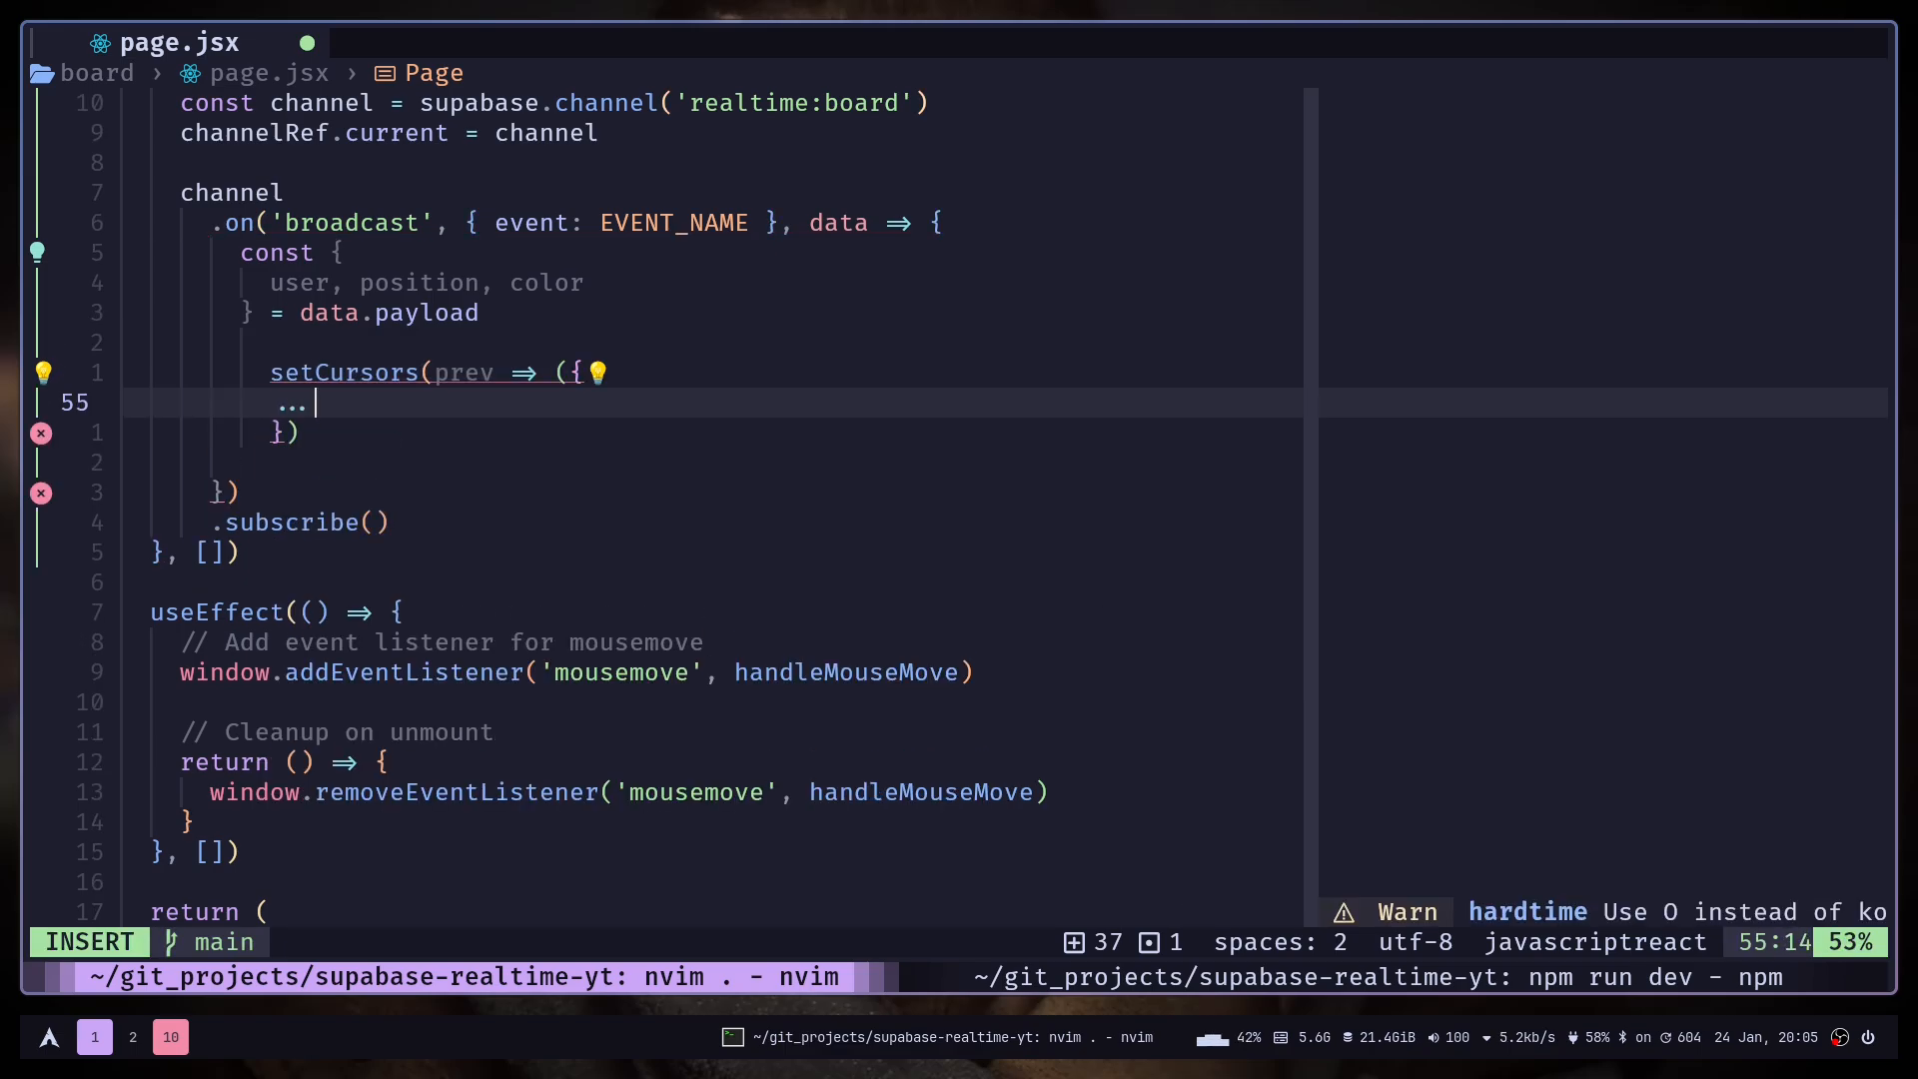
{"action": "type", "text": "prev,"}
{"action": "type", "text": "["}
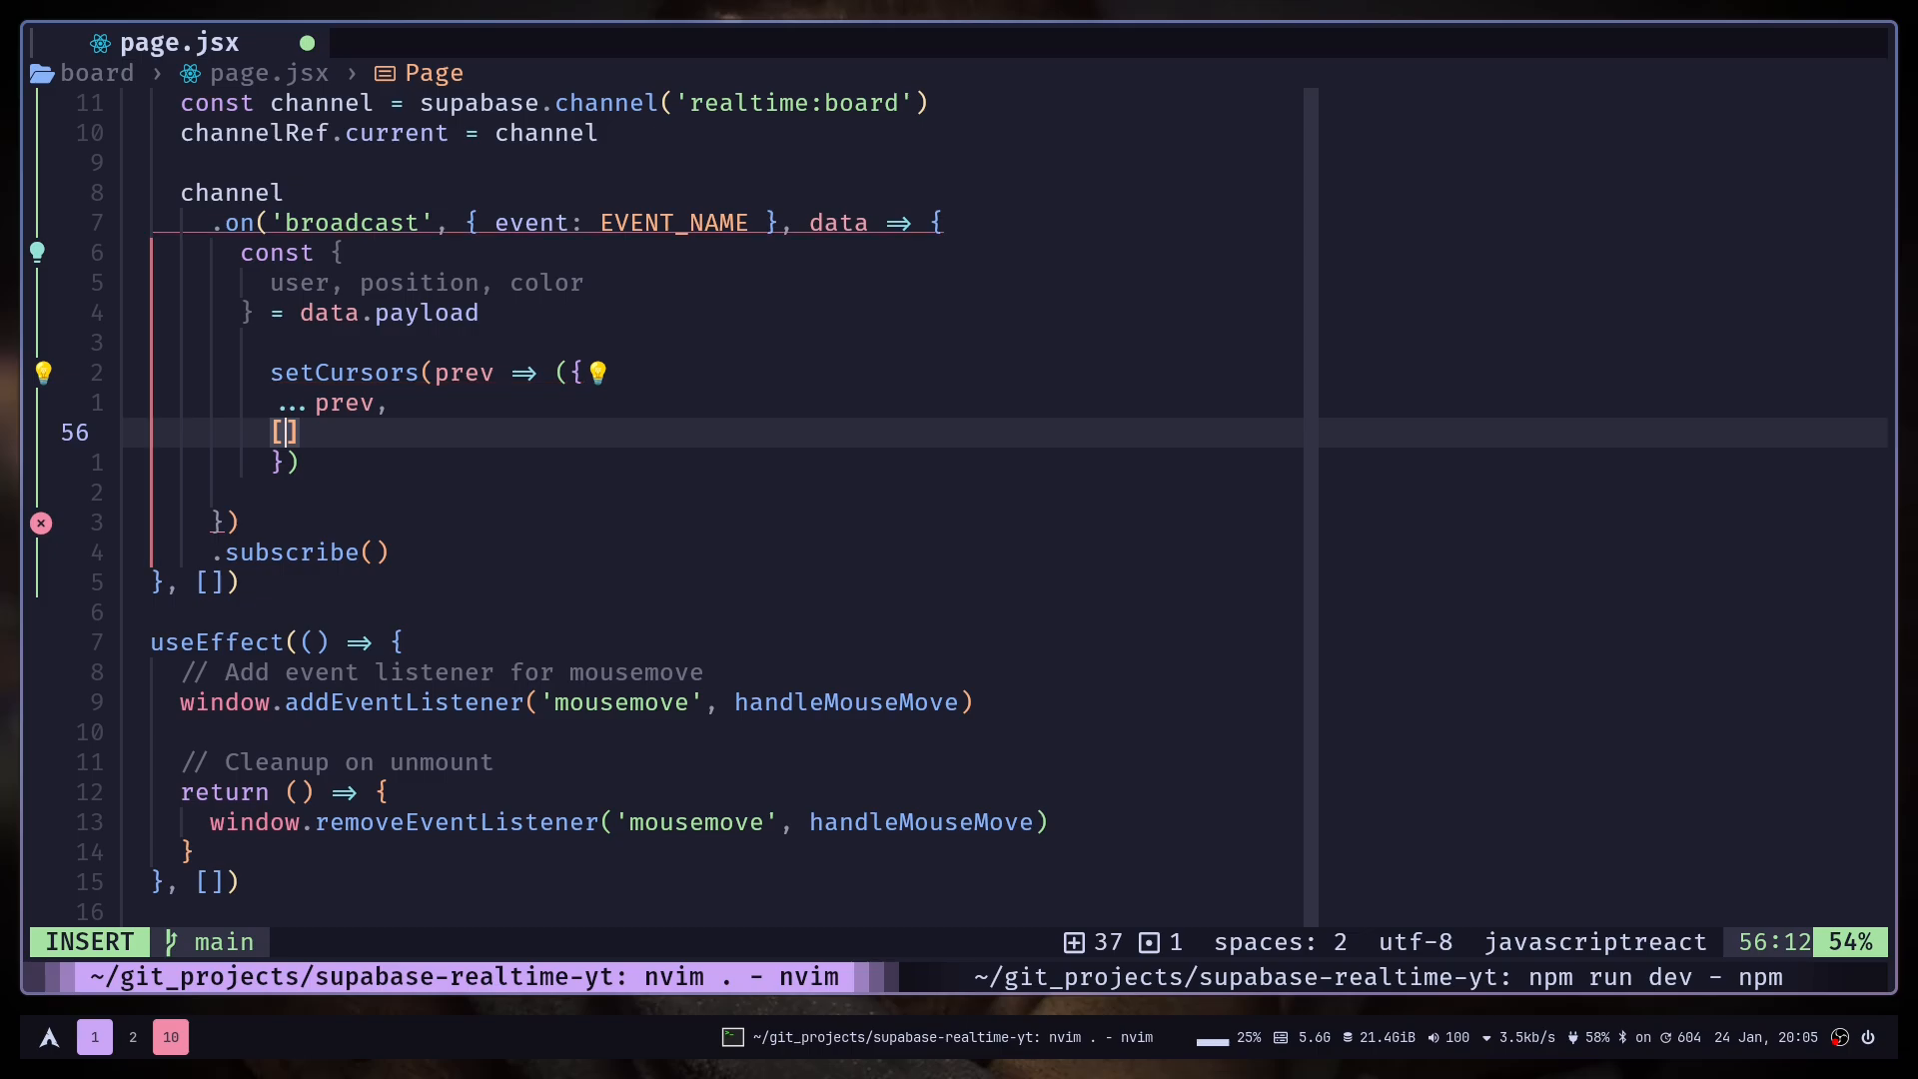
{"action": "type", "text": "user.id]: {"}
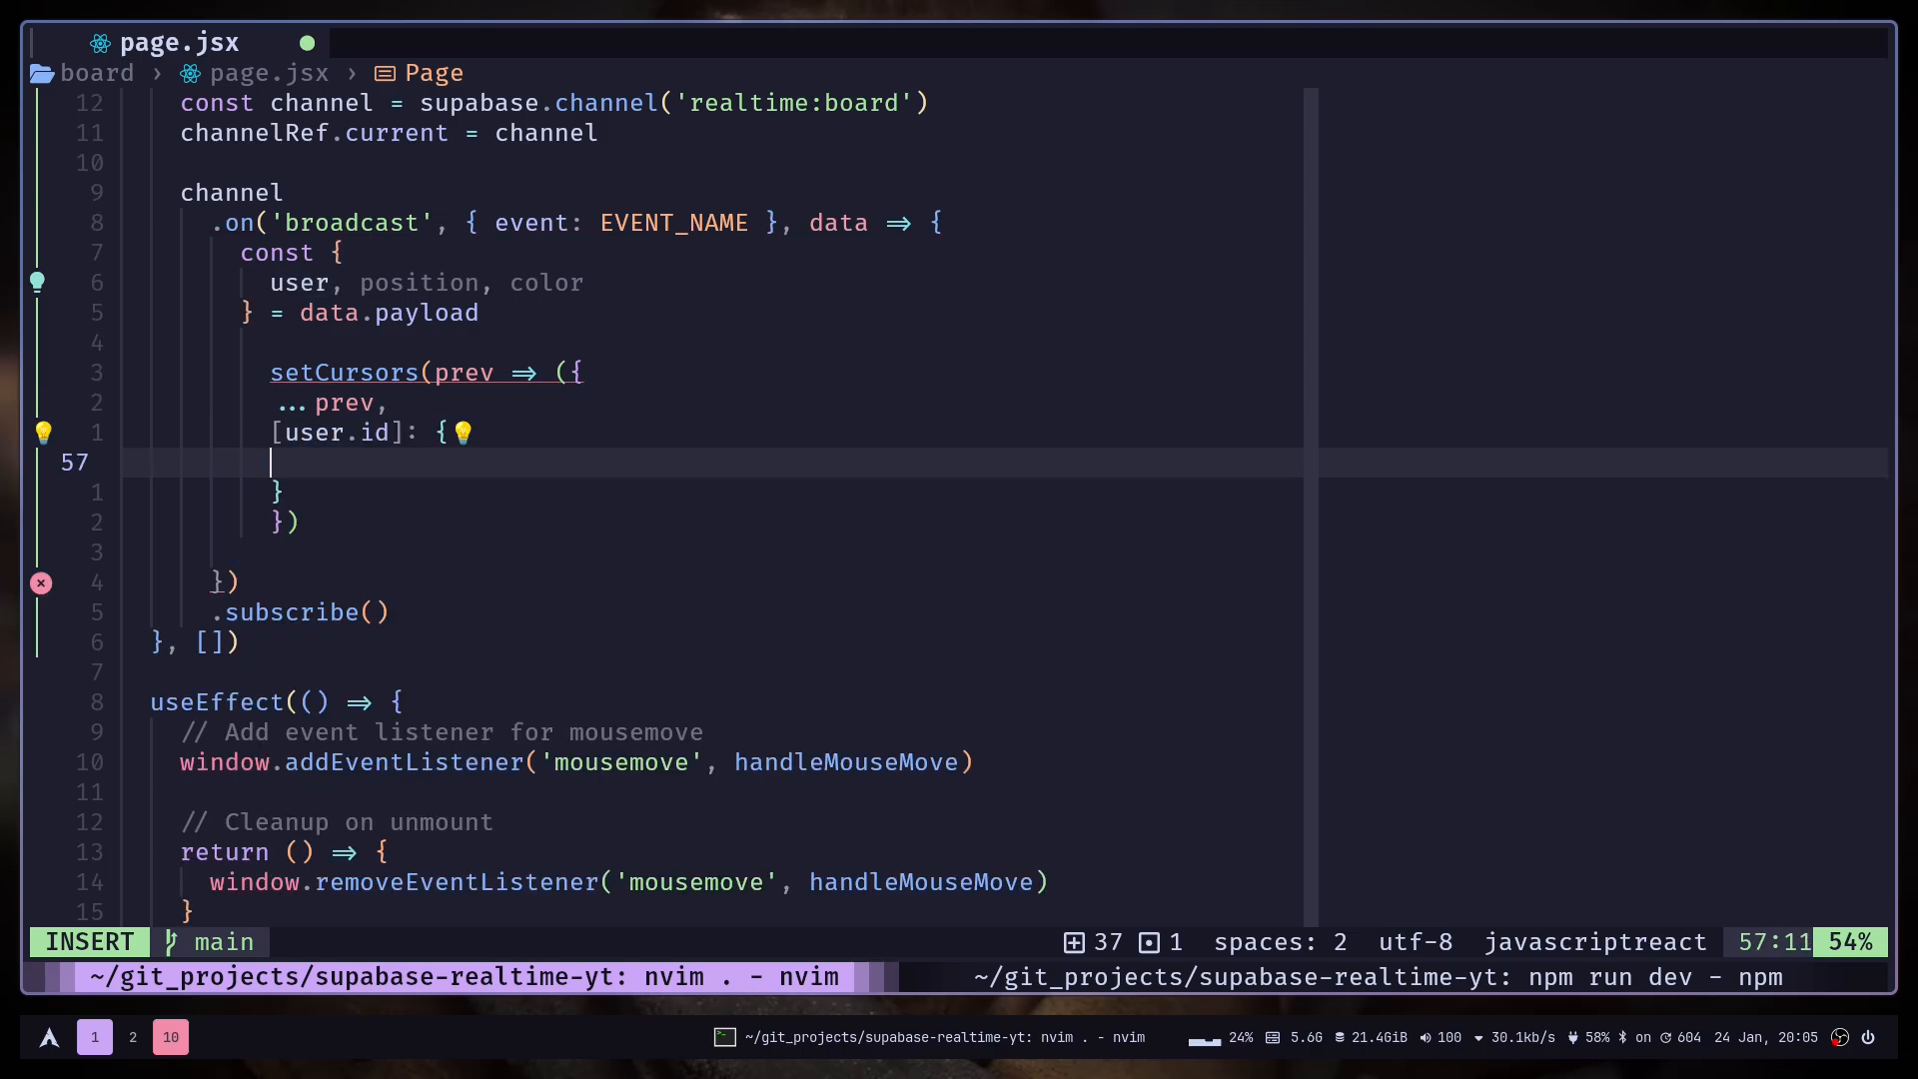
{"action": "type", "text": "... position"}
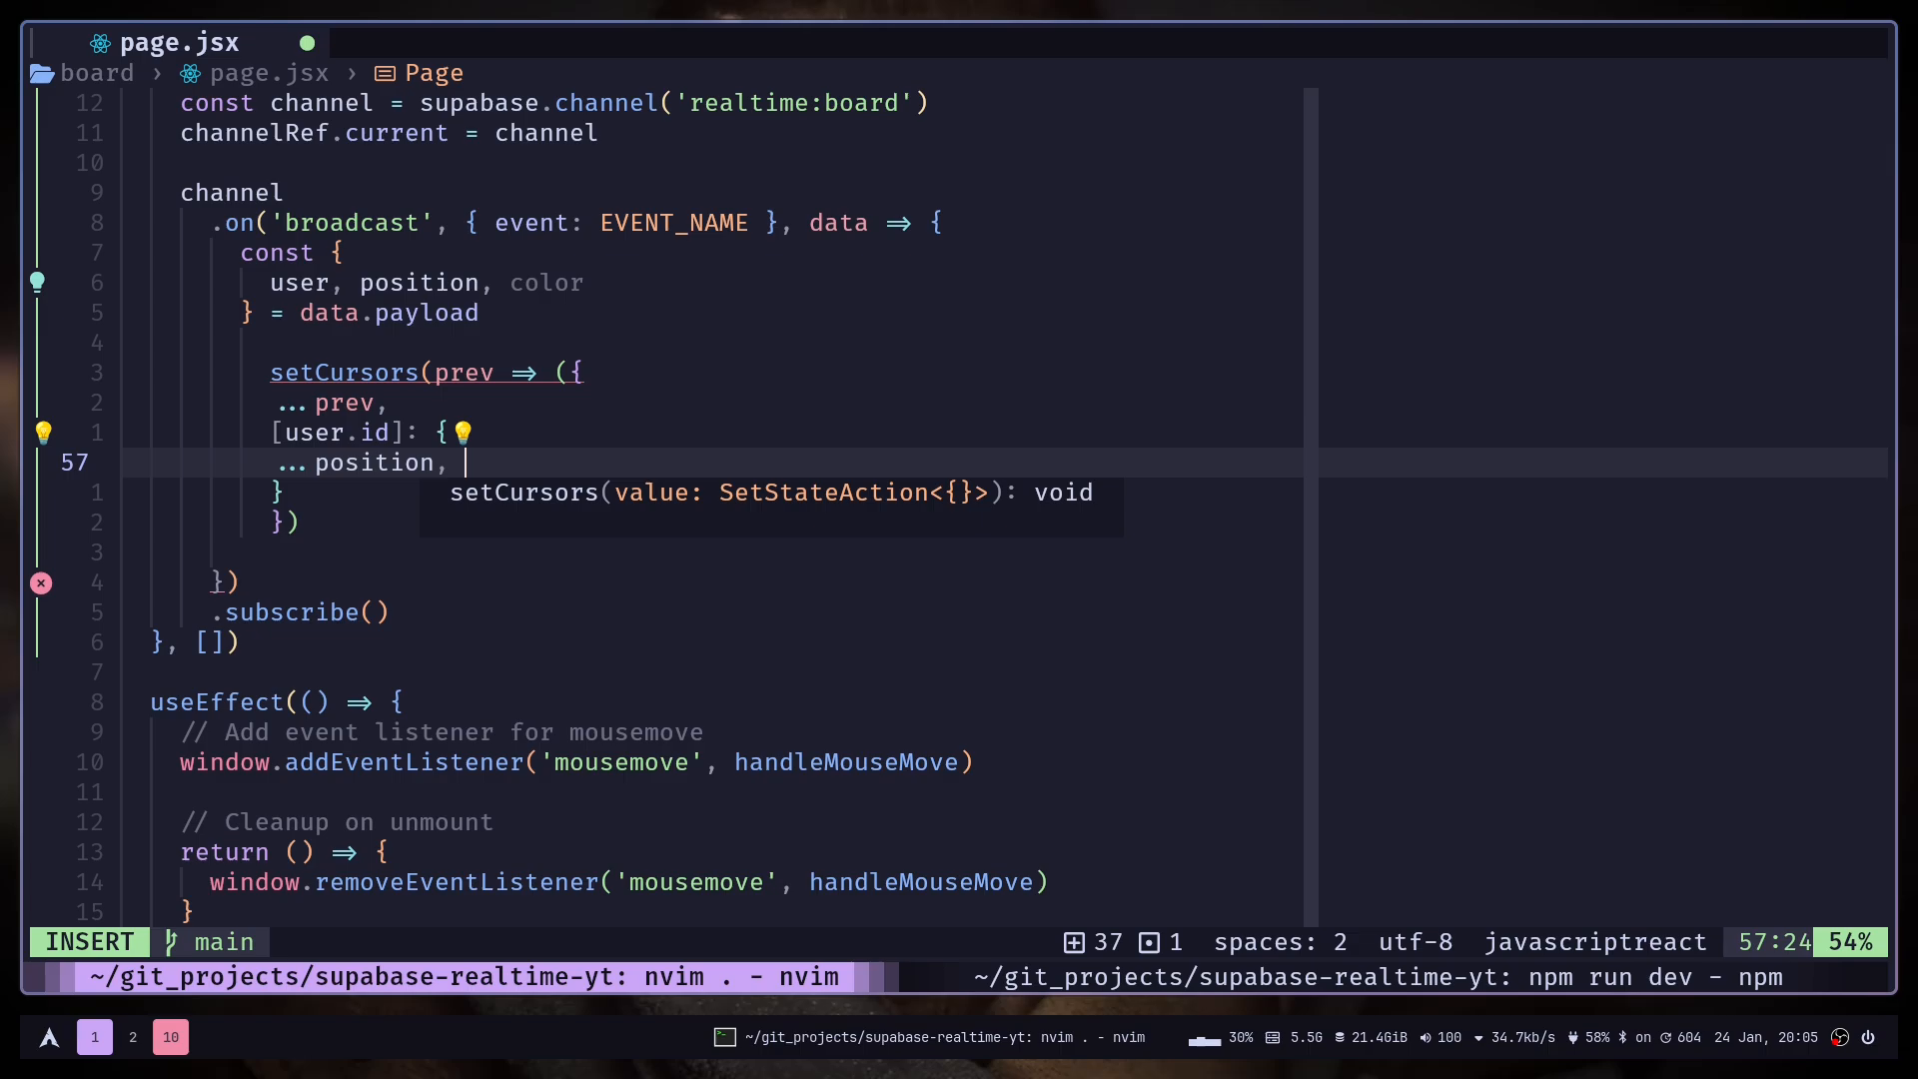
{"action": "type", "text": "name"}
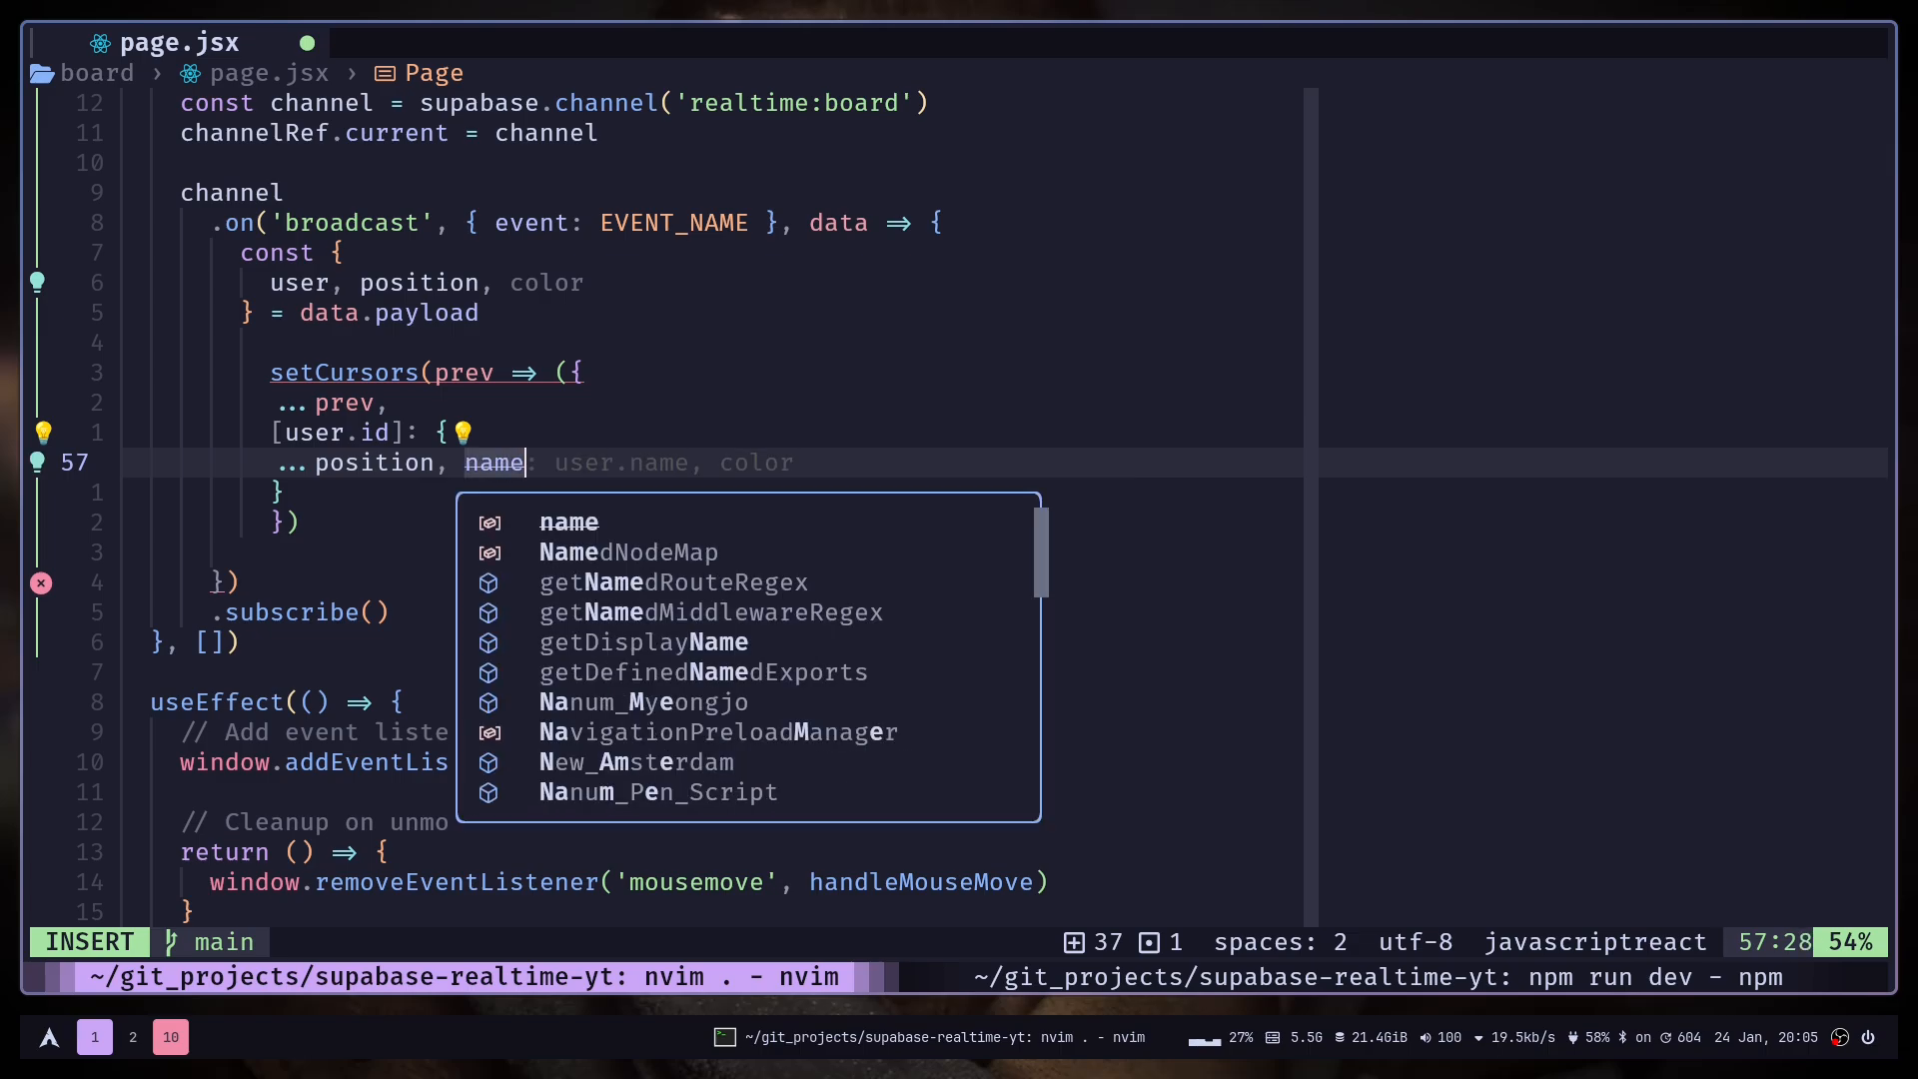
{"action": "type", "text": ": user.name, color"}
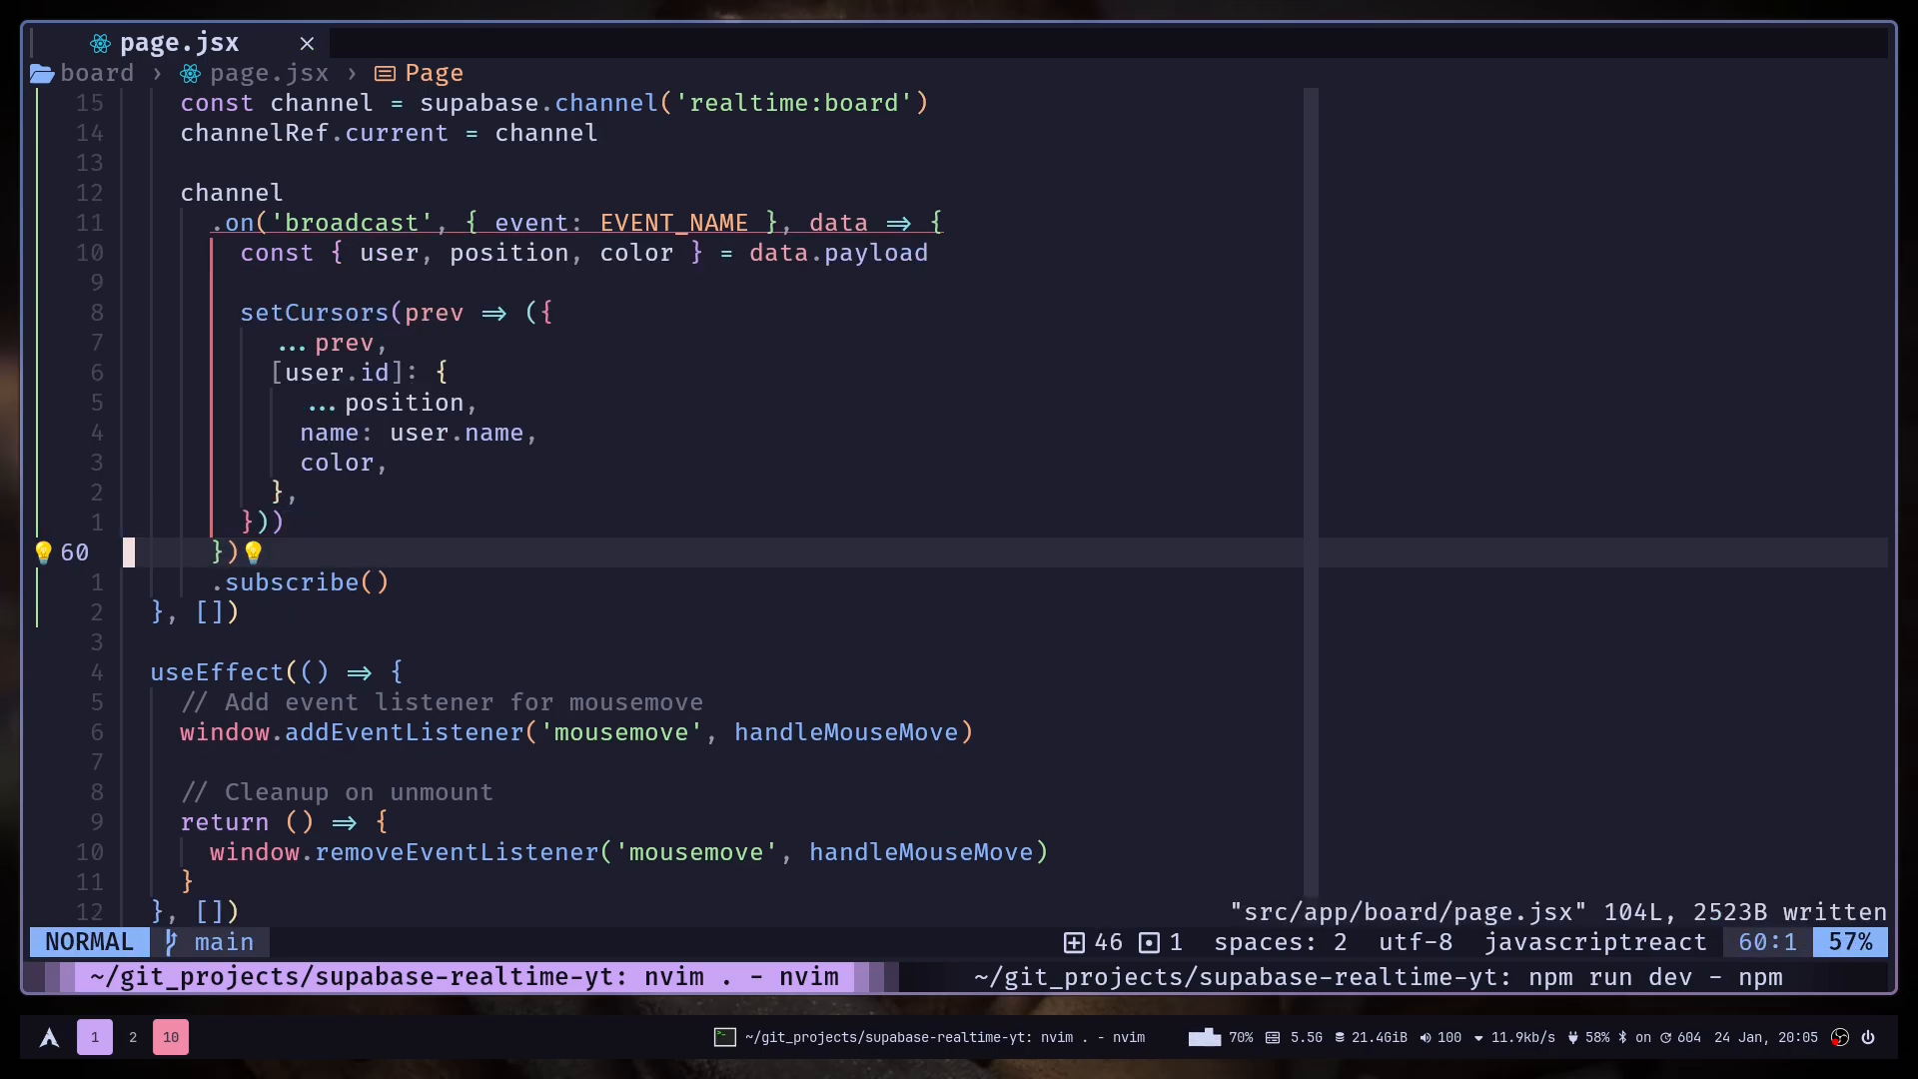
Move the mouse in both Brave board windows to see remote named coloured cursors.
{"action": "key", "text": "j"}
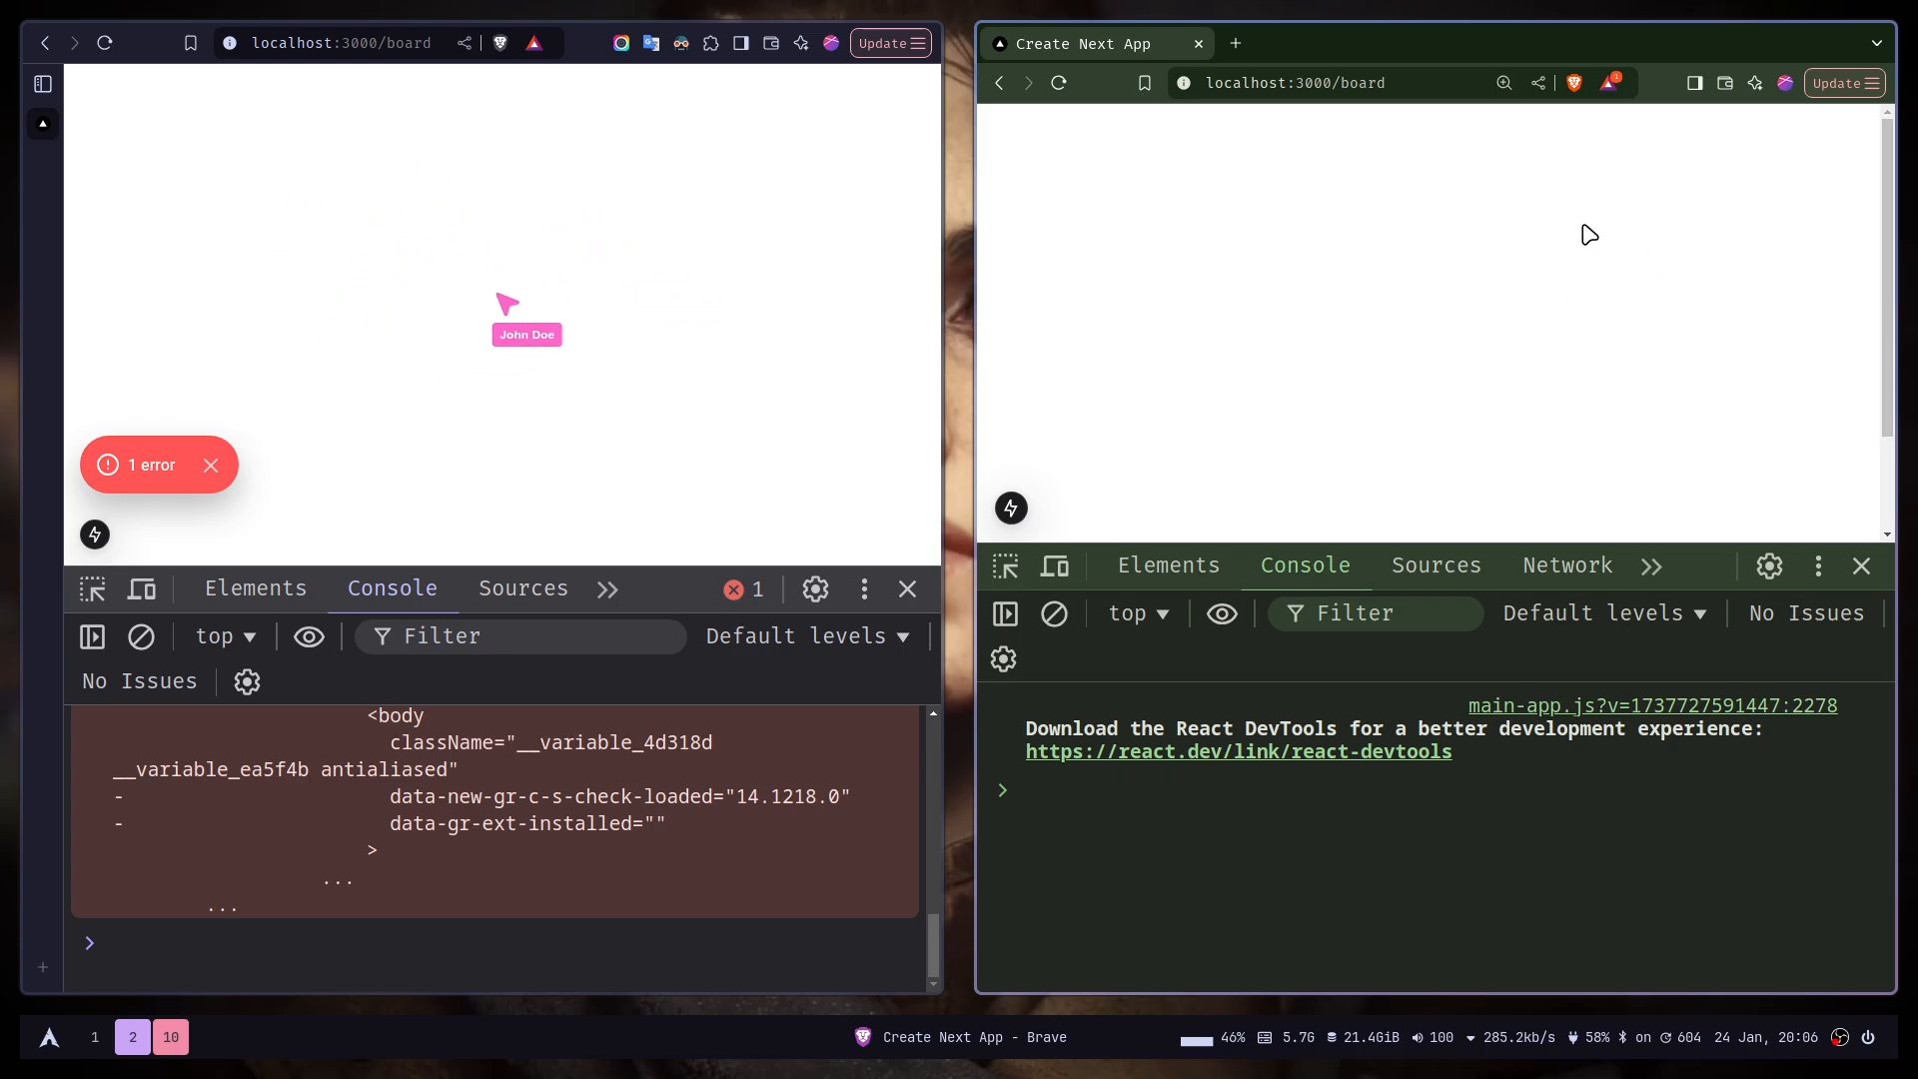
{"action": "mouse_move", "coordinate": [728, 386]}
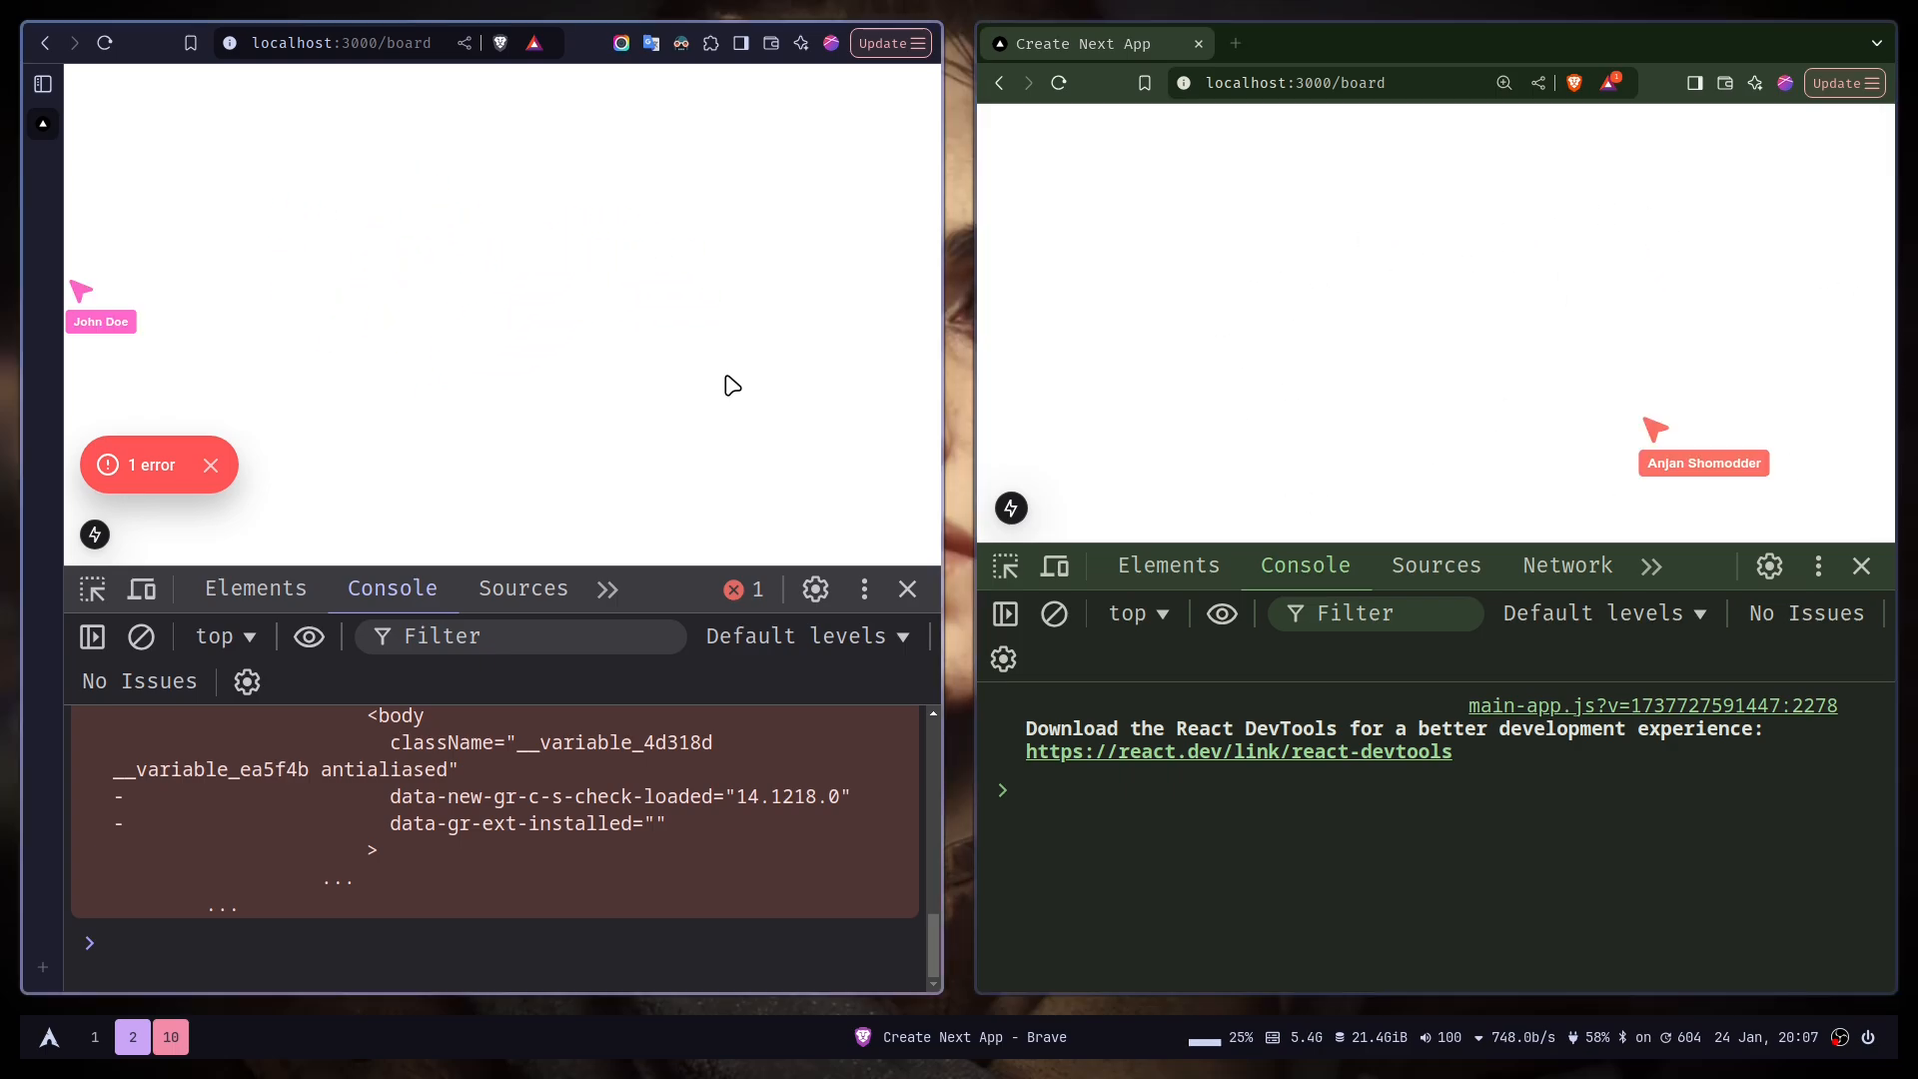
{"action": "left_click", "coordinate": [94, 1036]}
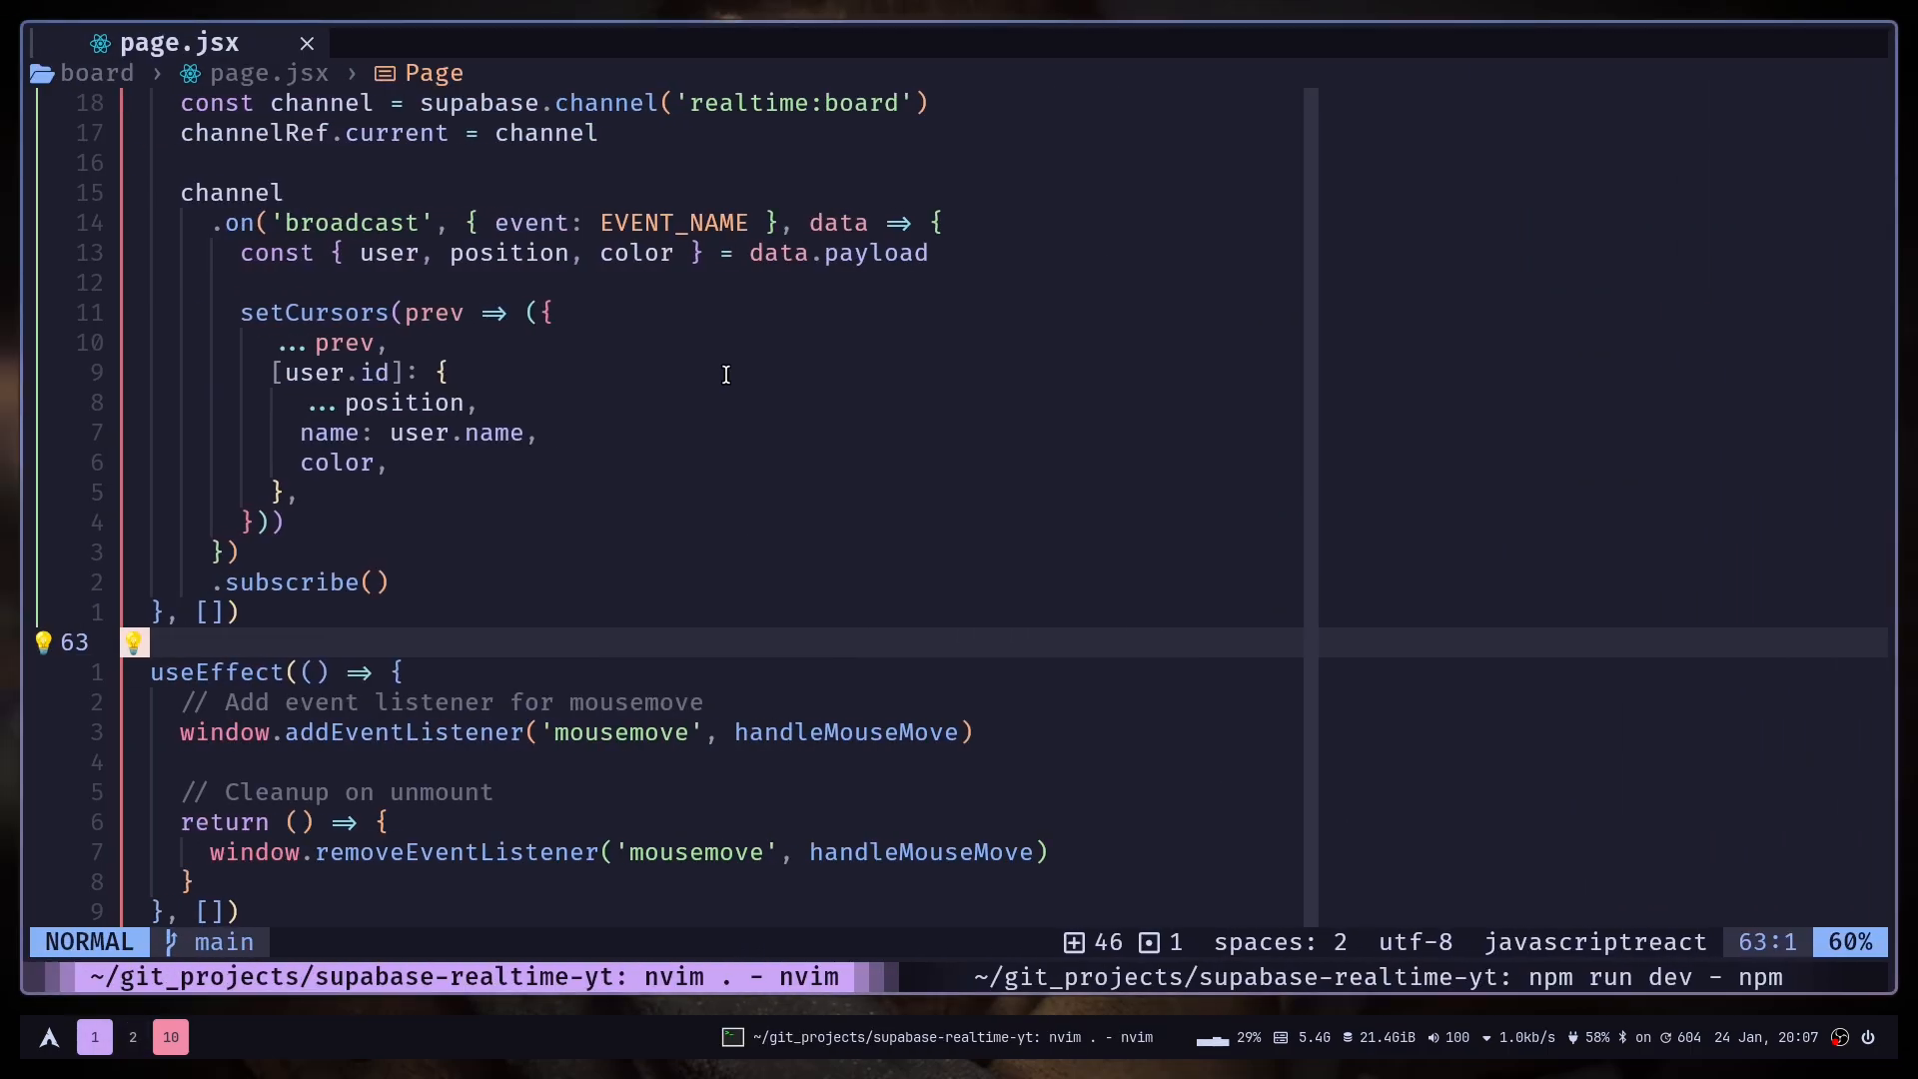
{"action": "scroll", "scroll_direction": "down", "scroll_amount": 3}
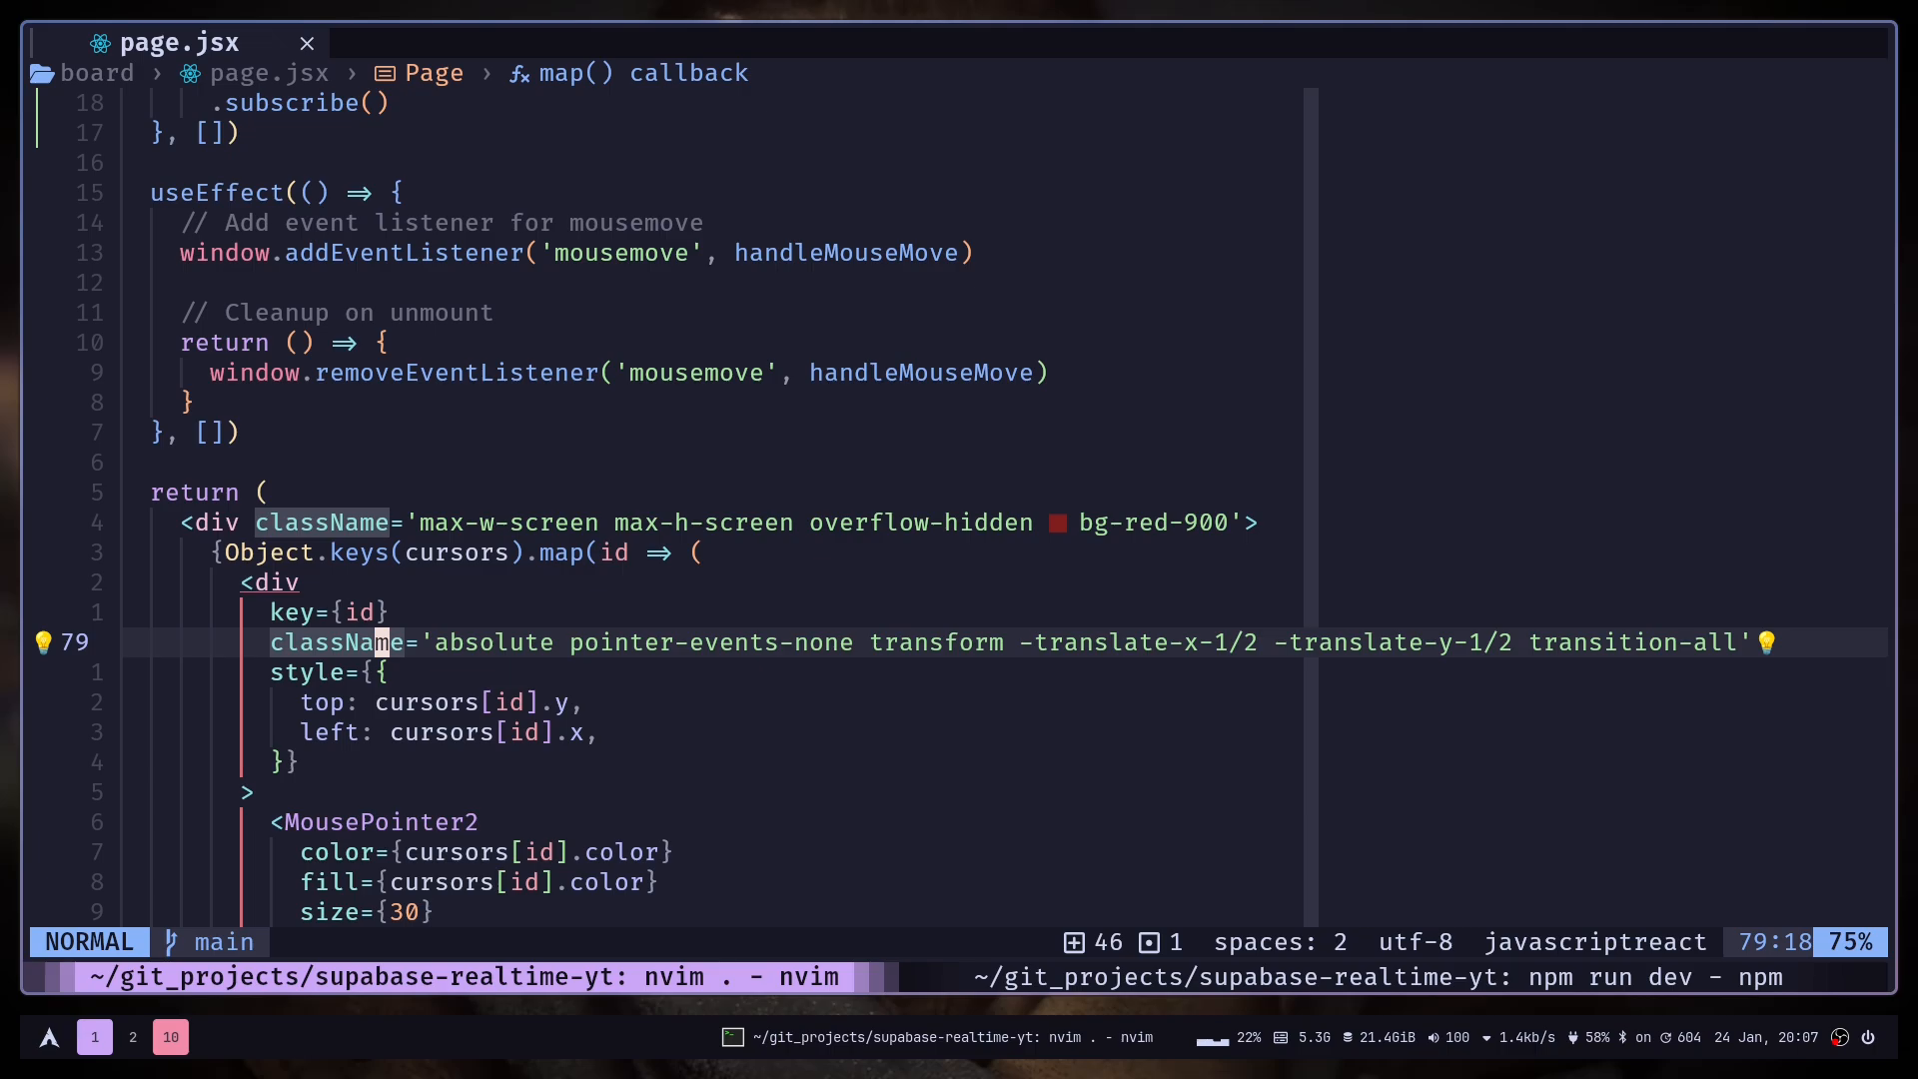
{"action": "key", "text": "j"}
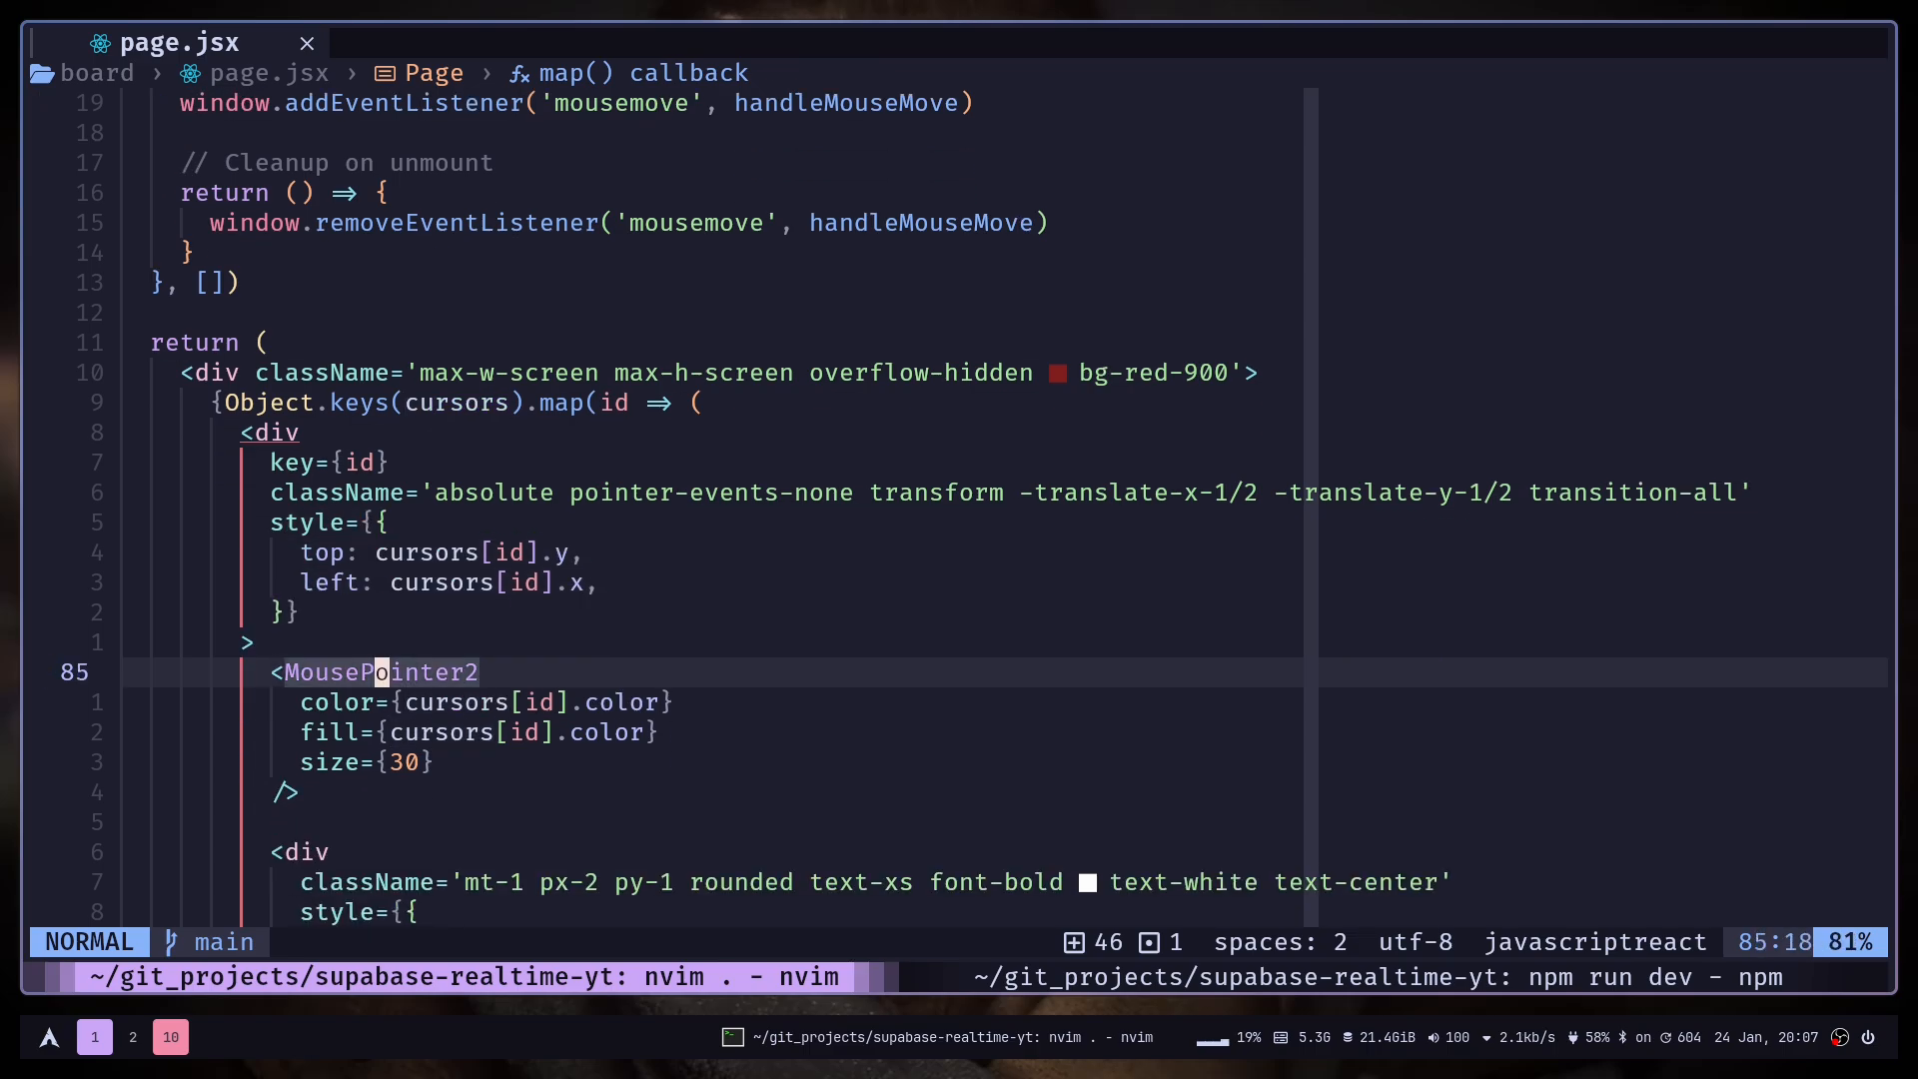
{"action": "scroll", "scroll_direction": "down", "scroll_amount": 3}
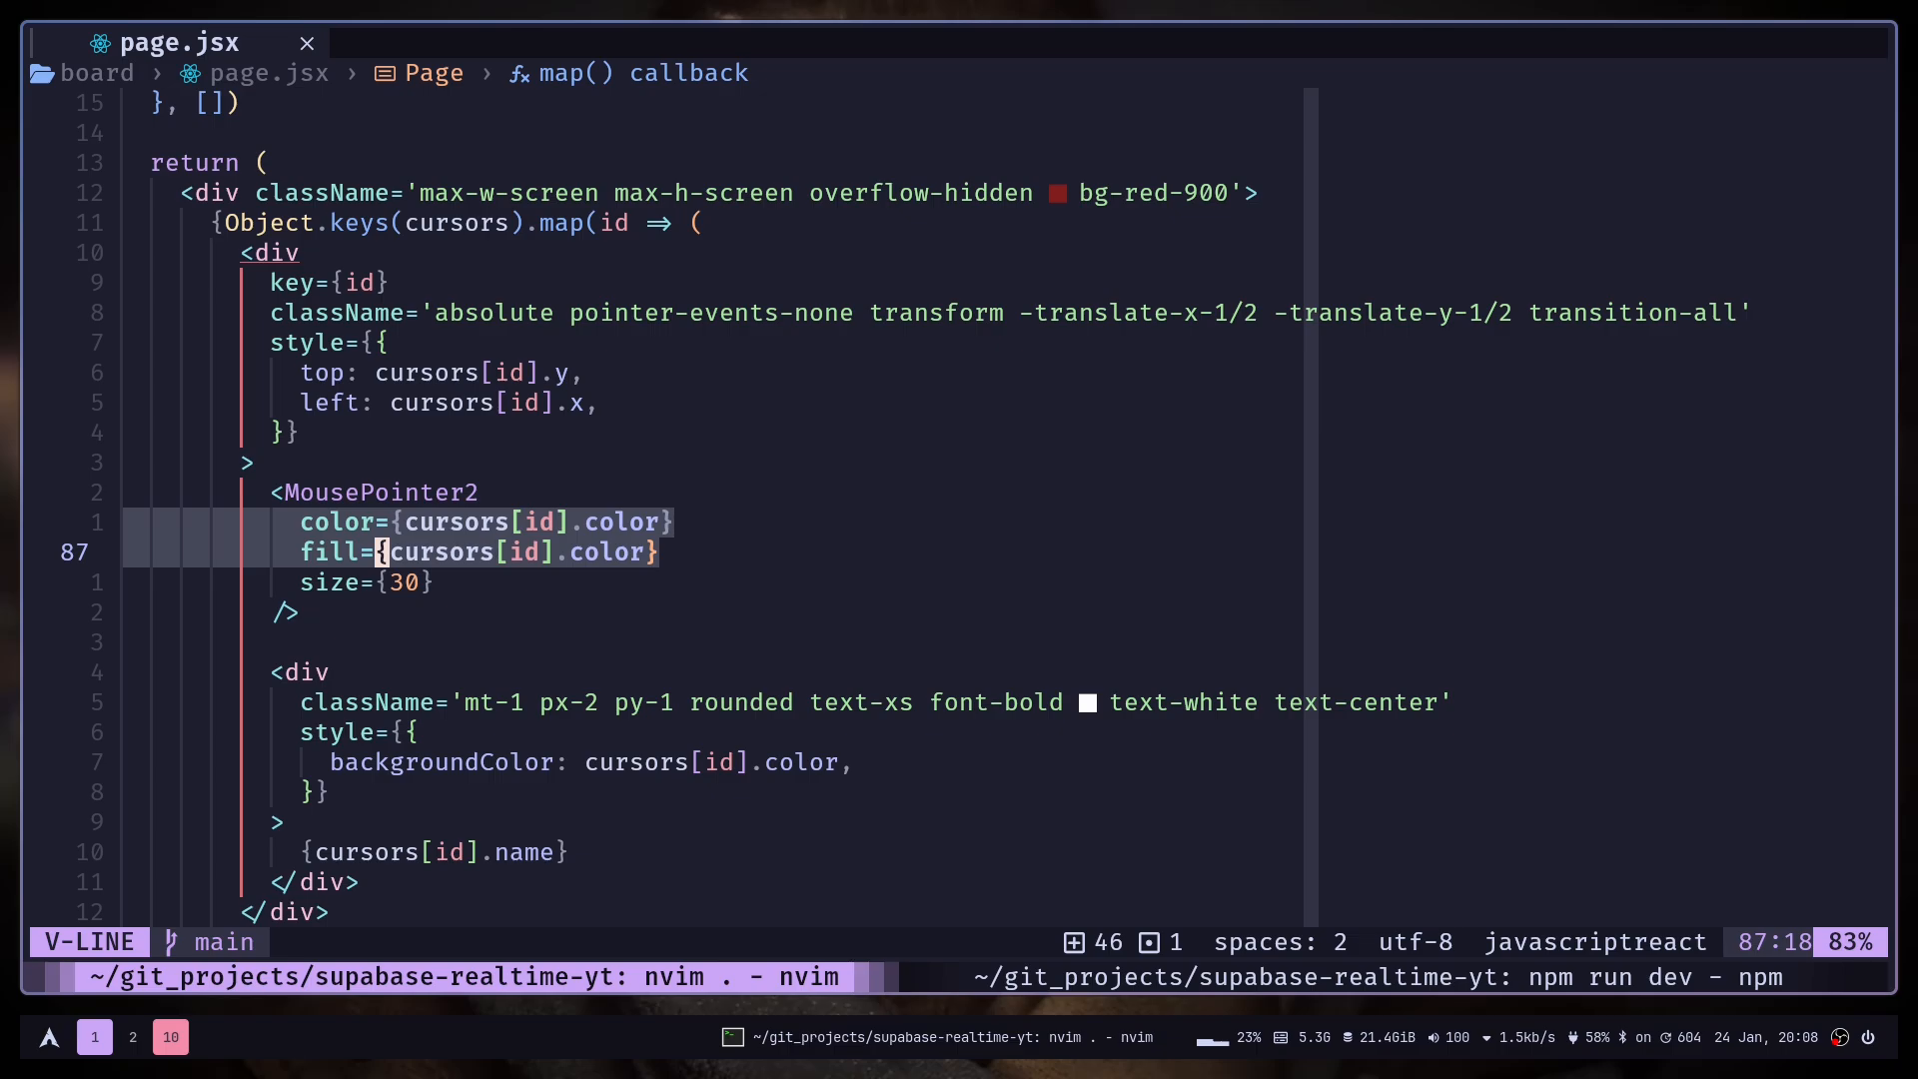
{"action": "key", "text": "k"}
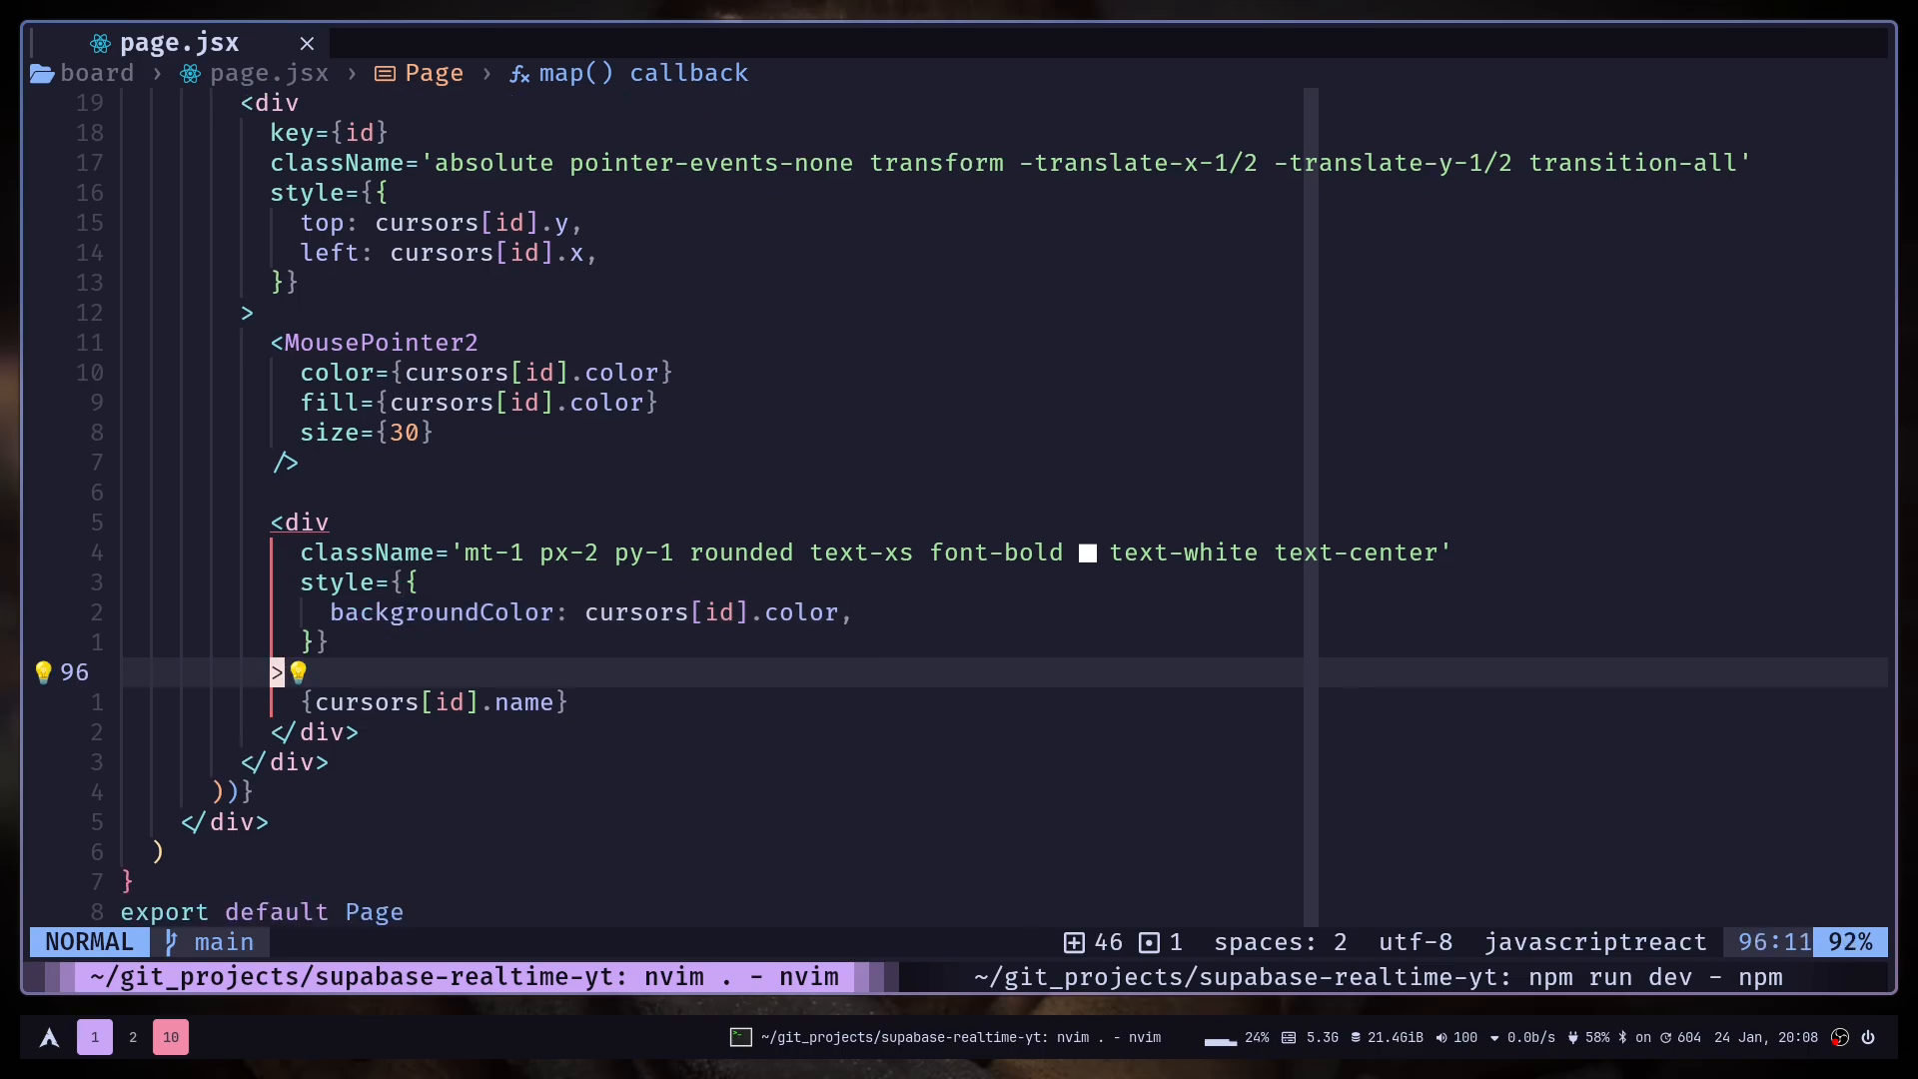
{"action": "key", "text": "j"}
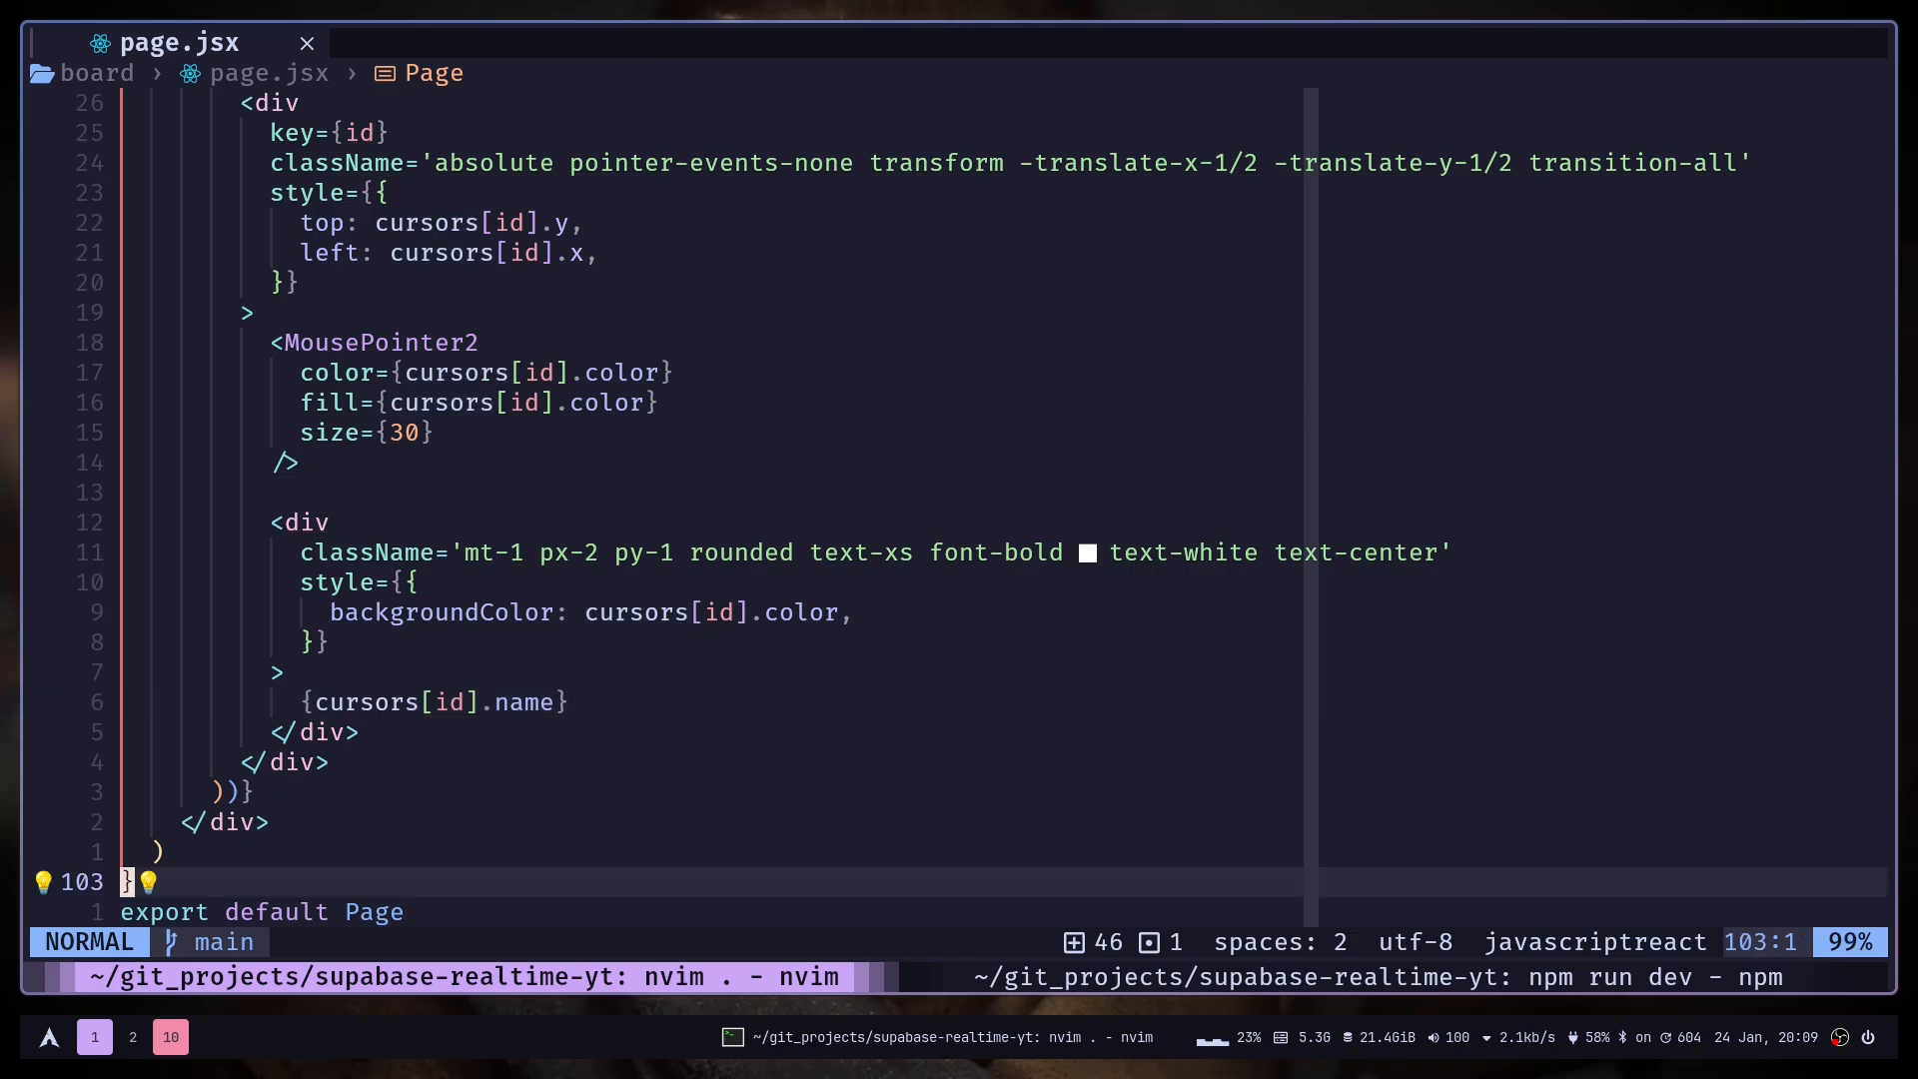
{"action": "scroll", "scroll_direction": "up", "scroll_amount": 3}
{"action": "type", "text": "return"}
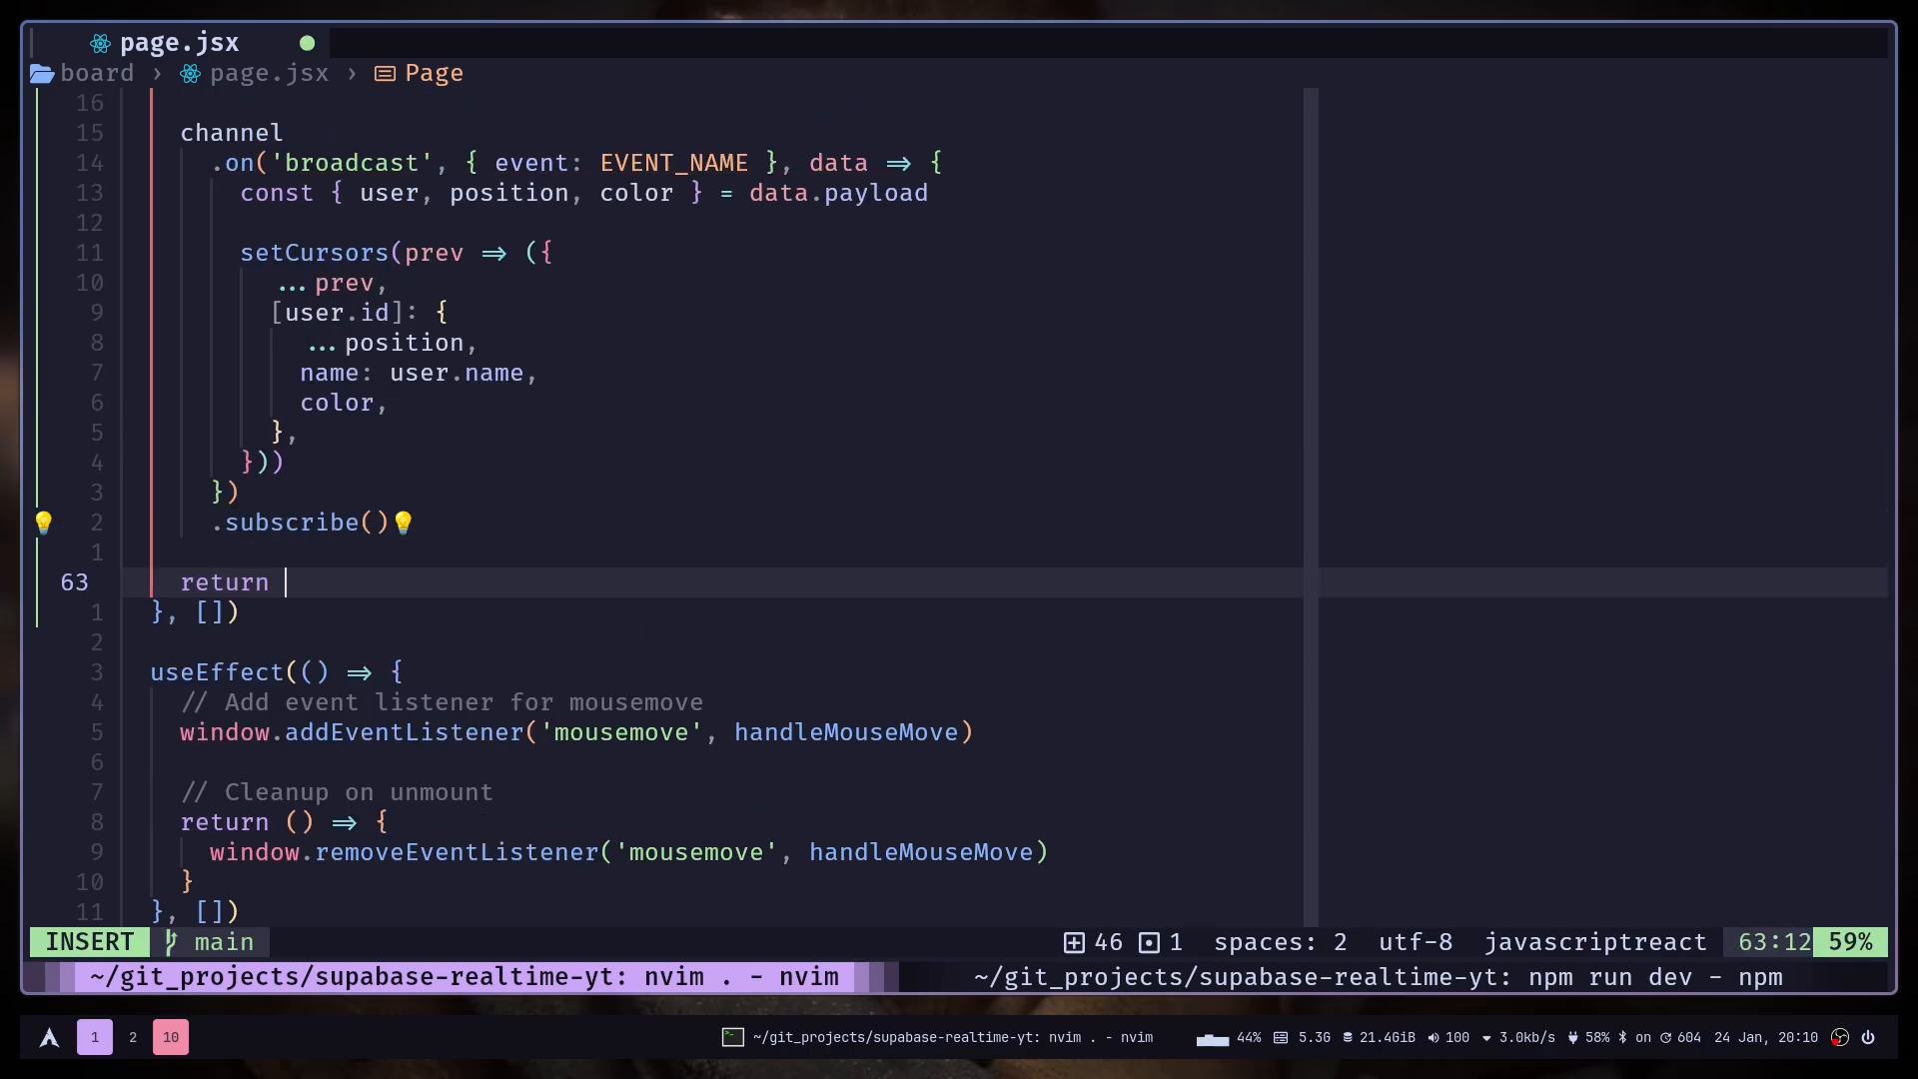
Return a cleanup calling channel.unsubscribe() from the channel effect, then check Brave.
{"action": "type", "text": "() => {"}
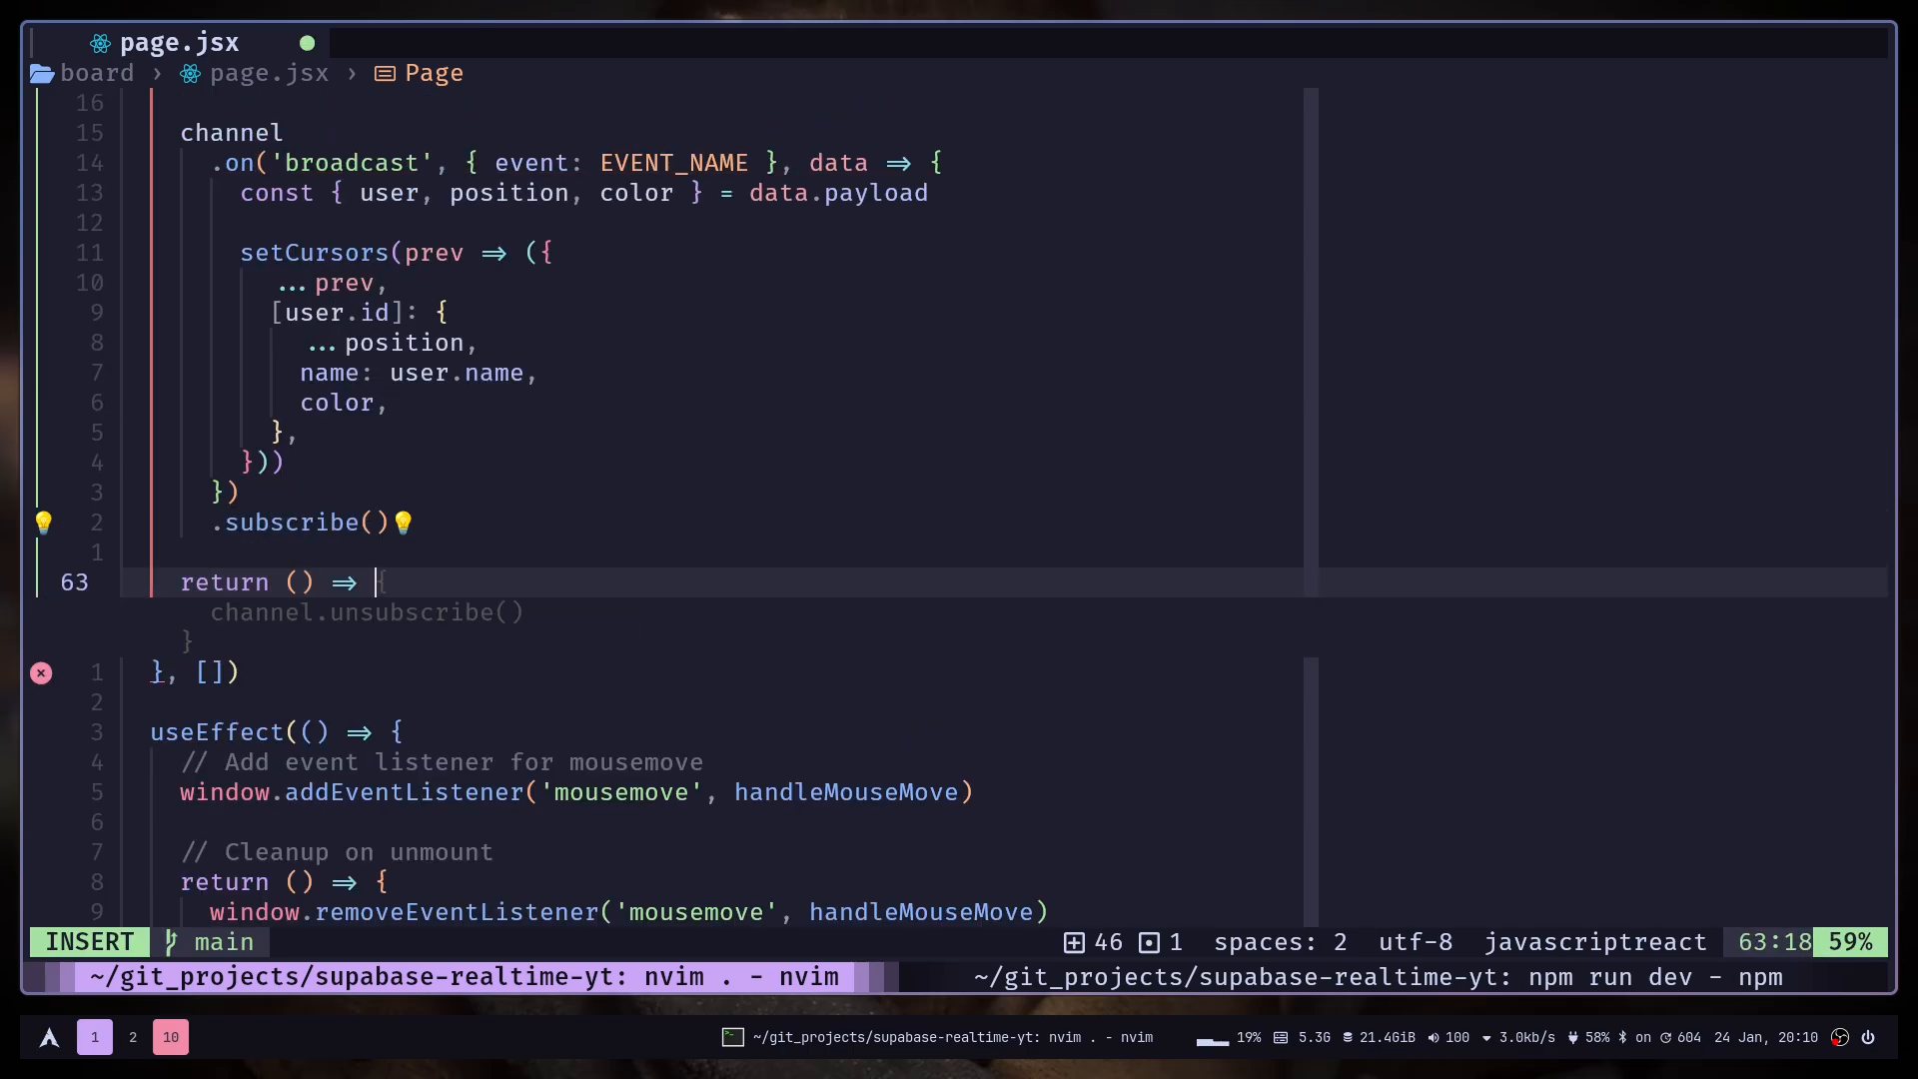
{"action": "type", "text": "c"}
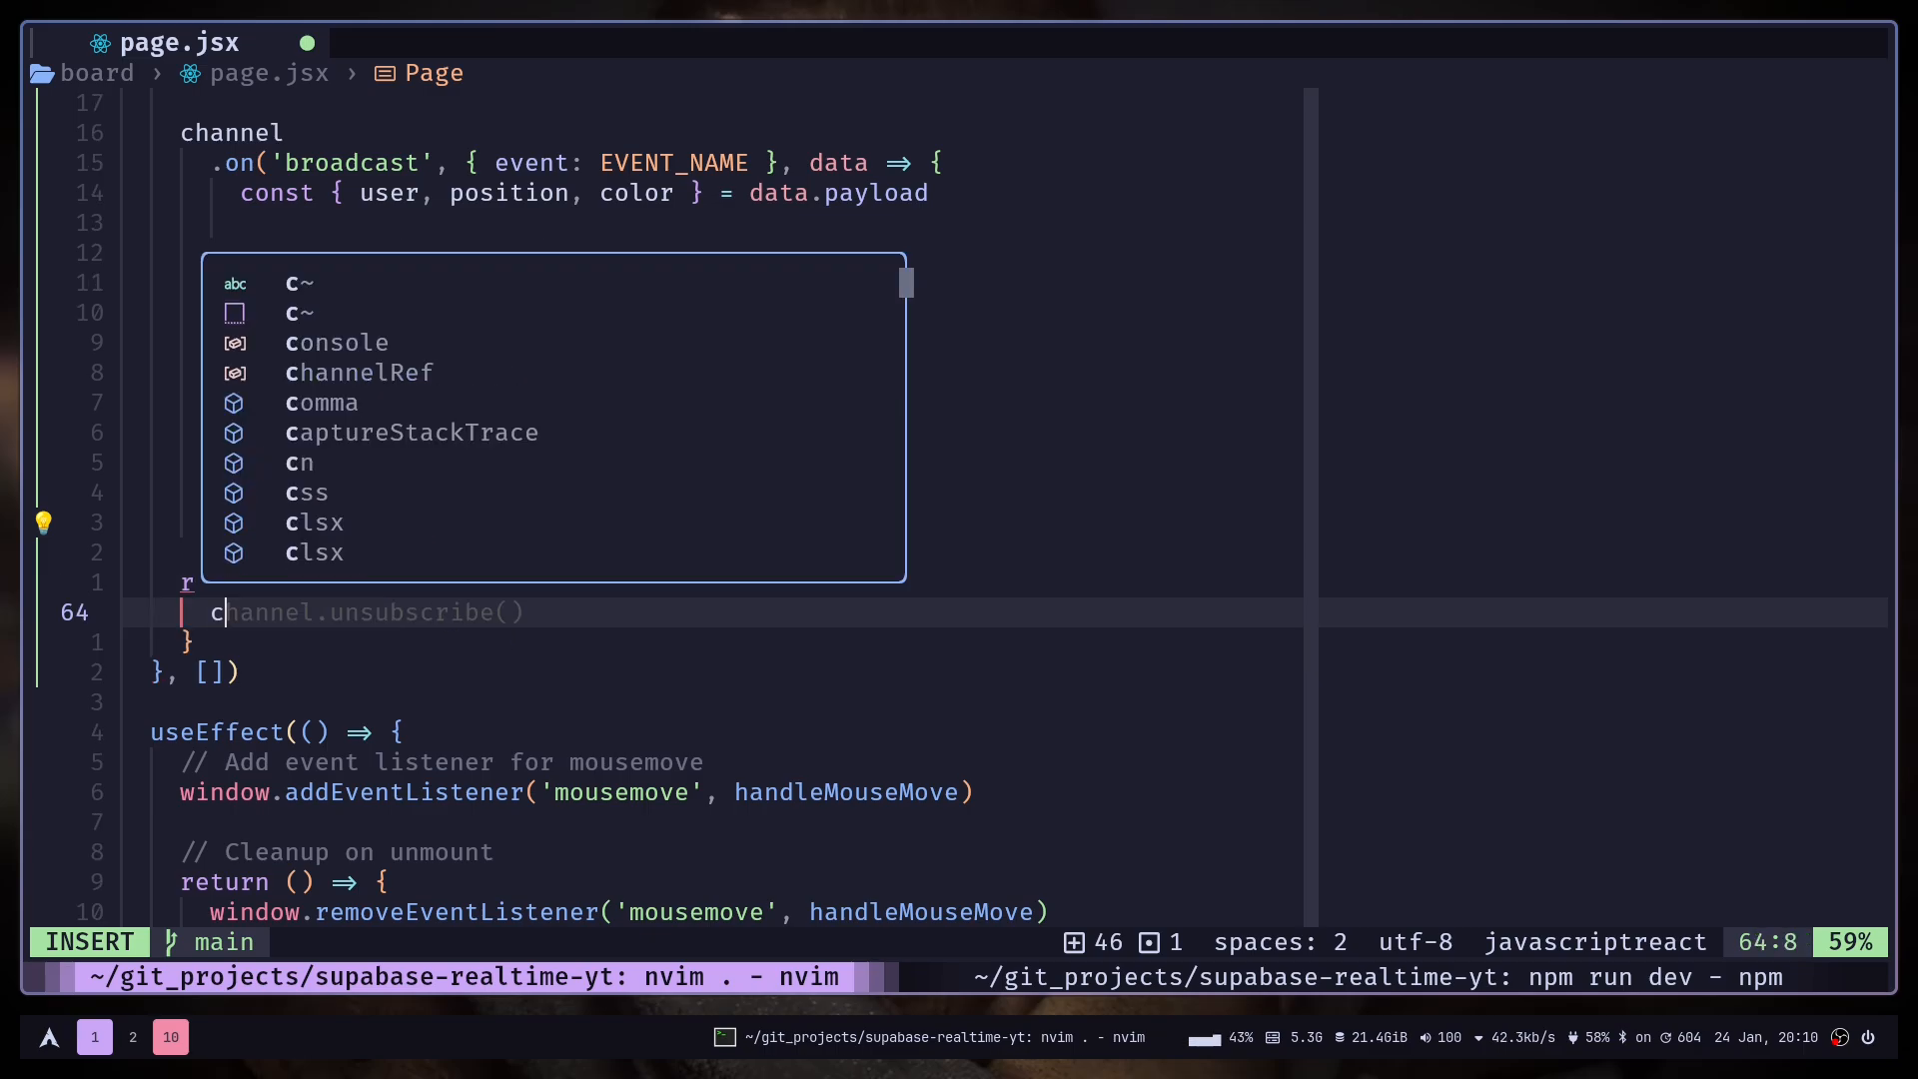
{"action": "key", "text": "Escape"}
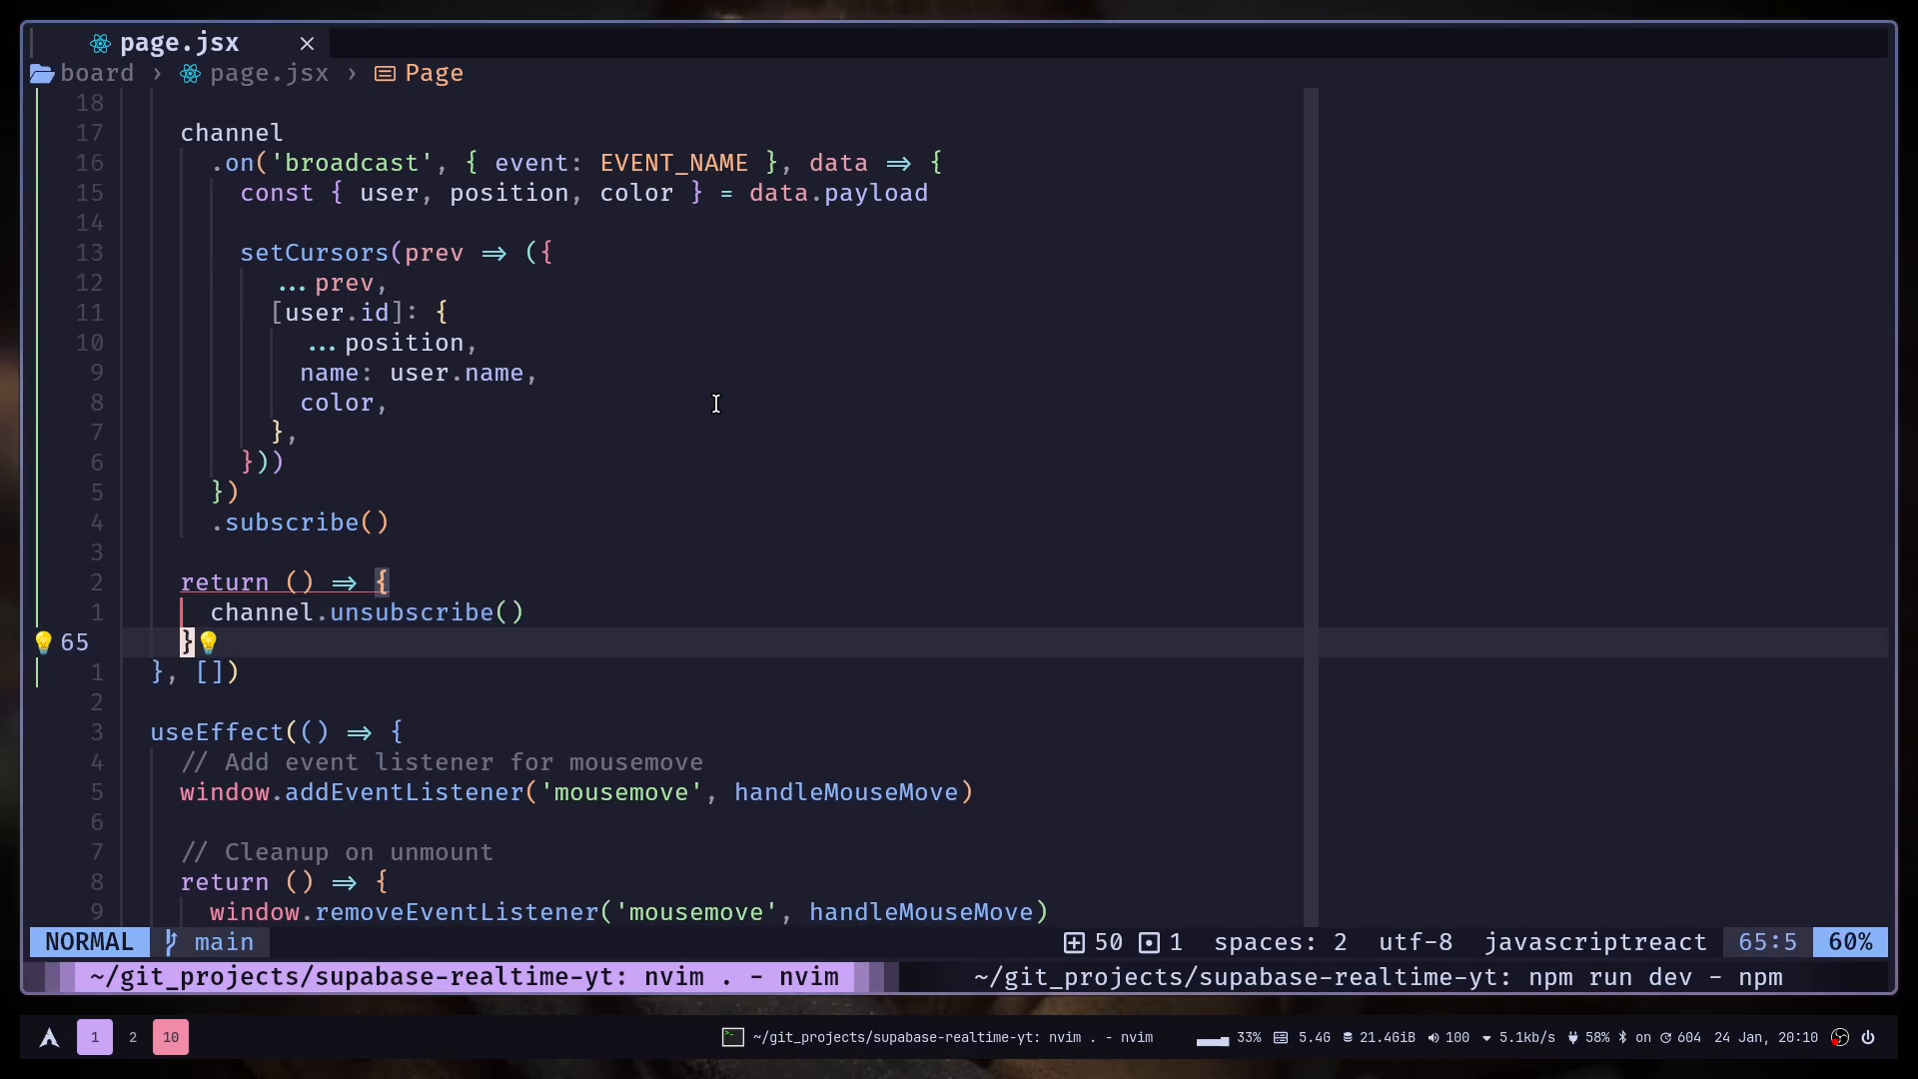
{"action": "left_click", "coordinate": [131, 1036]}
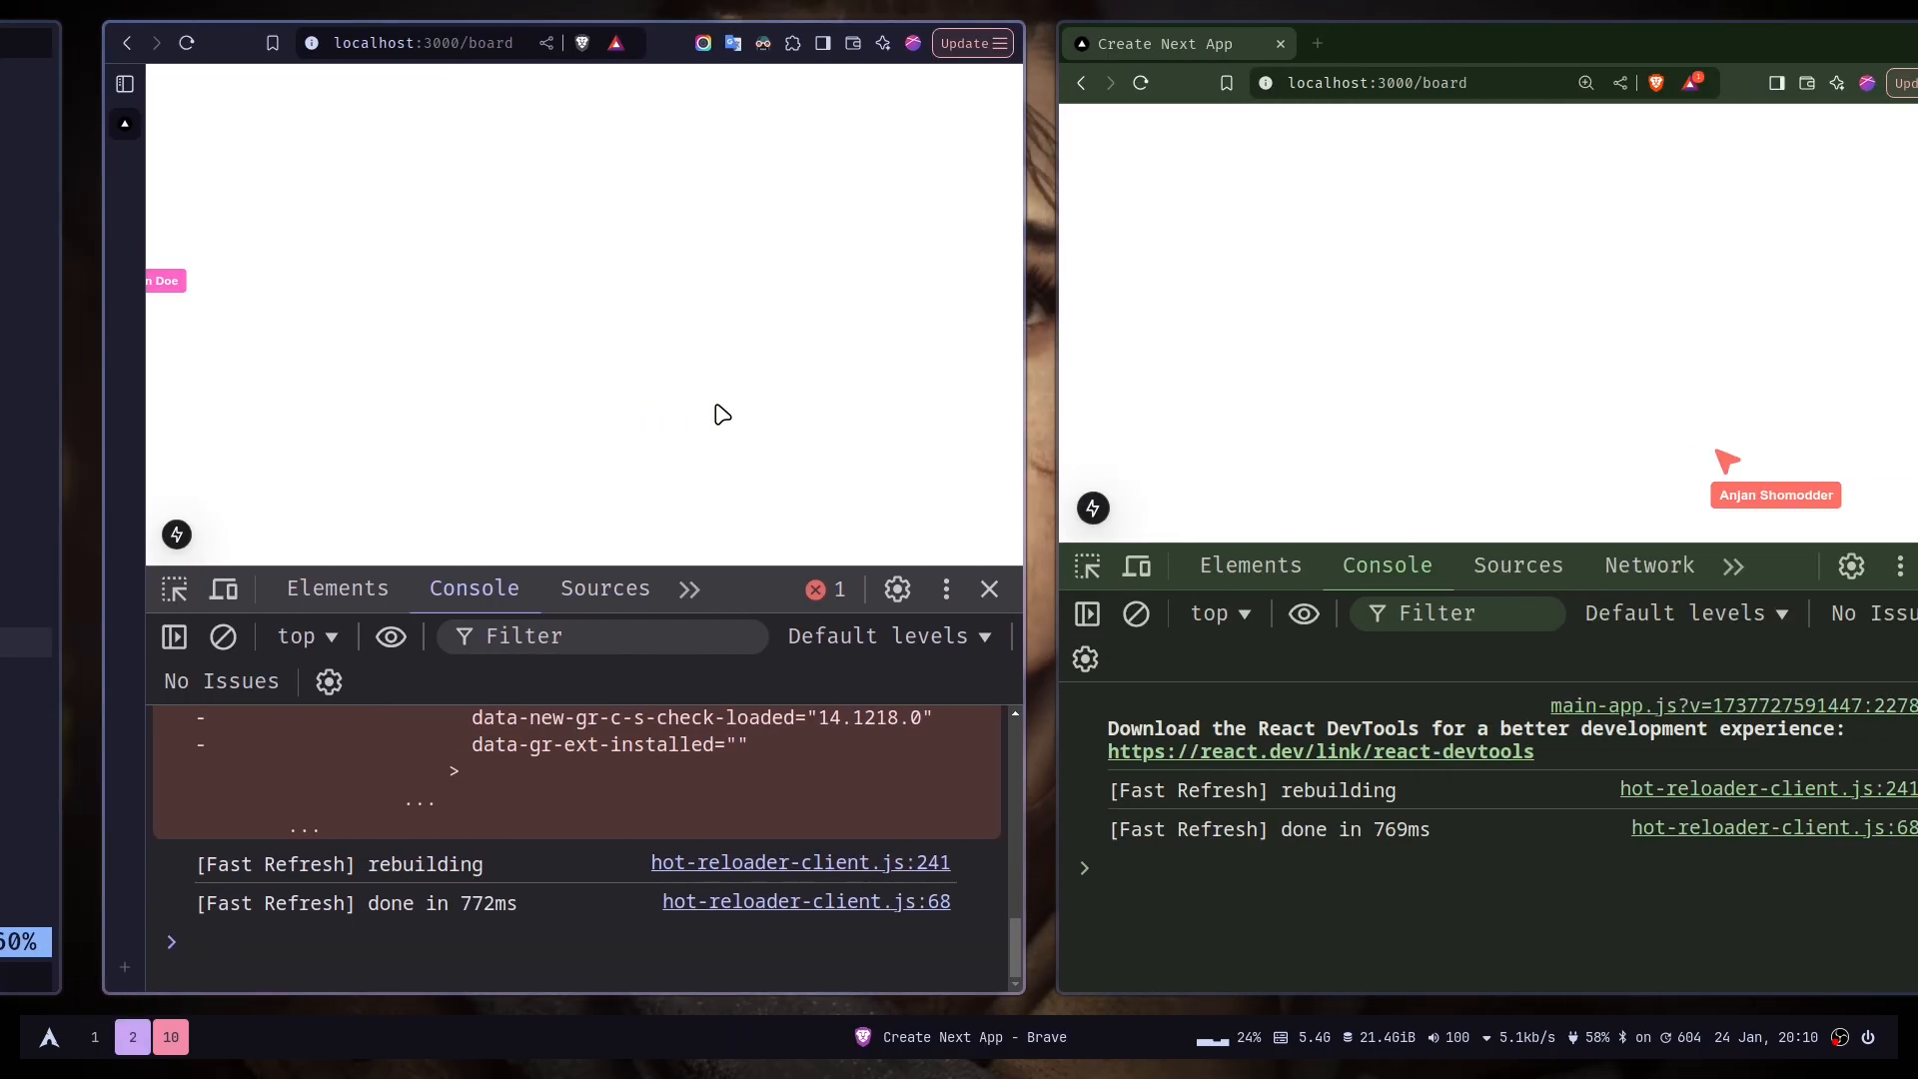